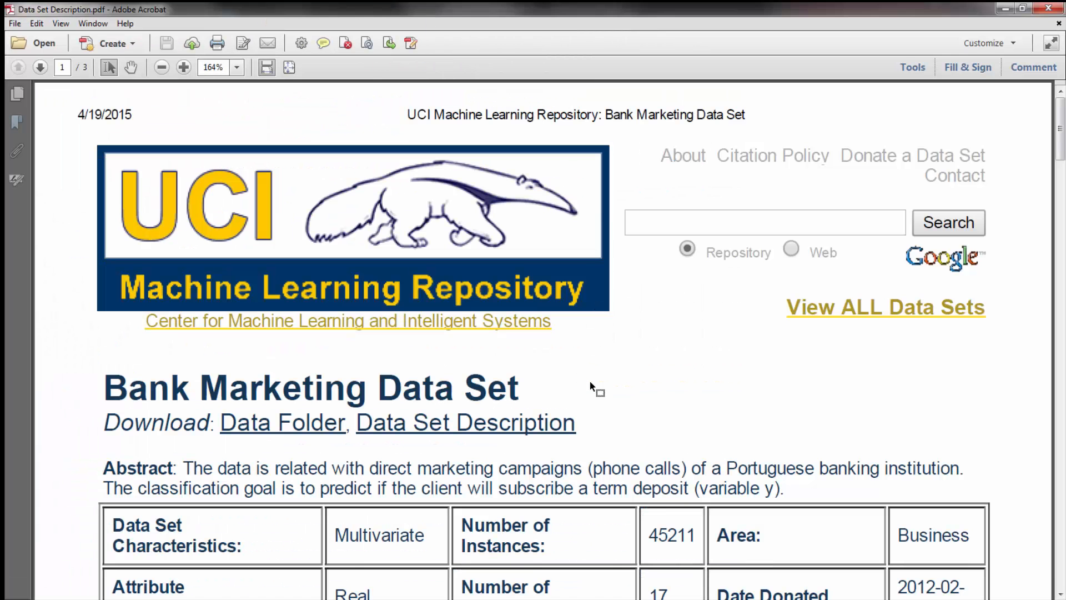
mouse_move(408, 408)
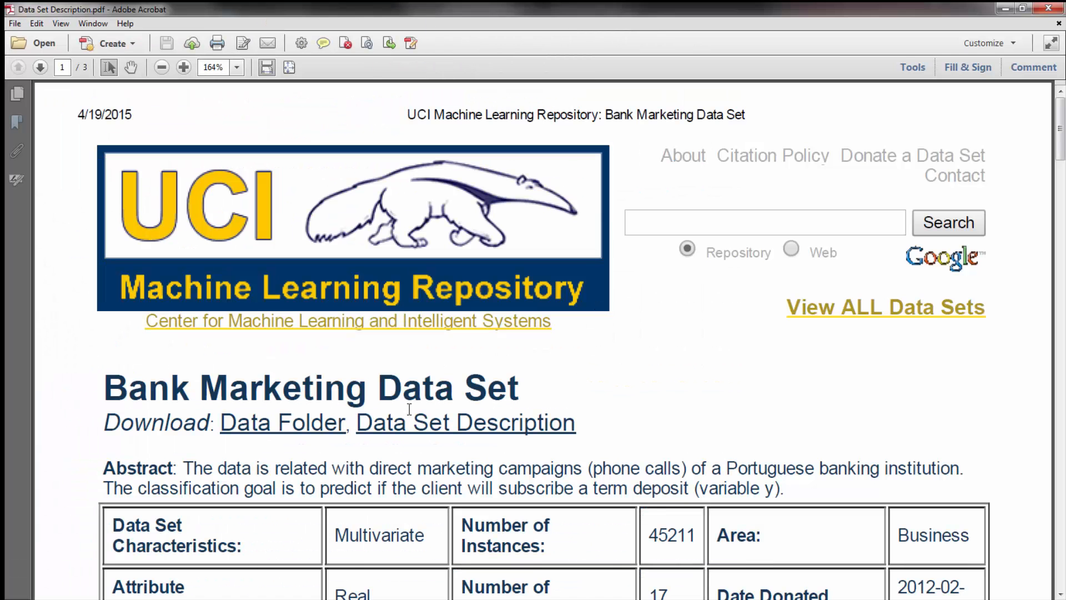
mouse_move(866, 503)
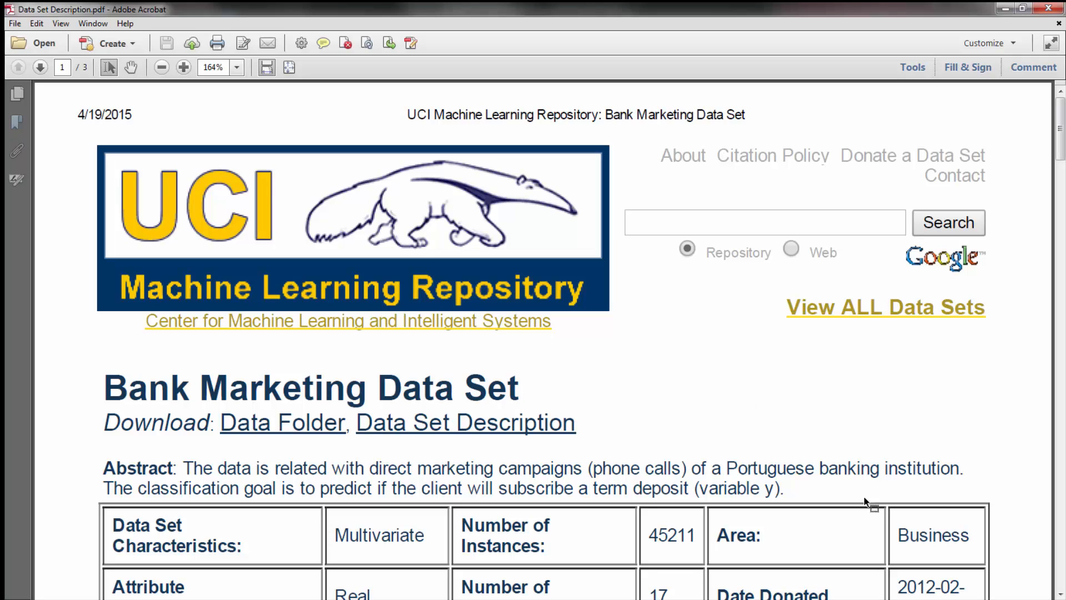
mouse_move(865, 465)
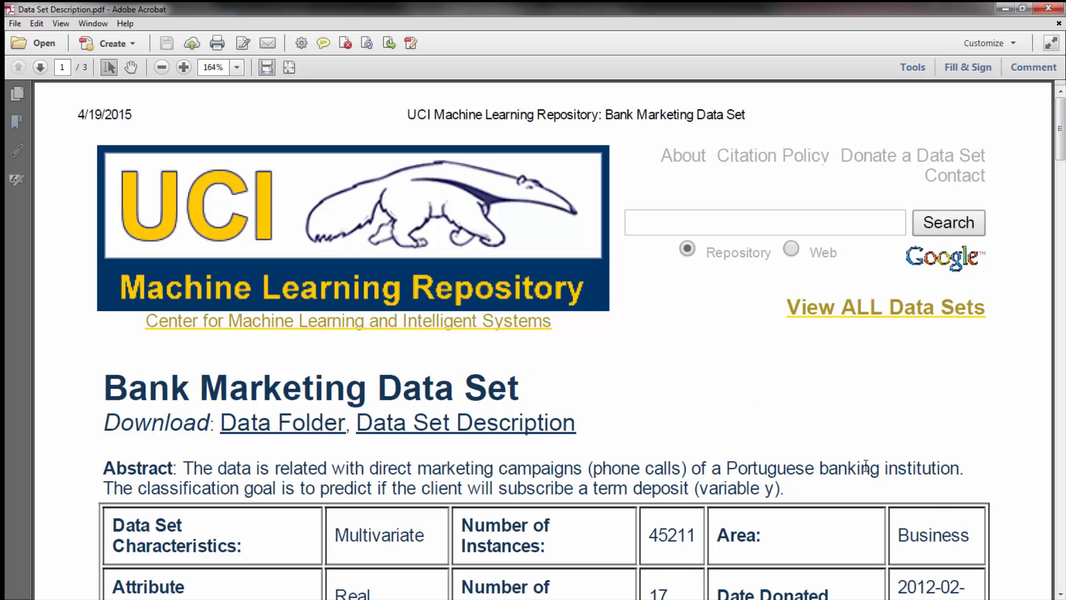
Scroll the Data Set Description PDF from the abstract down to the attribute list on page 2.
scroll(down, 3)
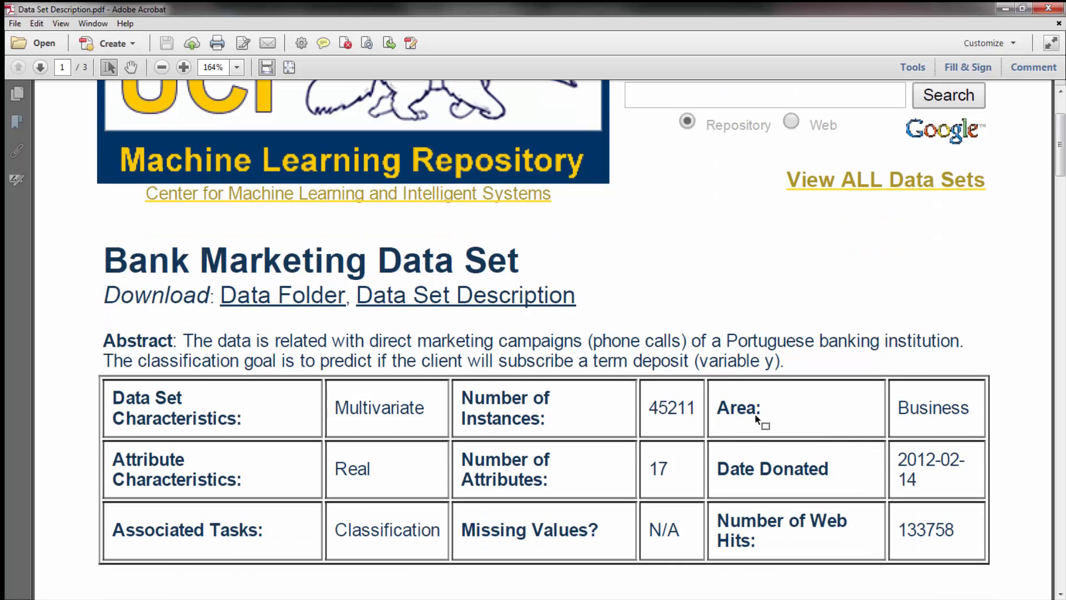
mouse_move(632, 307)
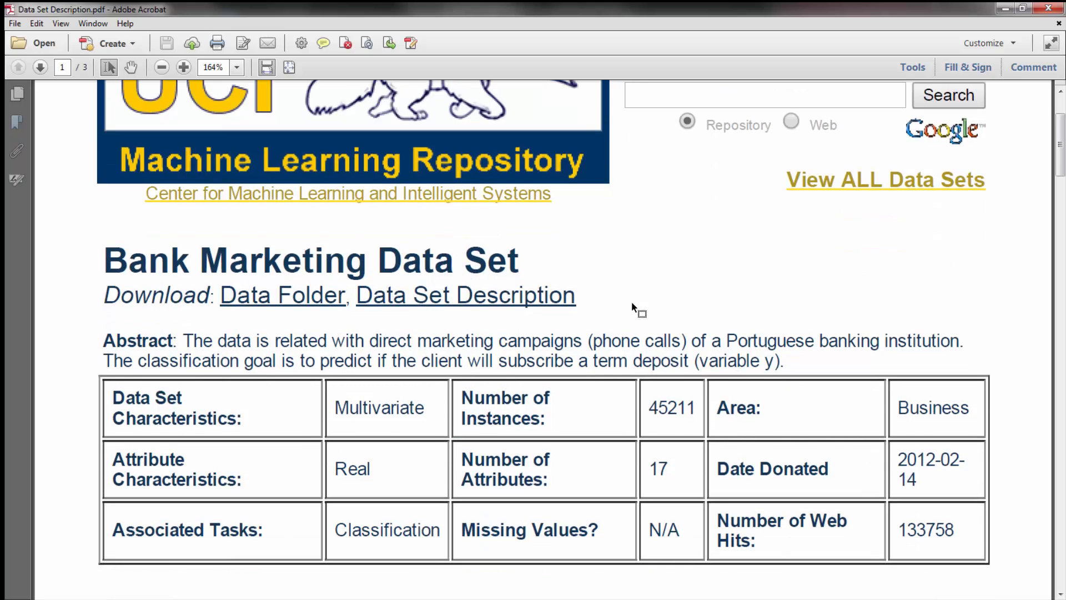
mouse_move(650, 387)
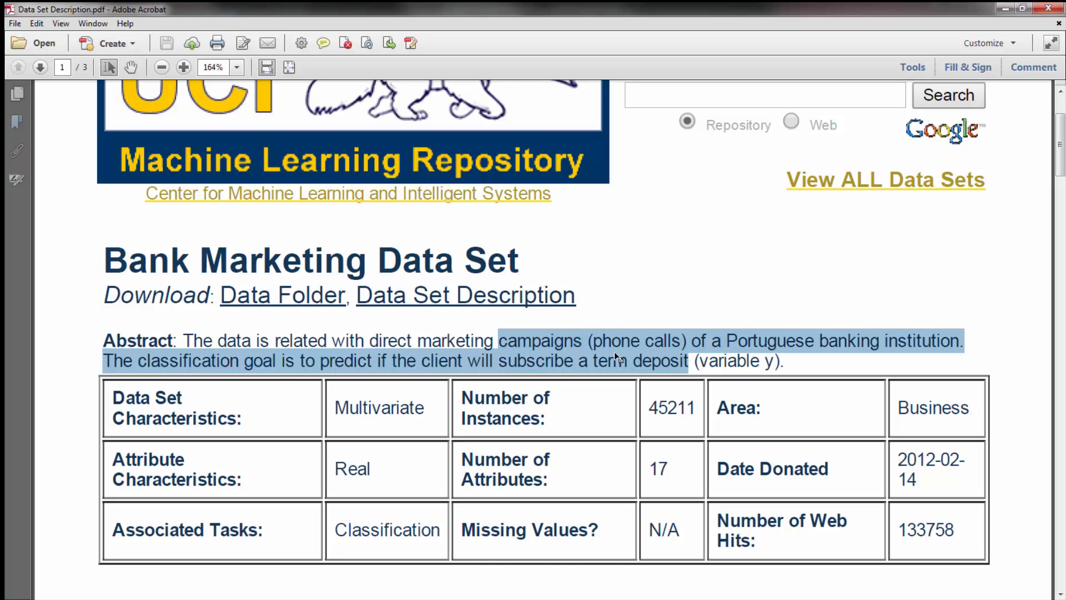
scroll(down, 3)
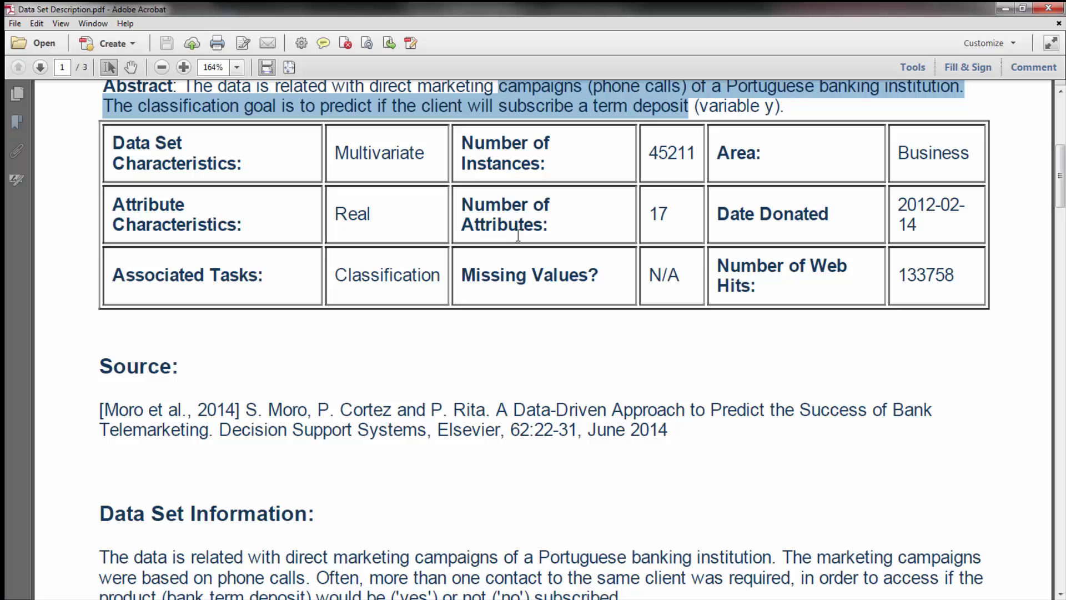
scroll(down, 3)
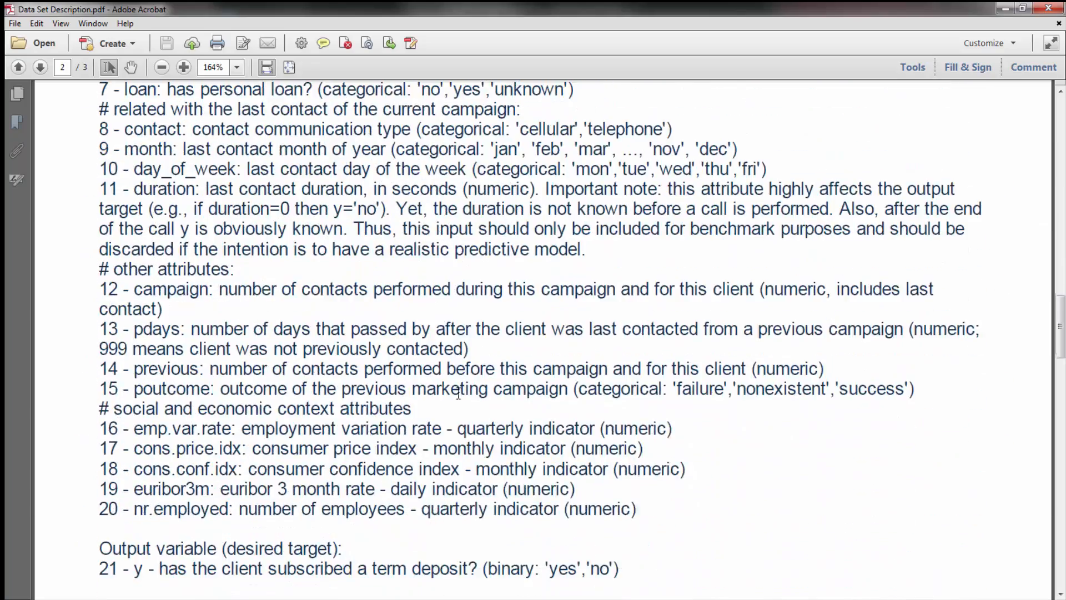
scroll(down, 3)
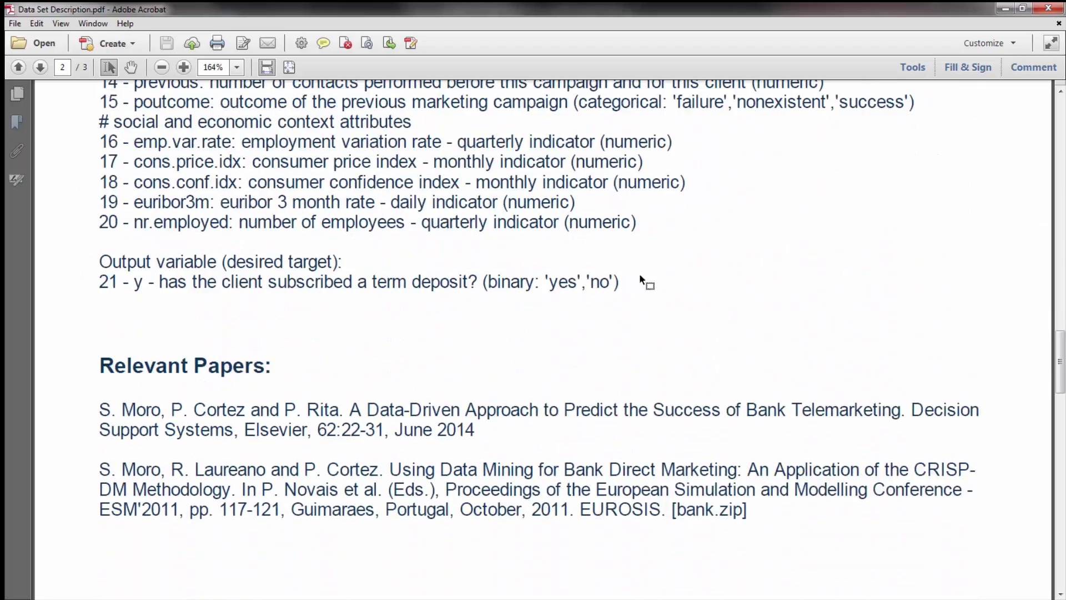
scroll(up, 3)
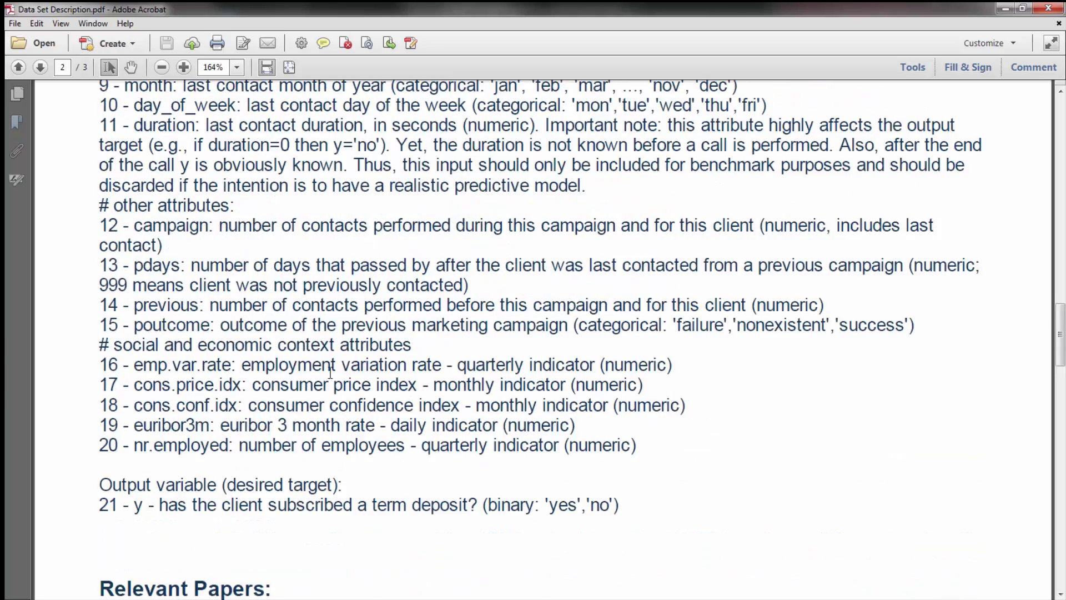
scroll(down, 3)
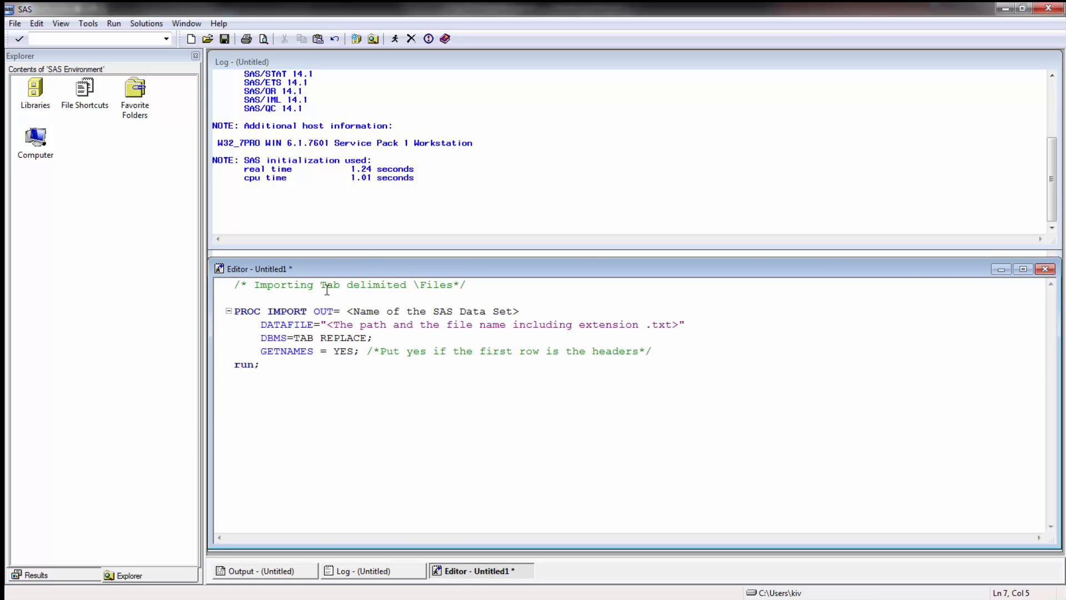
Fill in OUT=WORK.BANK and the banking.txt path in the PROC IMPORT step, then select the whole program.
click(259, 364)
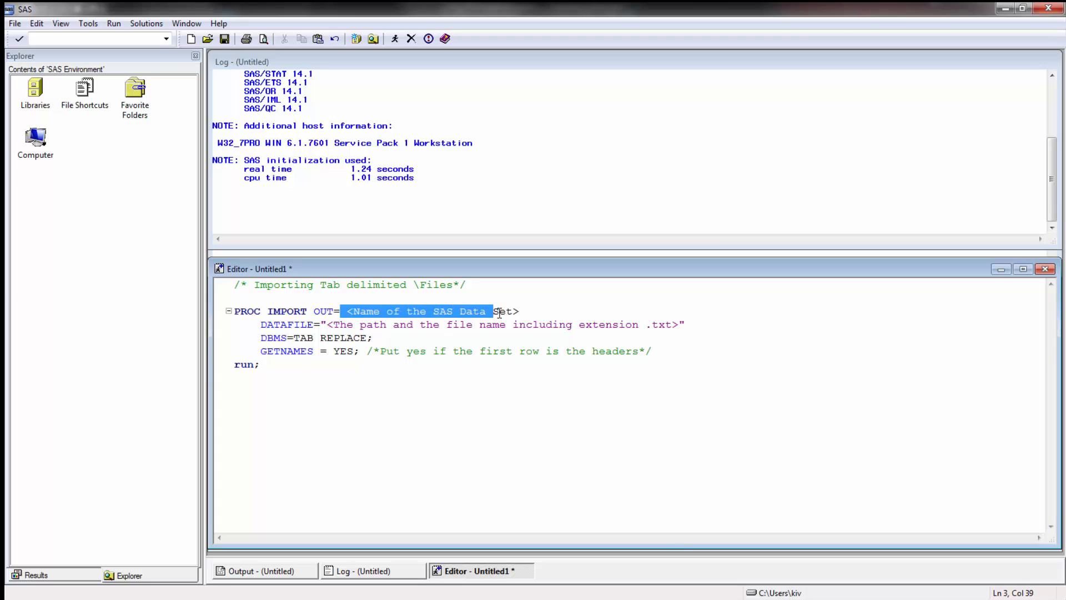
text(WO)
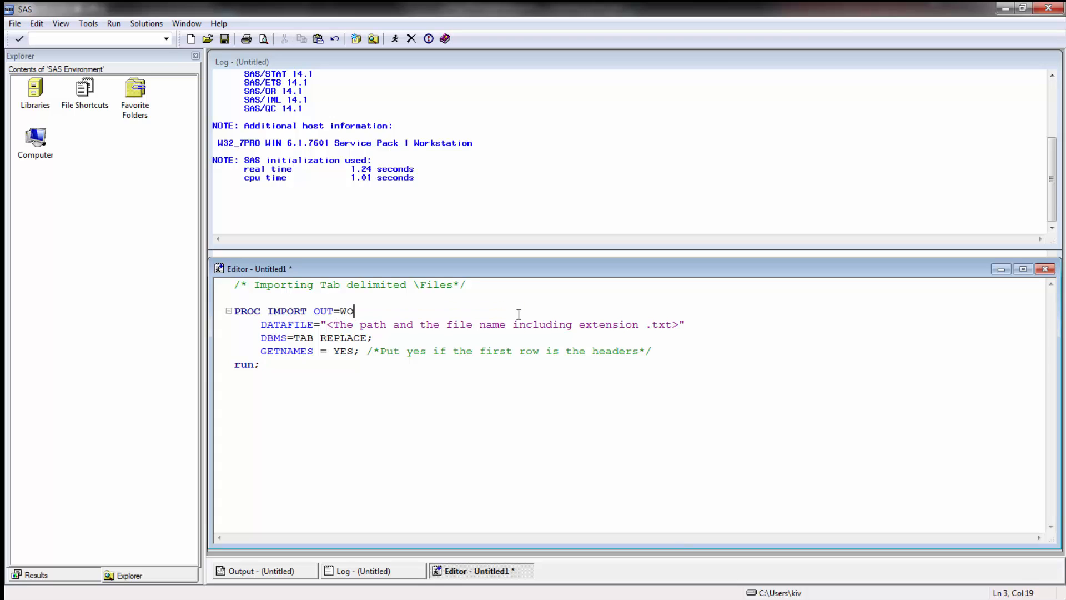
text(RK.BANK)
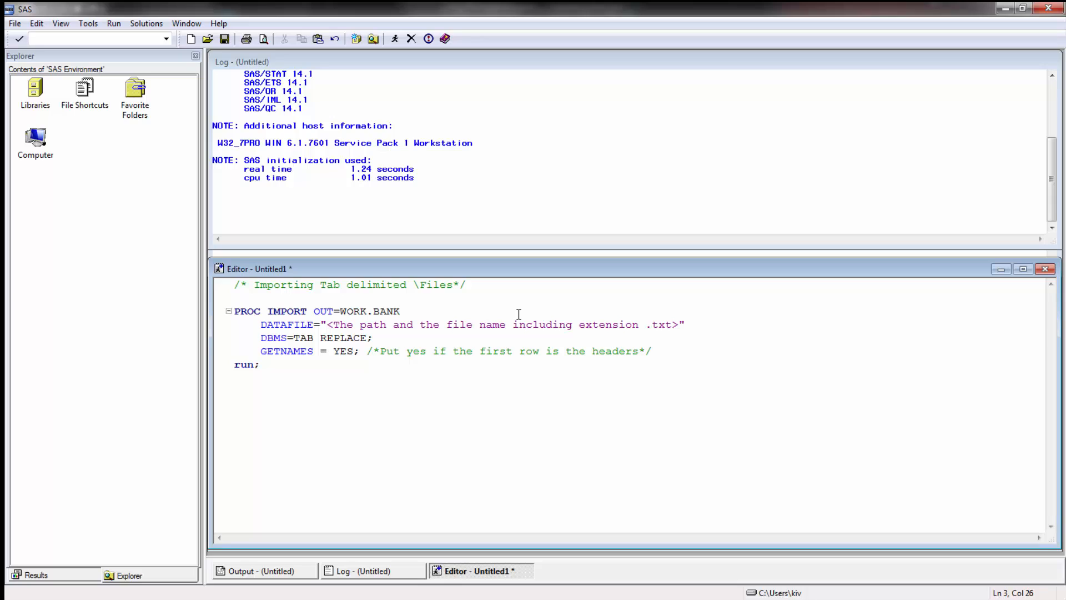
mouse_move(290, 329)
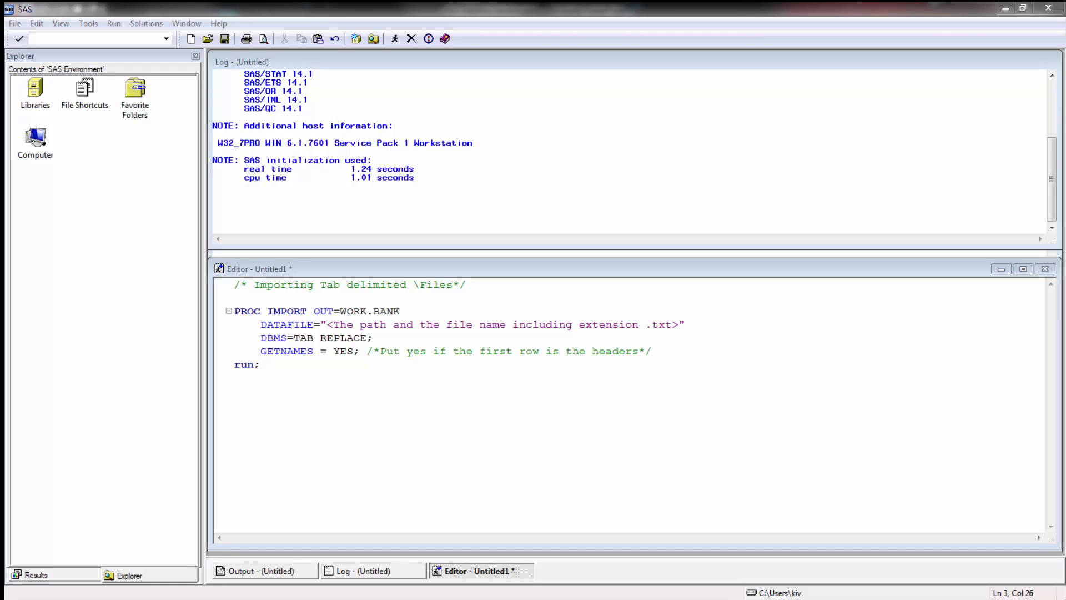
mouse_move(444, 313)
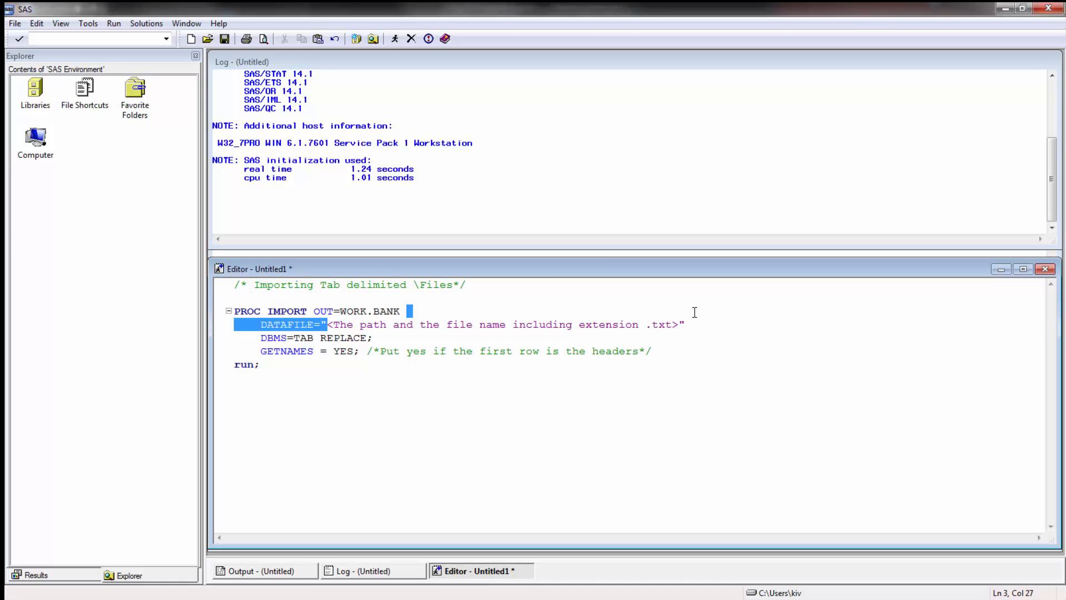
text(C:\Users\kiv\Dropbox\Teaching\AFM 417 - Introduction\Spring 2015\Module 10\Logistic Regression\banking.txt")
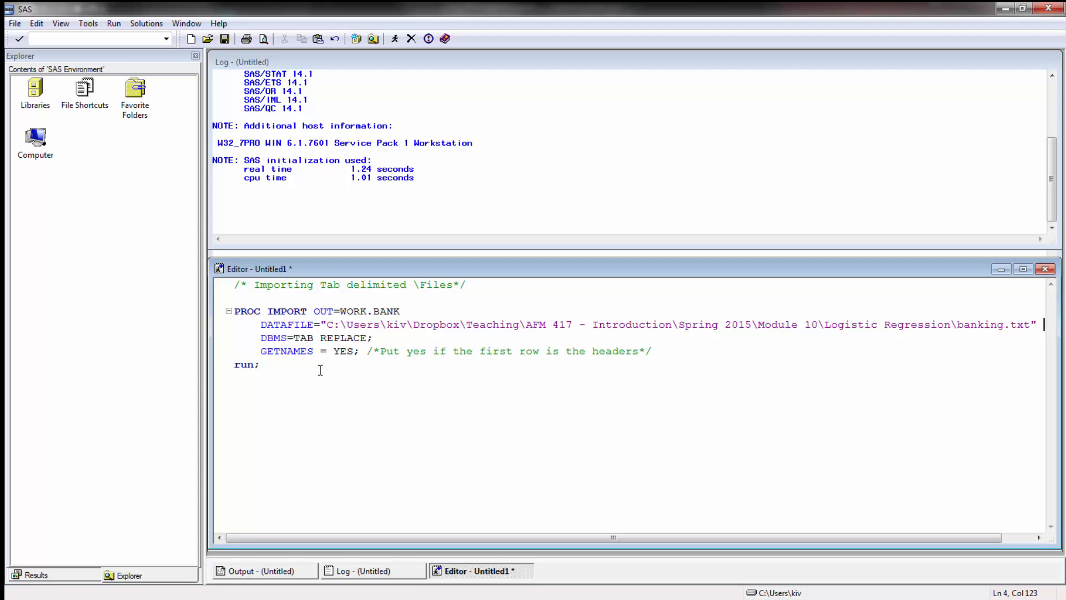
key(ctrl+a)
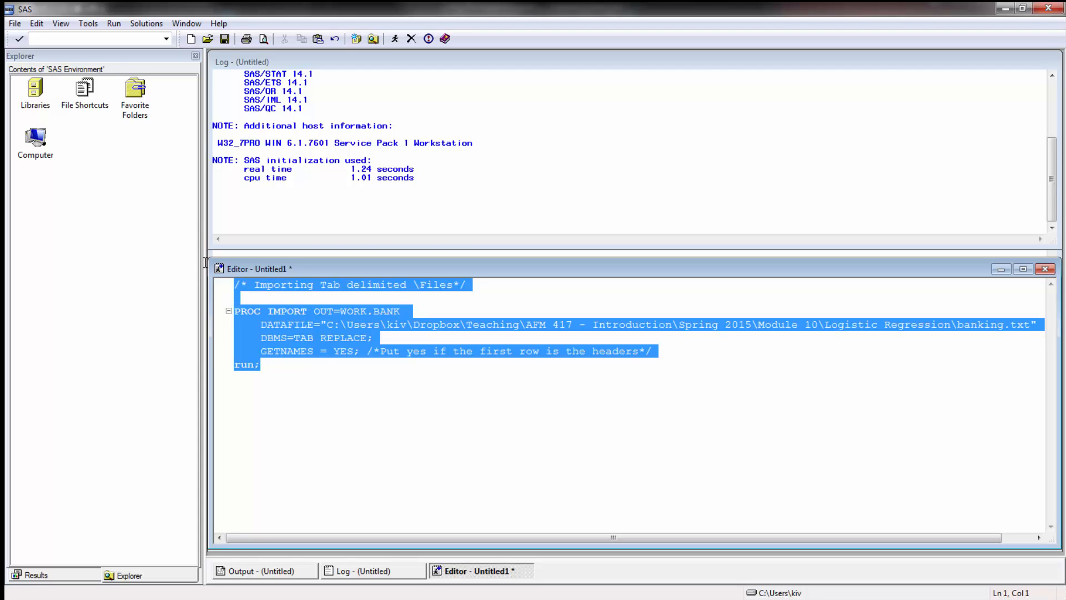
Submit the import program to create WORK.BANK from banking.txt.
click(393, 38)
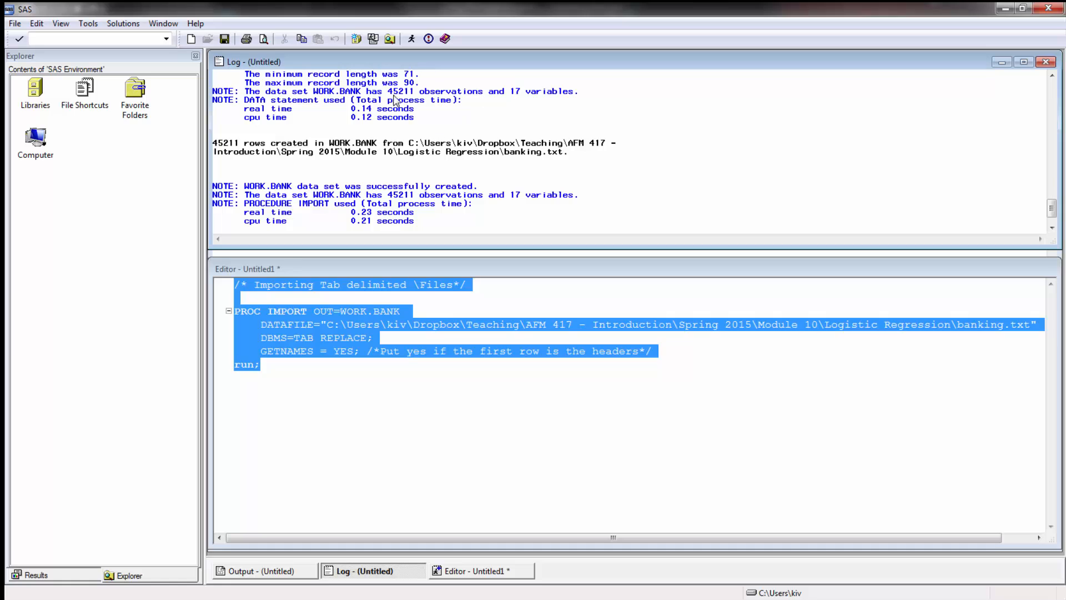
mouse_move(516, 123)
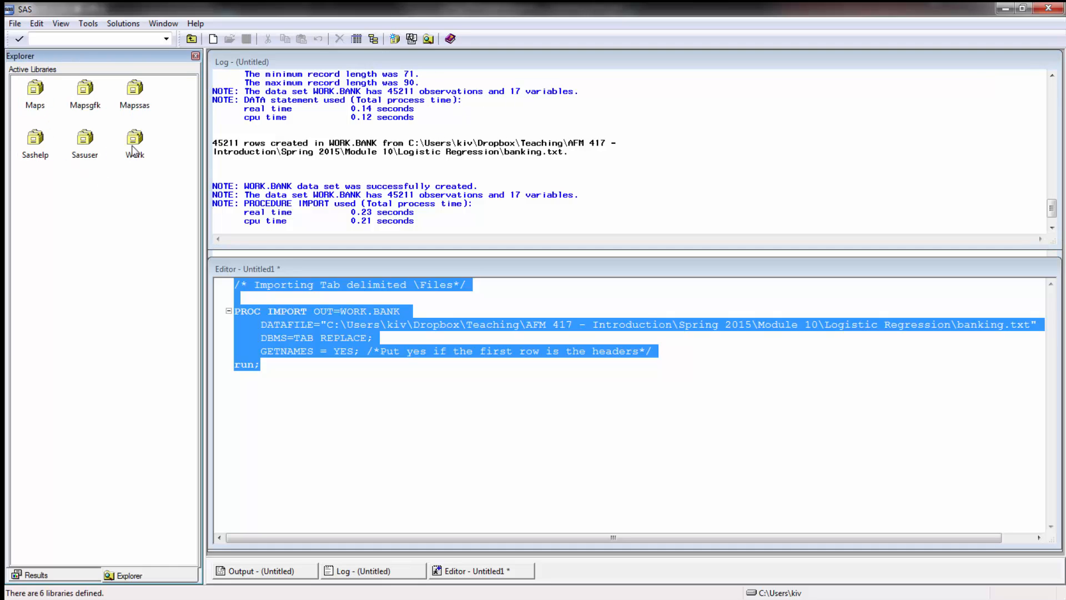
Open the Bank data set from the Work library in VIEWTABLE to browse its records.
double_click(135, 138)
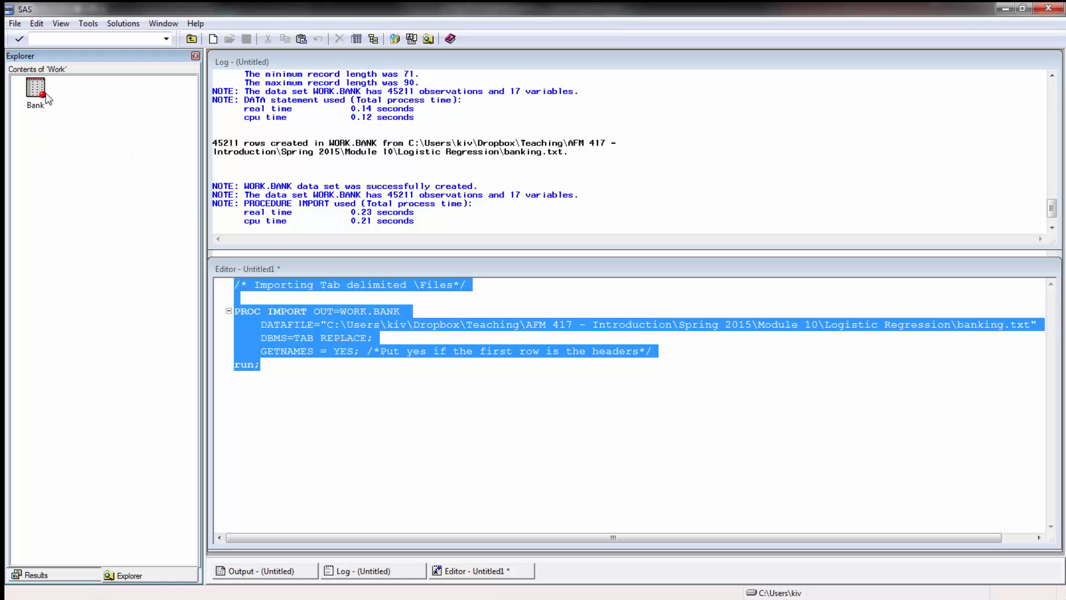
double_click(34, 92)
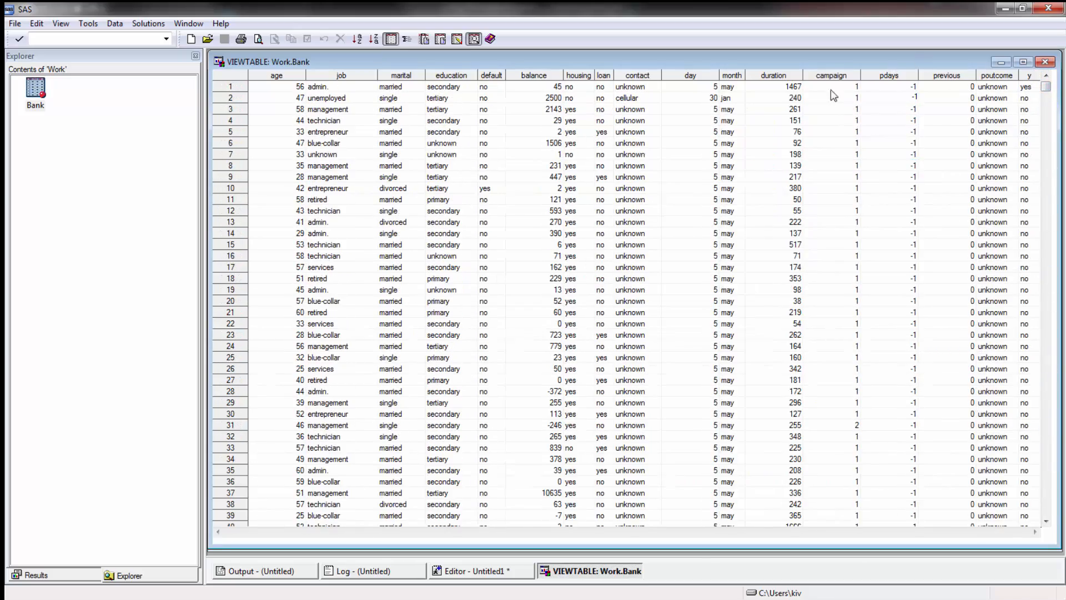
mouse_move(537, 263)
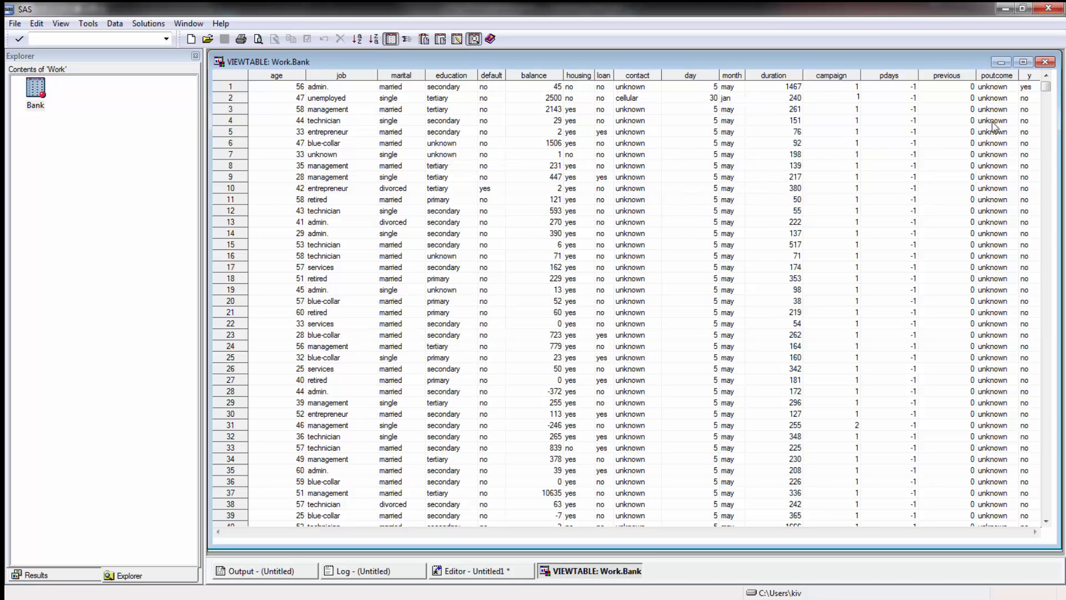
click(1025, 86)
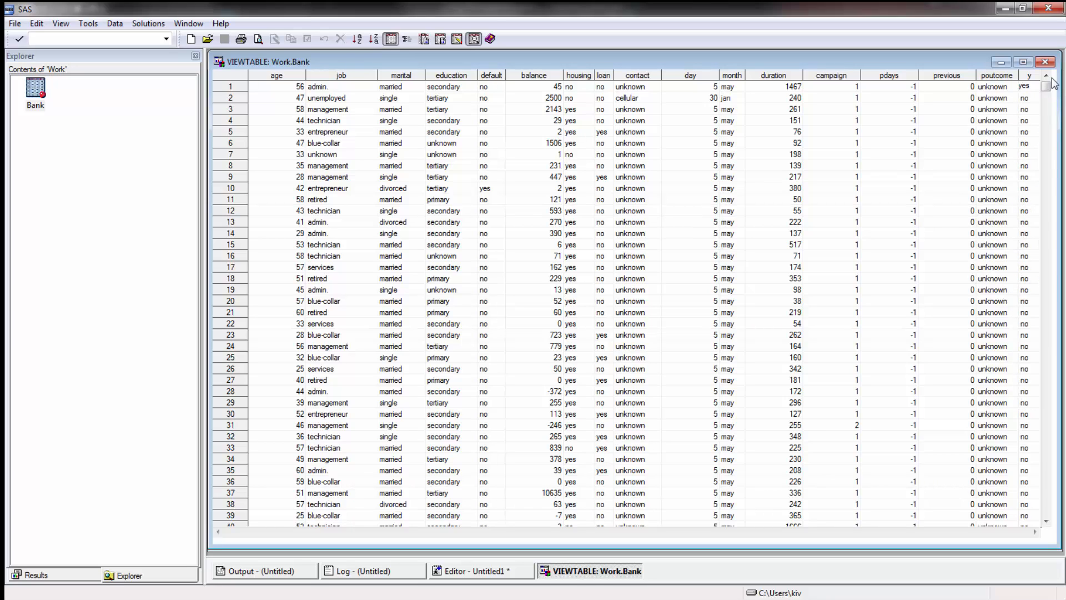
mouse_move(1037, 86)
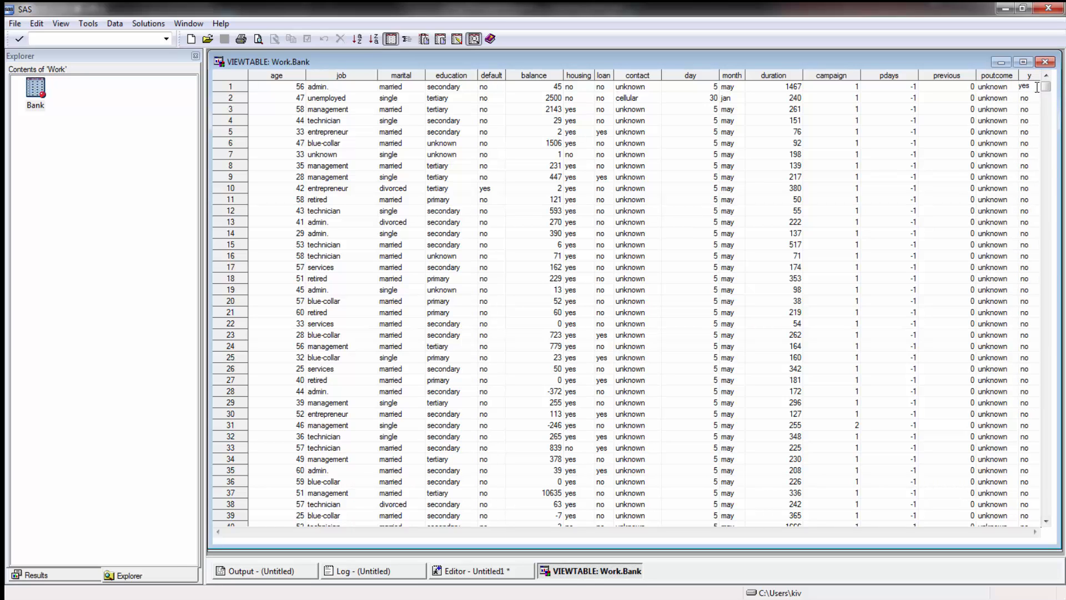
mouse_move(1035, 138)
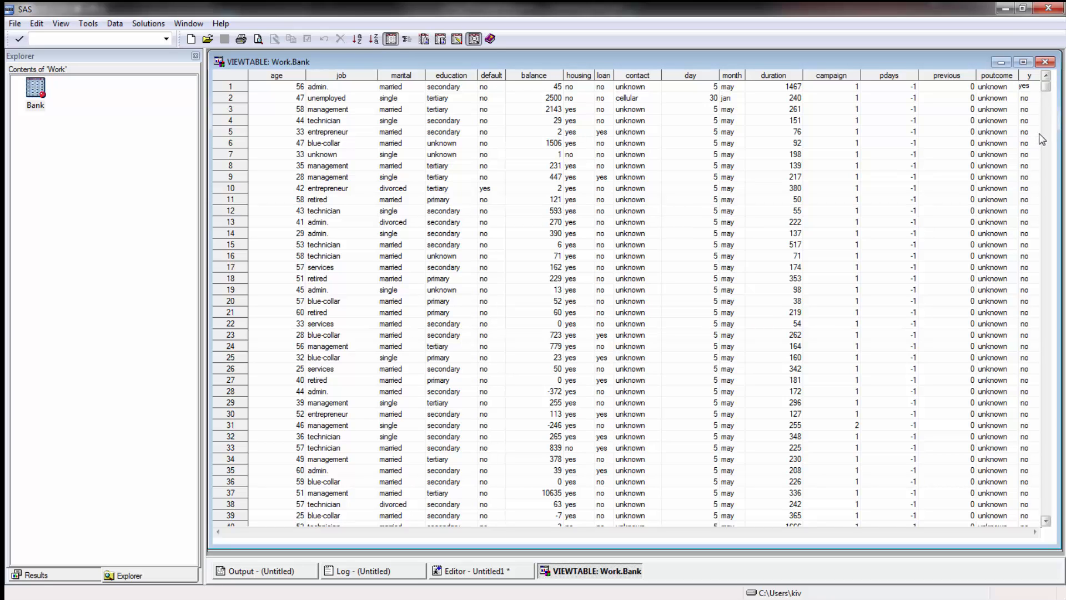
mouse_move(1049, 186)
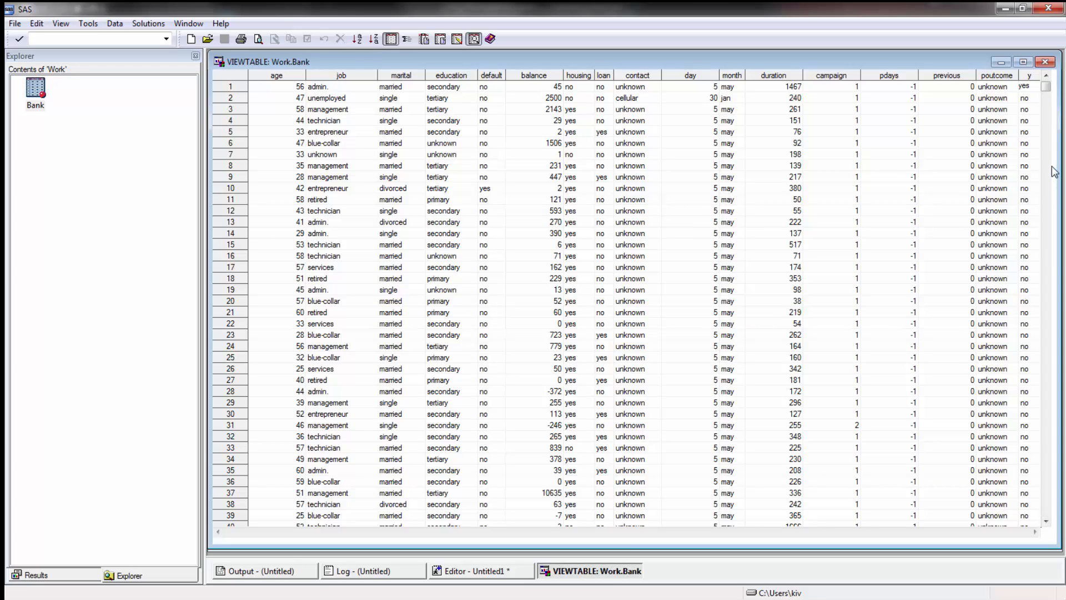
mouse_move(1046, 62)
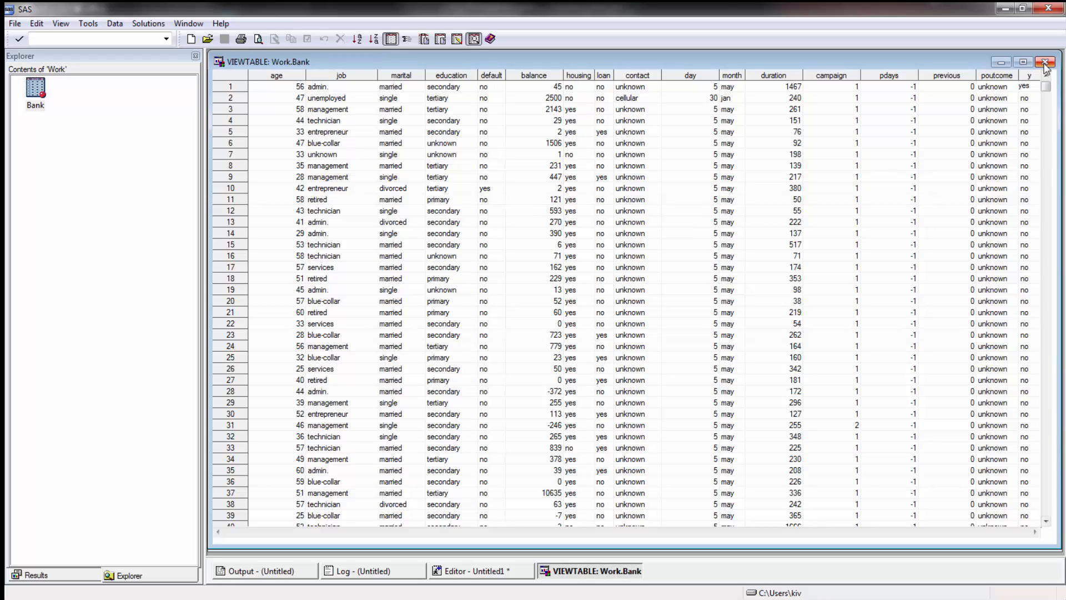
Write PROC LOGISTIC DATA=WORK.BANK PLOTS=ALL; below the import step.
click(481, 571)
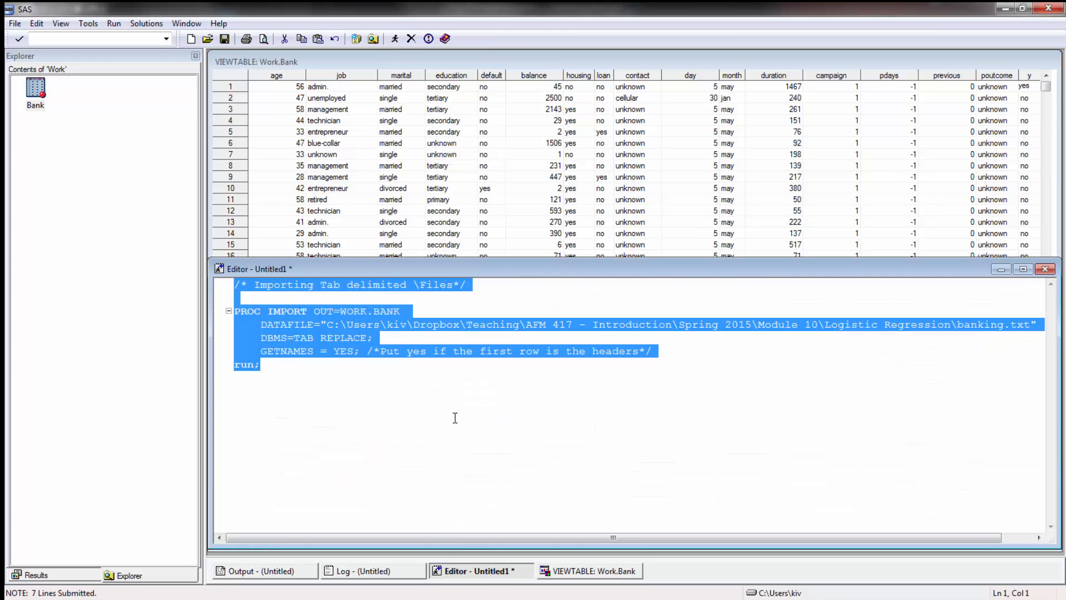
text(P)
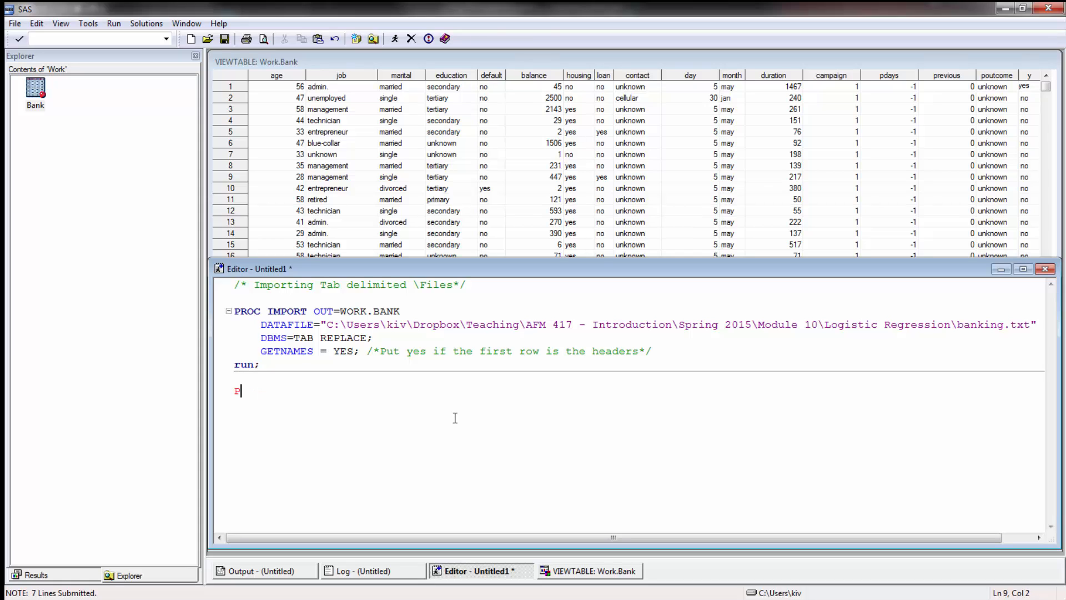
text(ROC LOGISTIC)
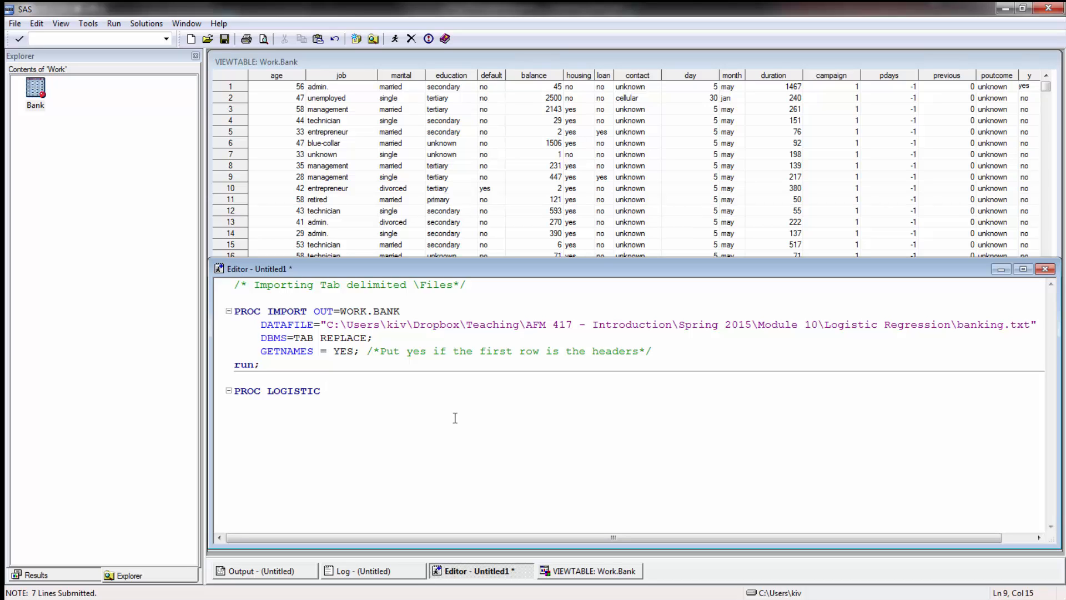
text(DATA=)
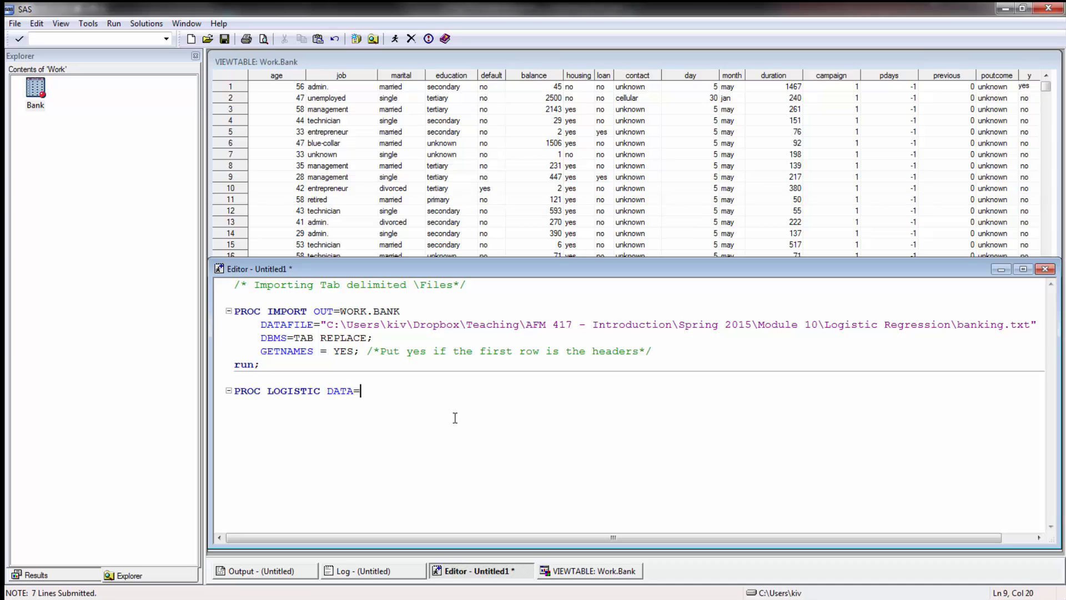
text(WORK.BANK)
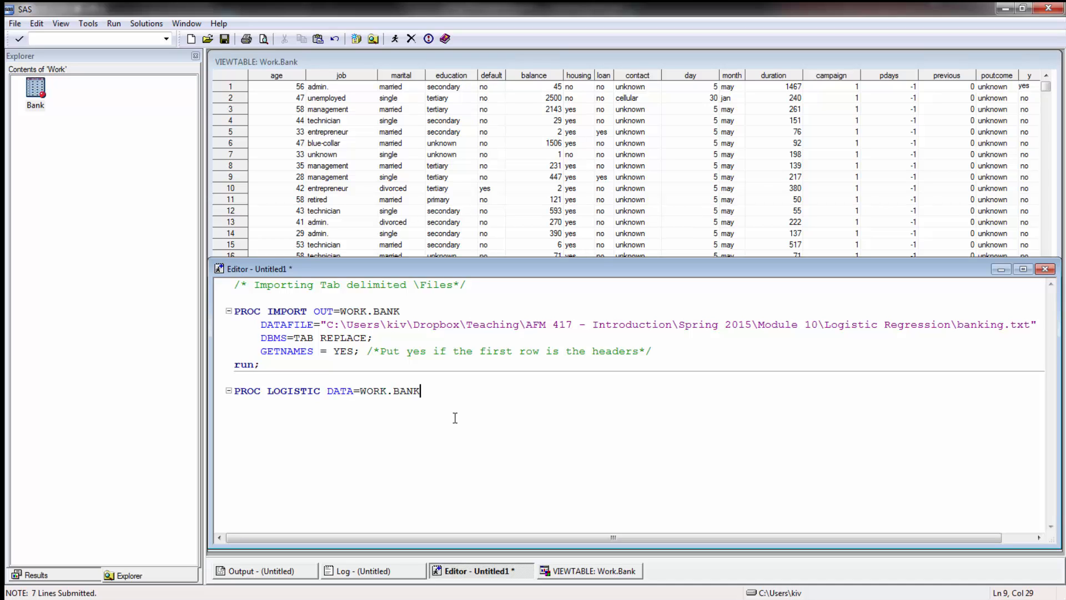
text(PLOTS)
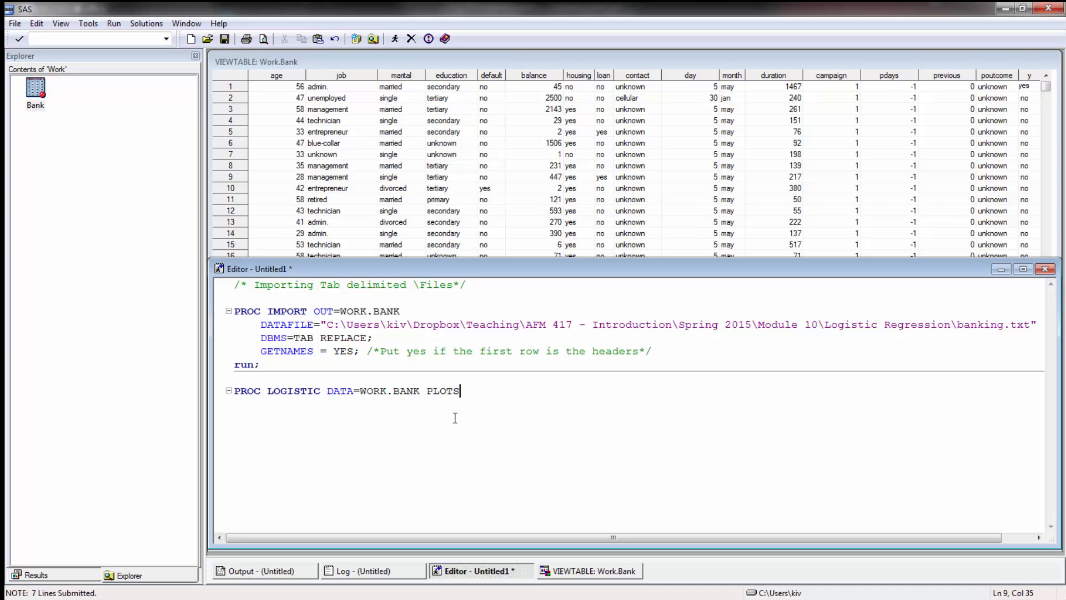
text(=)
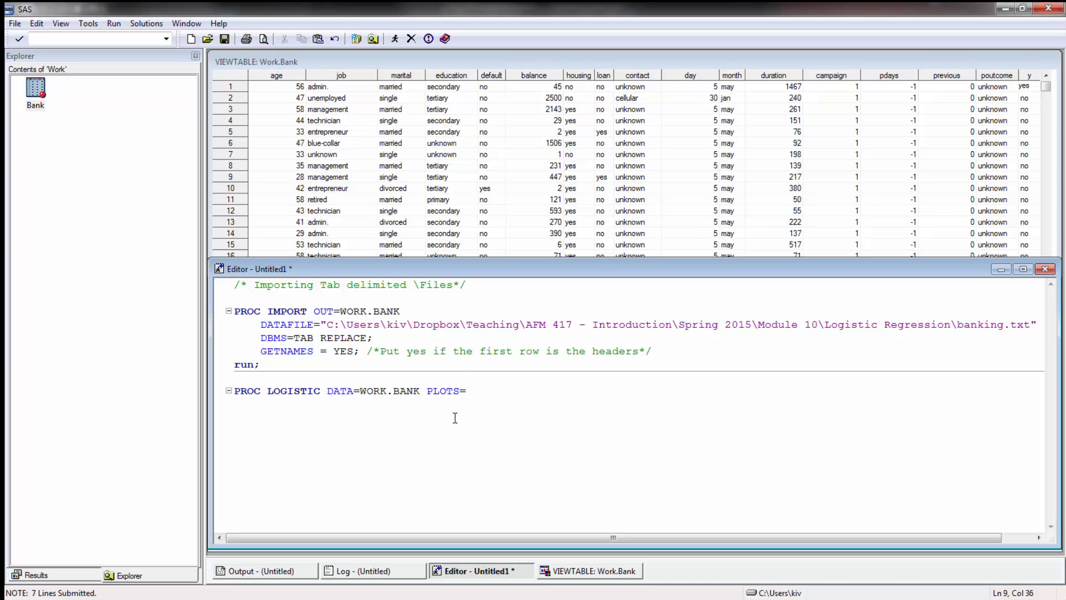
text(ALL;)
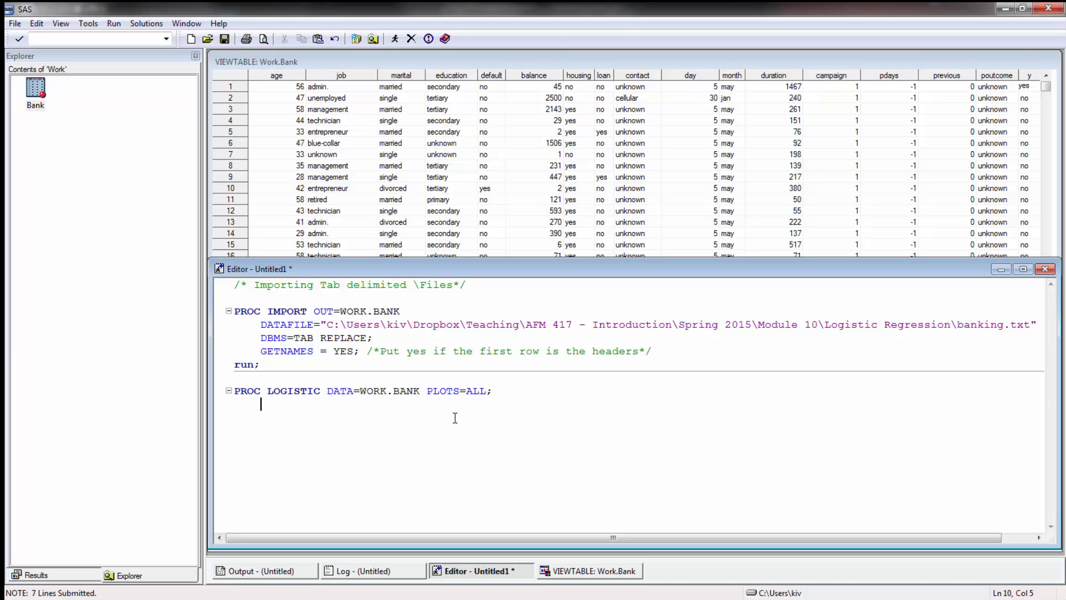
Write the CLASS MARITAL (PARAM=REF REF='single') statement.
text(c)
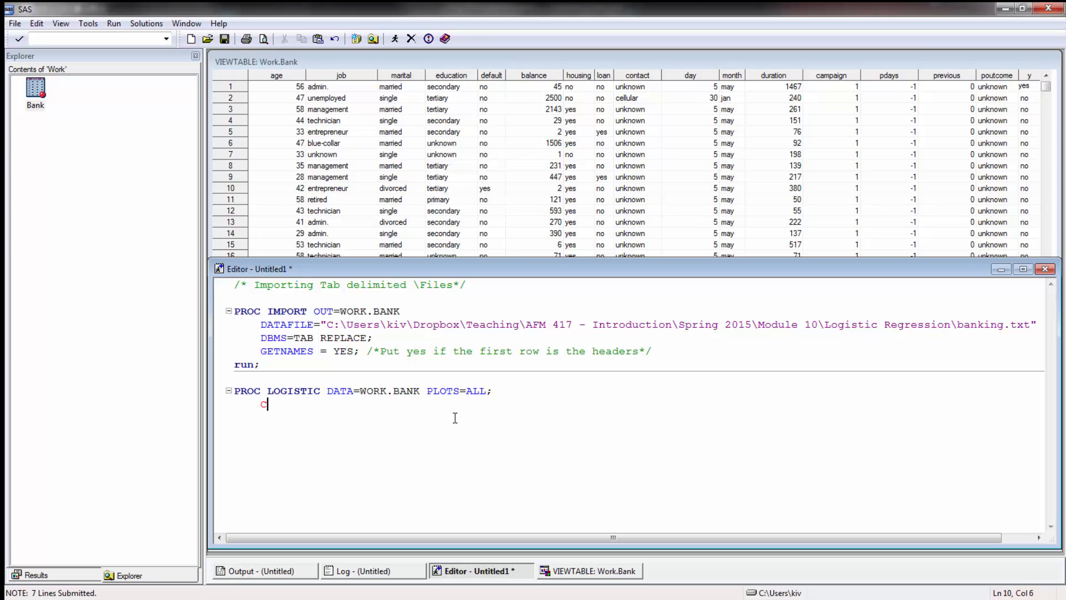
text(L)
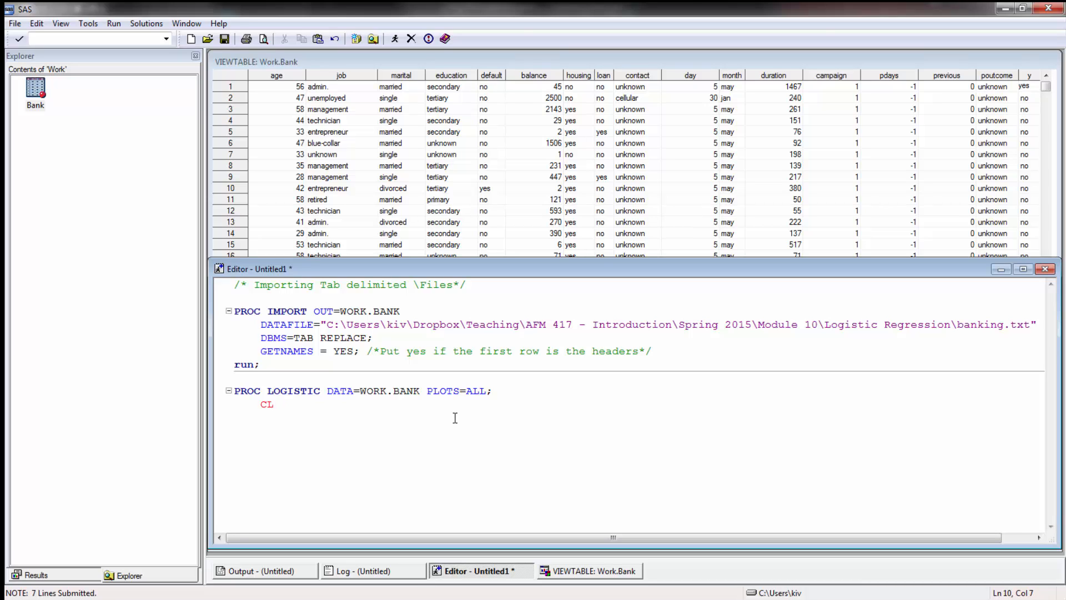
text(ASS)
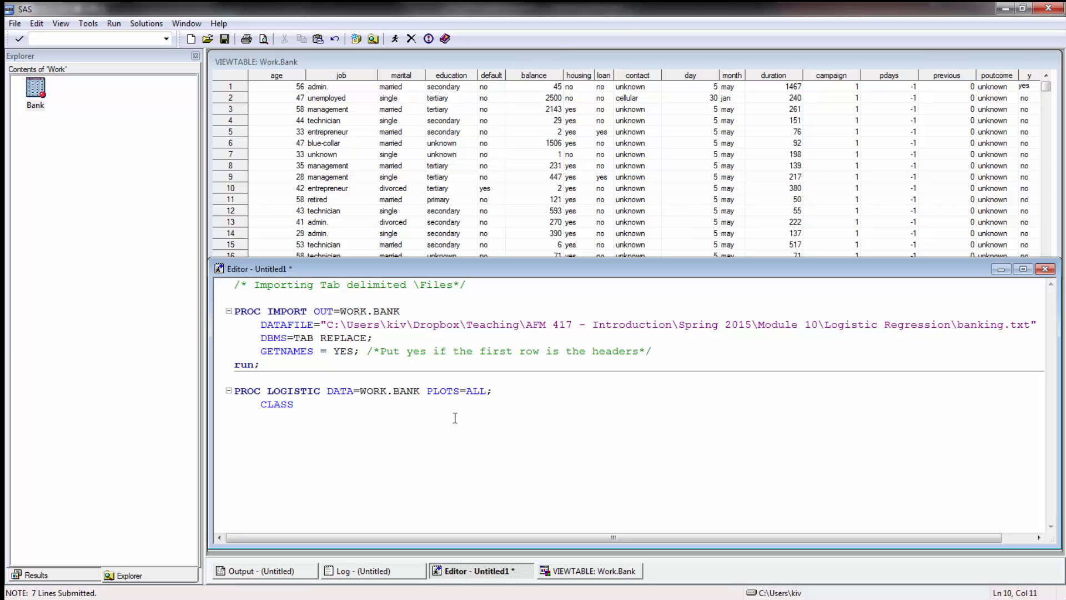
text(M)
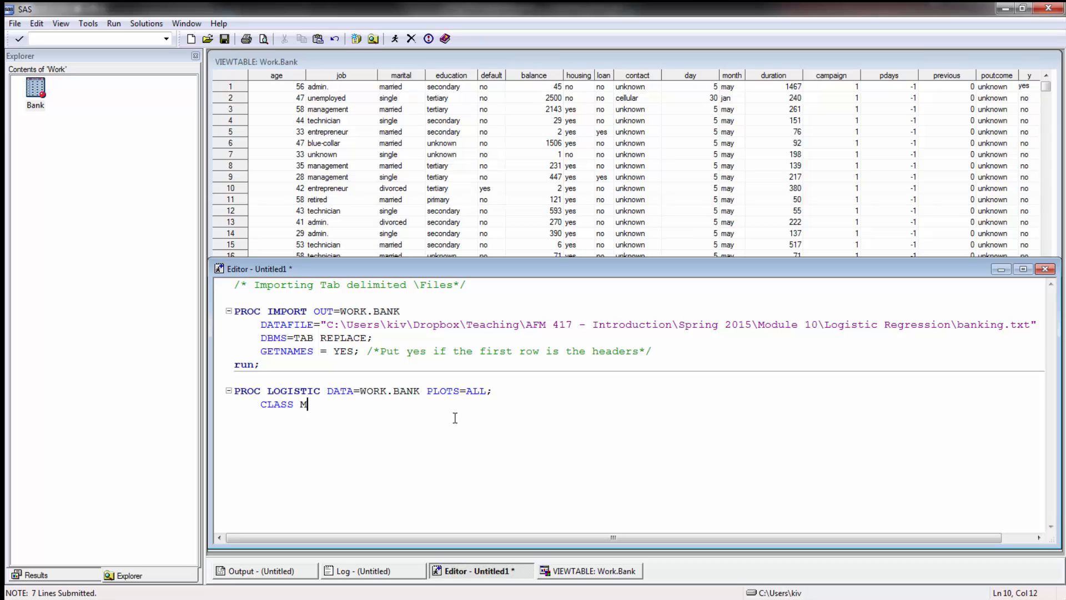
text(ARITAL (PAR)
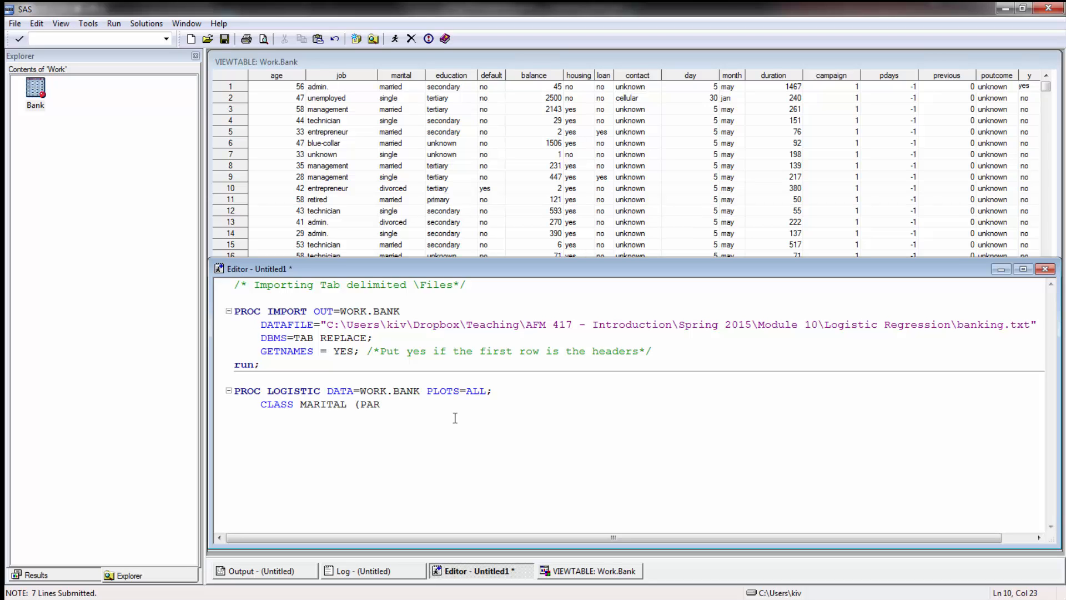
text(AM=)
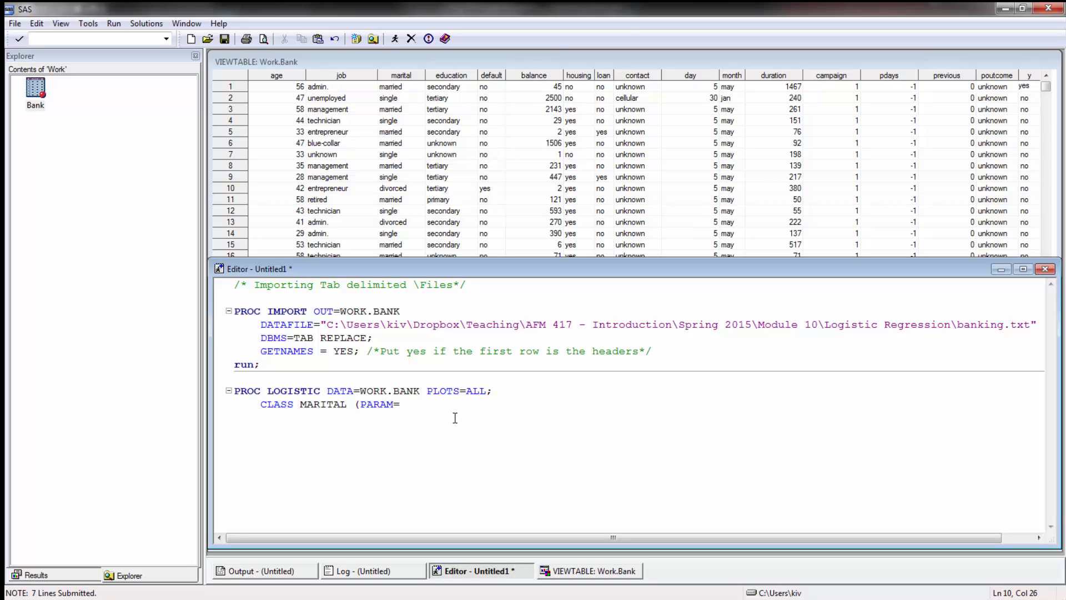
text(REF REF)
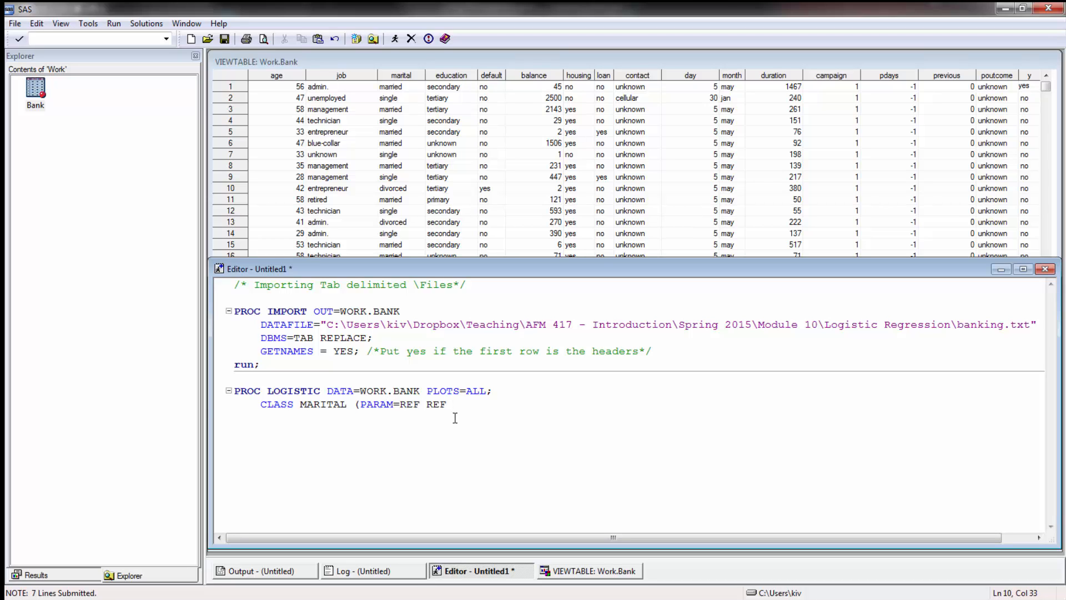
text(='SI)
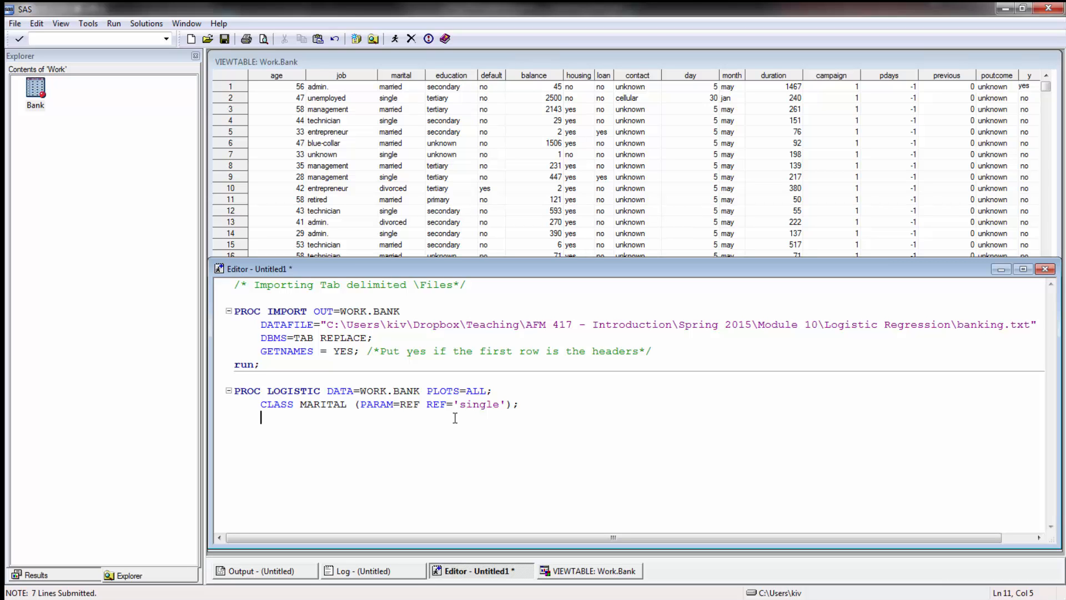
Write the UNITS statement with AGE=5 and BALANCE=1000.
text(UNITS)
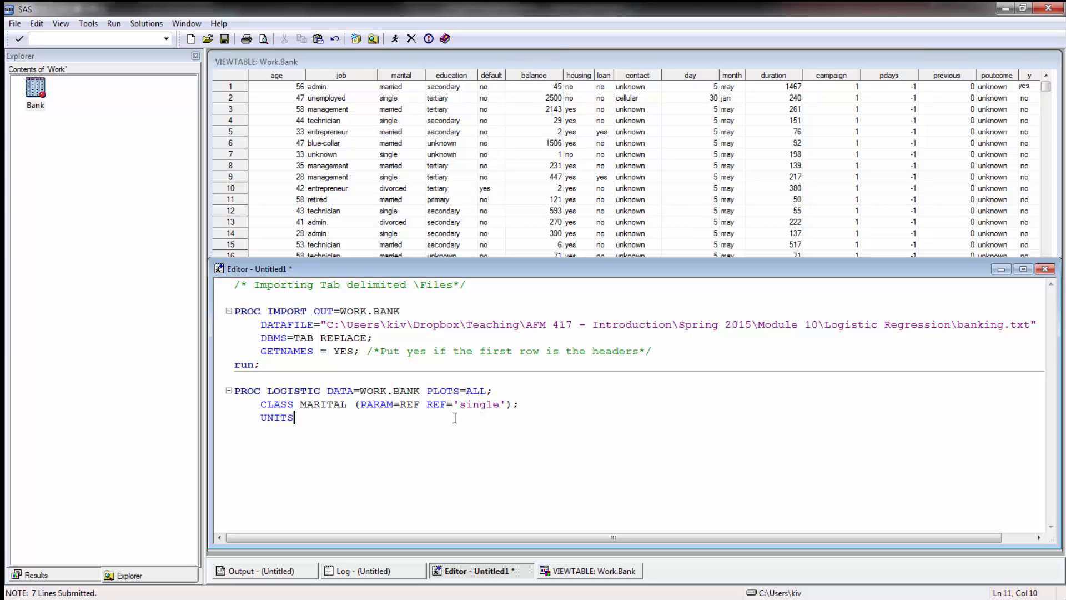
text(AGE)
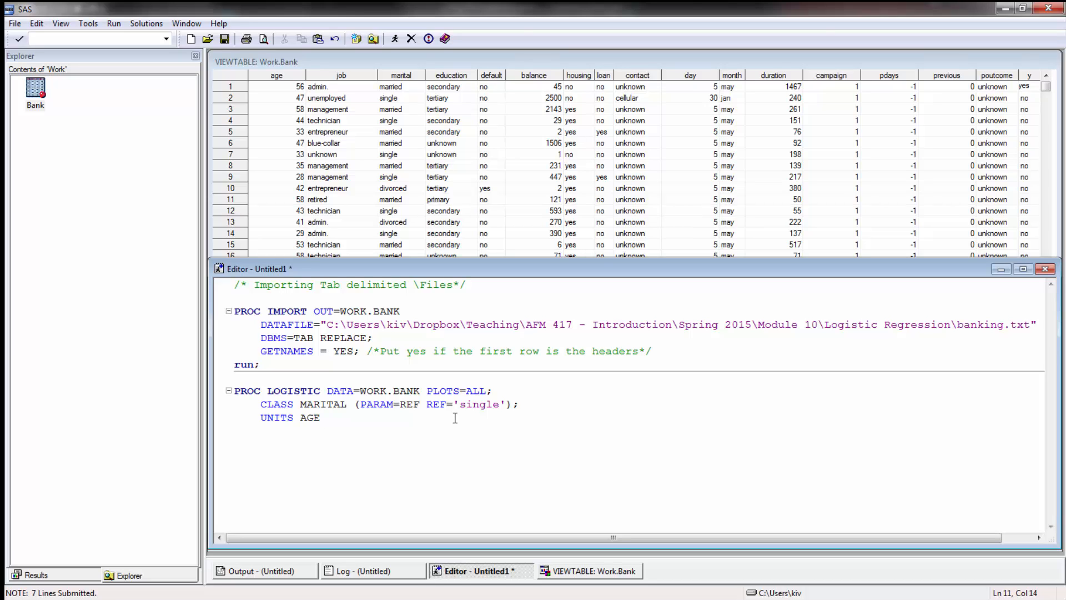
text(=5)
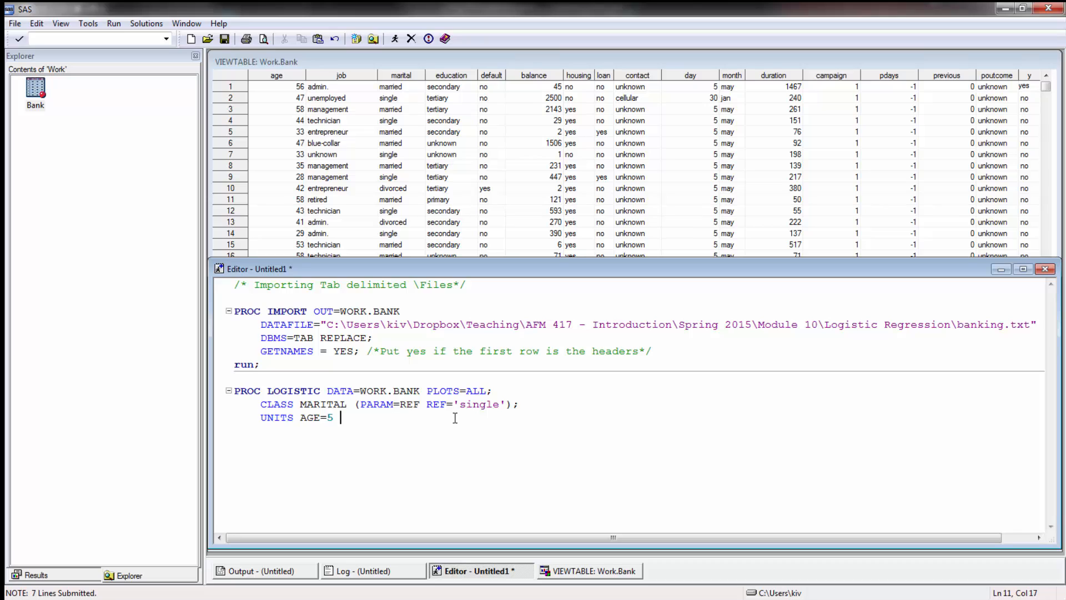
text(BALA)
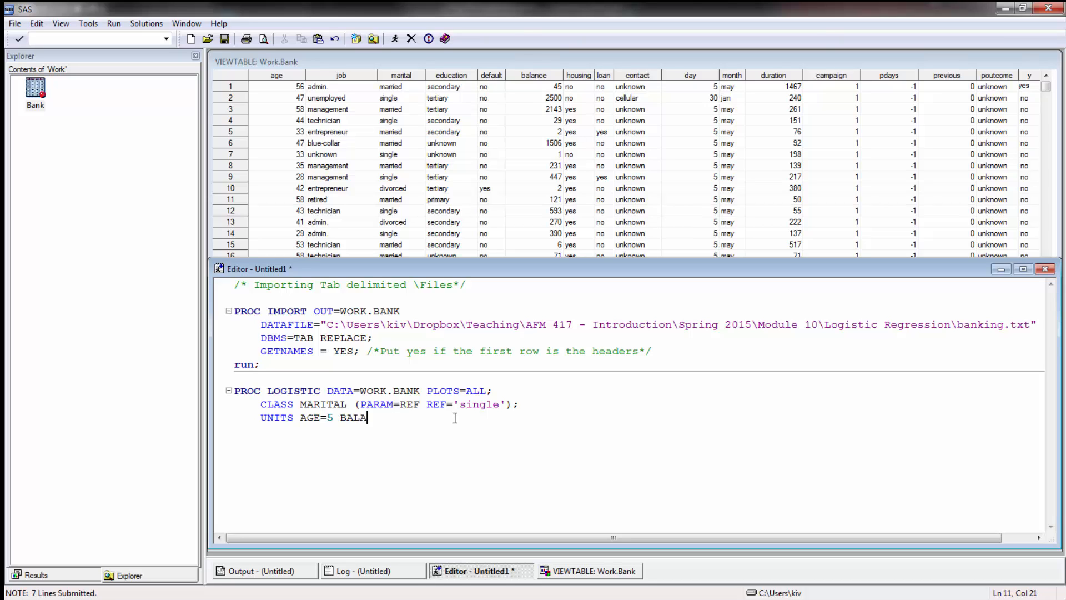
text(NCE=1000)
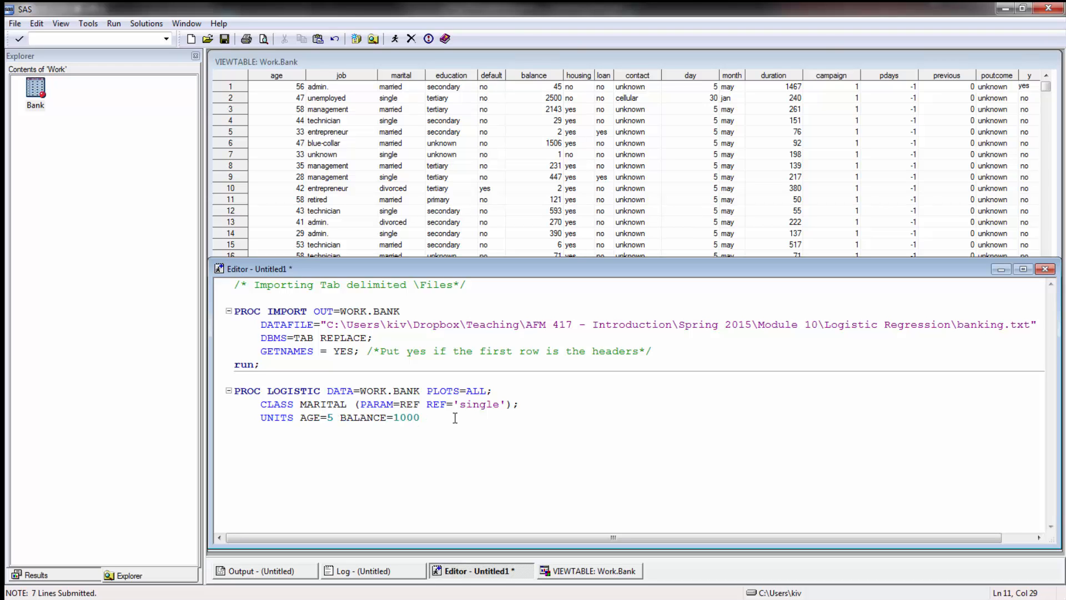
text(;)
text(MODEL)
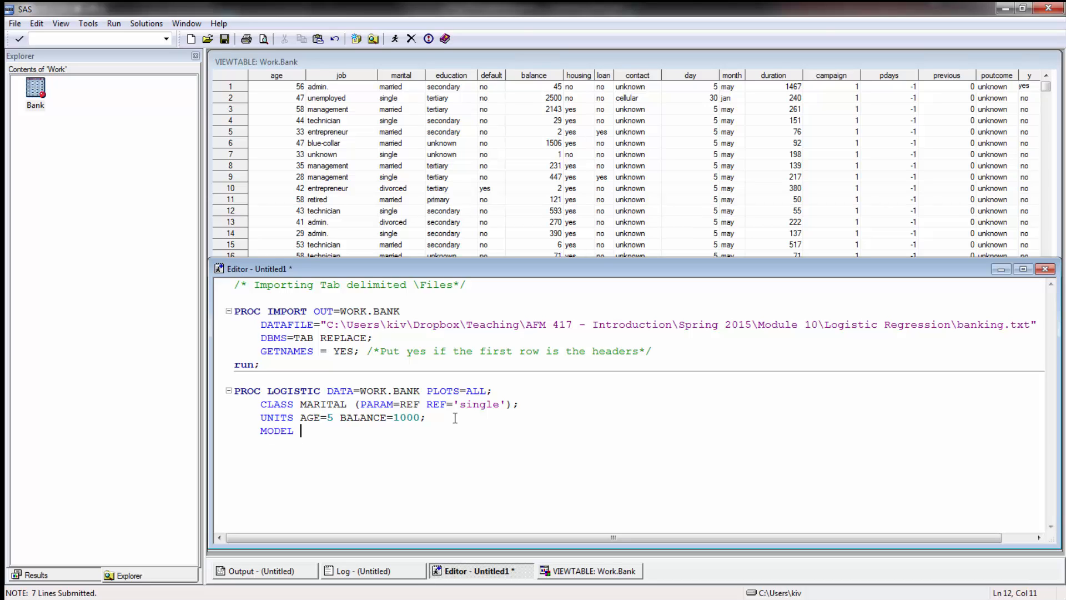
Write MODEL DEMAND (EVENT='yes') = MARITAL BALANCE AGE.
text(DEMAND ()
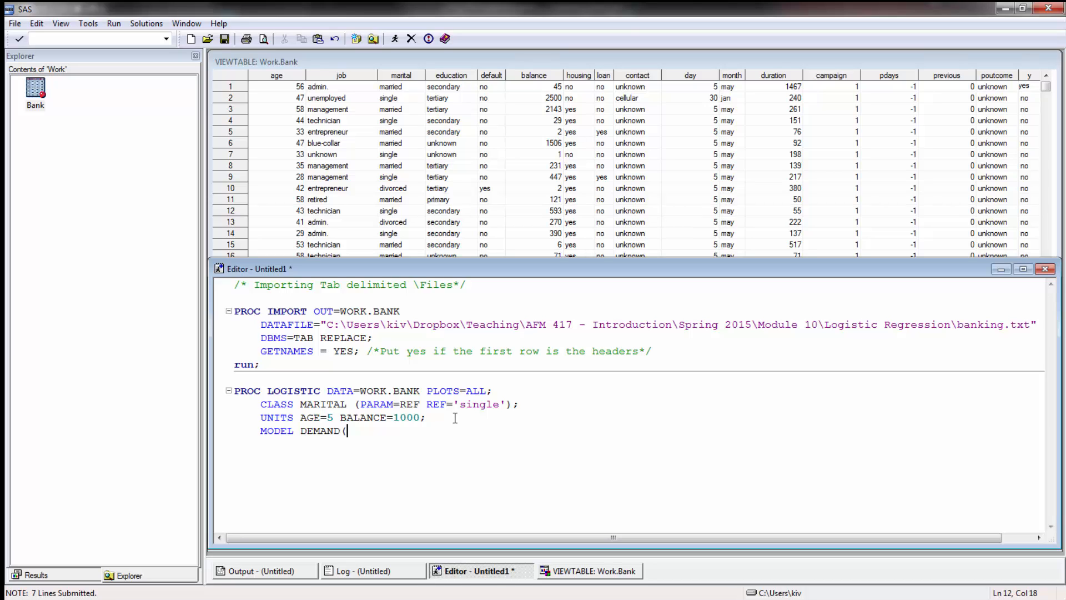
text(EVENT=)
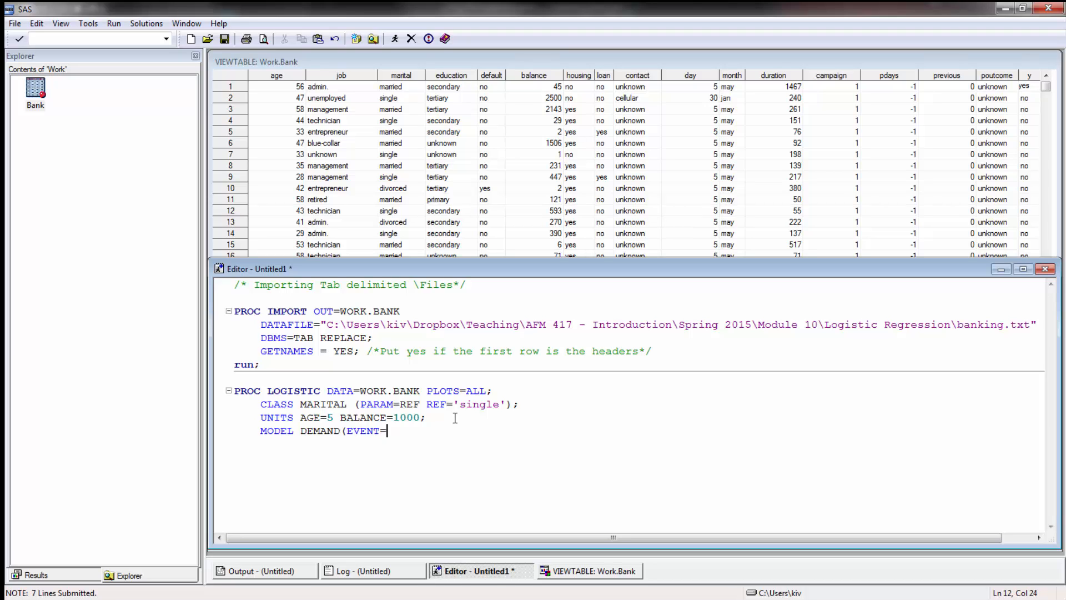
text(')
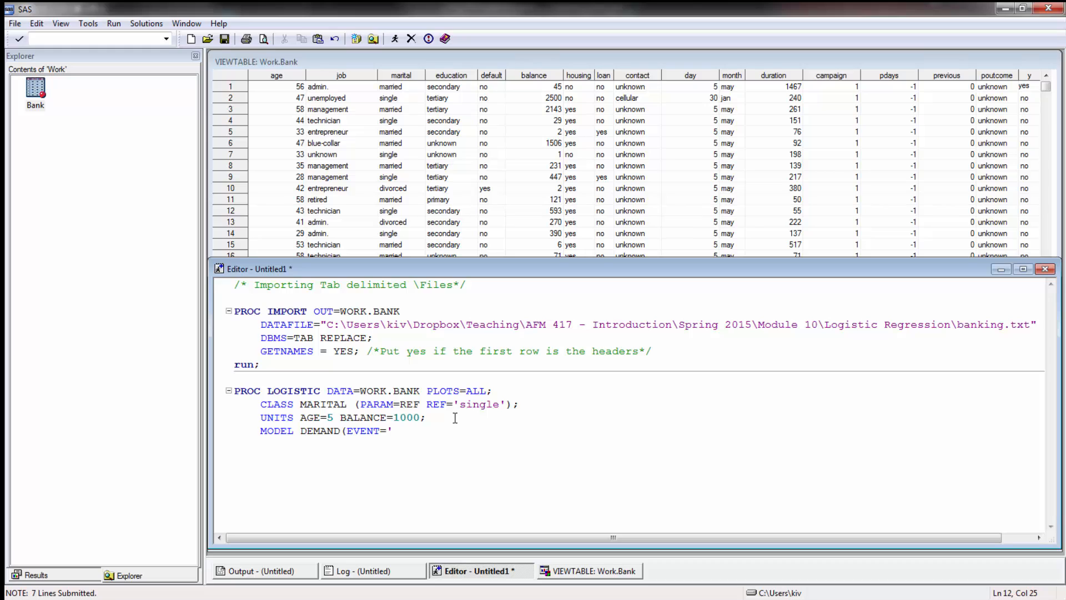
text(yes')
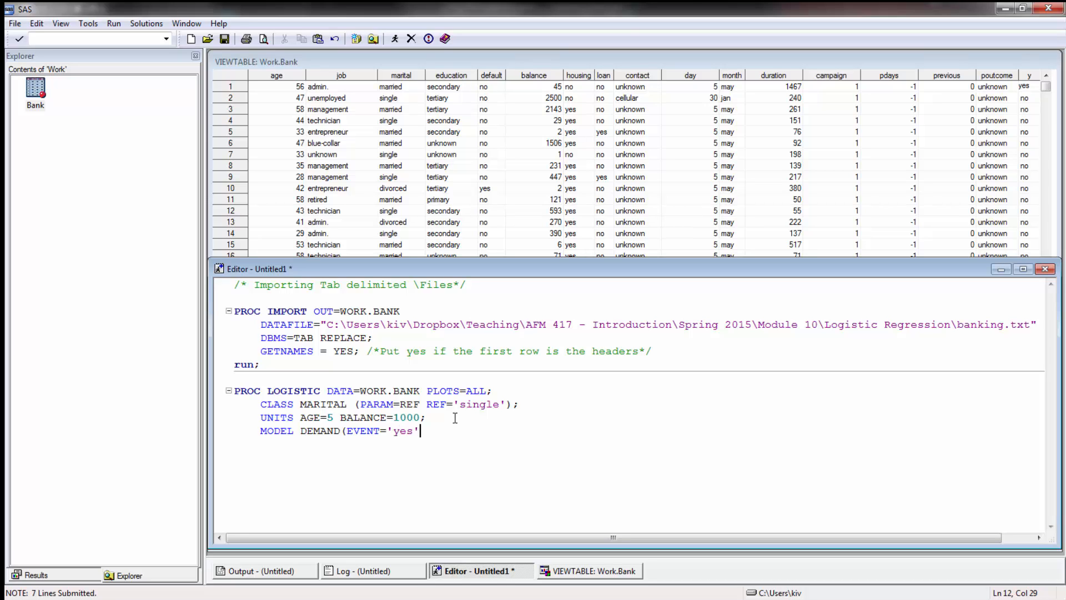
text())
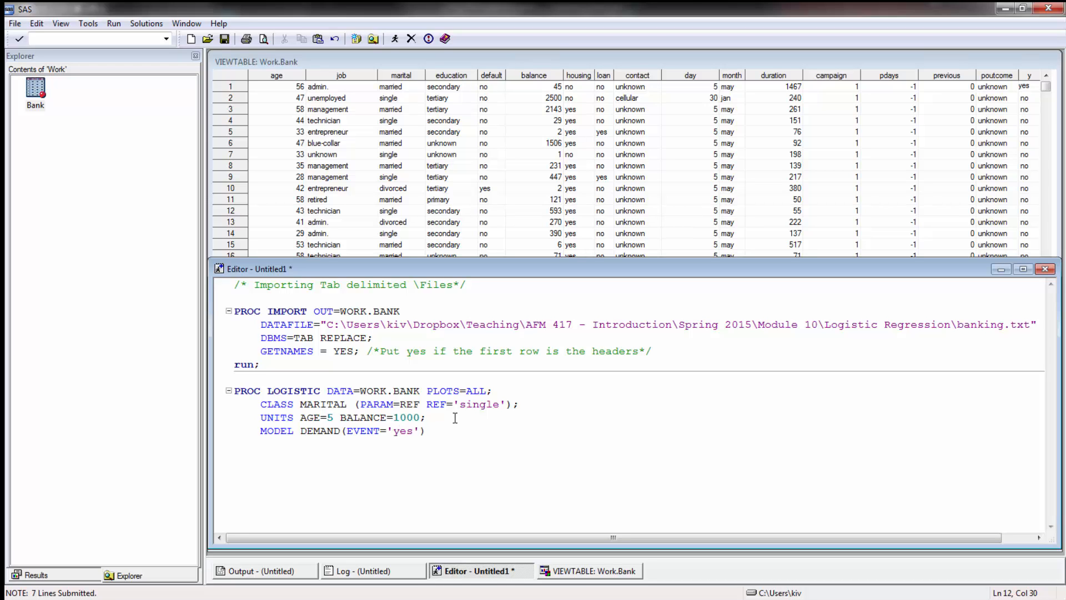
text(=MAR)
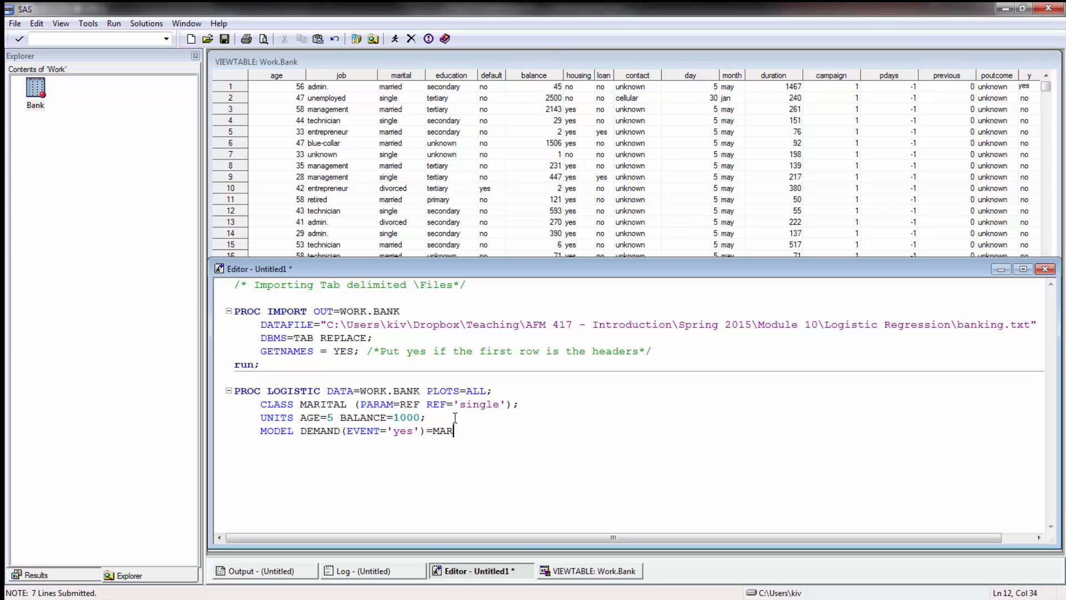
text(ITAL)
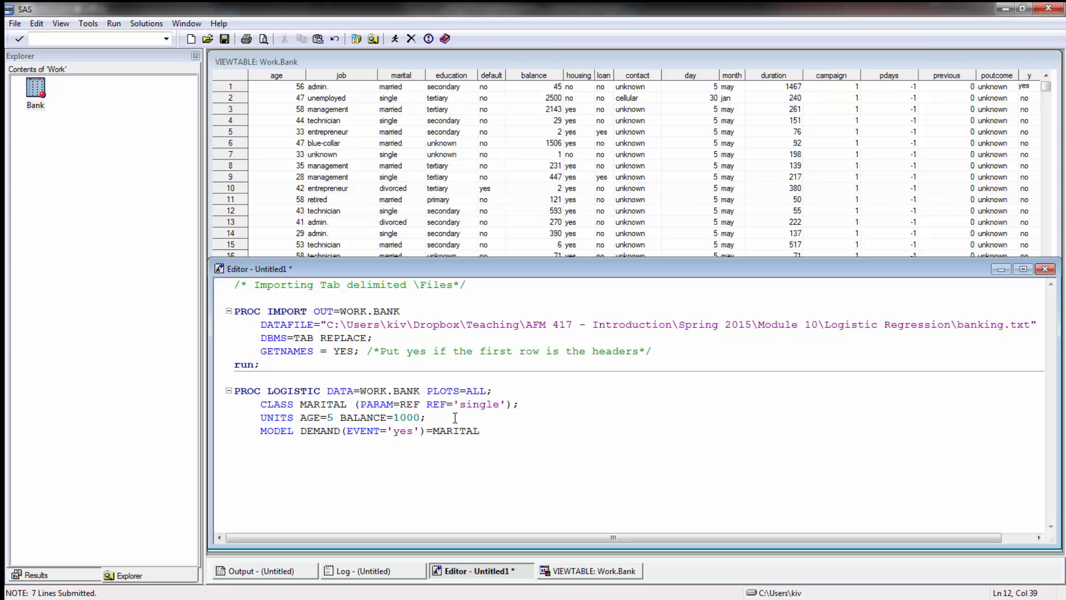
text(BALANCE AGE)
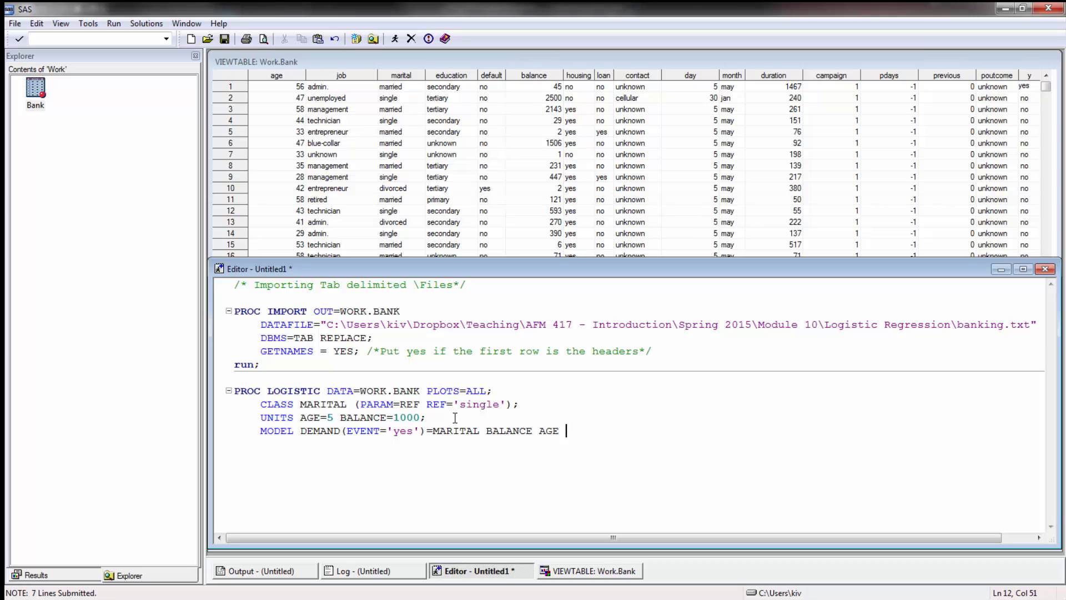
Add the / CLODDS=PL option to the model and close the procedure with RUN;.
text(/ CLOOD)
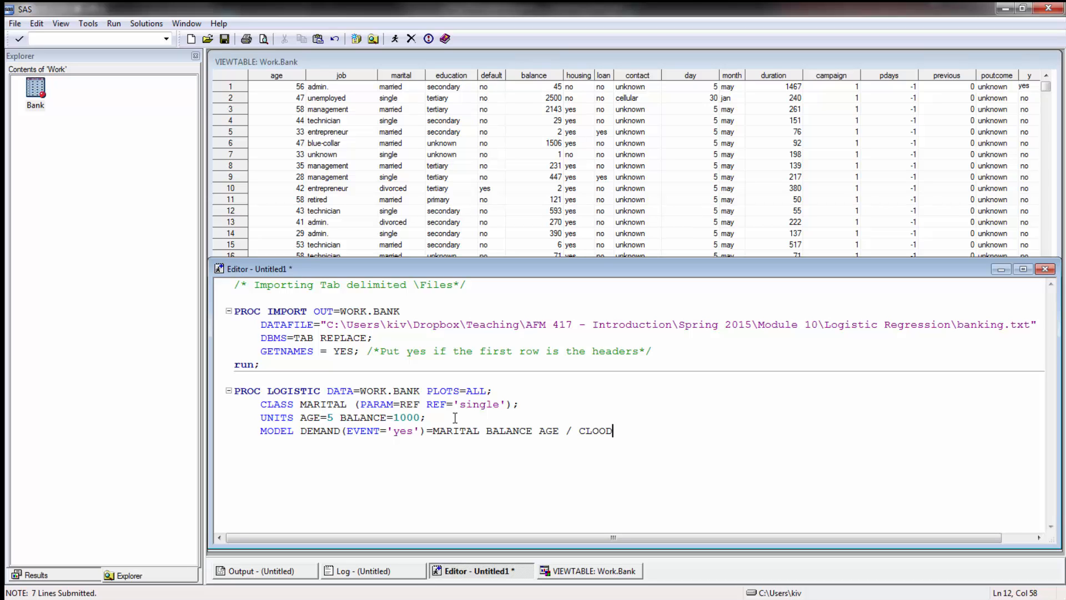
key(Backspace)
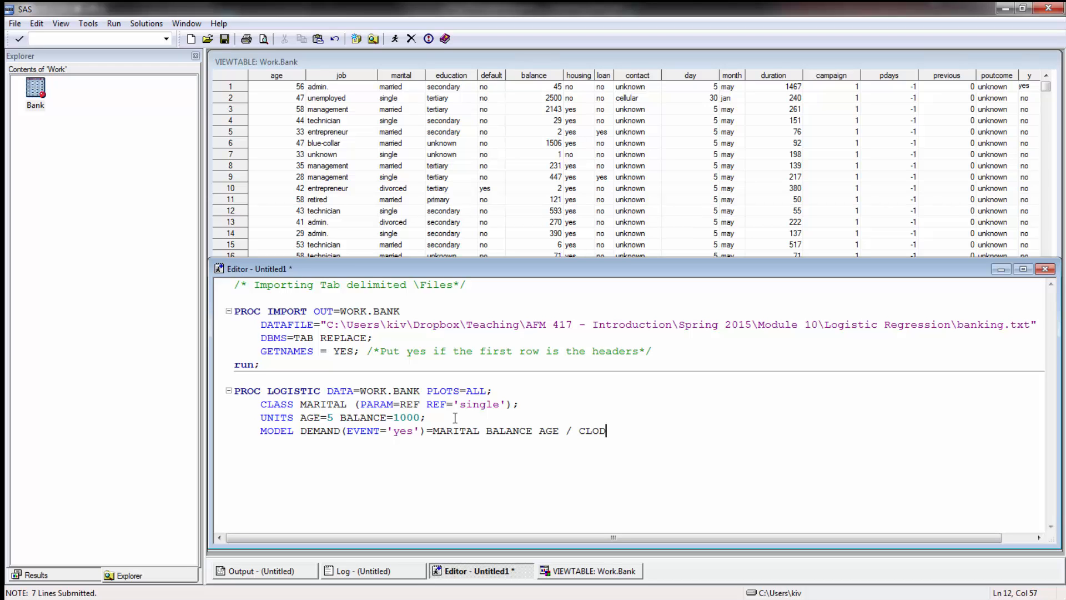
text(DDS=PL;)
click(632, 444)
text(RU)
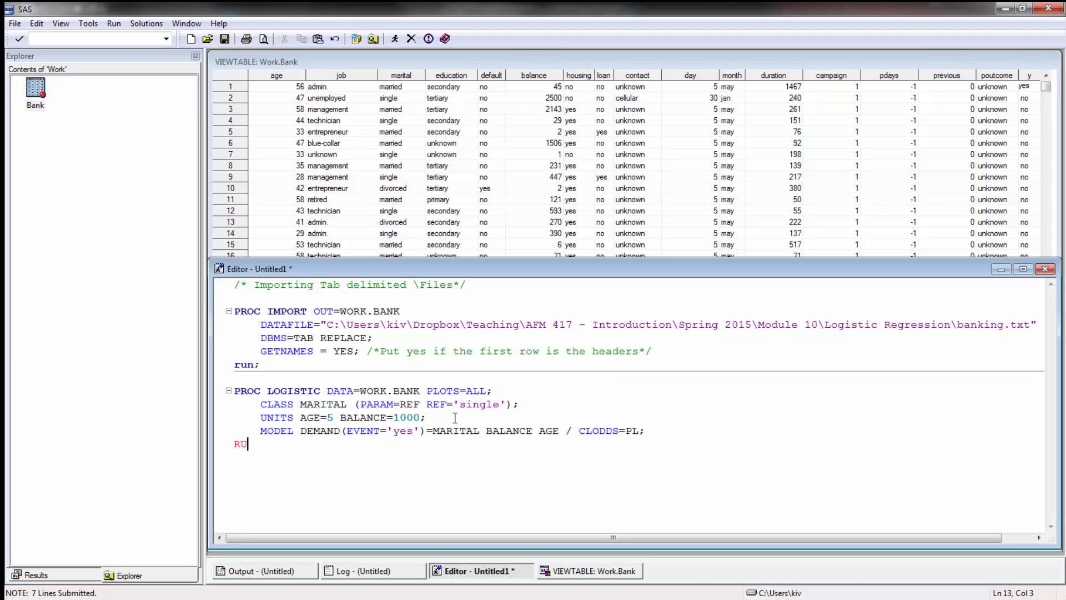
text(N;)
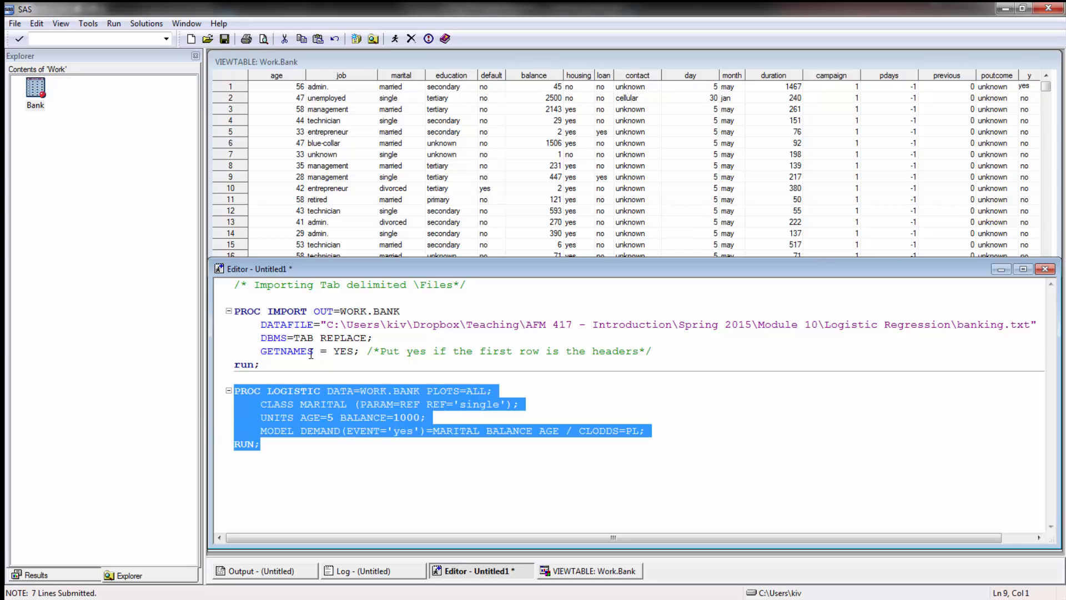
Submit the PROC LOGISTIC block and switch to its output.
click(257, 365)
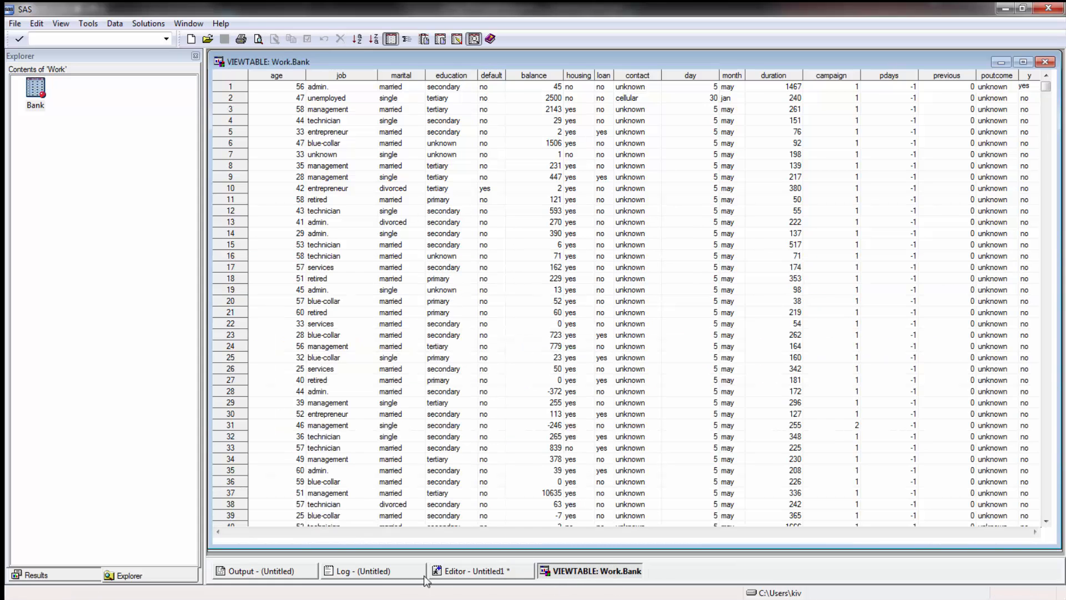
click(479, 571)
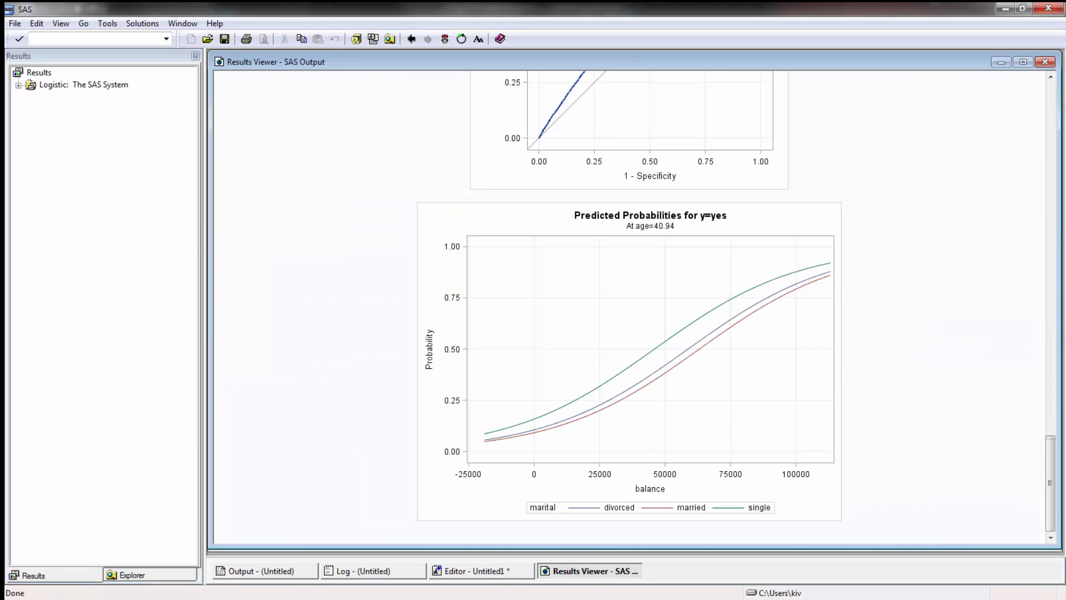
Review the Model Information table at the top of the output: WORK.BANK, response levels and Fisher's scoring.
scroll(up, 3)
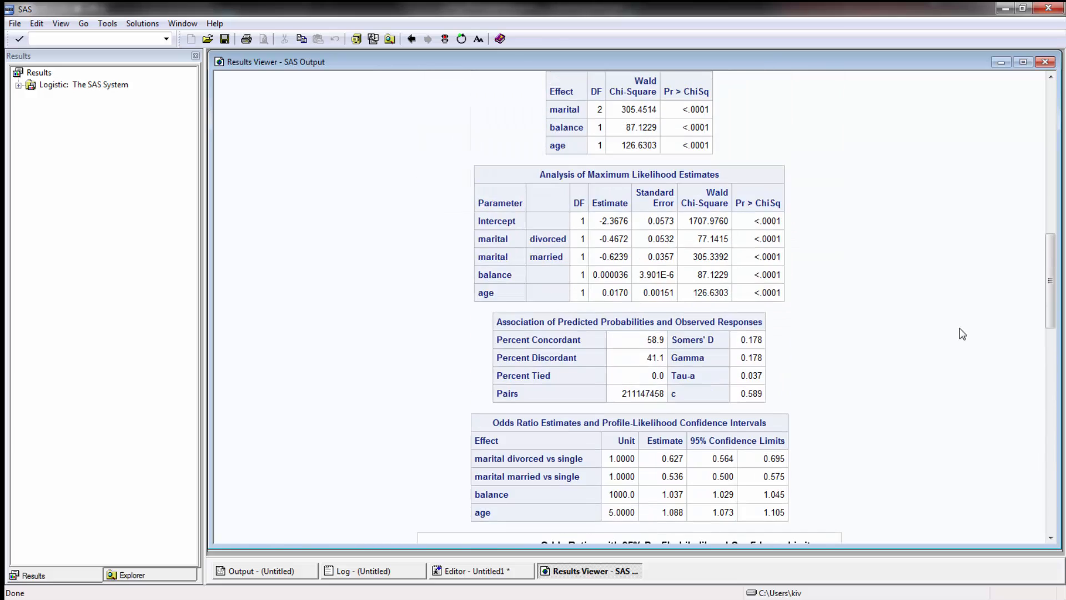
scroll(up, 3)
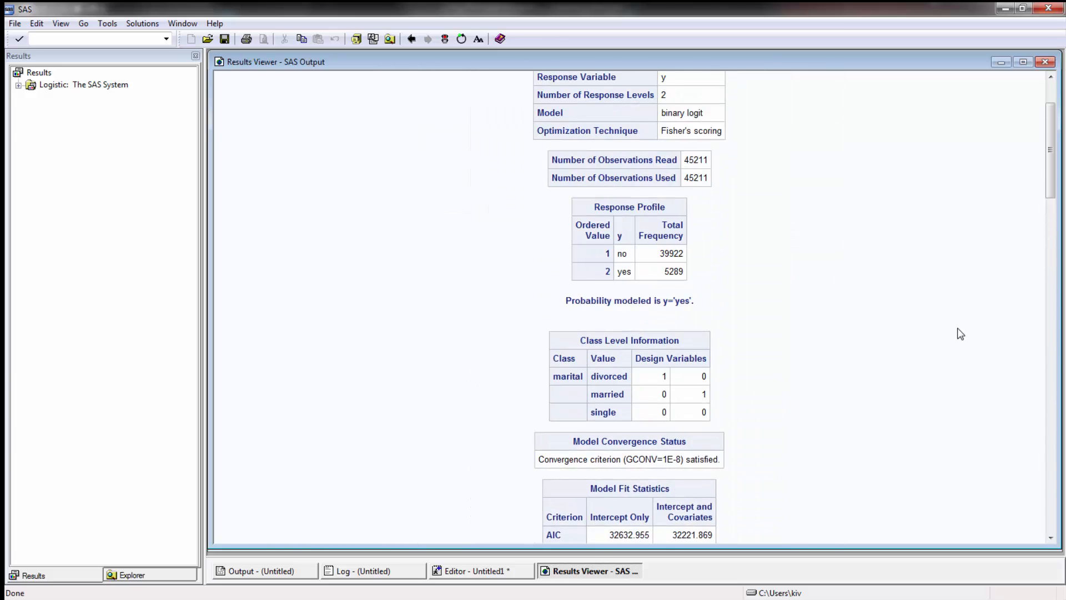
scroll(up, 3)
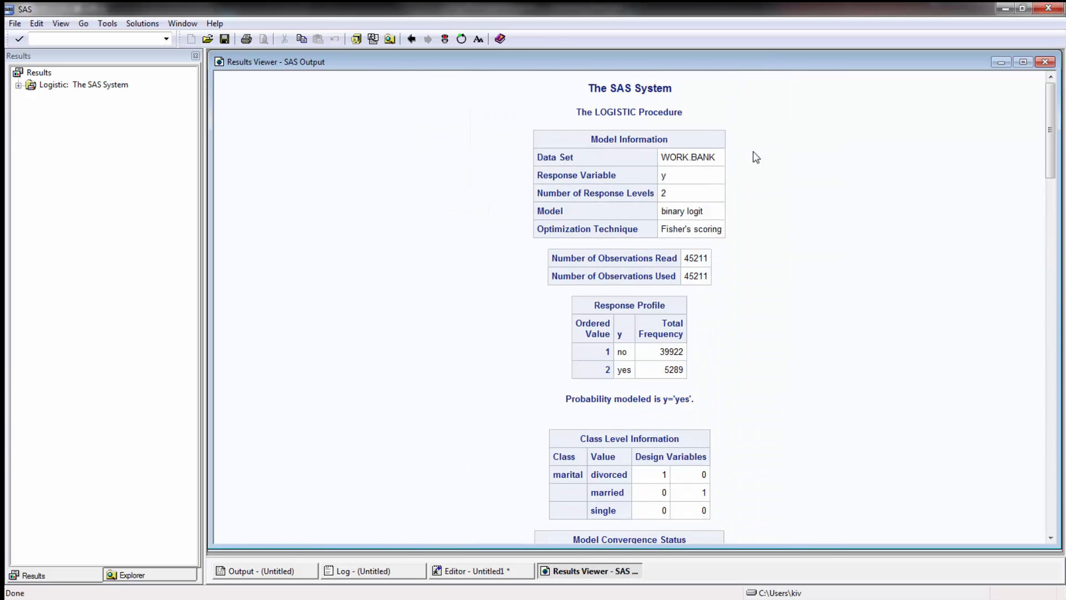
double_click(687, 157)
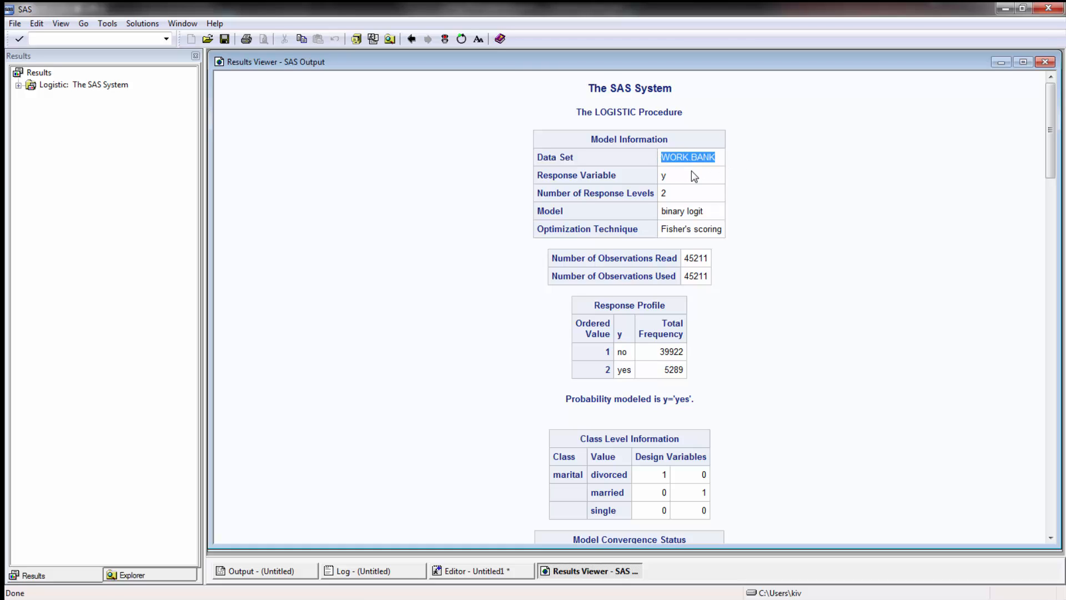
click(595, 192)
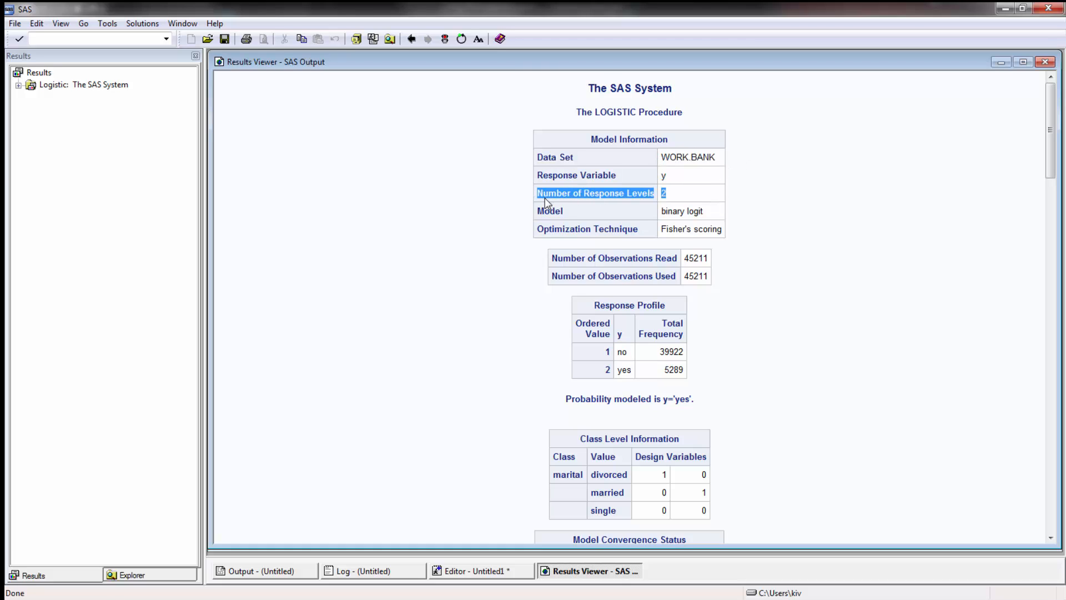
mouse_move(711, 217)
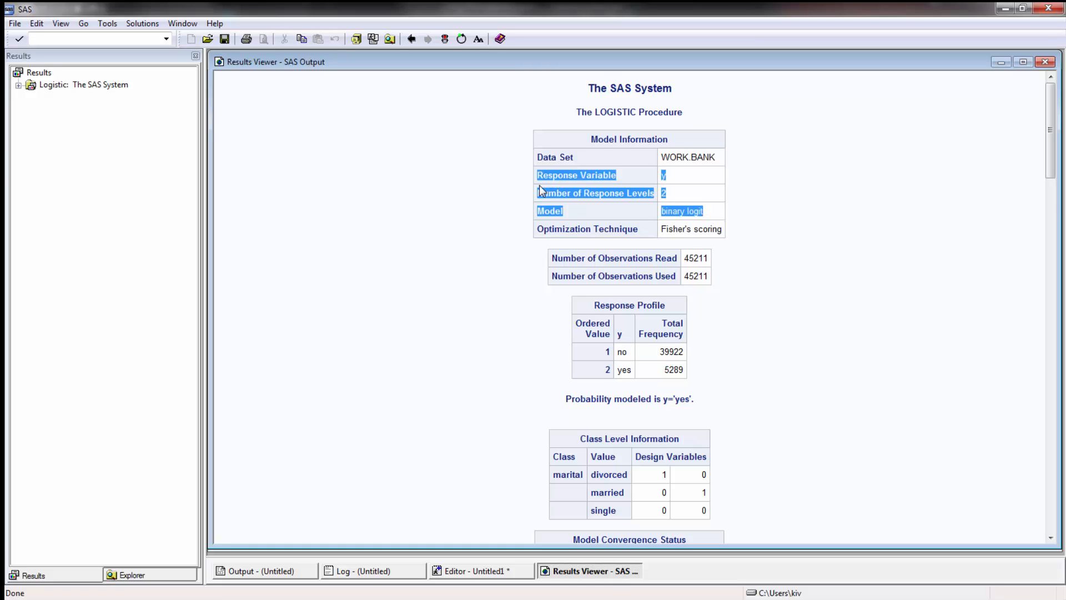
click(683, 193)
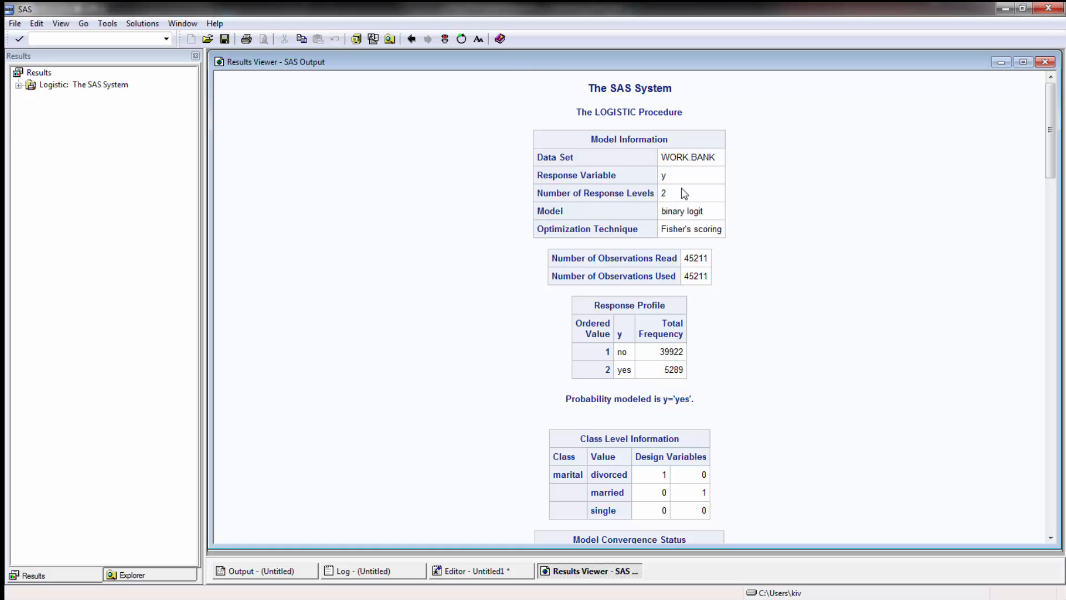
double_click(690, 229)
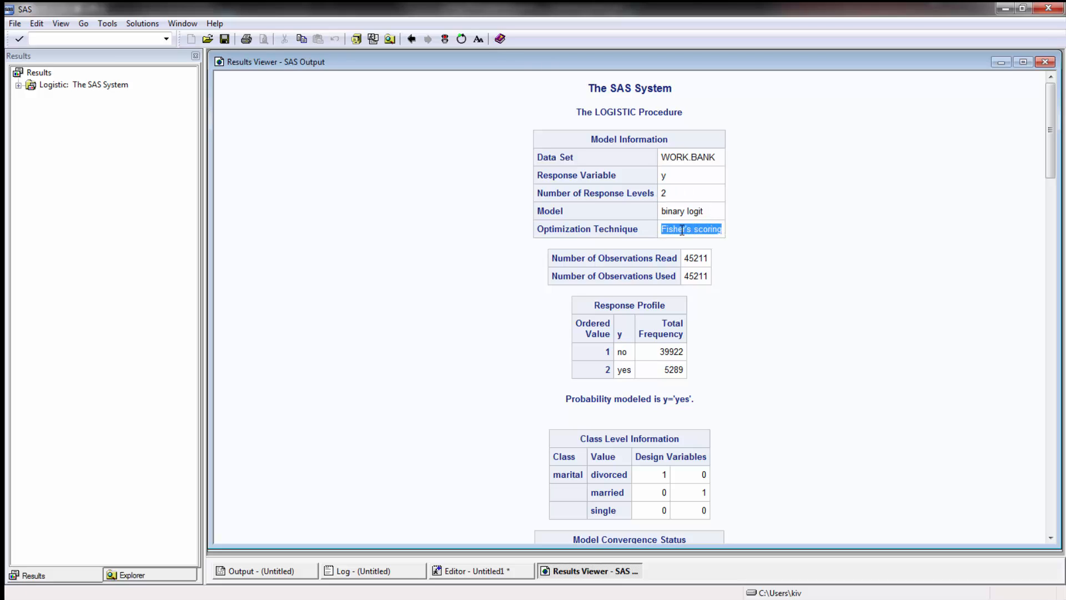
click(688, 262)
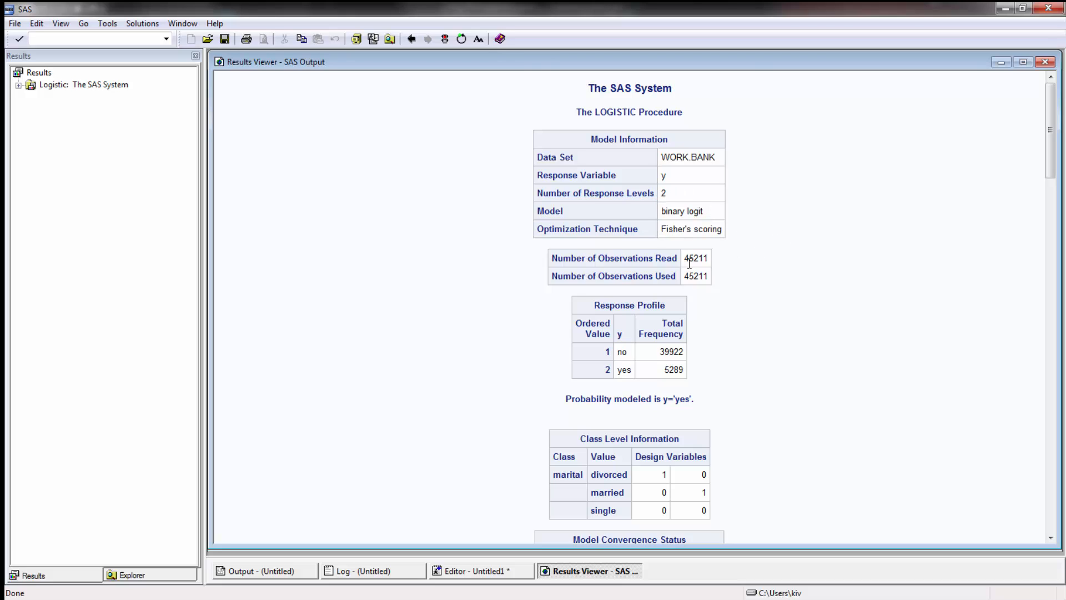
mouse_move(643, 300)
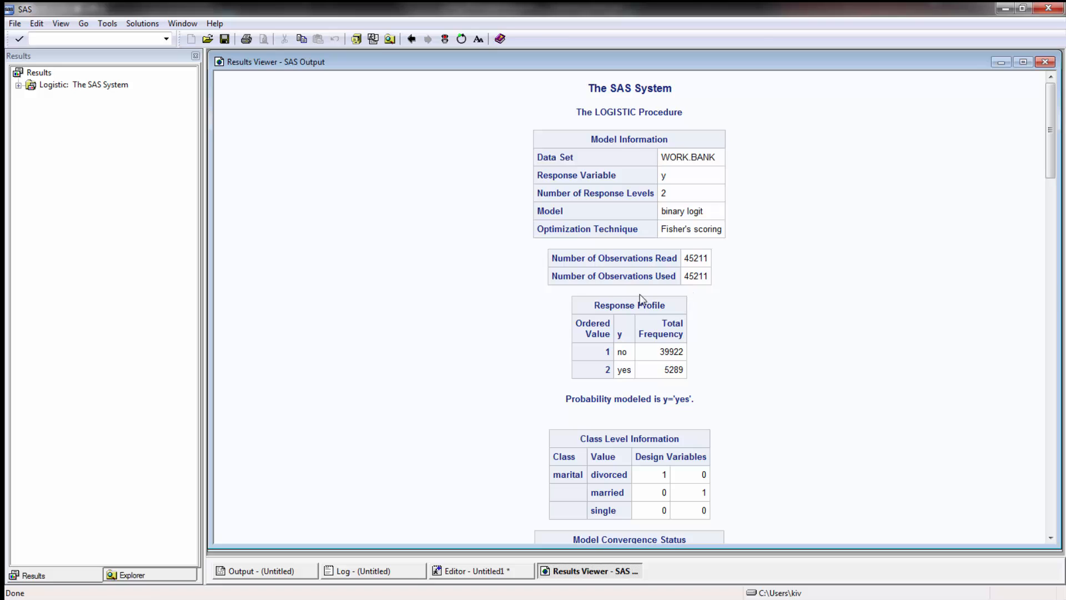
mouse_move(806, 280)
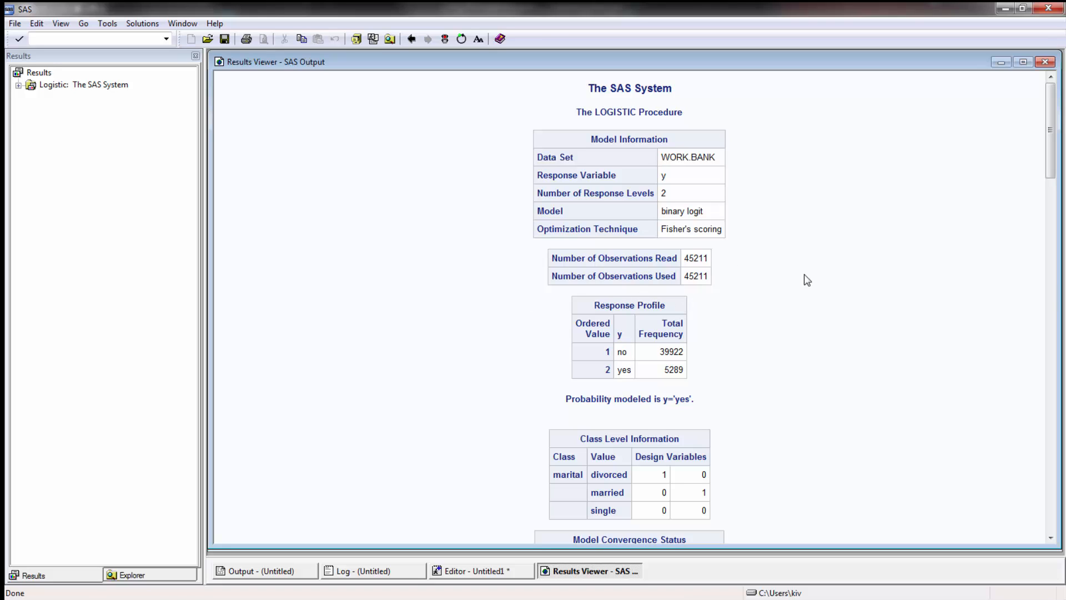
scroll(down, 3)
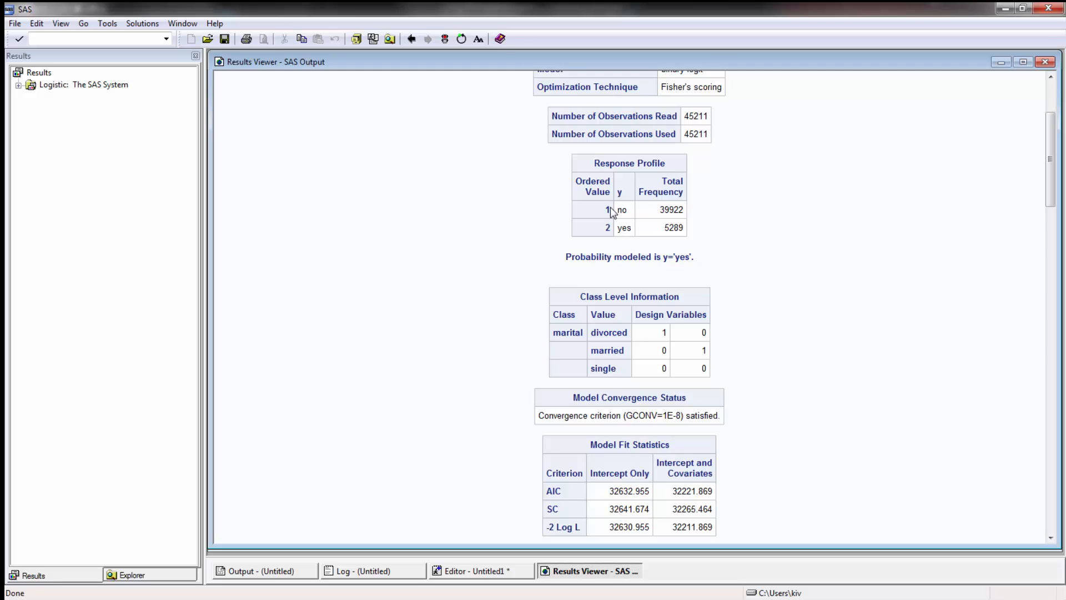
mouse_move(593, 214)
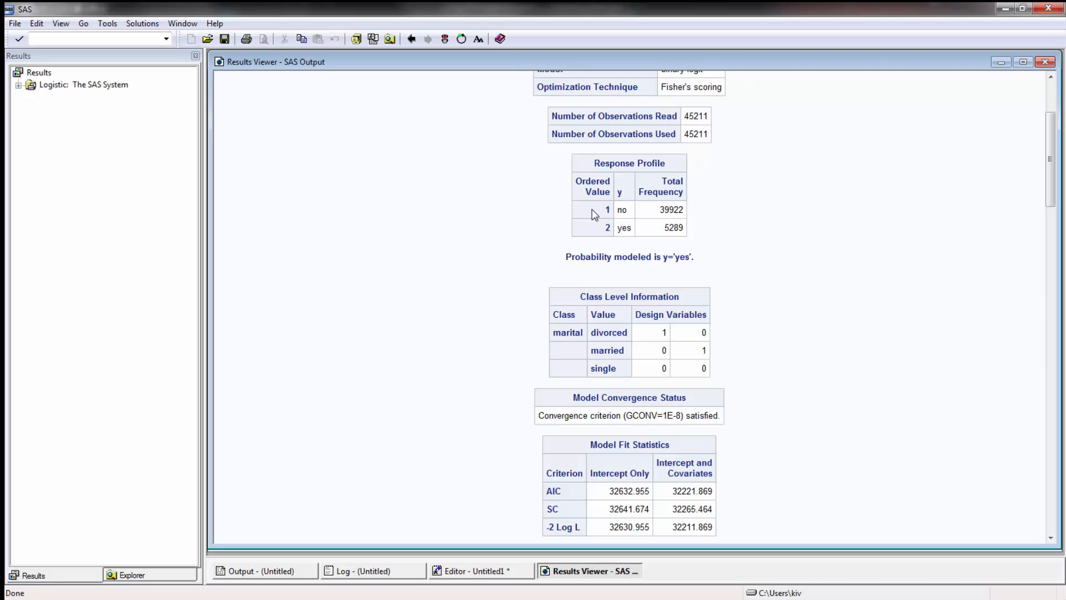
mouse_move(604, 241)
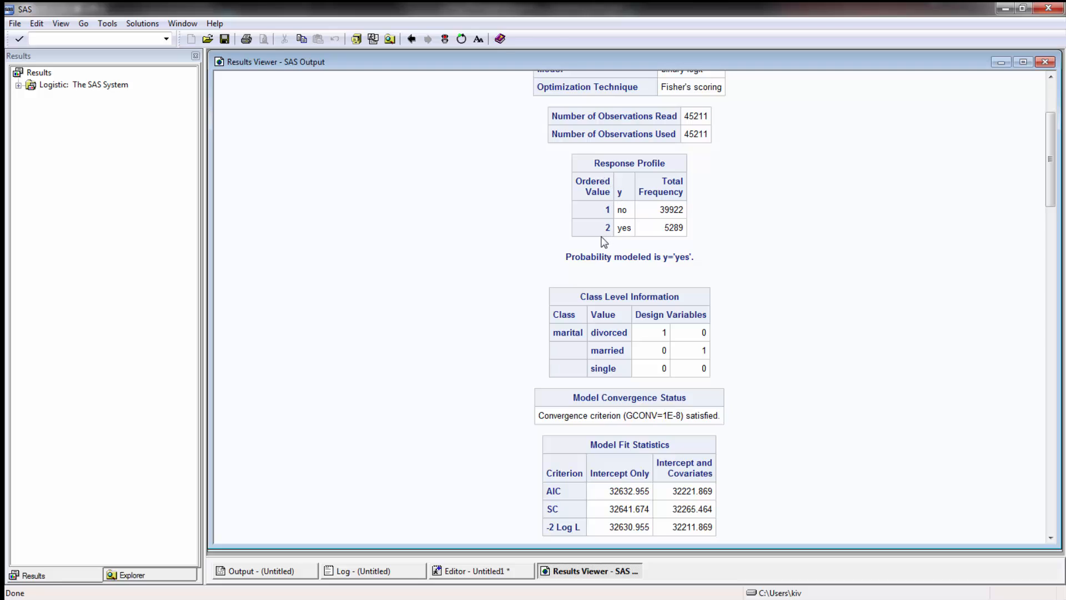
mouse_move(622, 193)
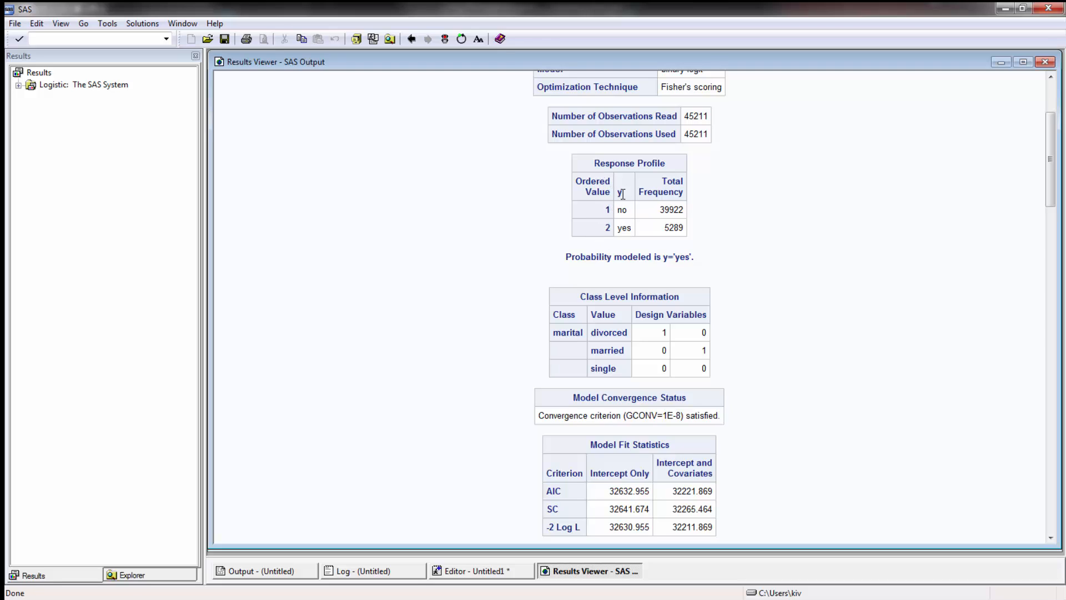
mouse_move(709, 232)
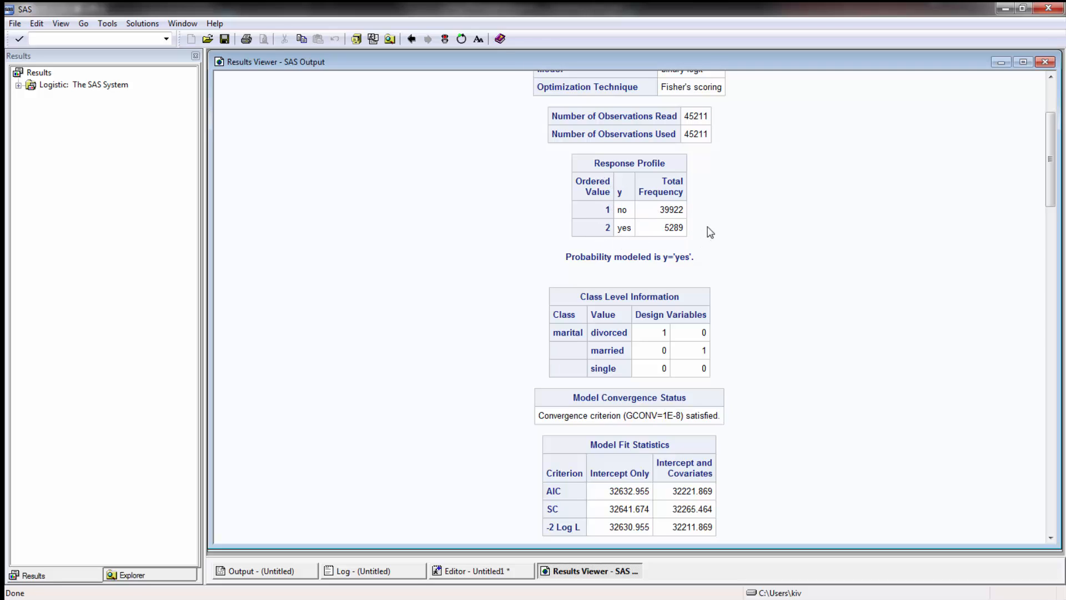
mouse_move(718, 223)
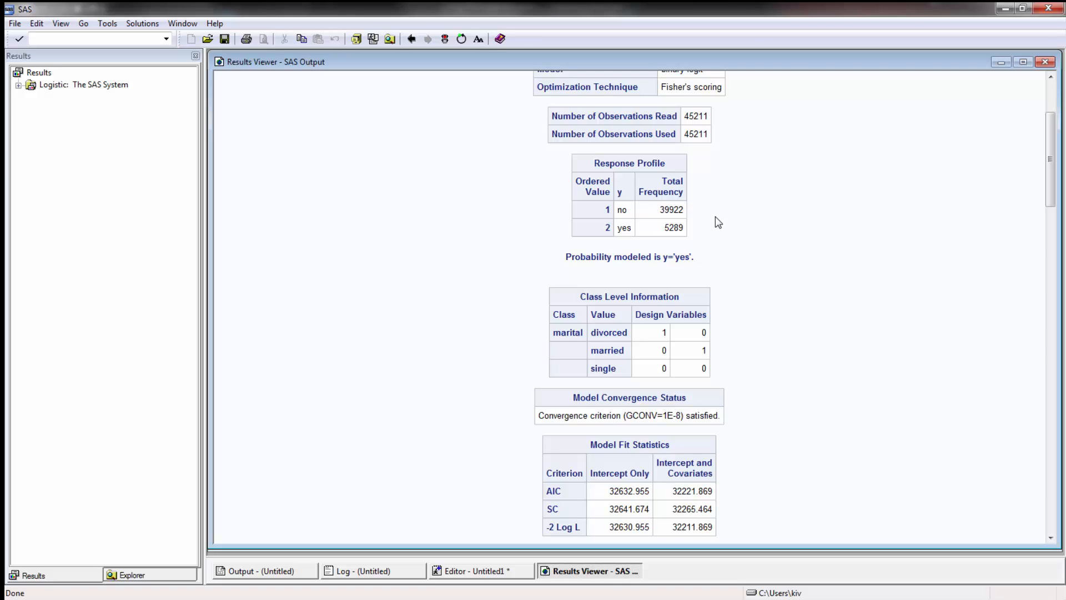
scroll(down, 3)
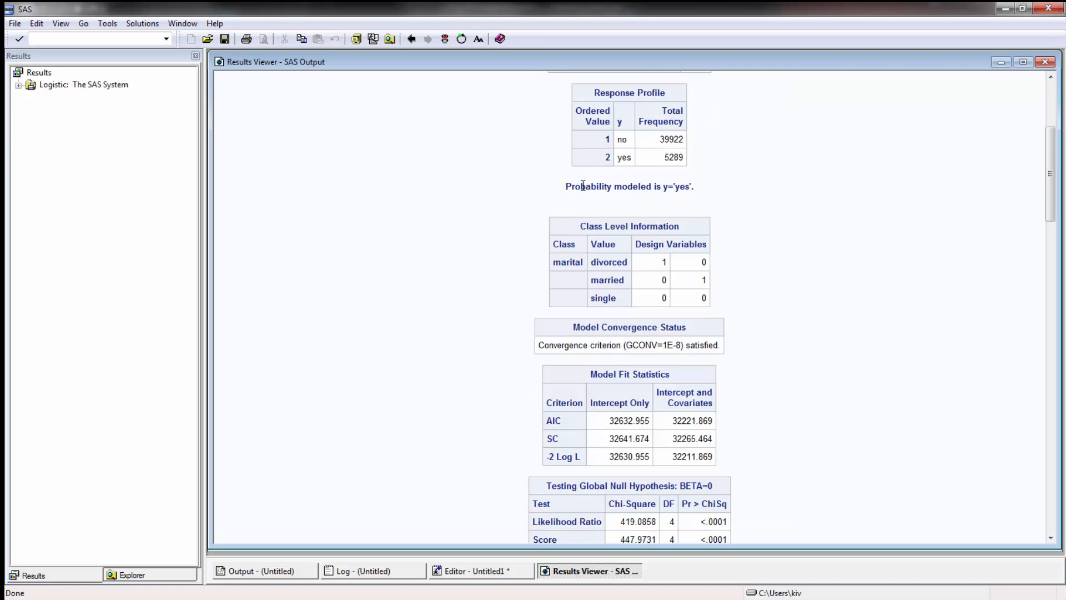
mouse_move(733, 195)
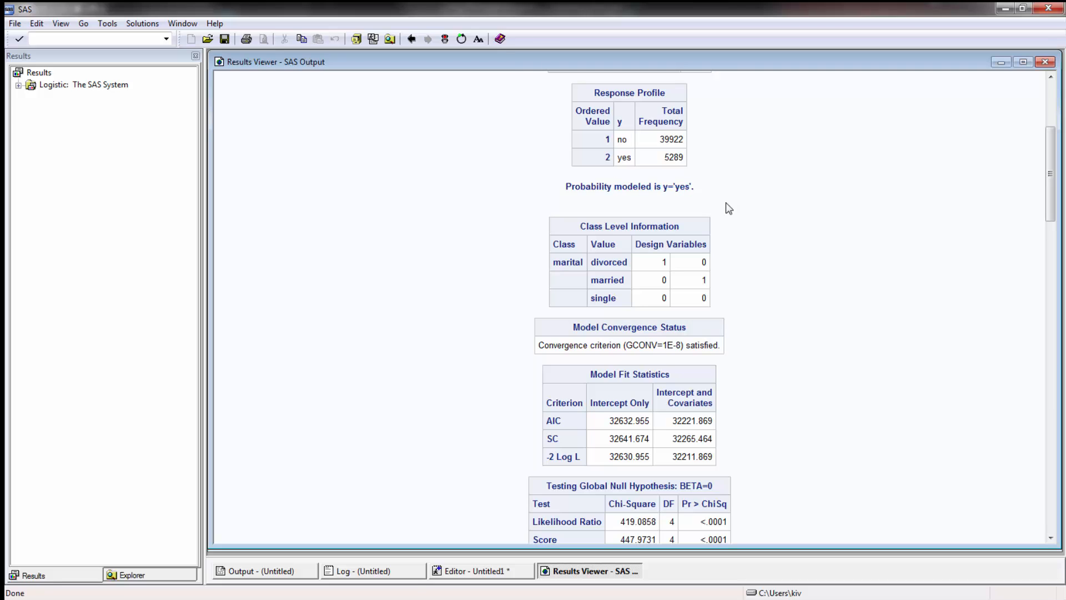
mouse_move(686, 222)
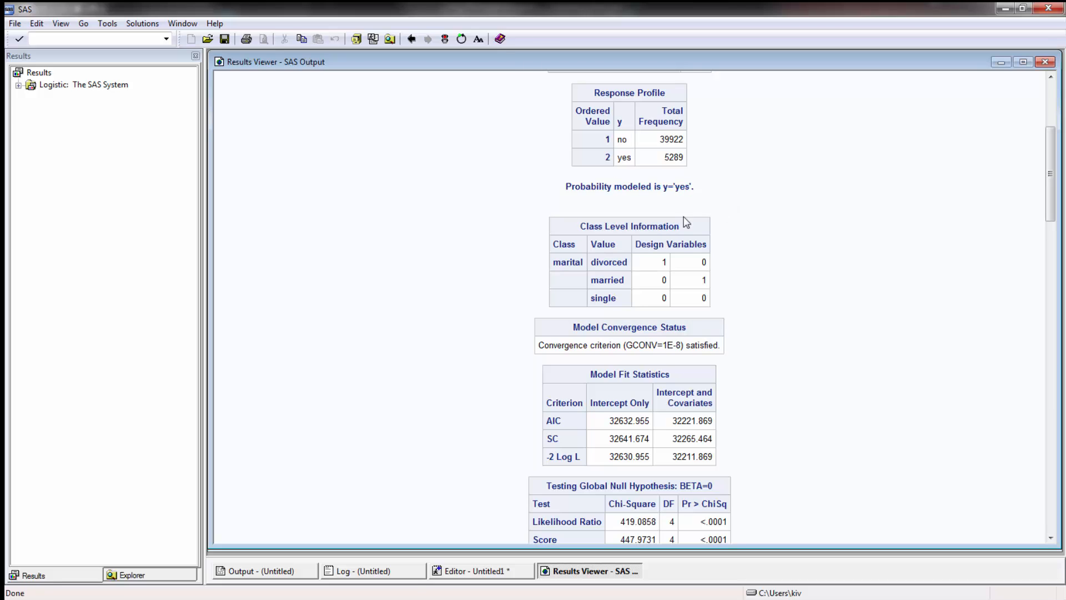
scroll(down, 3)
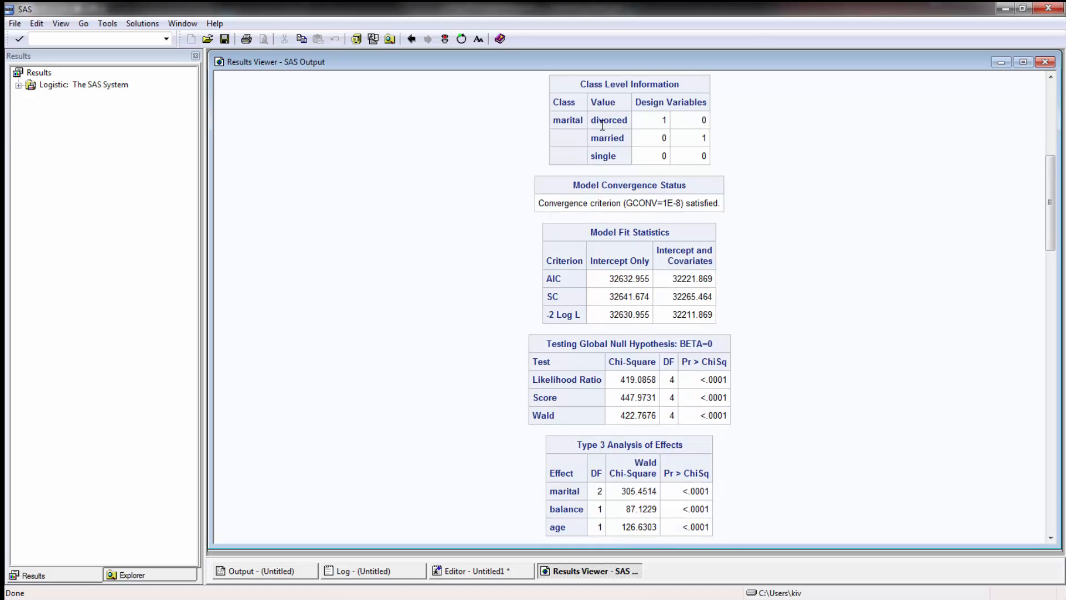
mouse_move(652, 133)
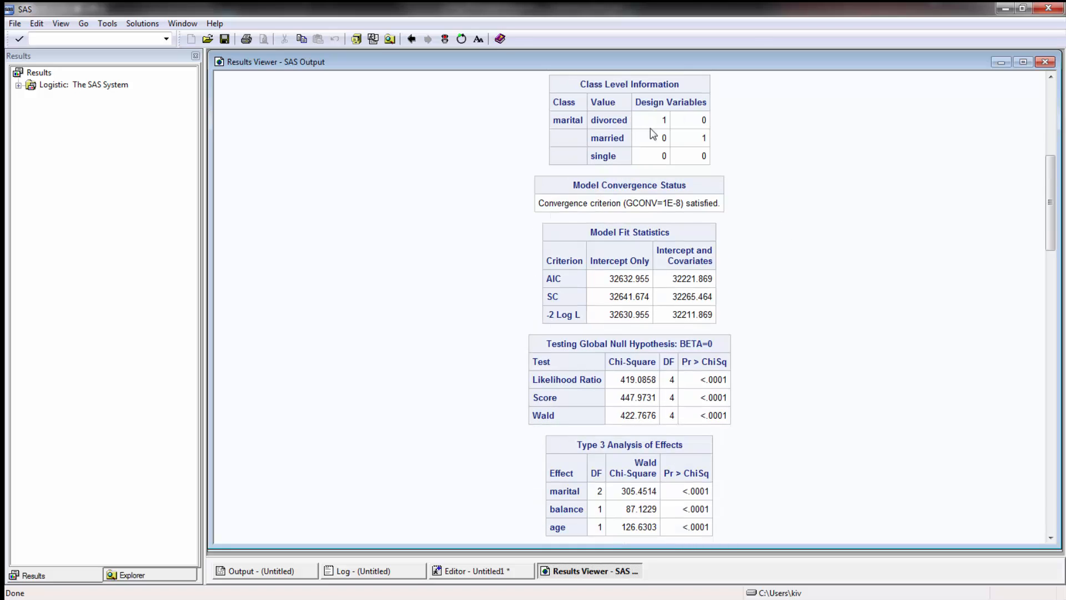
mouse_move(710, 189)
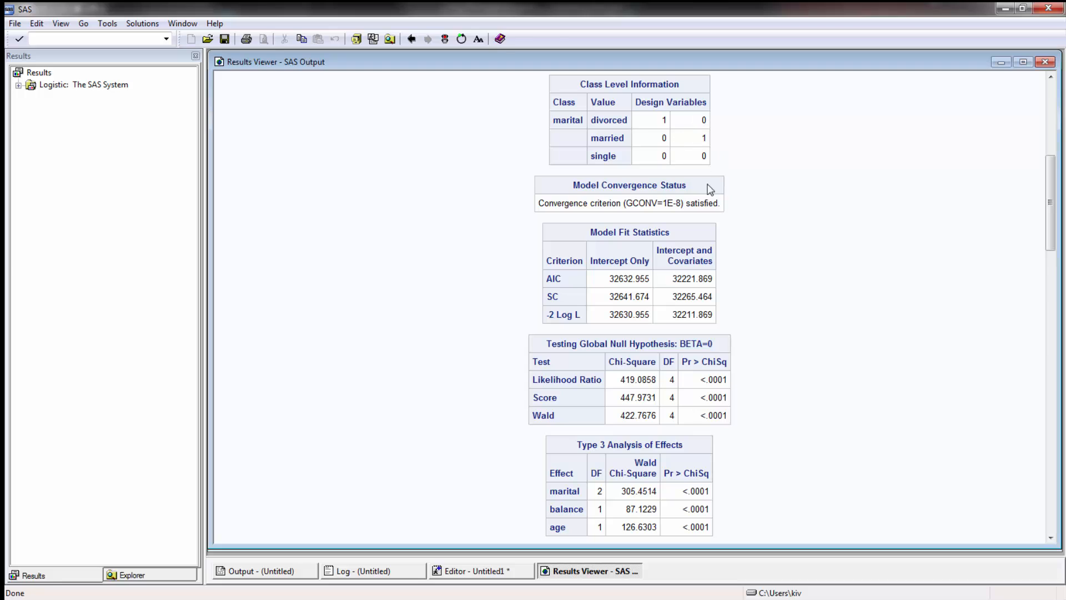
mouse_move(722, 135)
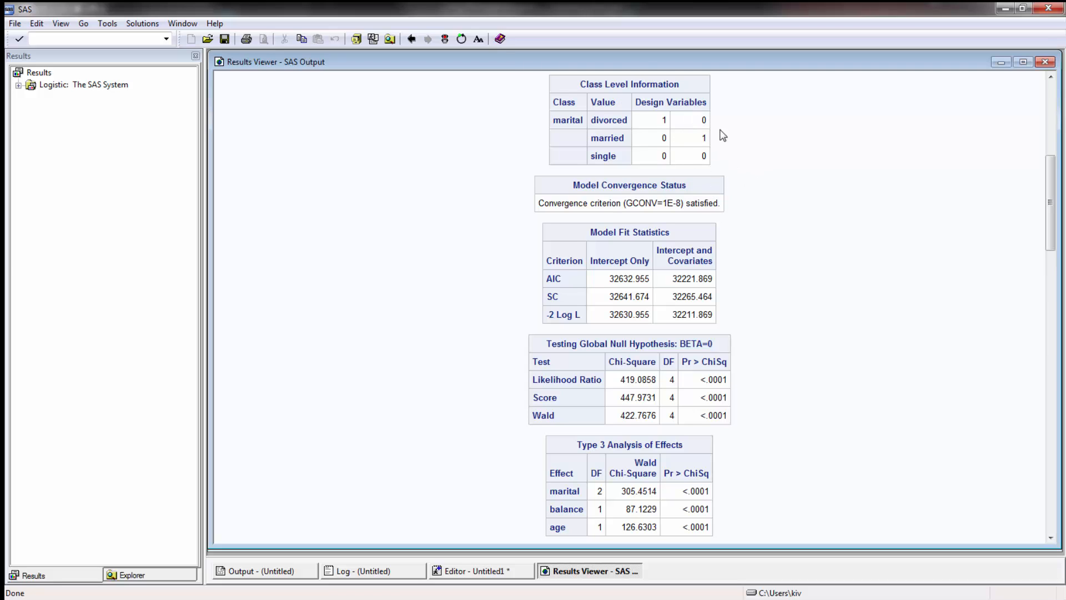
mouse_move(734, 185)
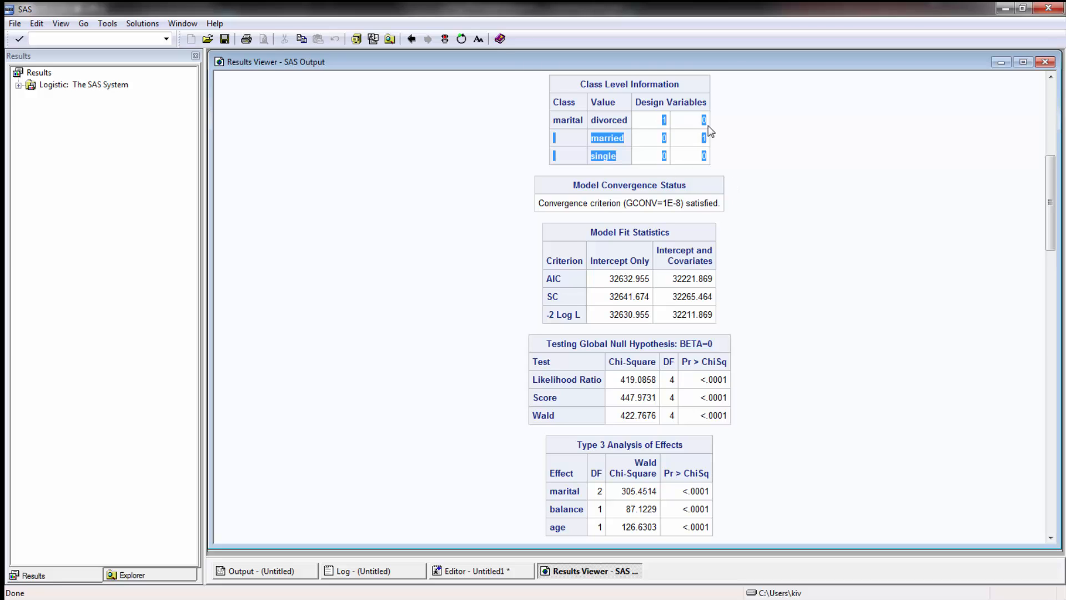
mouse_move(739, 147)
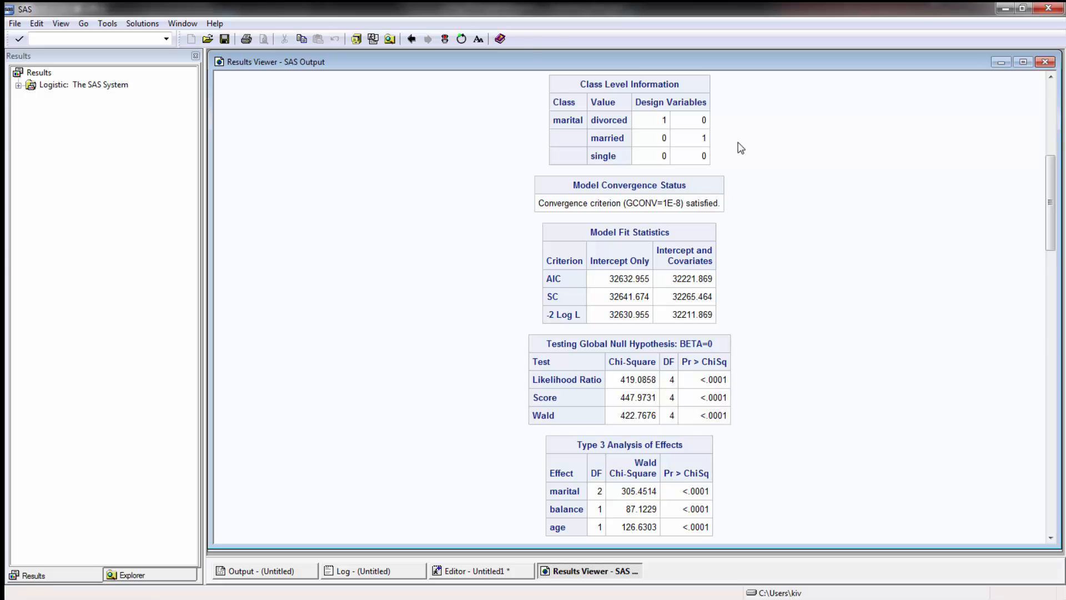
mouse_move(721, 182)
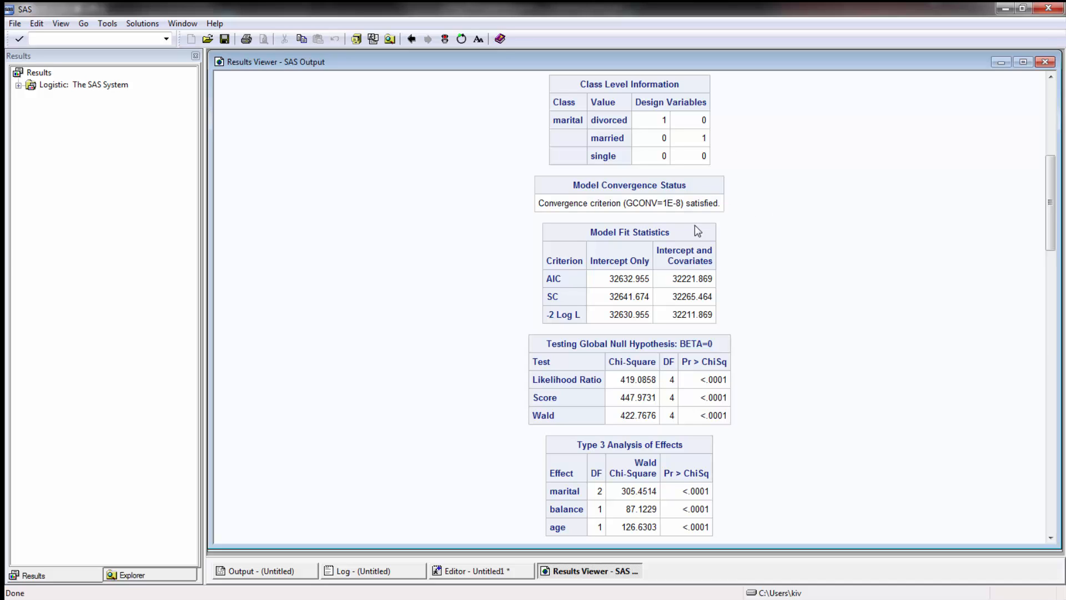
mouse_move(763, 189)
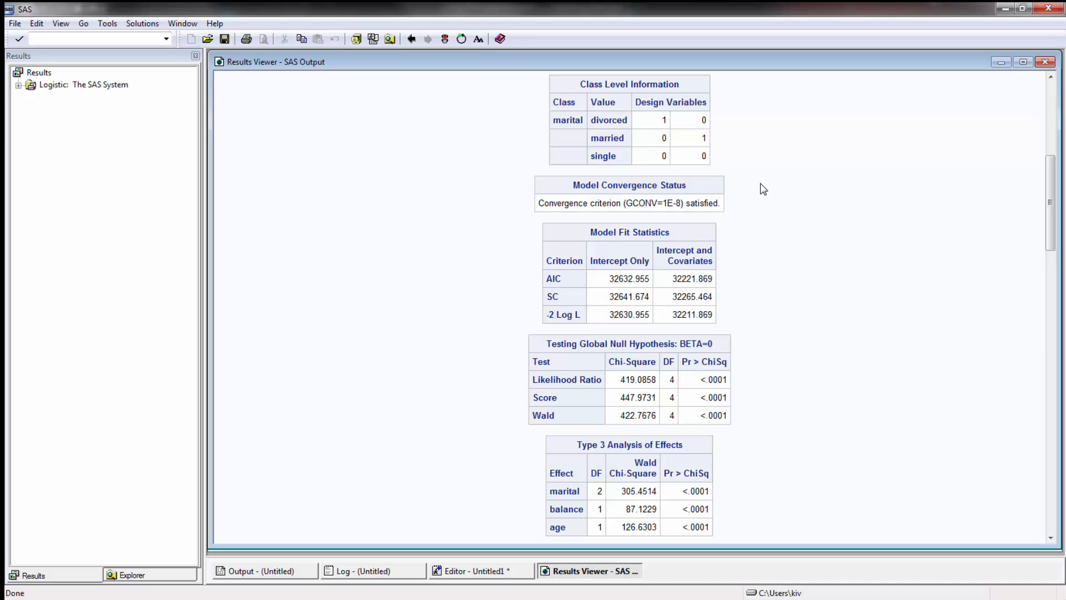
scroll(down, 3)
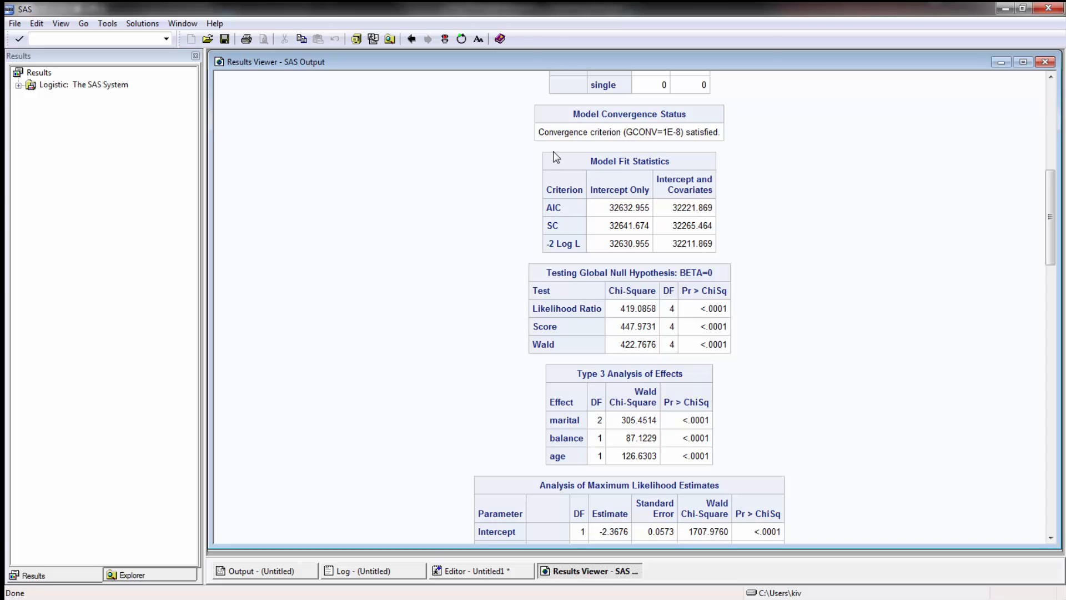
mouse_move(835, 196)
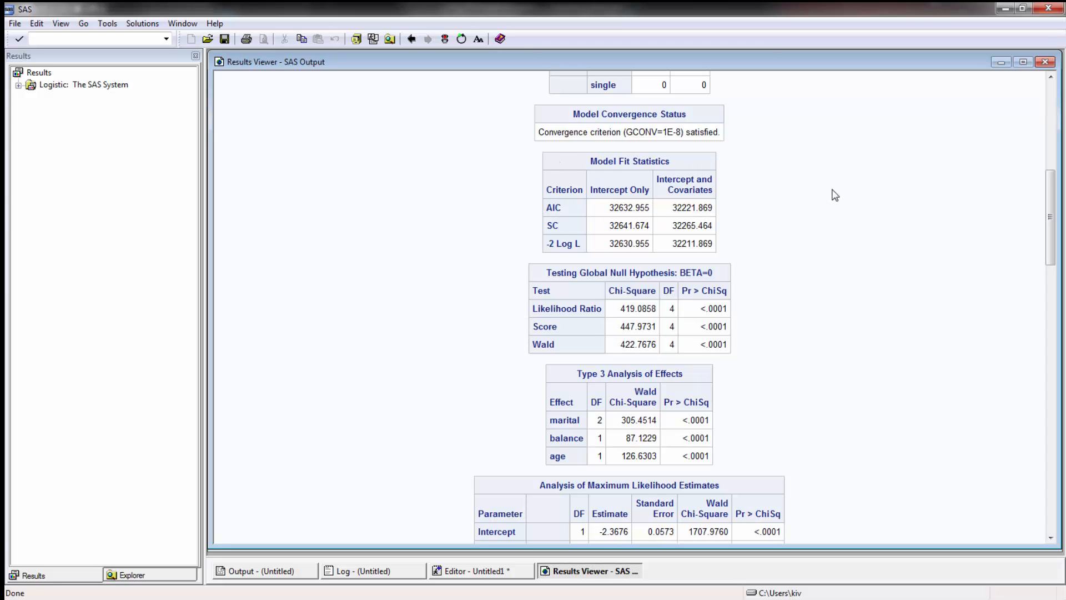
double_click(609, 189)
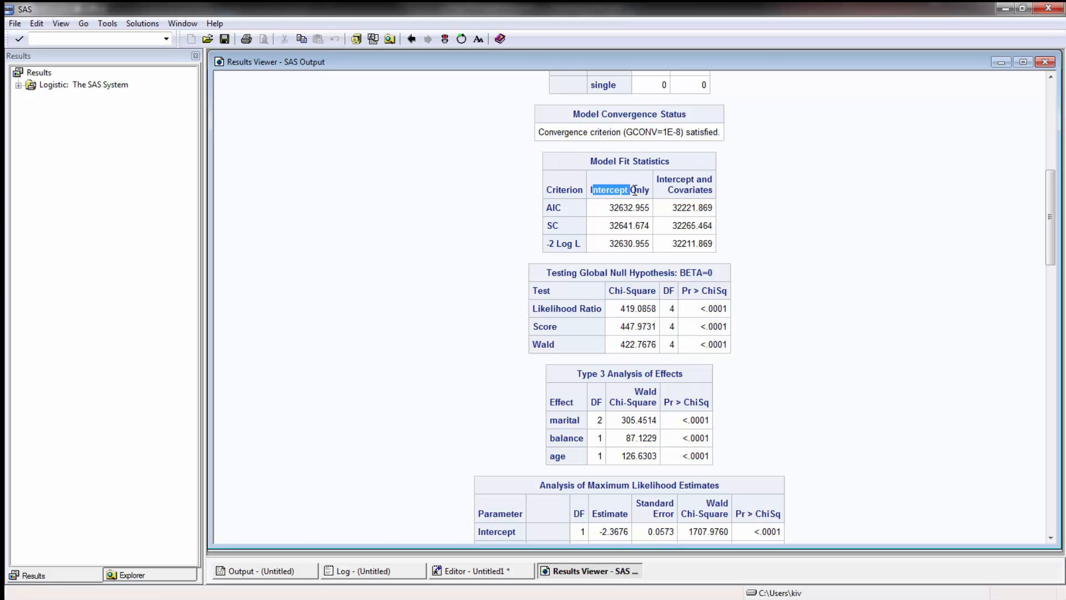
click(684, 184)
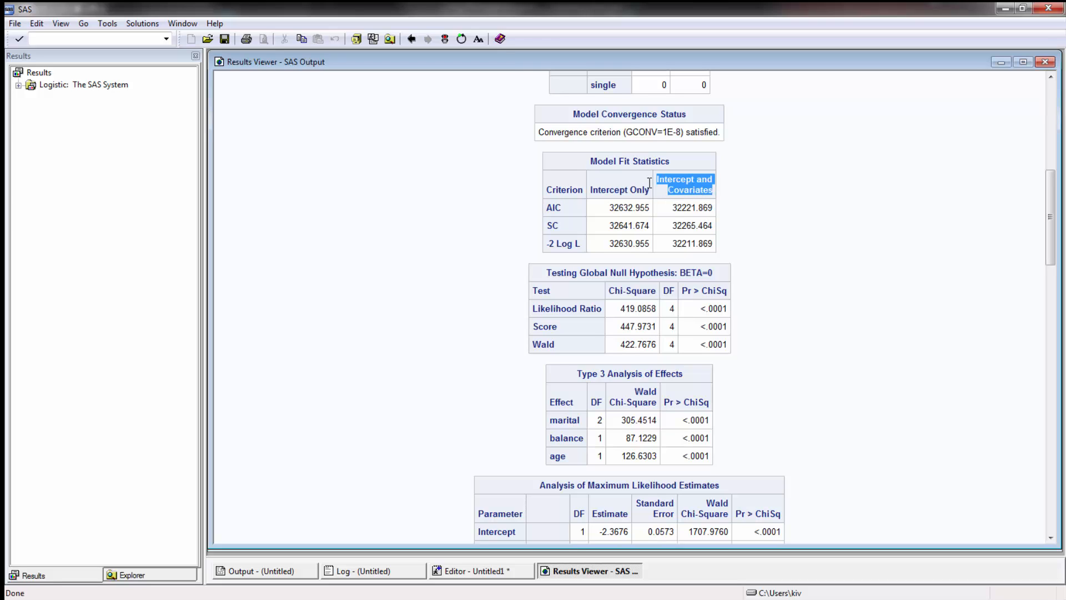
mouse_move(766, 189)
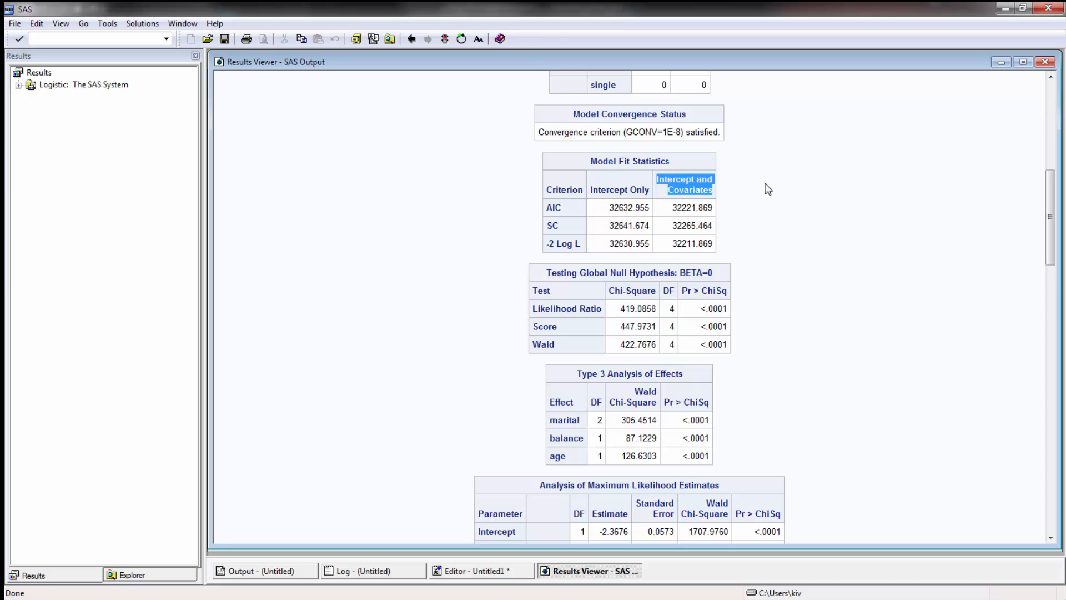
click(553, 208)
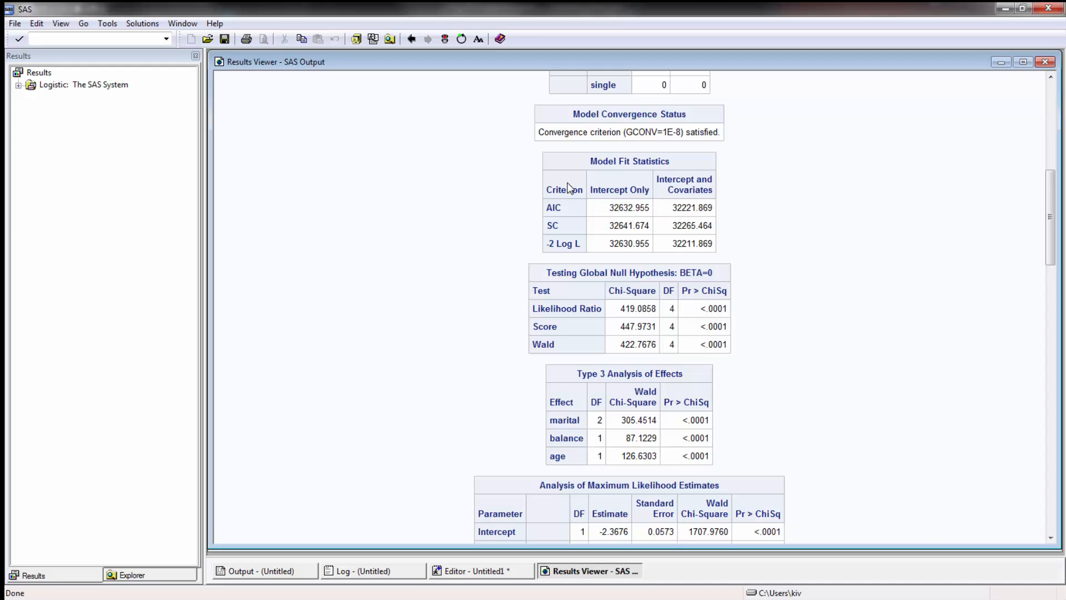
mouse_move(720, 226)
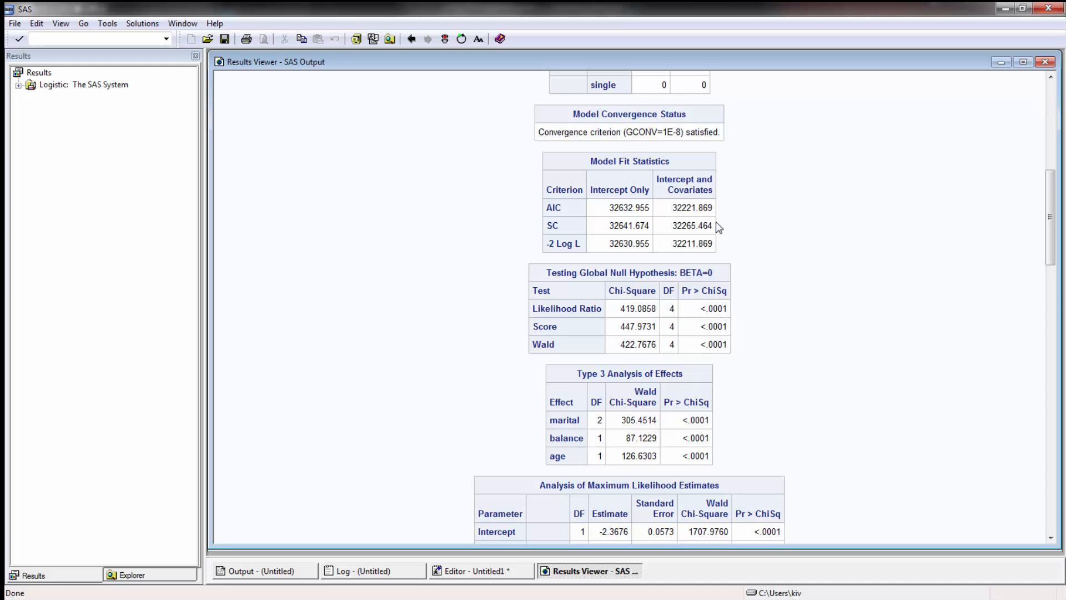
mouse_move(718, 235)
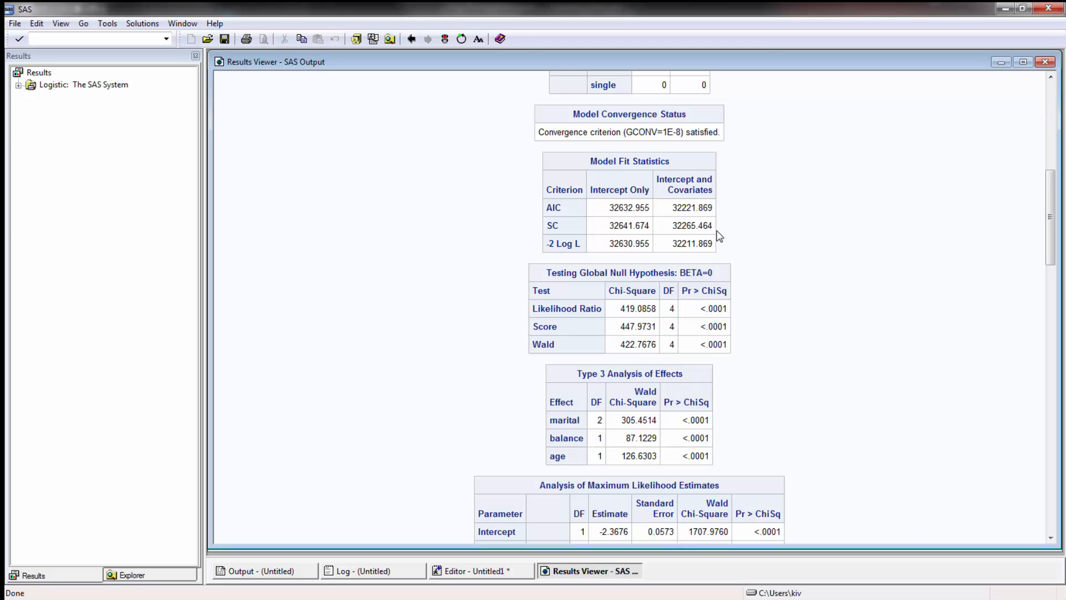
mouse_move(608, 183)
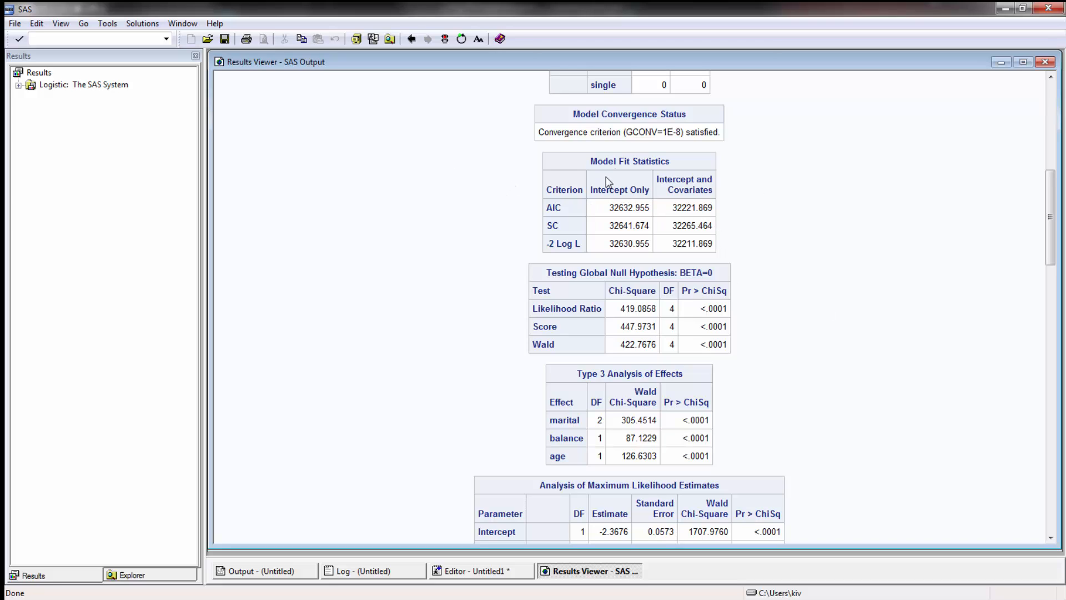
mouse_move(629, 222)
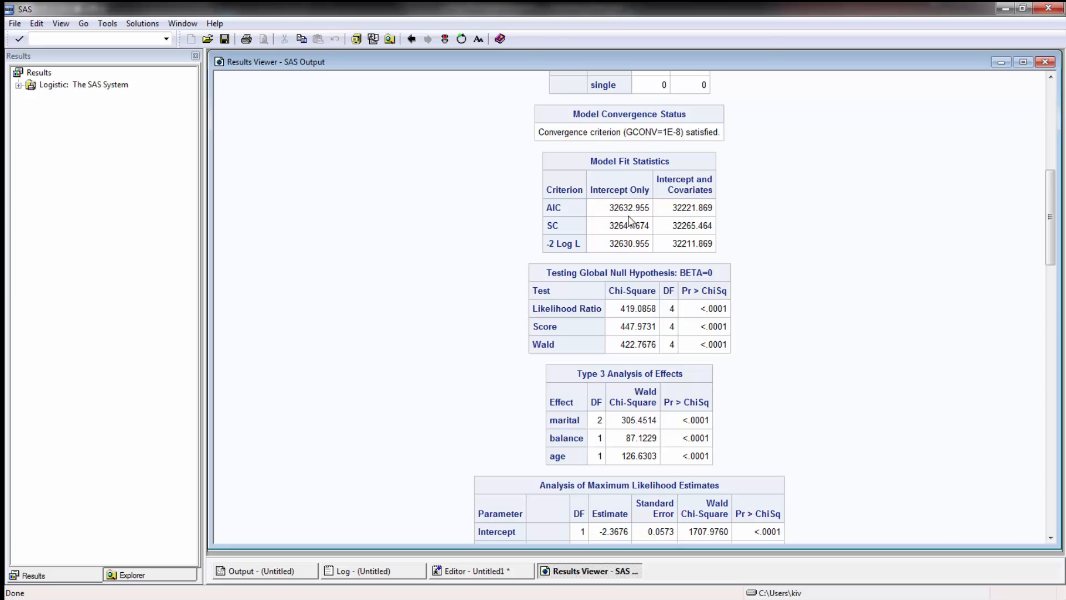
mouse_move(612, 211)
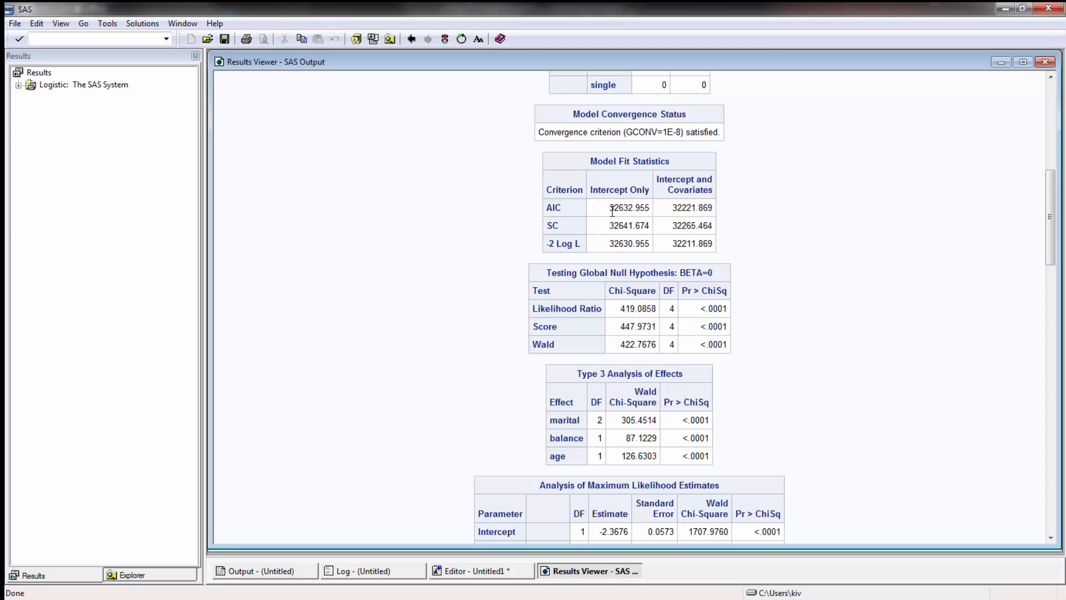
mouse_move(574, 216)
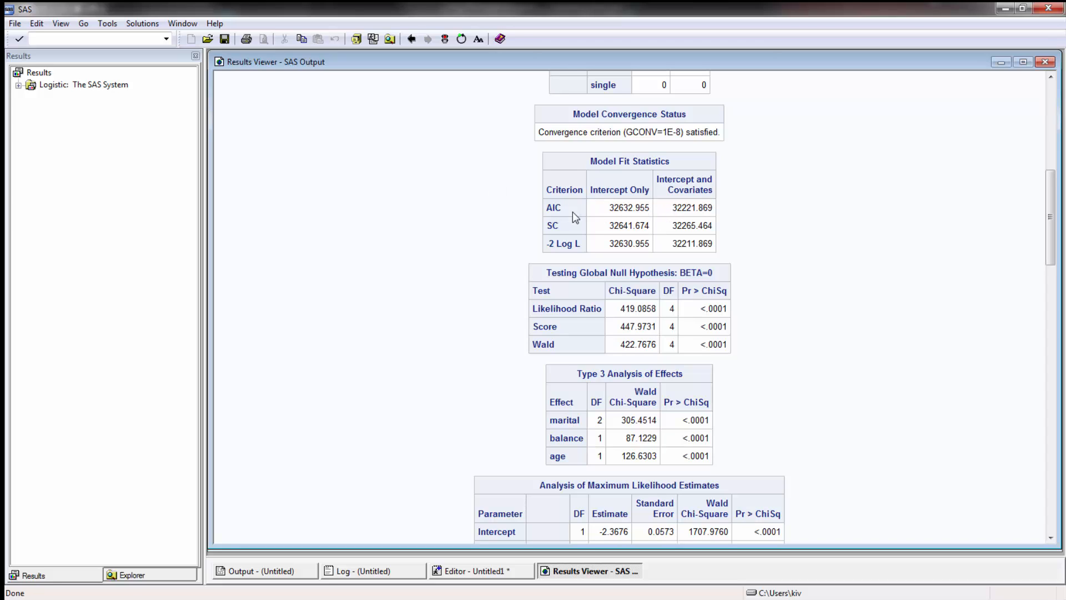
double_click(629, 208)
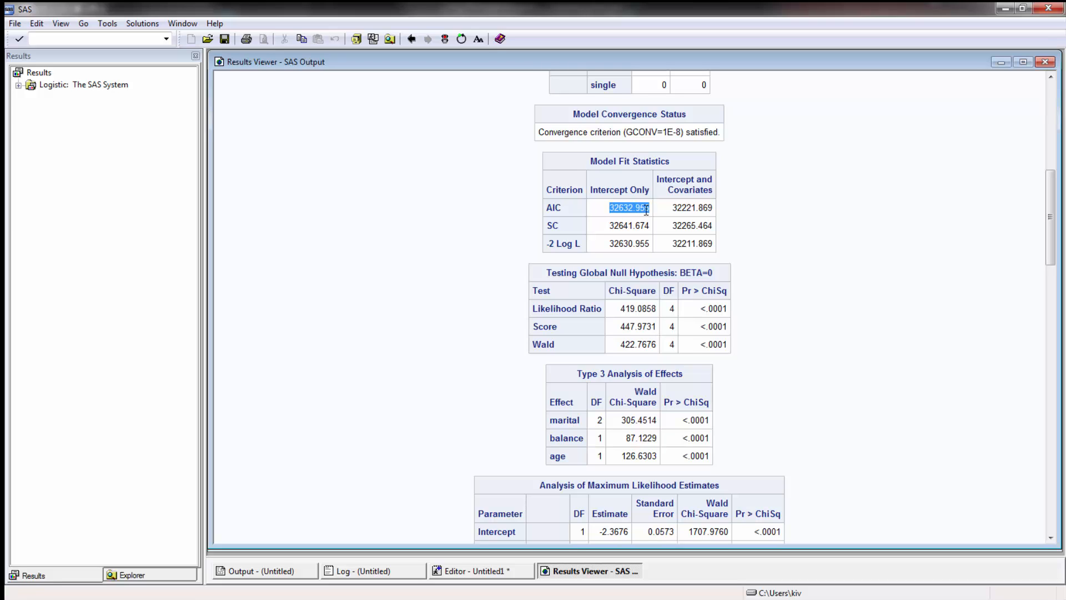
click(691, 208)
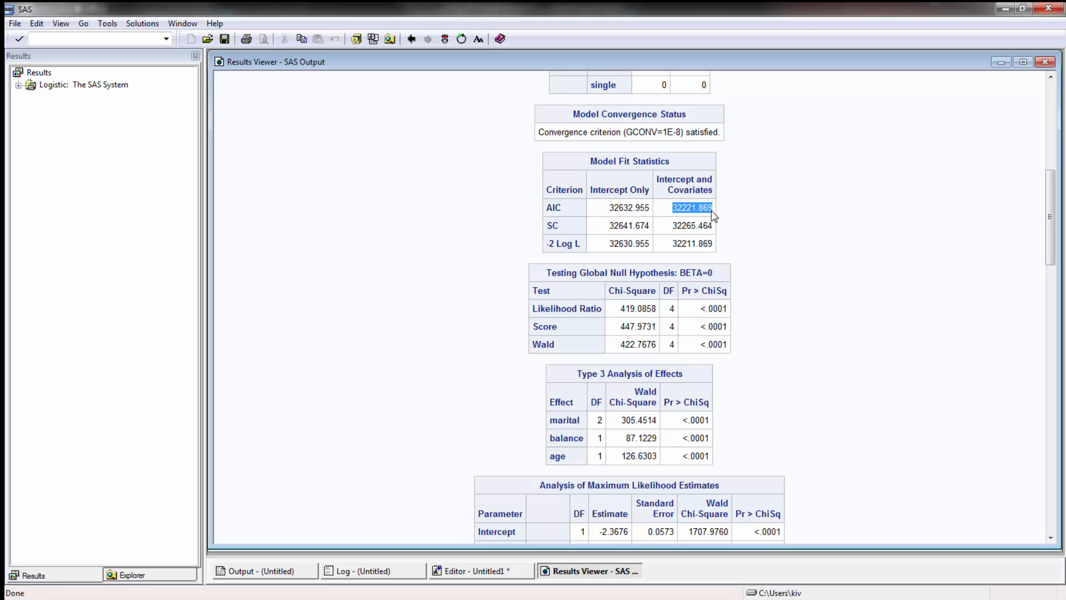
mouse_move(672, 237)
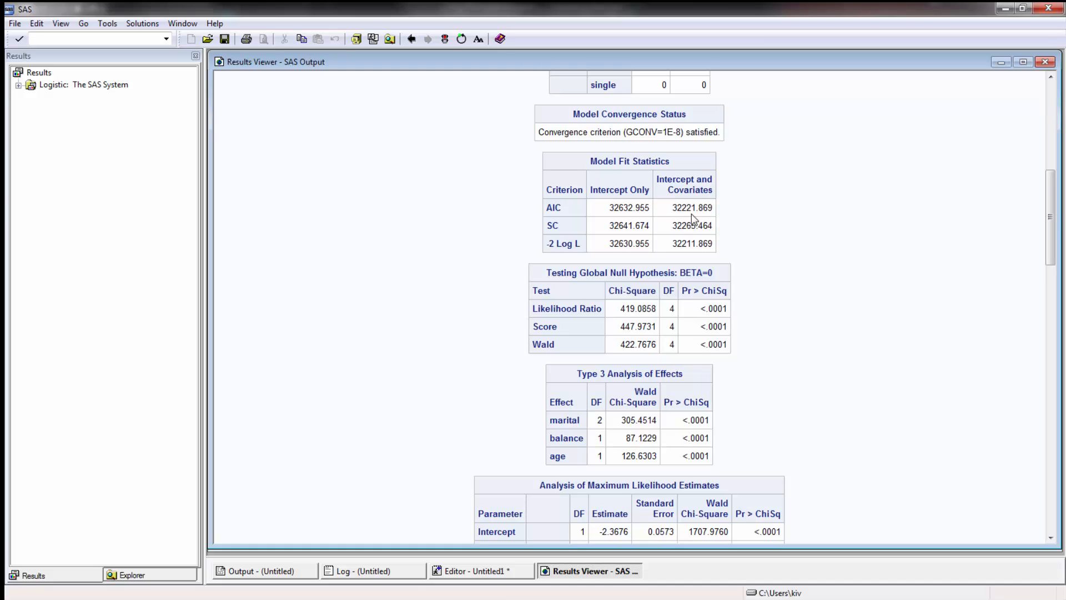
scroll(down, 3)
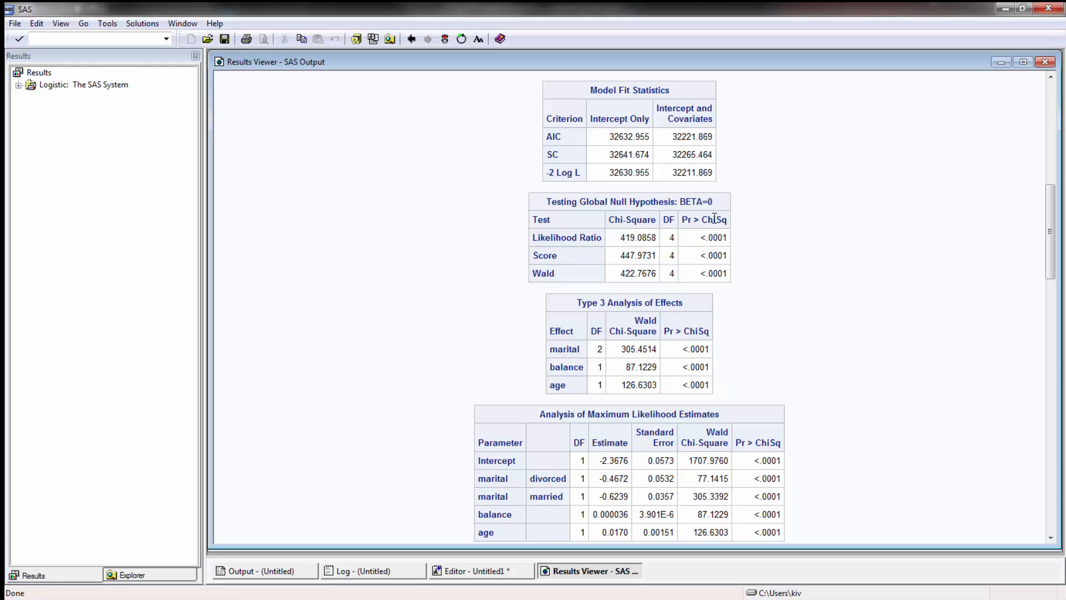
mouse_move(746, 246)
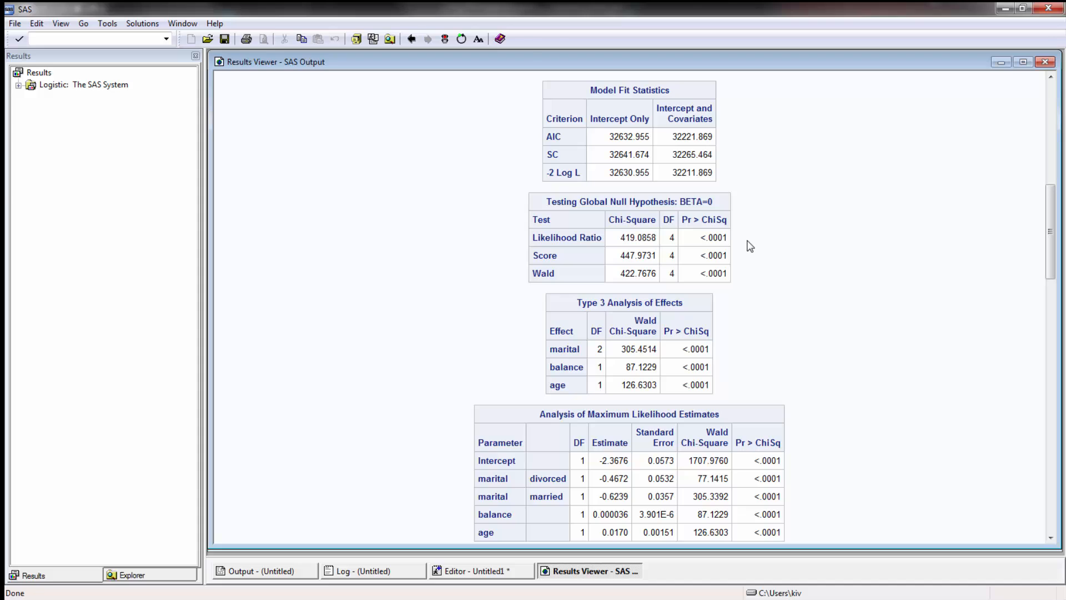
mouse_move(771, 201)
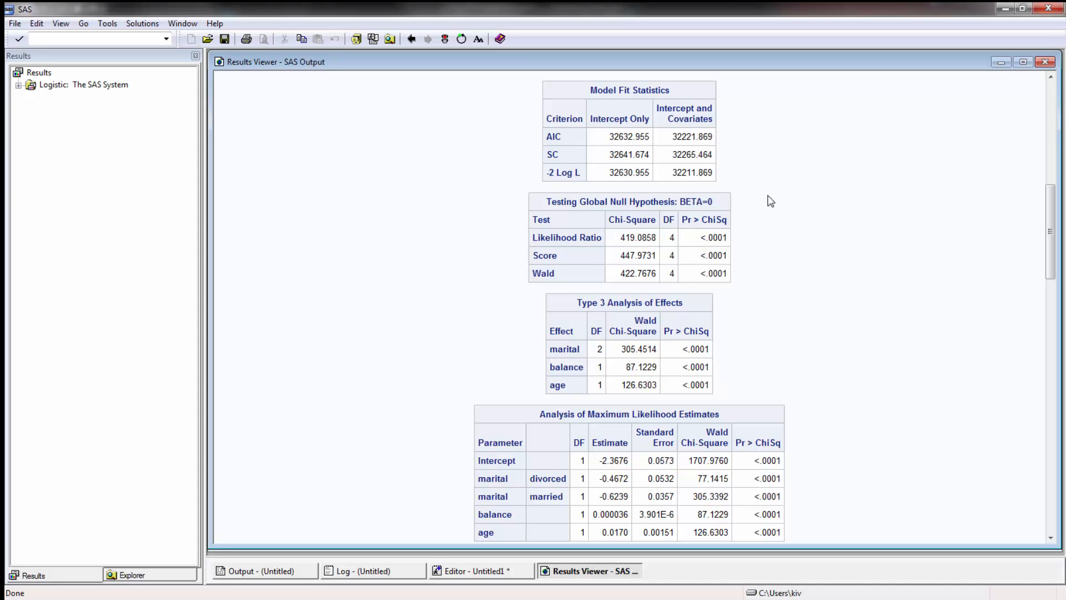
mouse_move(677, 232)
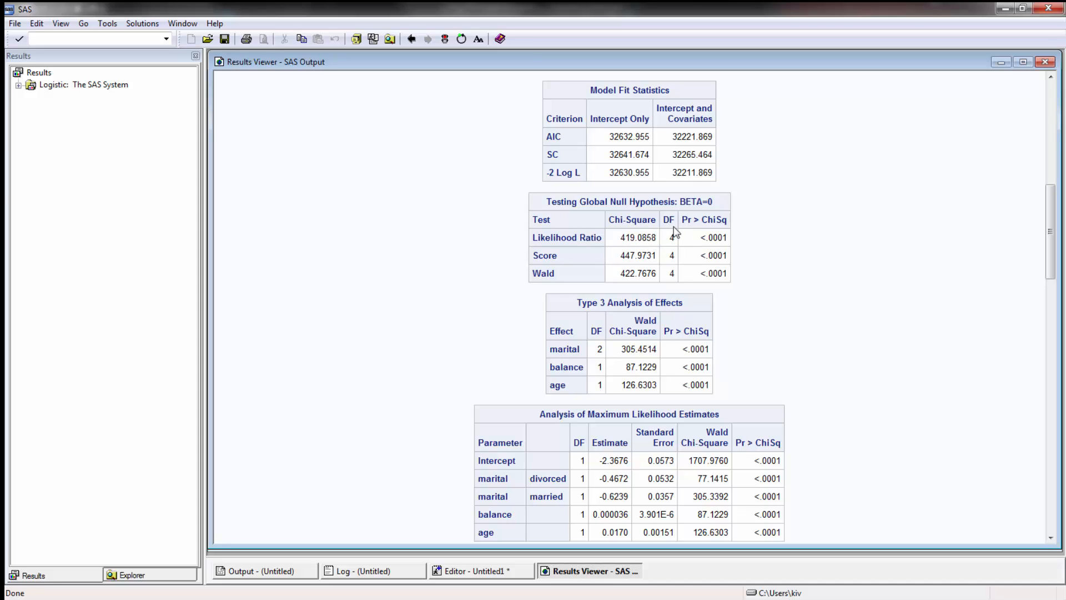
mouse_move(673, 241)
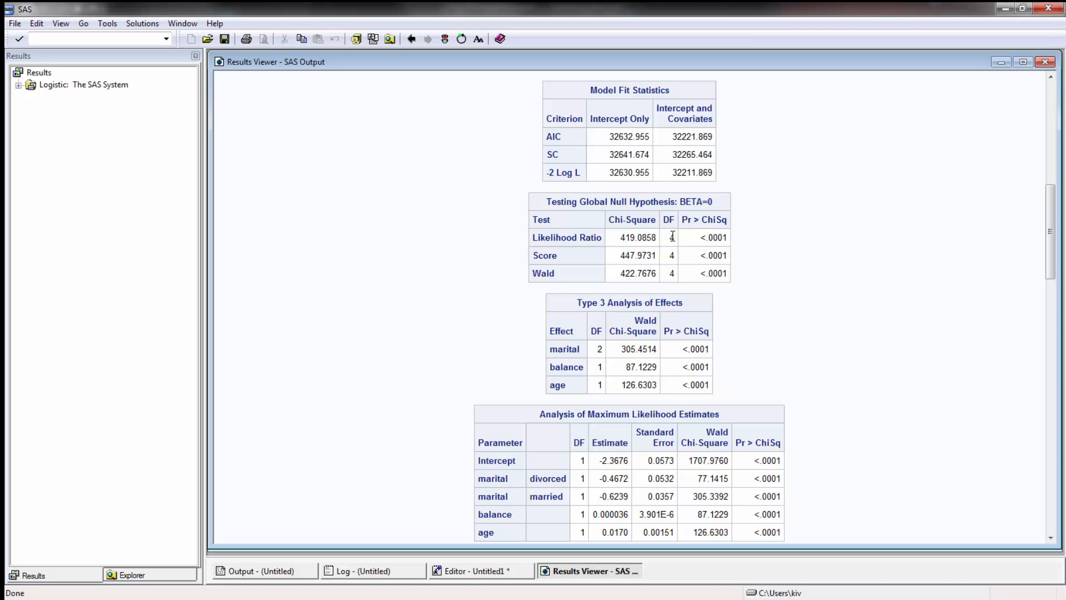
scroll(down, 3)
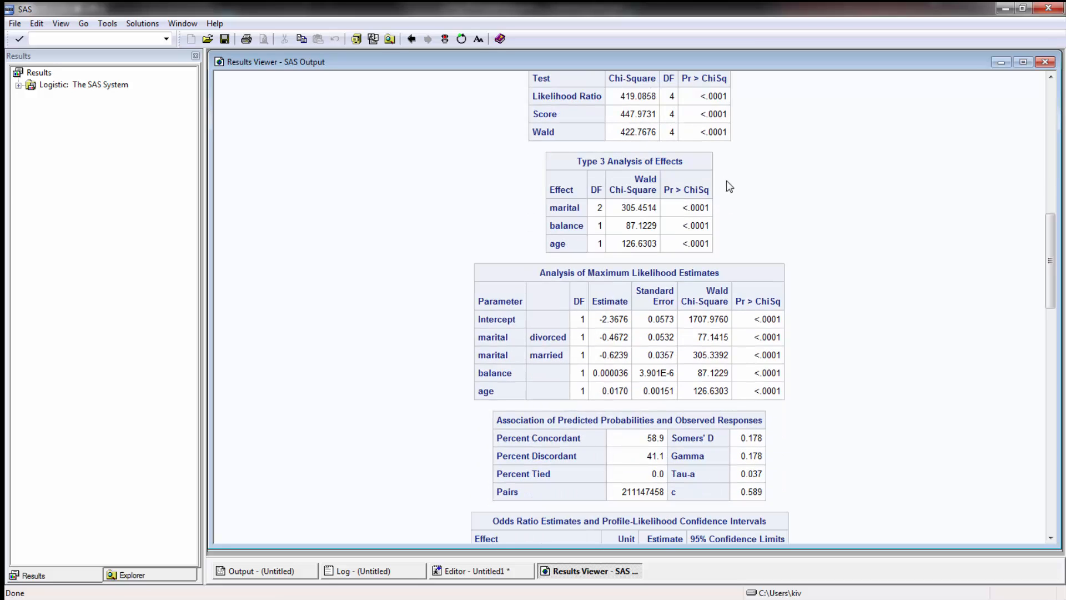
mouse_move(689, 186)
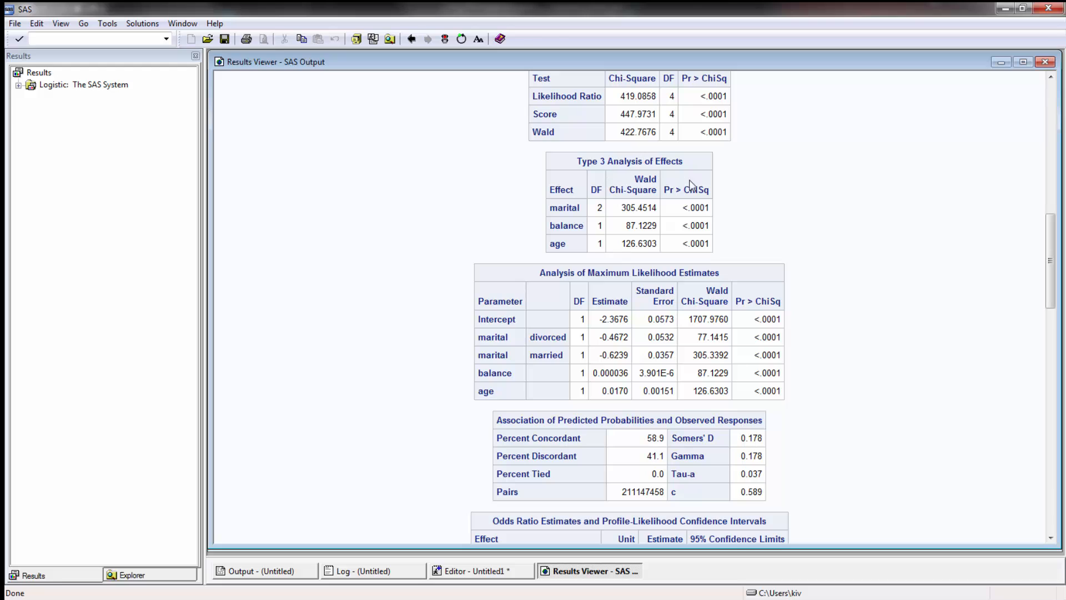
mouse_move(601, 196)
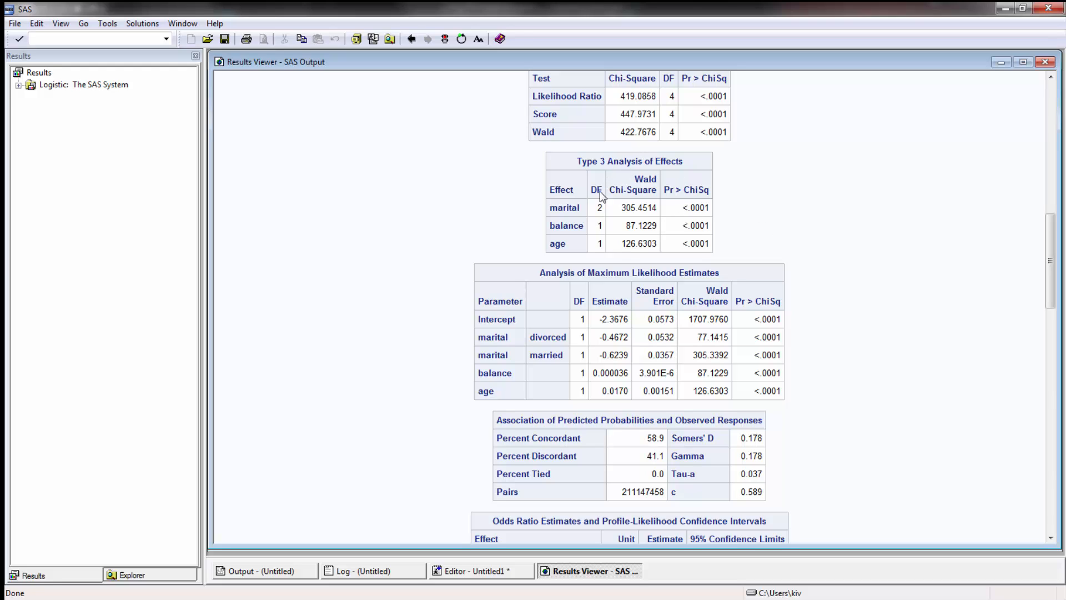
mouse_move(696, 211)
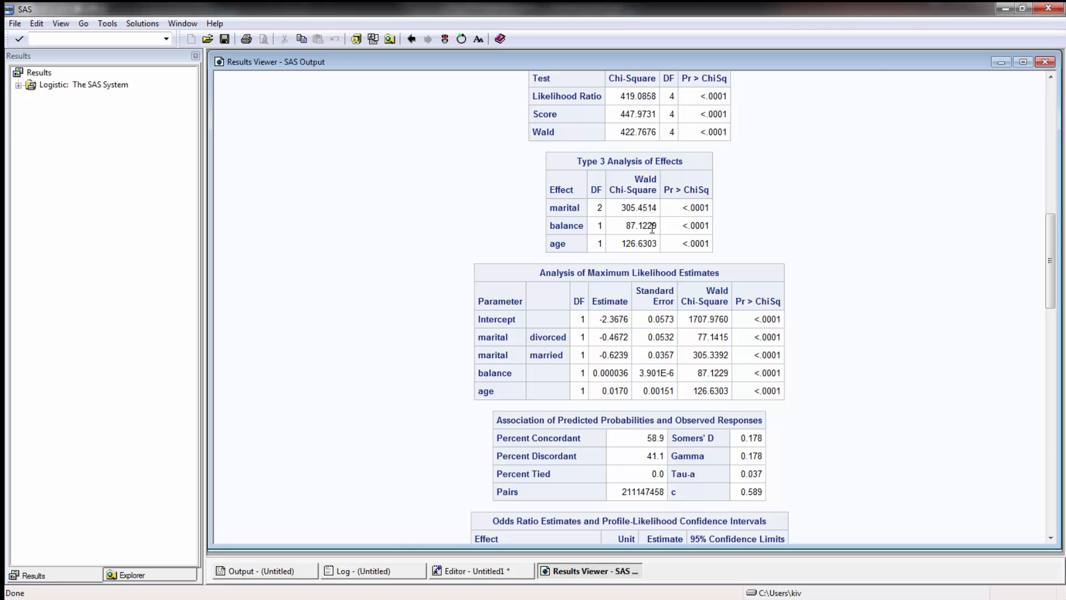
mouse_move(610, 258)
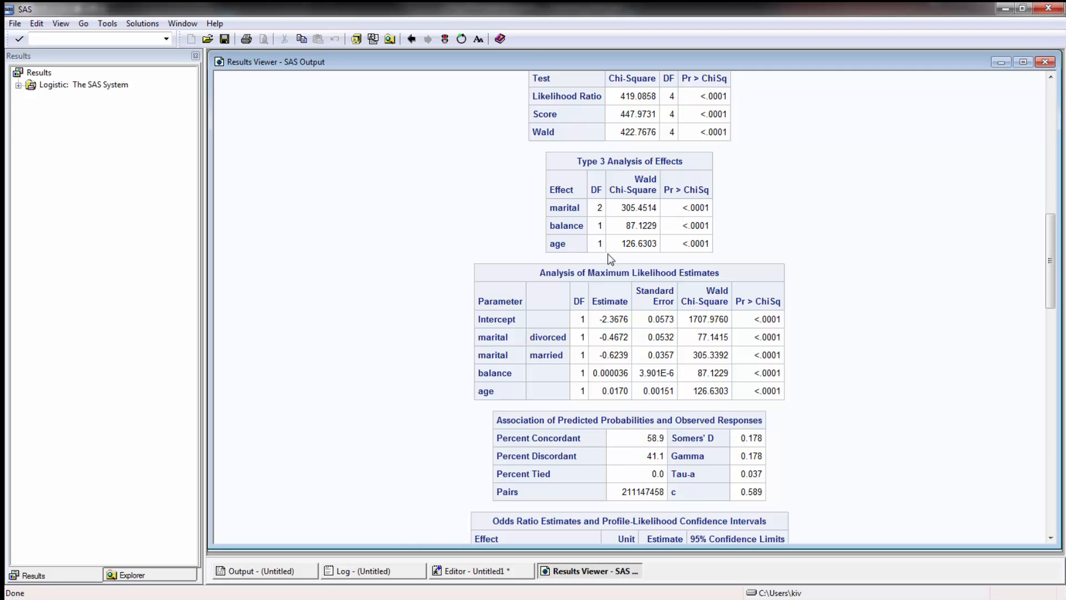
mouse_move(589, 216)
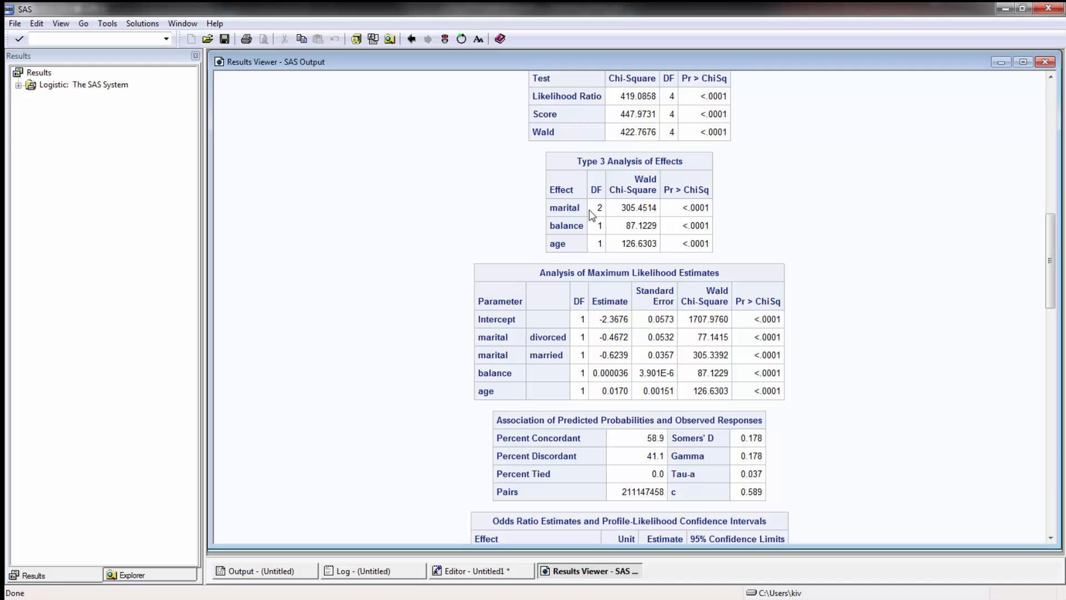
mouse_move(803, 207)
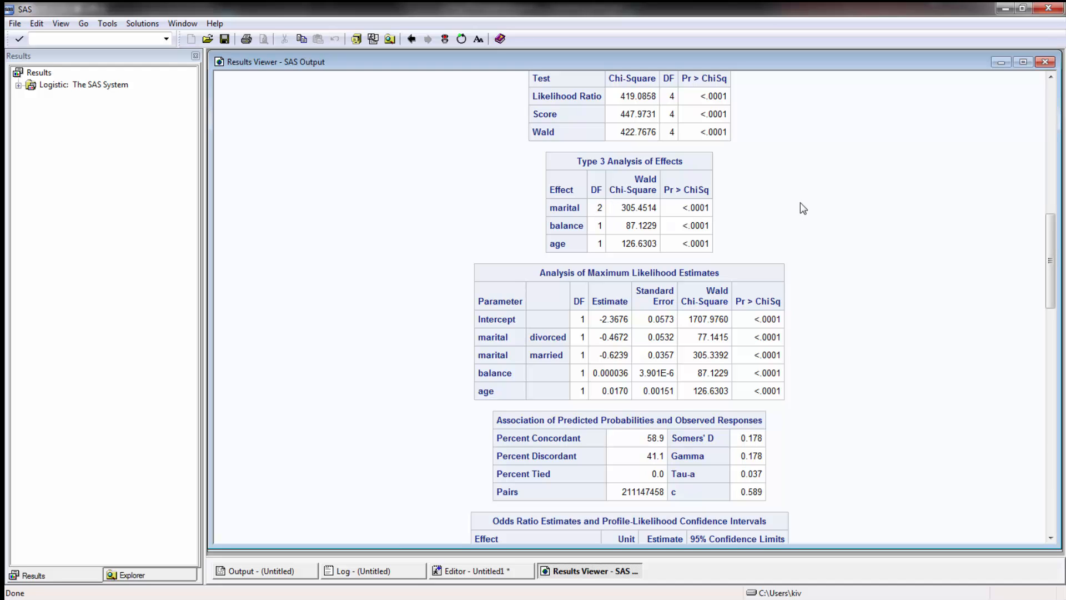
mouse_move(817, 189)
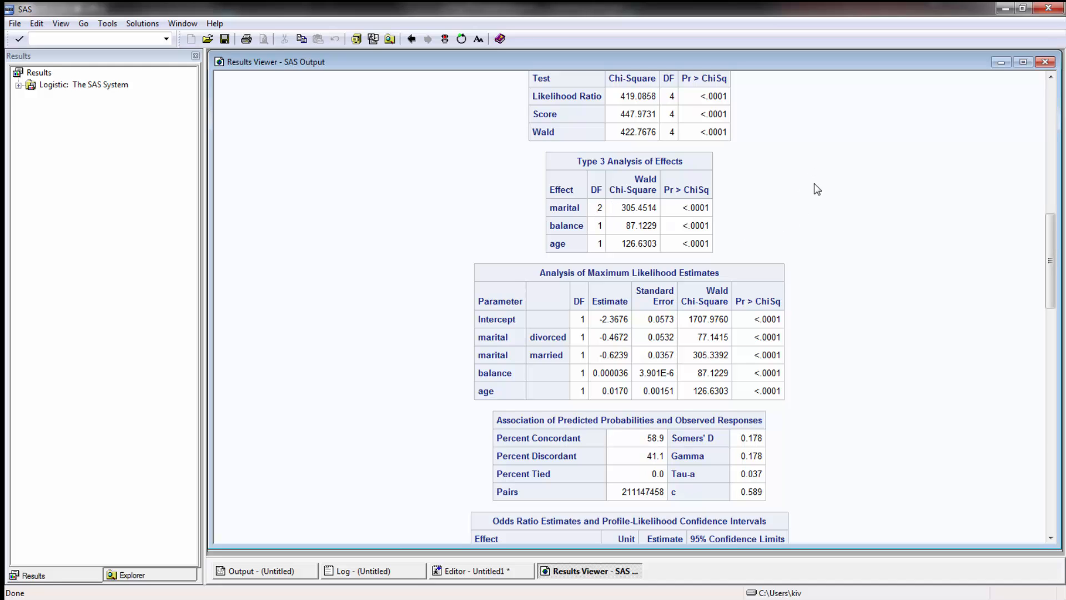
scroll(down, 3)
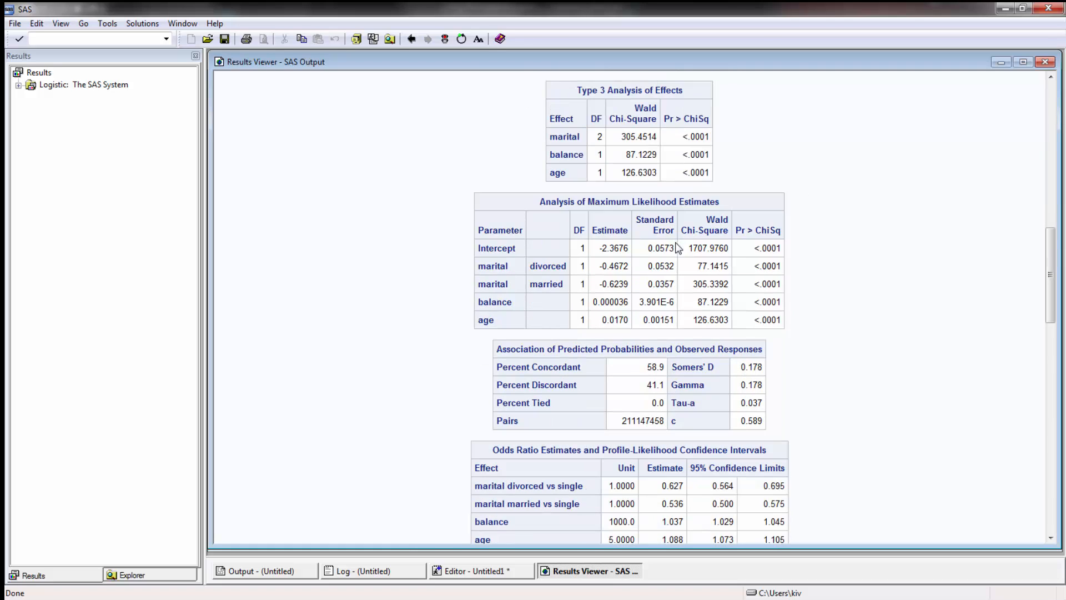
mouse_move(736, 205)
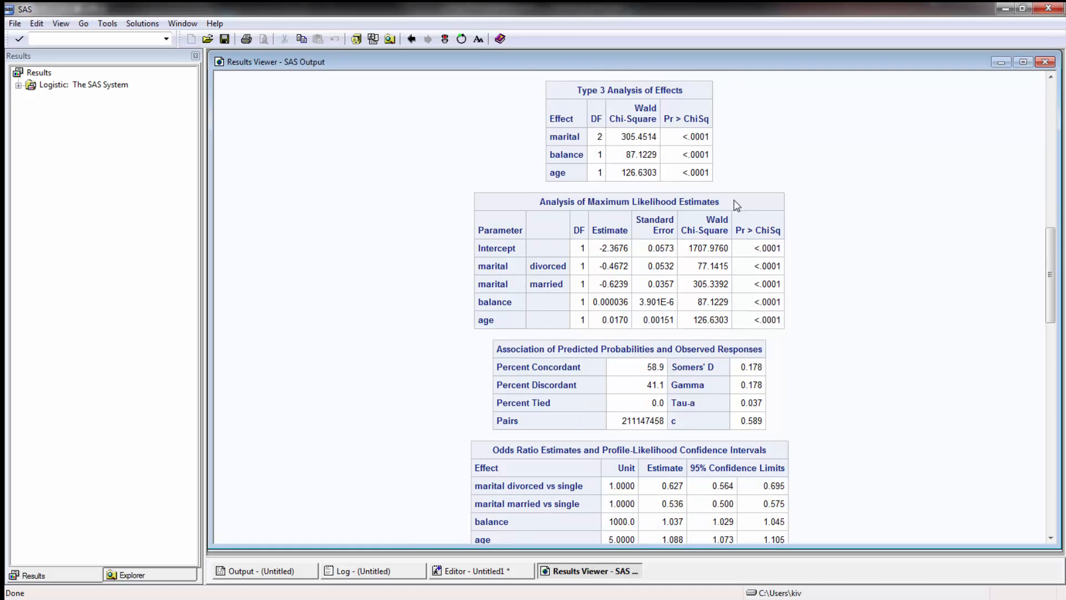
mouse_move(819, 205)
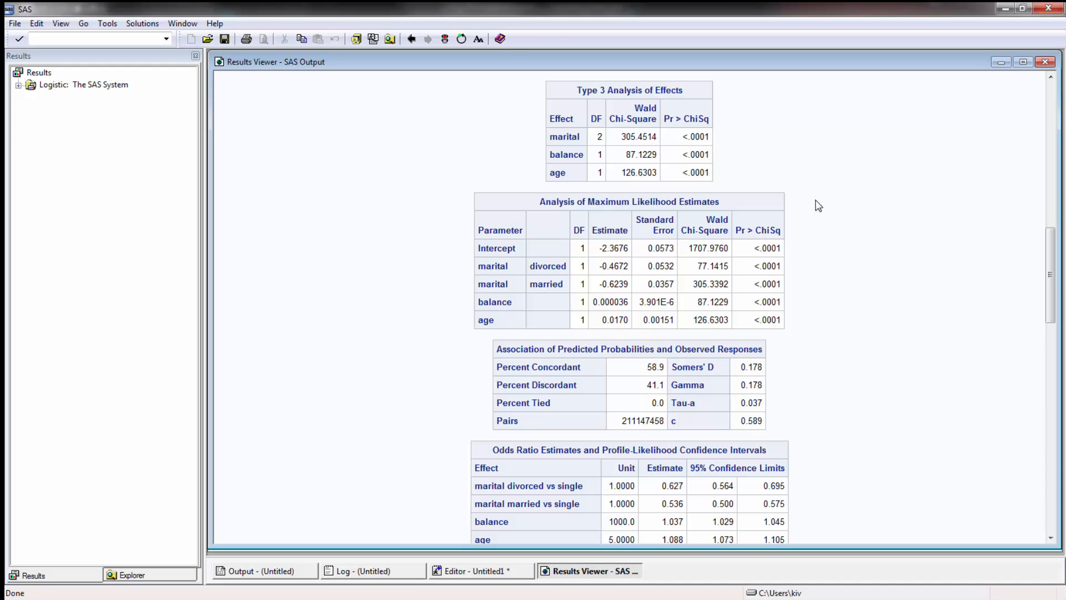
mouse_move(784, 302)
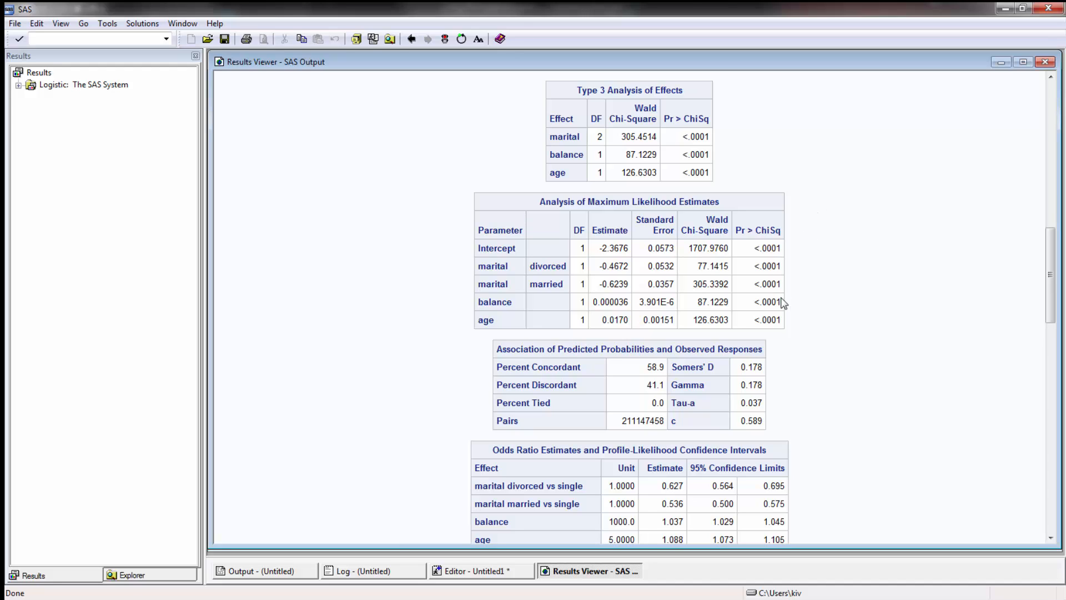
mouse_move(556, 277)
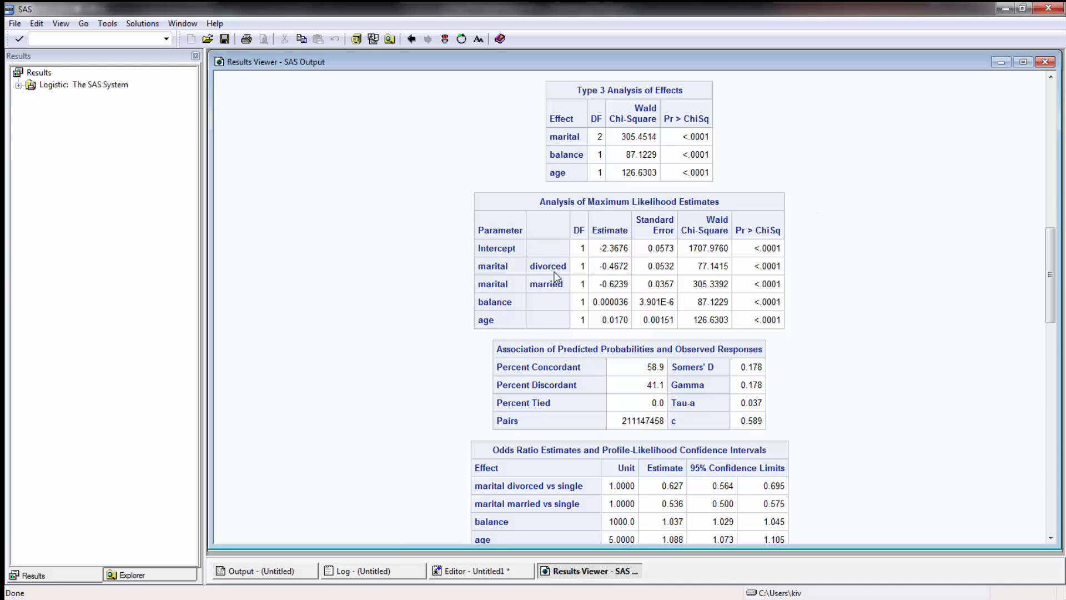
mouse_move(721, 302)
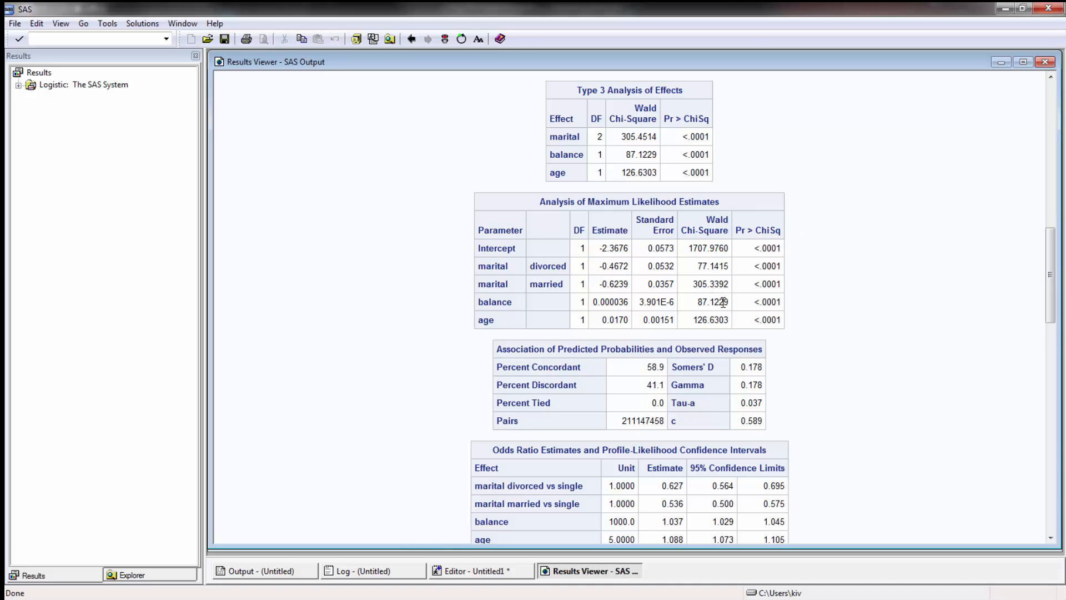
Scroll to the Association of Predicted Probabilities (c = 0.589) and Odds Ratio Estimates tables.
scroll(down, 3)
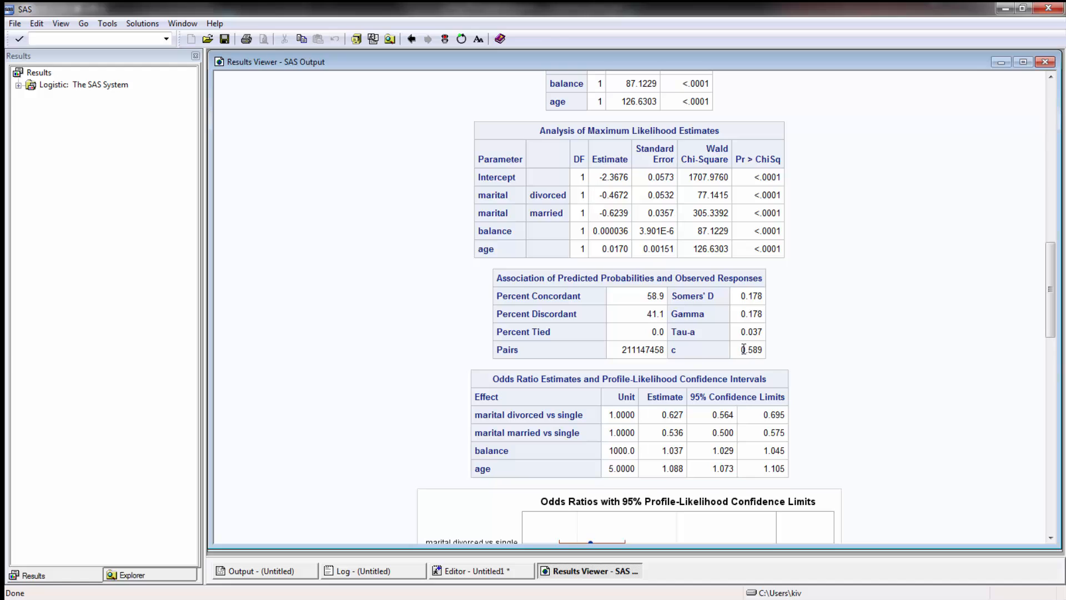
mouse_move(783, 350)
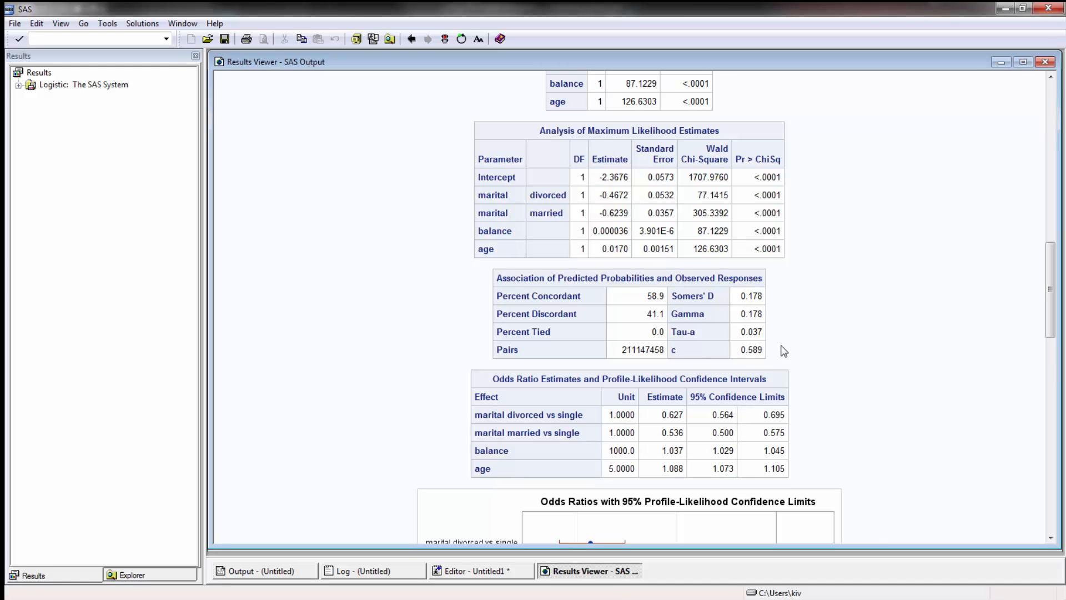
mouse_move(787, 340)
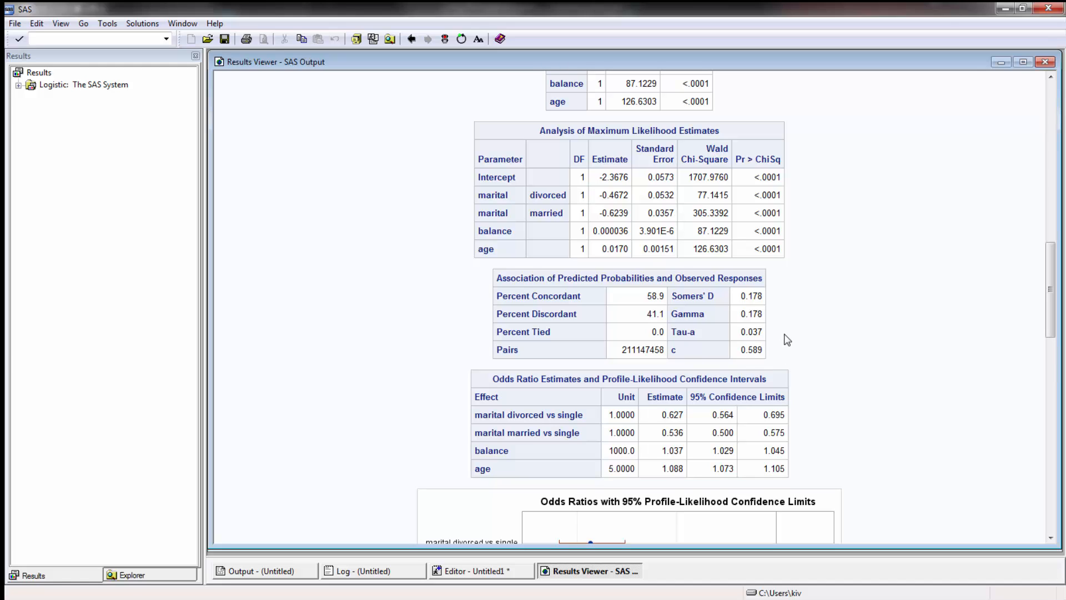
mouse_move(791, 331)
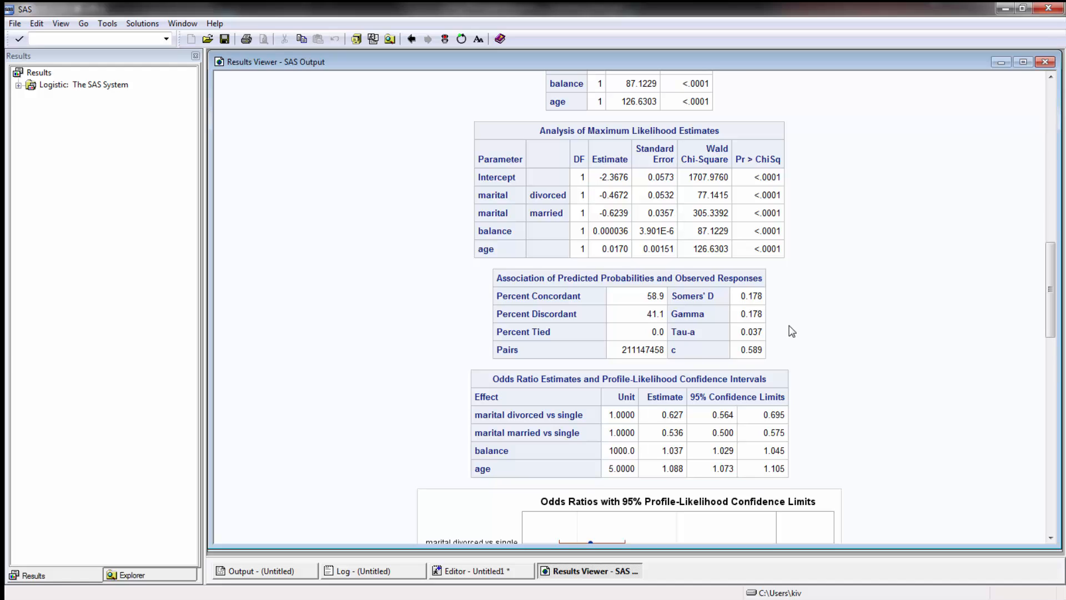
mouse_move(779, 326)
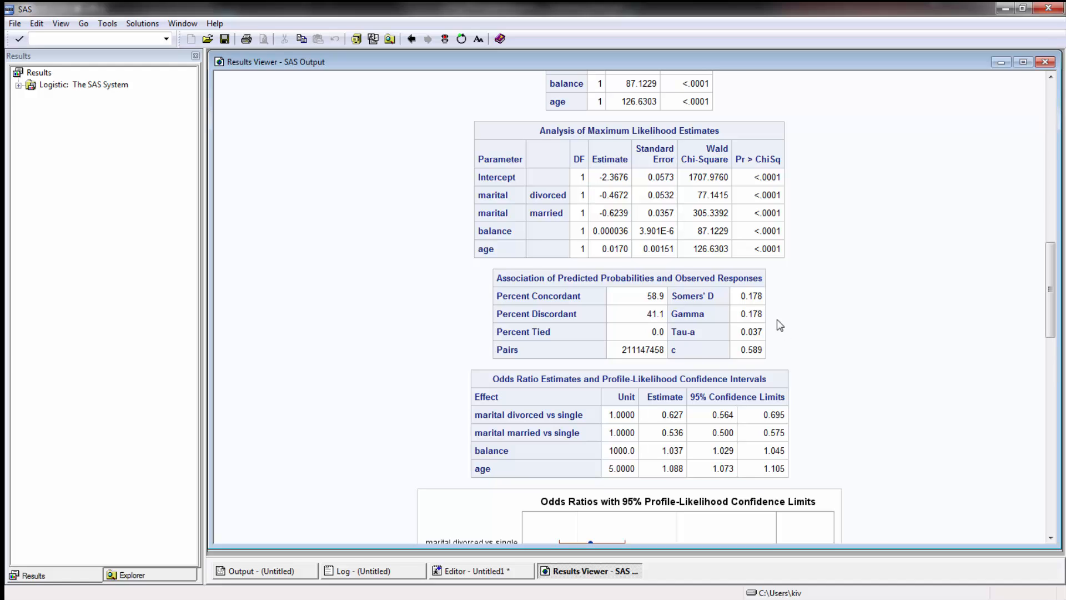
mouse_move(743, 353)
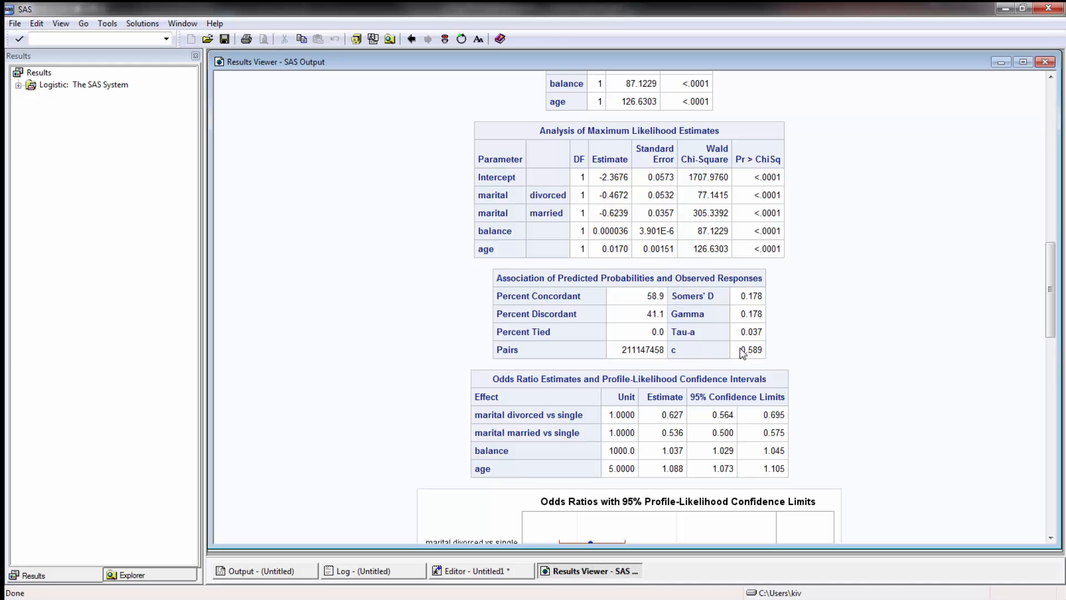
mouse_move(795, 346)
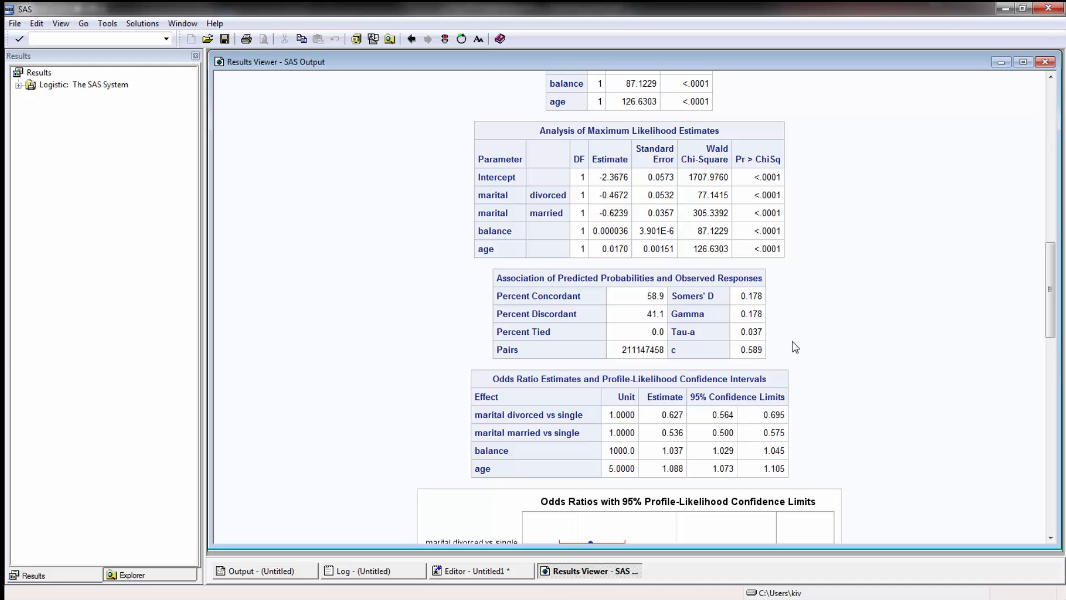
mouse_move(802, 335)
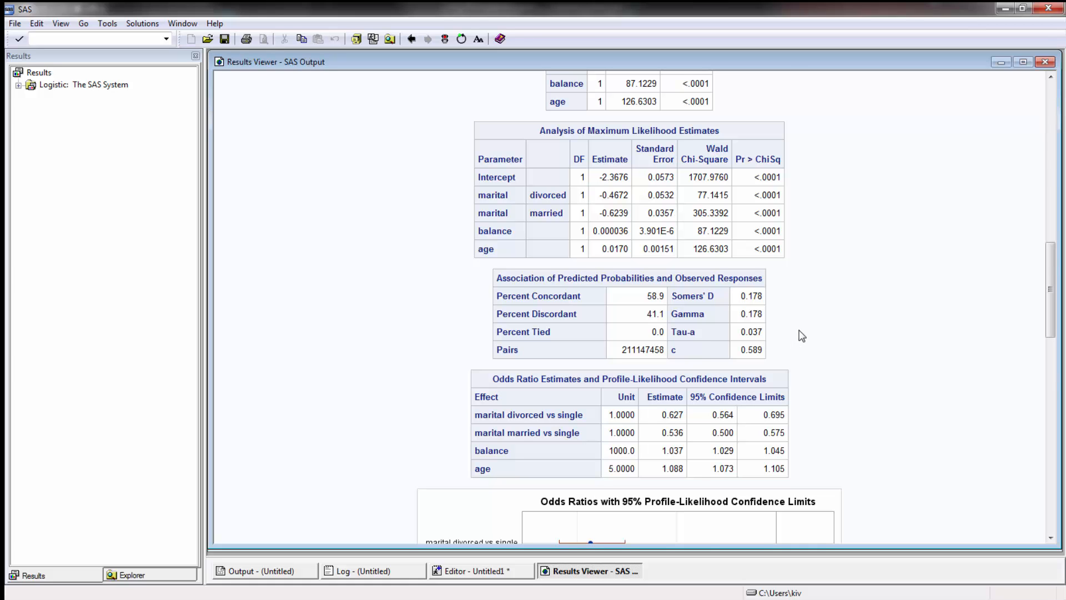
Scroll past the odds ratio estimates, noting the association table's 211147458 pairs.
scroll(up, 3)
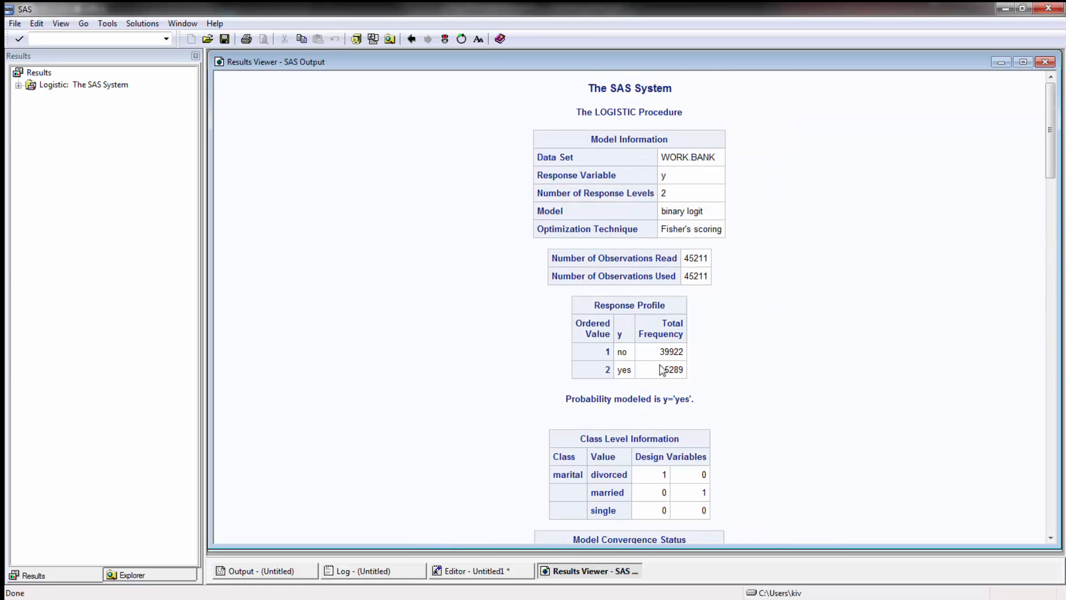
scroll(down, 3)
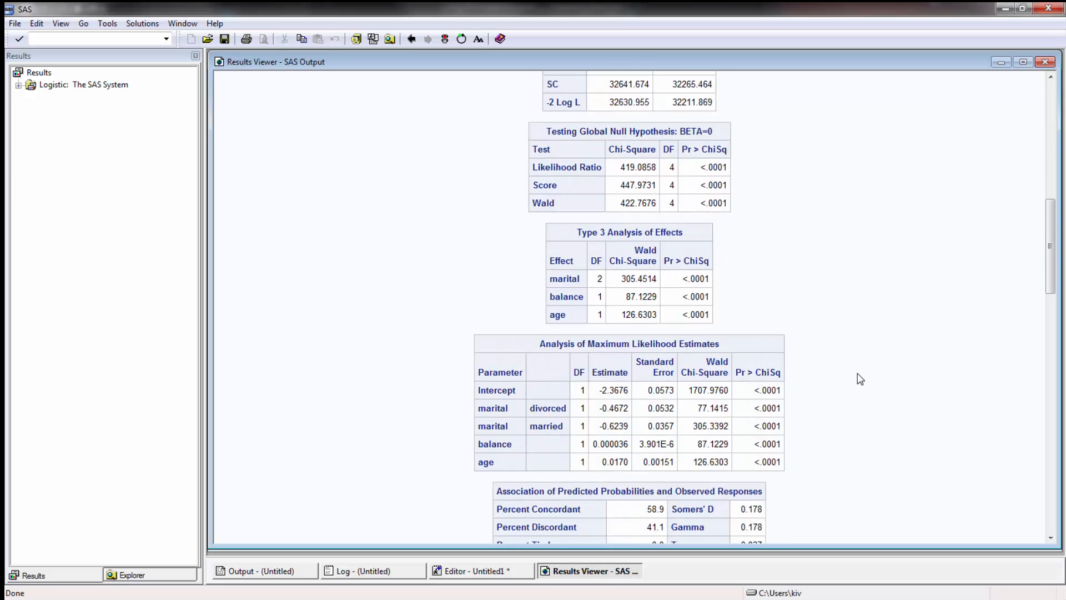
scroll(down, 3)
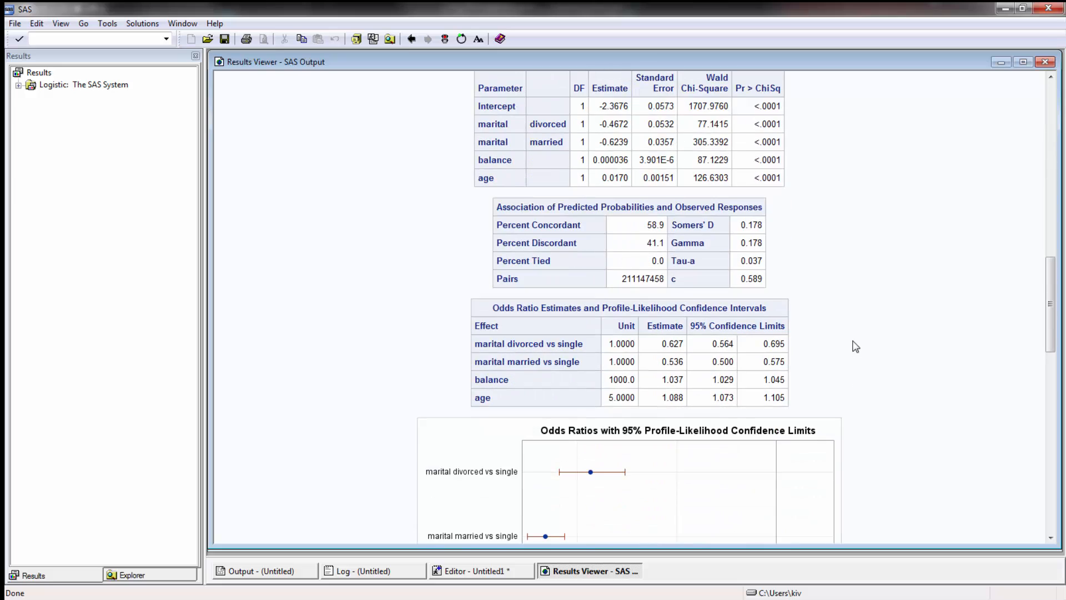
mouse_move(640, 226)
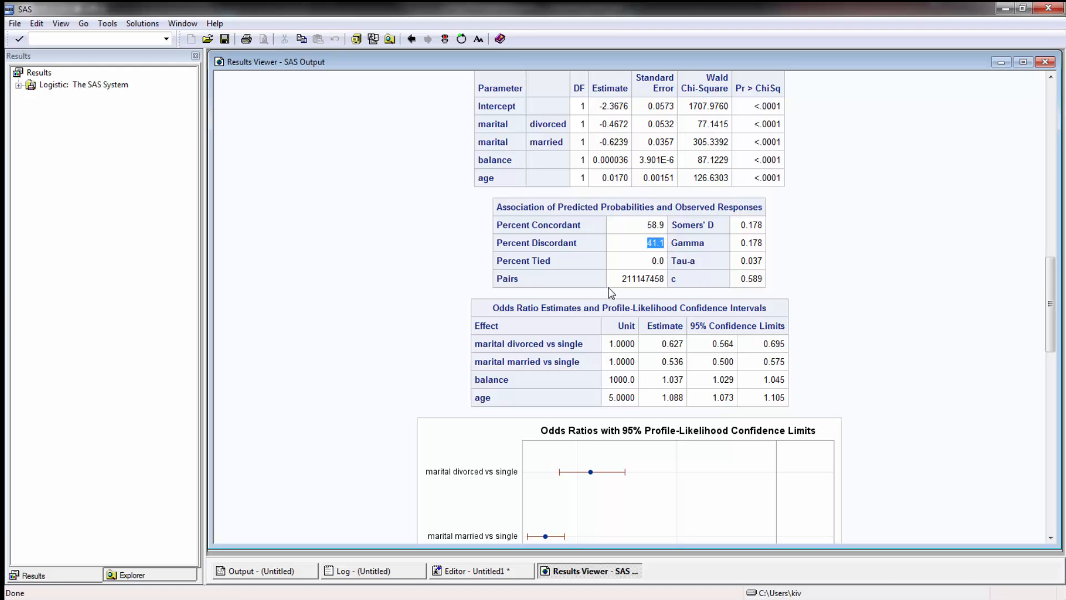
click(642, 277)
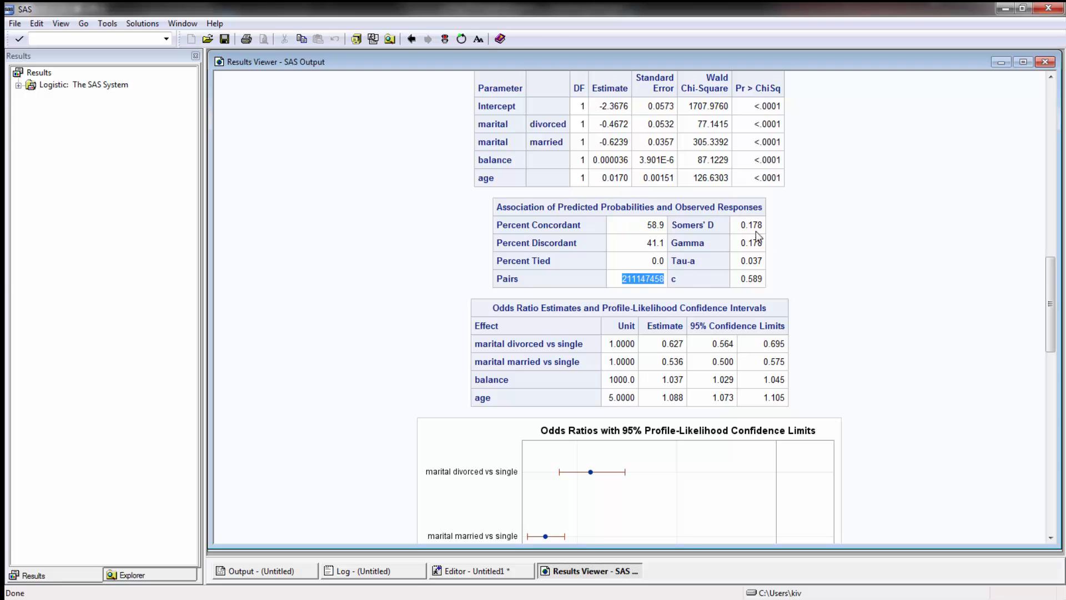
mouse_move(838, 252)
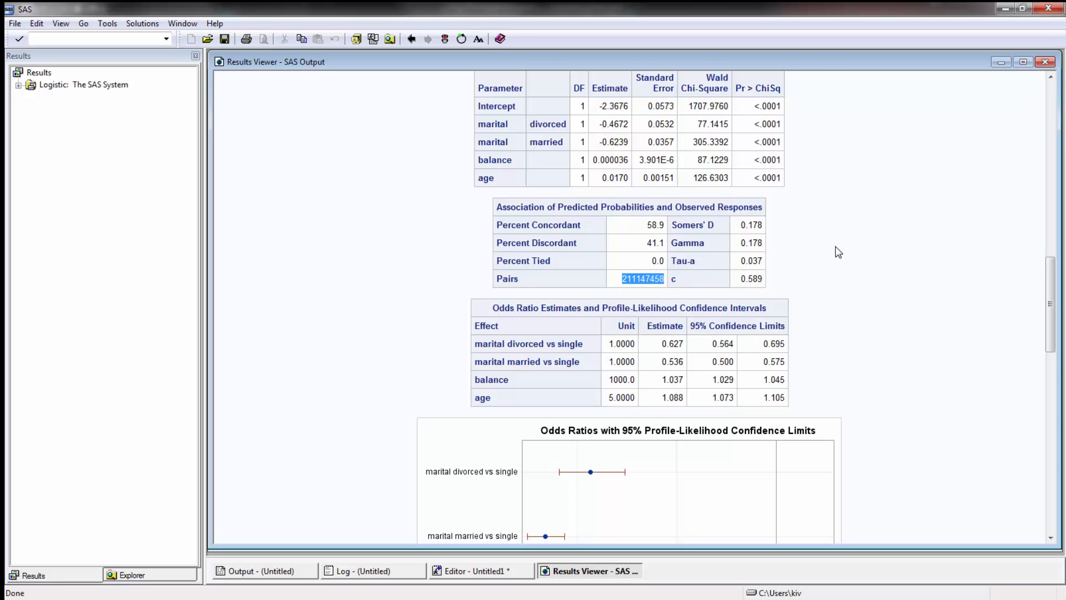
Scroll down to the odds ratio plot with 95% profile-likelihood limits for marital, balance and age.
scroll(down, 3)
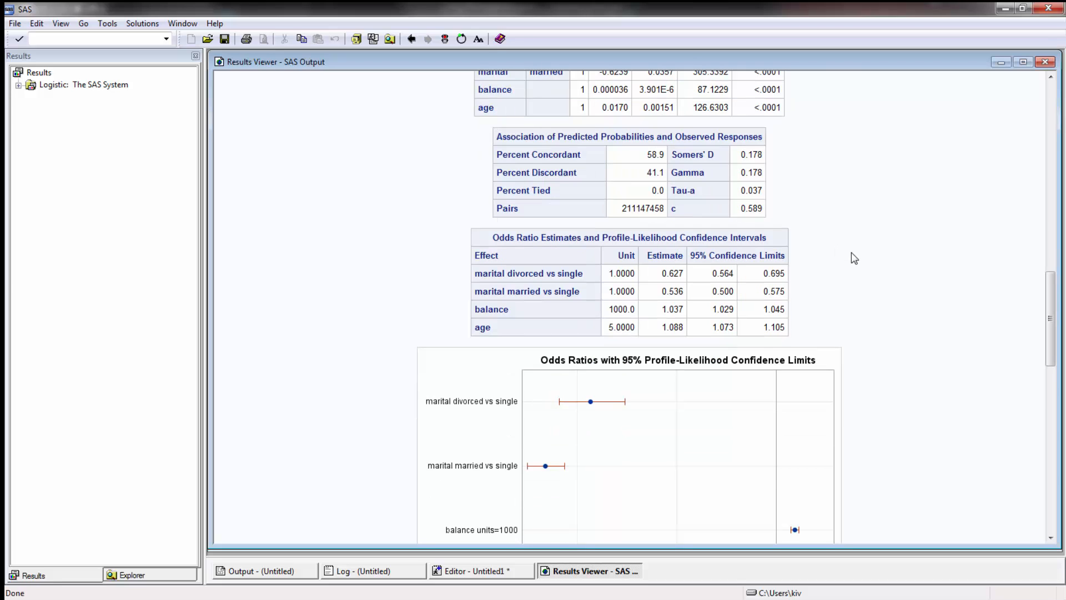
mouse_move(625, 273)
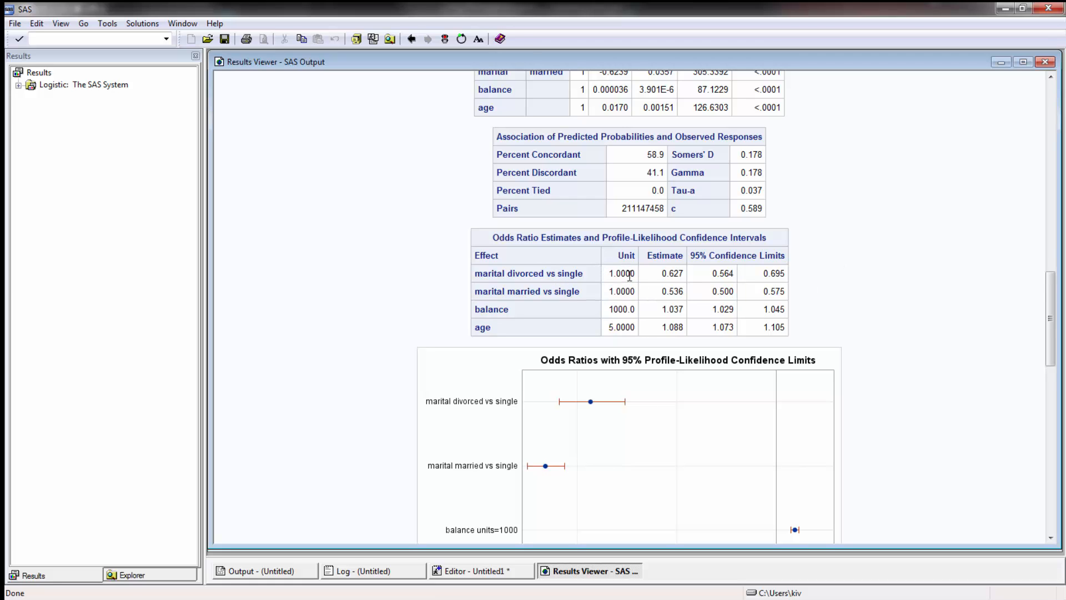
mouse_move(511, 319)
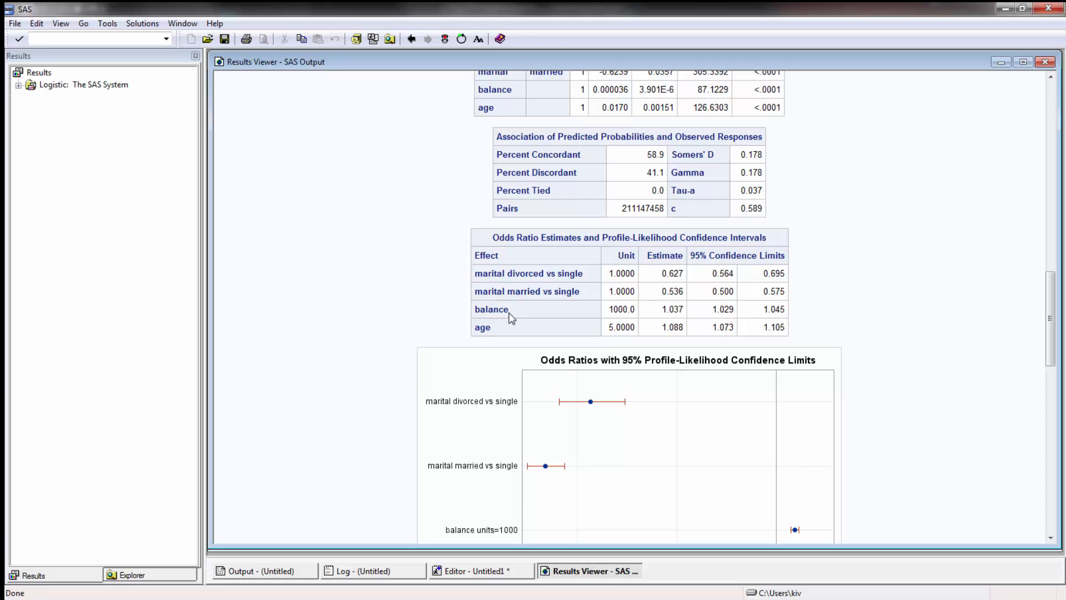
mouse_move(644, 321)
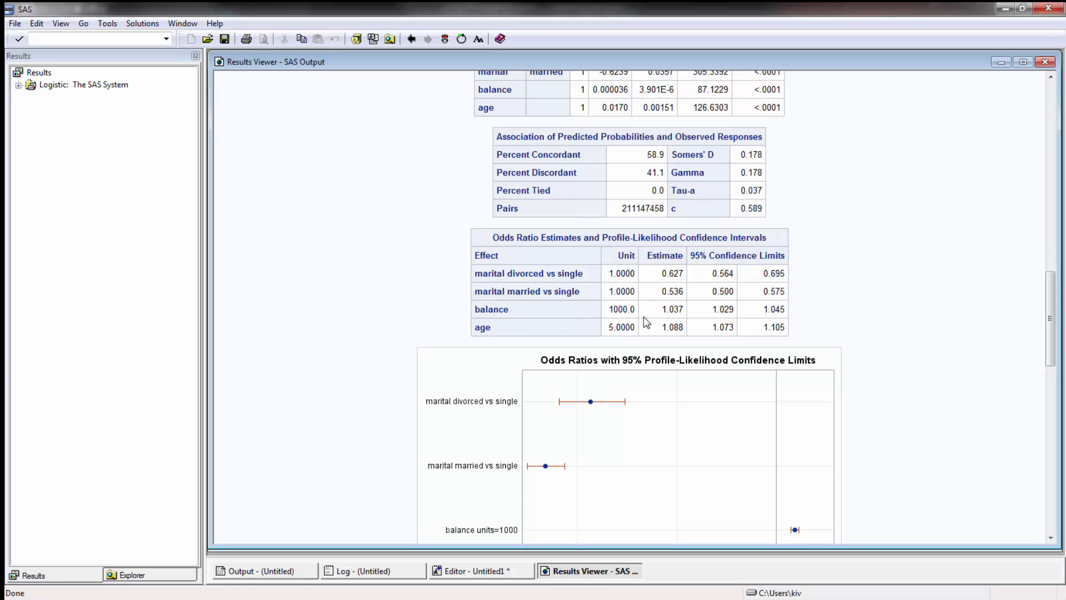
mouse_move(618, 333)
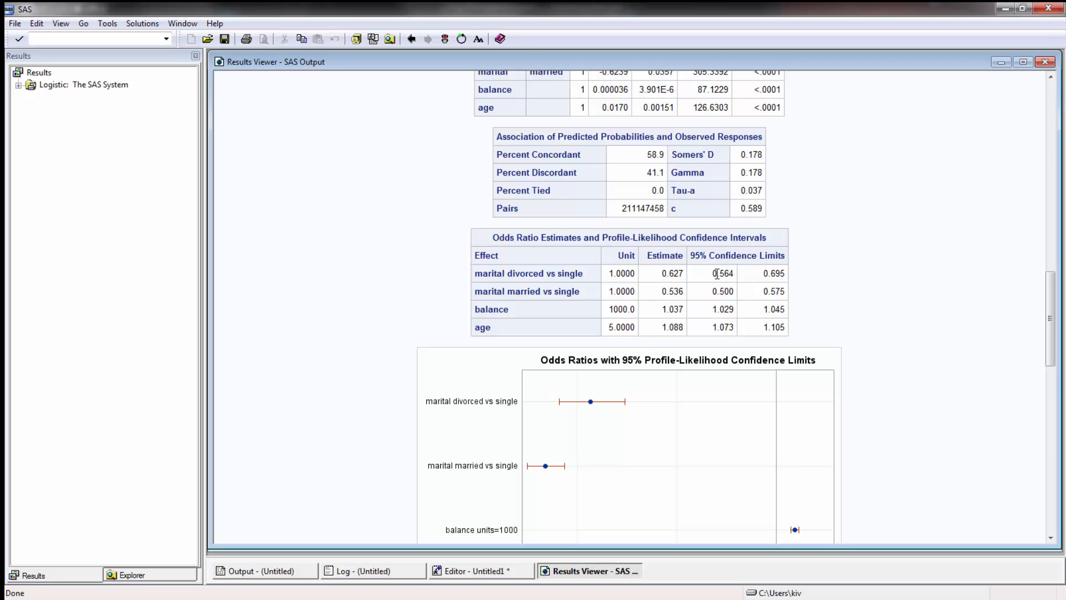
mouse_move(714, 311)
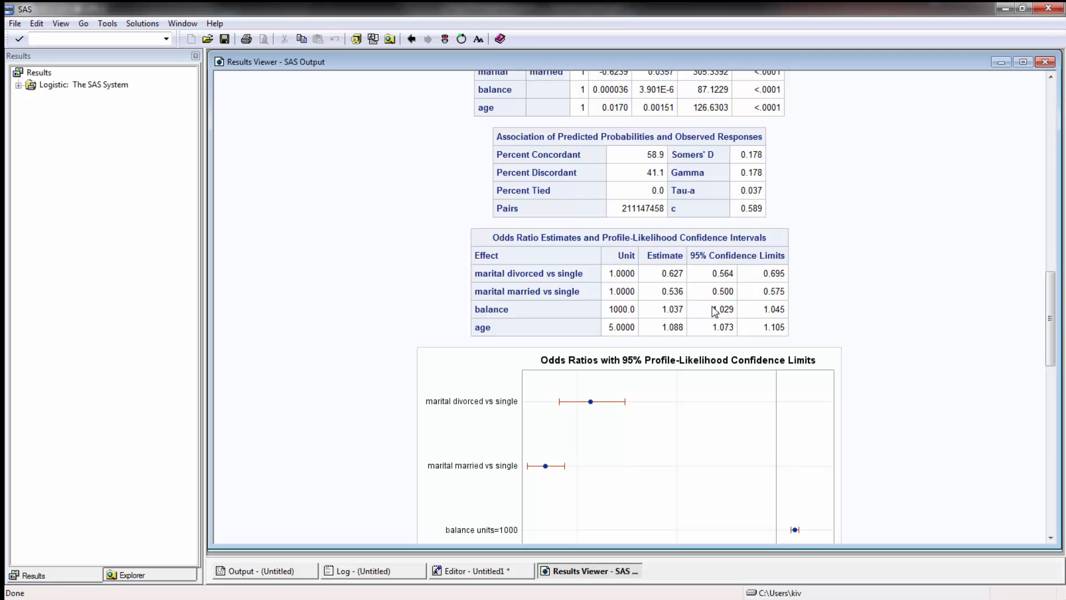
double_click(722, 327)
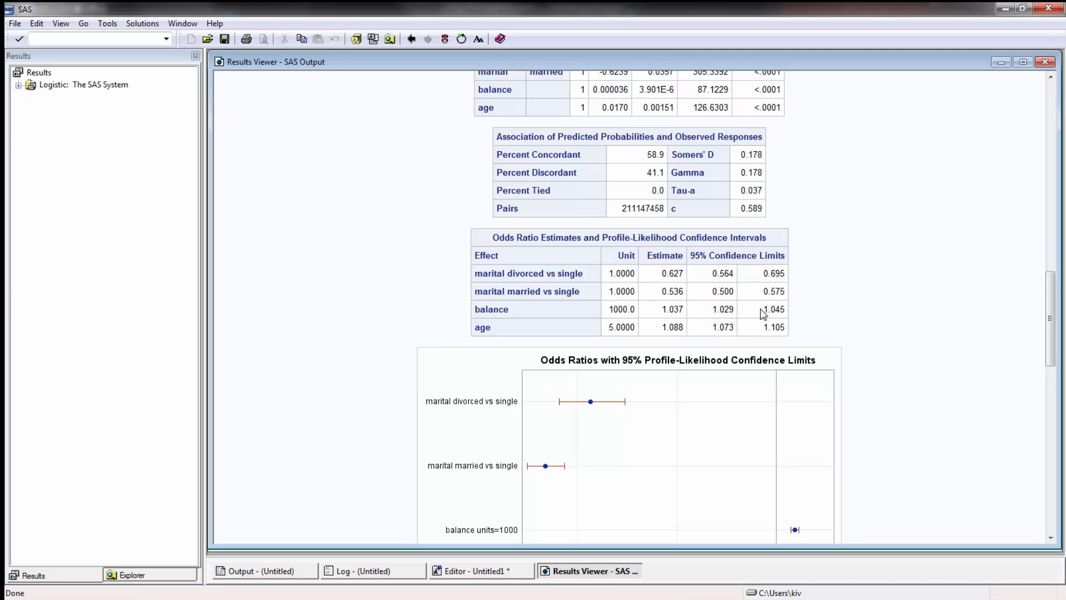
mouse_move(743, 311)
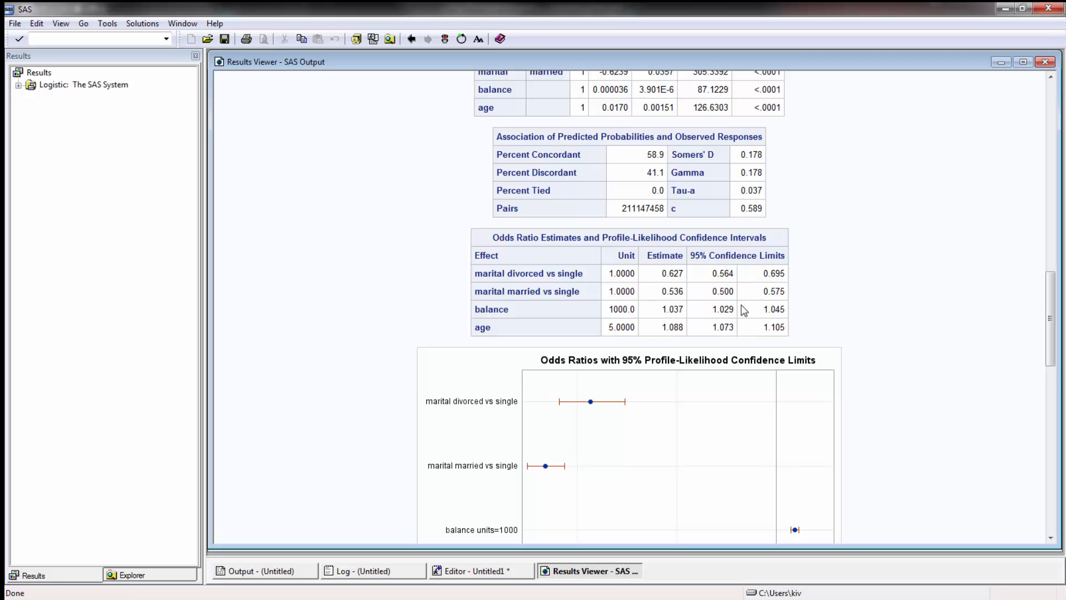
mouse_move(840, 292)
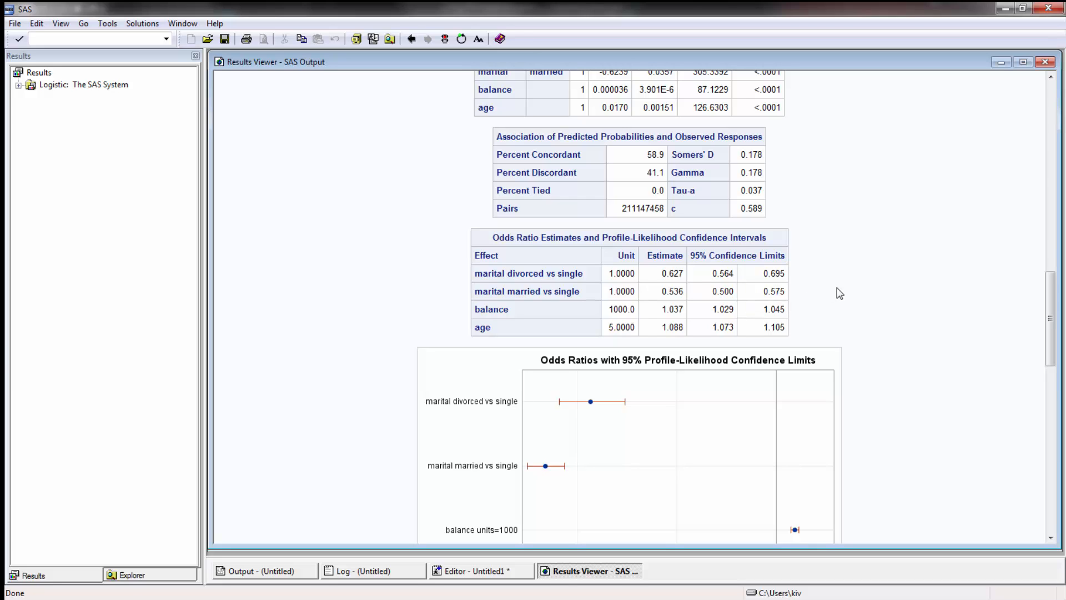
mouse_move(843, 287)
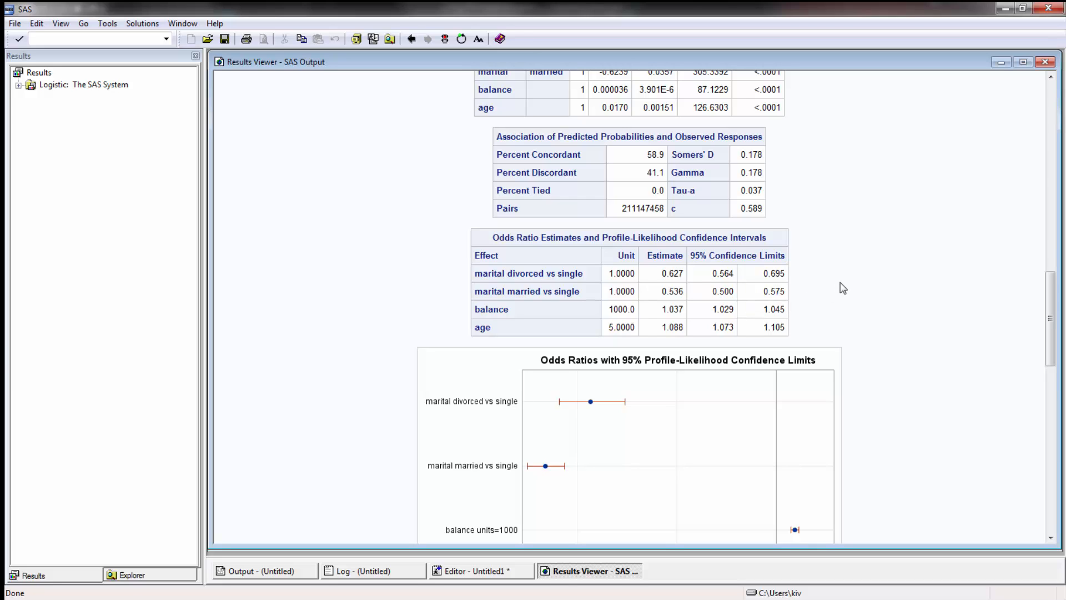
mouse_move(797, 301)
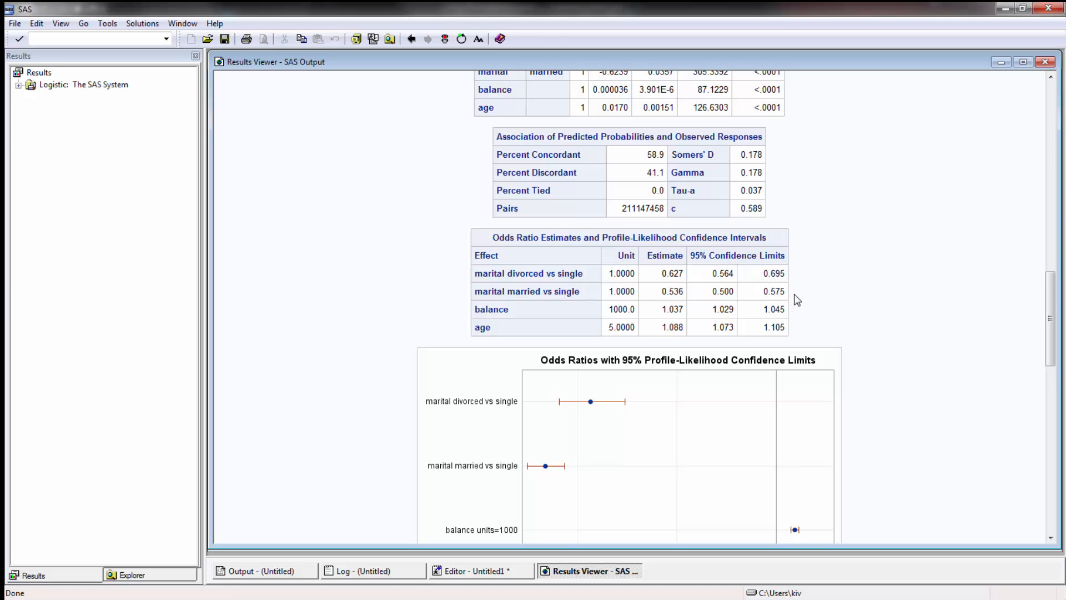
scroll(down, 3)
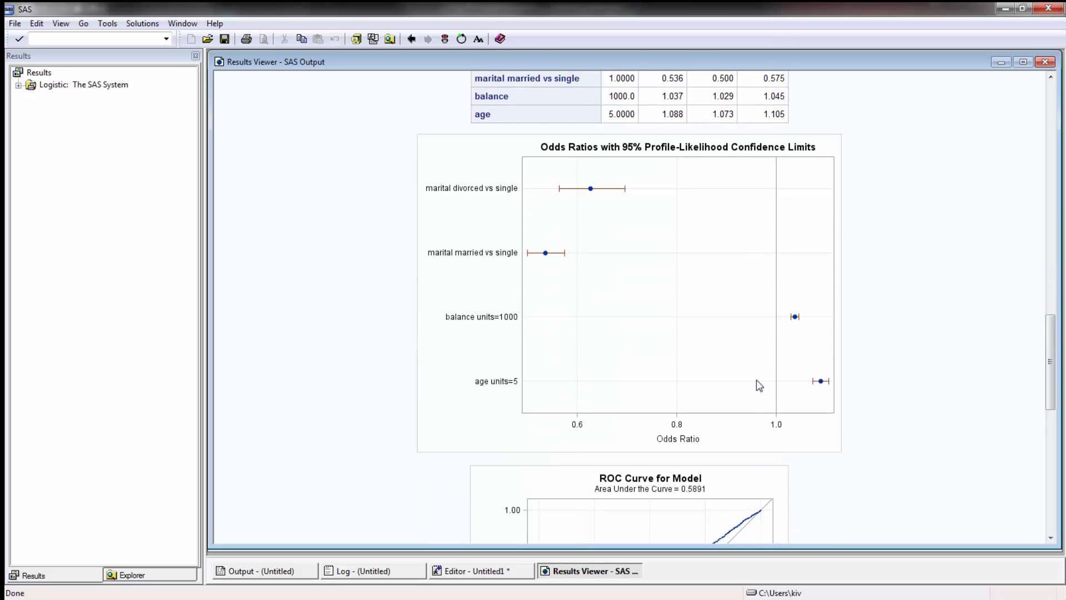
mouse_move(804, 286)
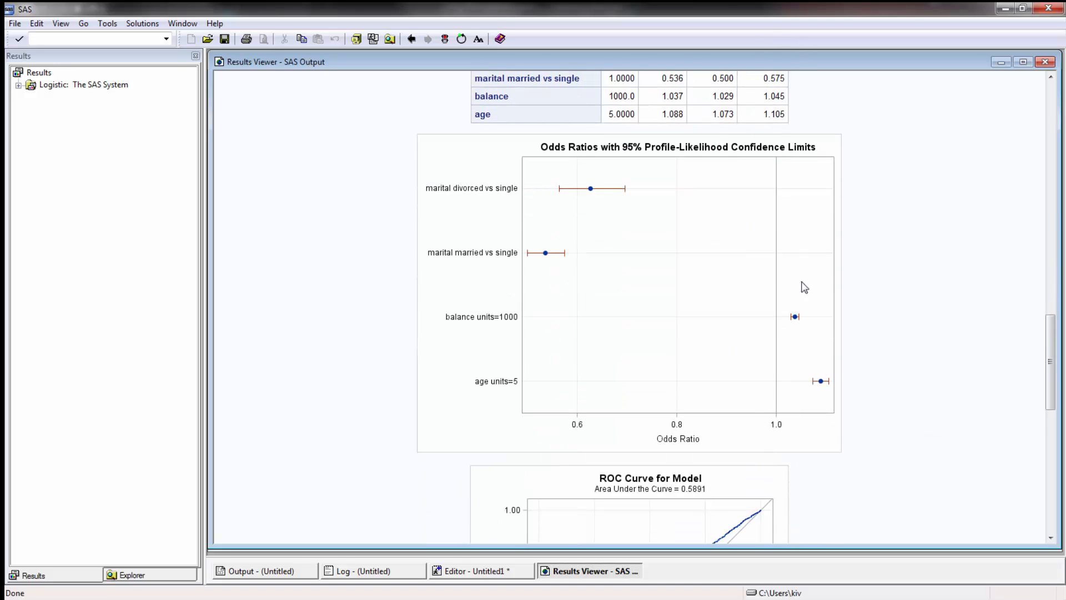
Review the odds ratio plot, then scroll to the ROC curve with AUC 0.5891.
scroll(up, 3)
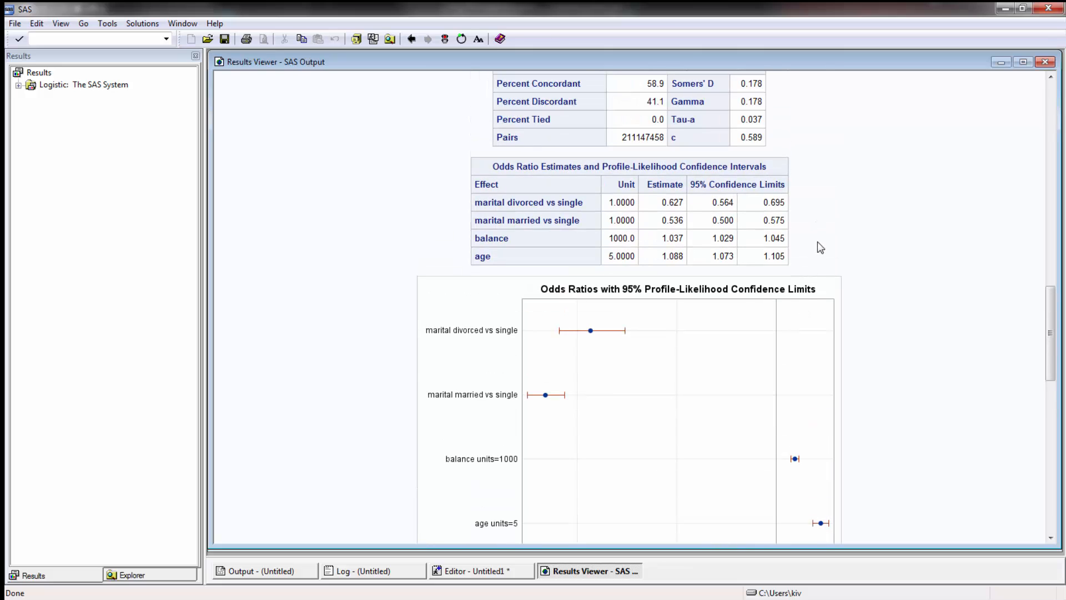
mouse_move(564, 285)
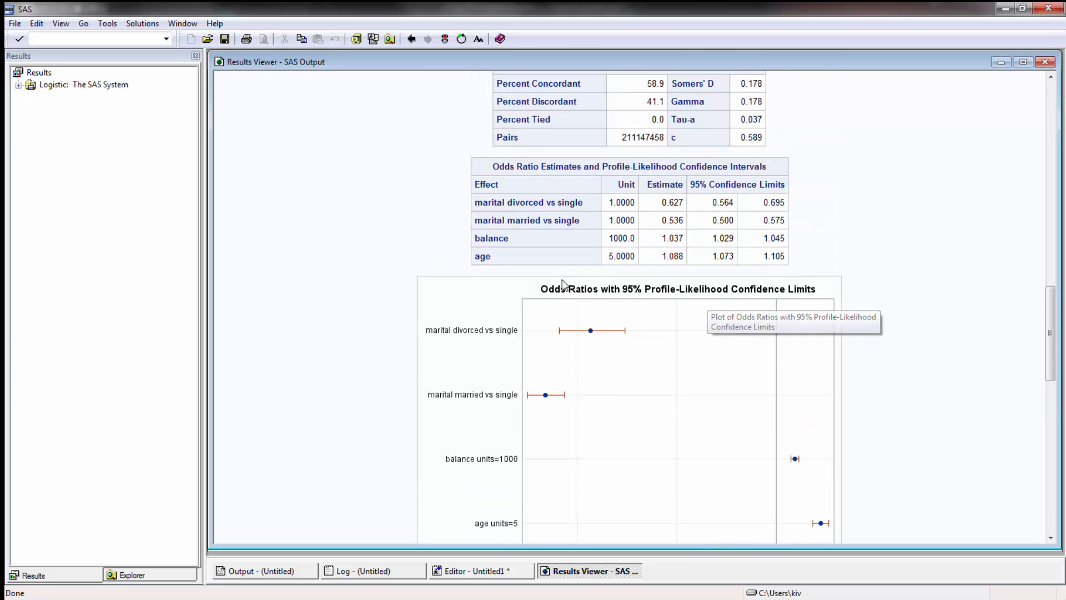
scroll(down, 3)
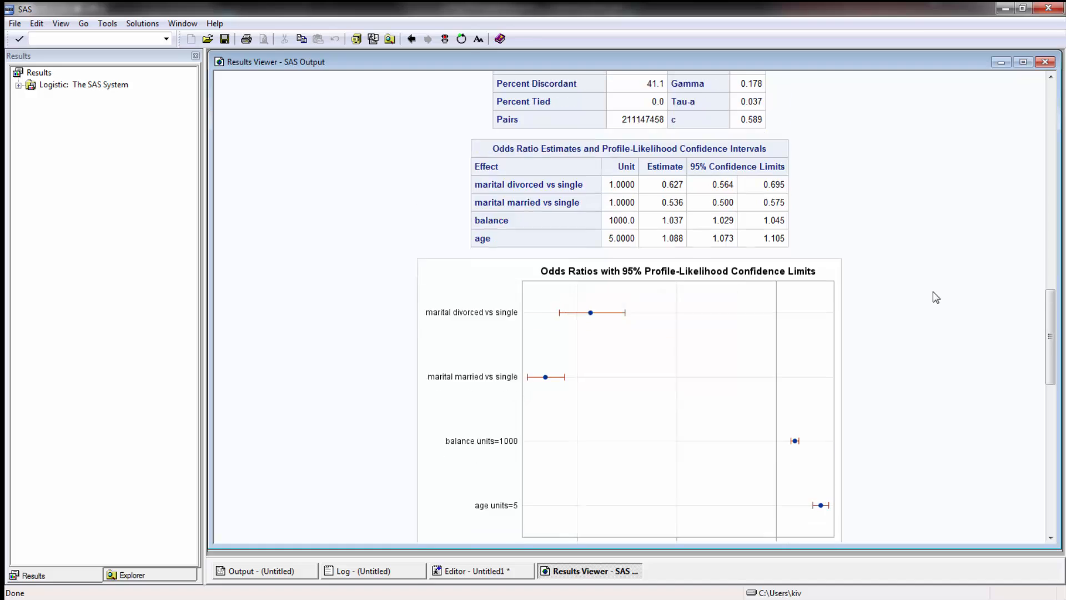
scroll(down, 3)
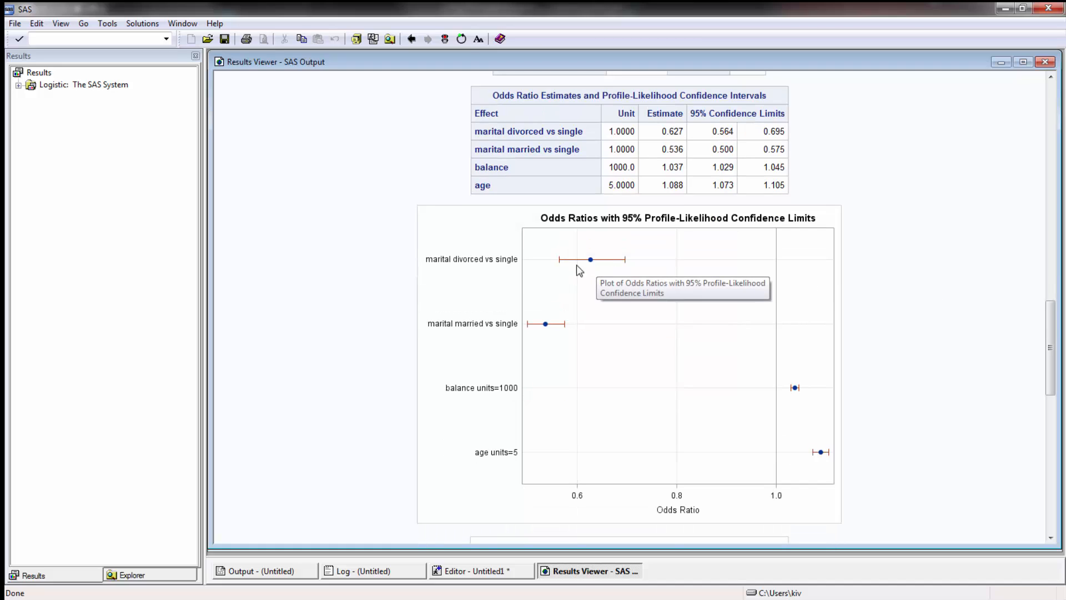
mouse_move(746, 116)
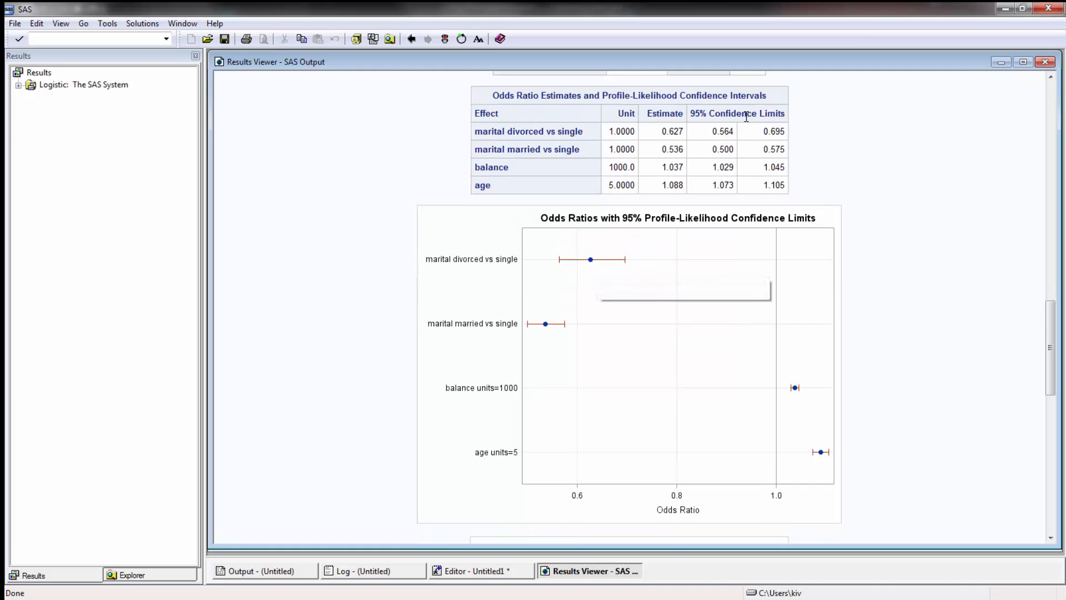
mouse_move(561, 265)
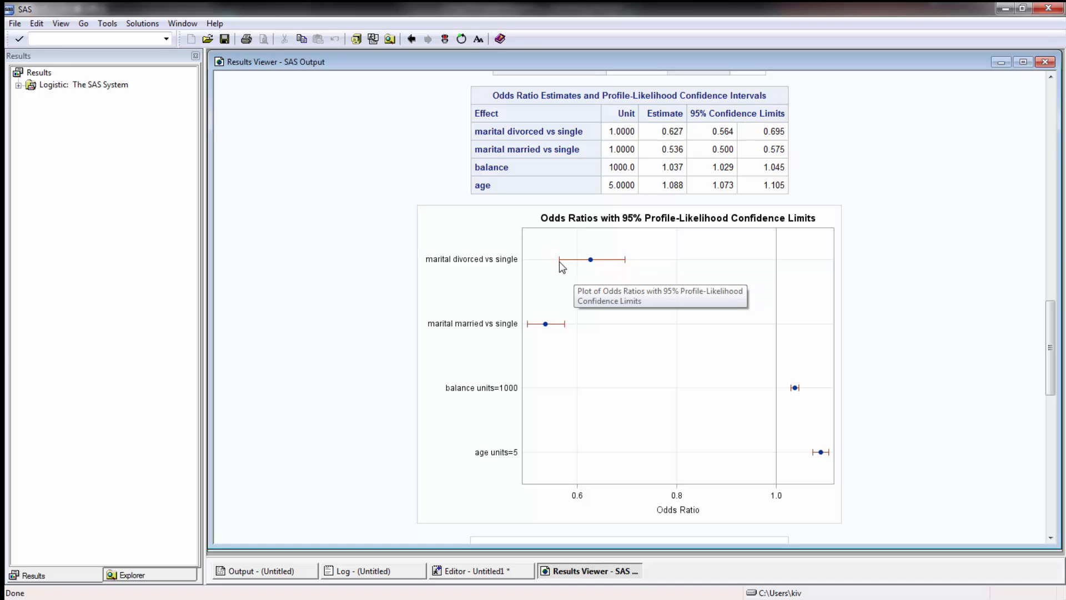
mouse_move(549, 333)
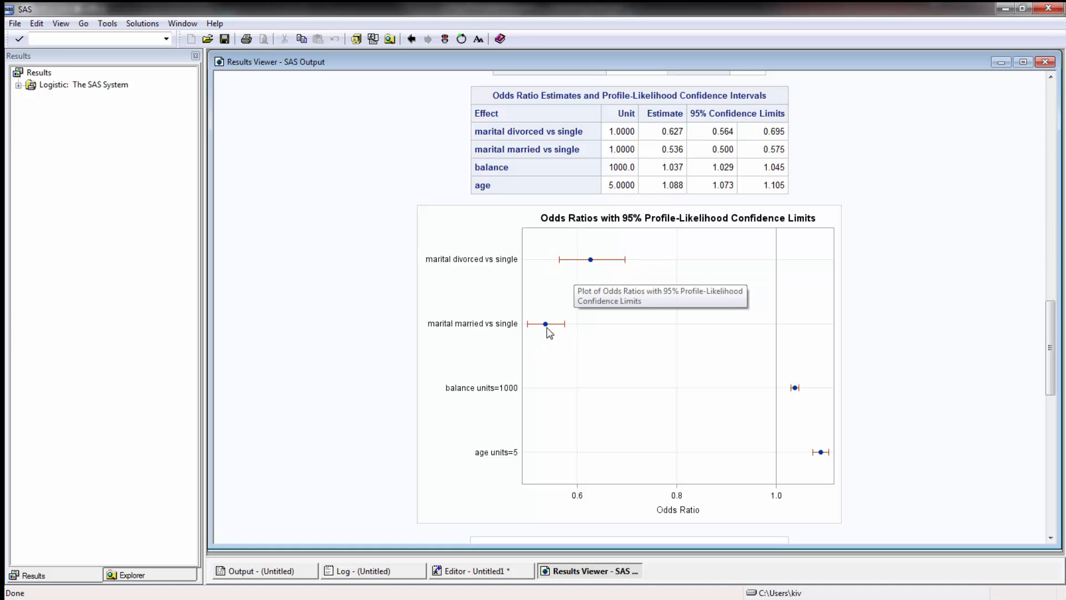
mouse_move(695, 420)
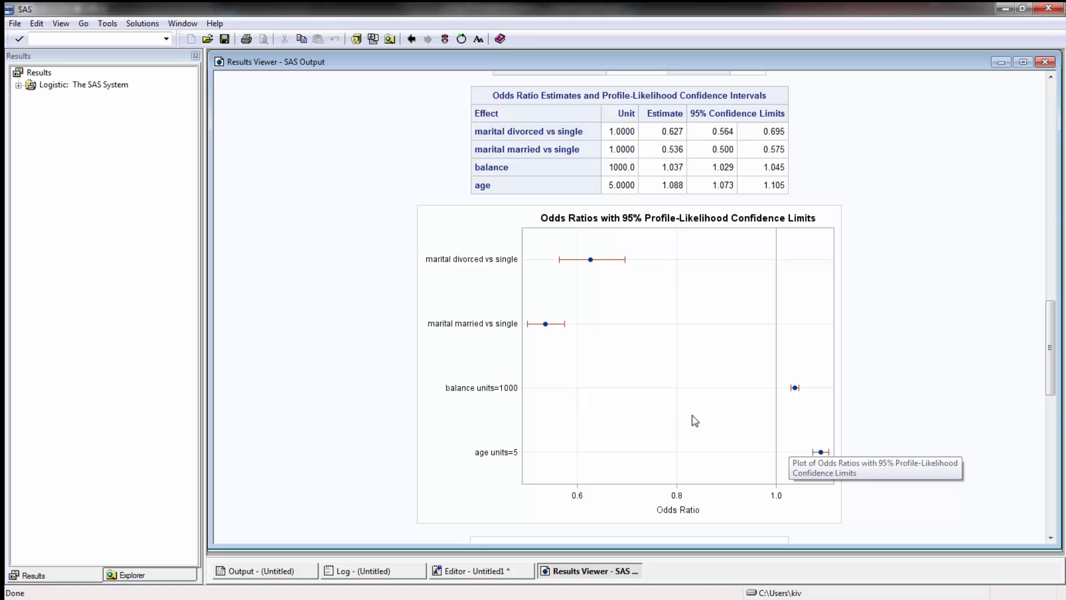
scroll(down, 3)
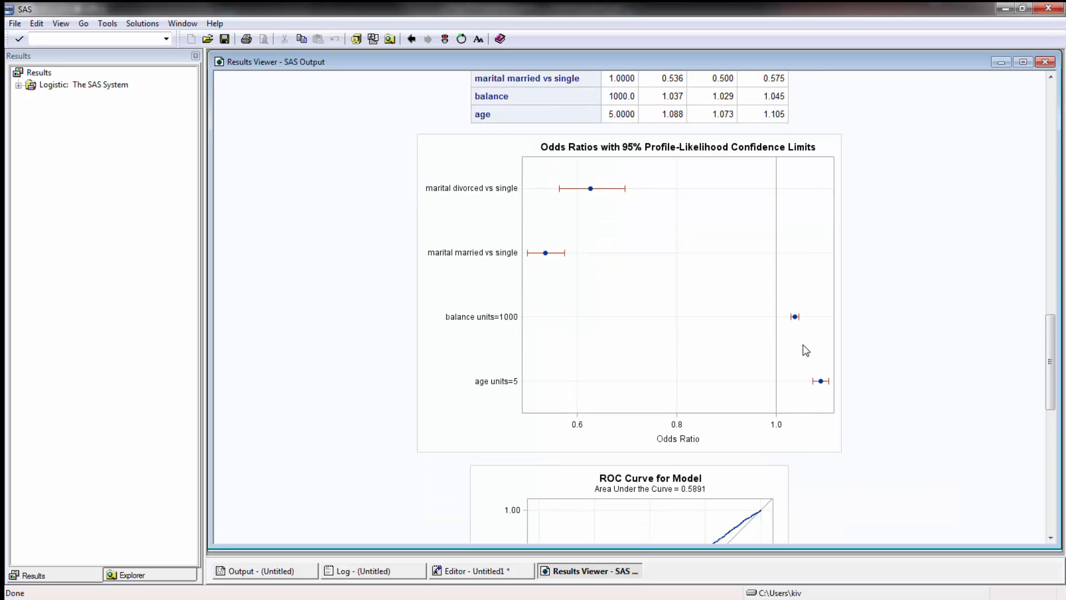
mouse_move(884, 329)
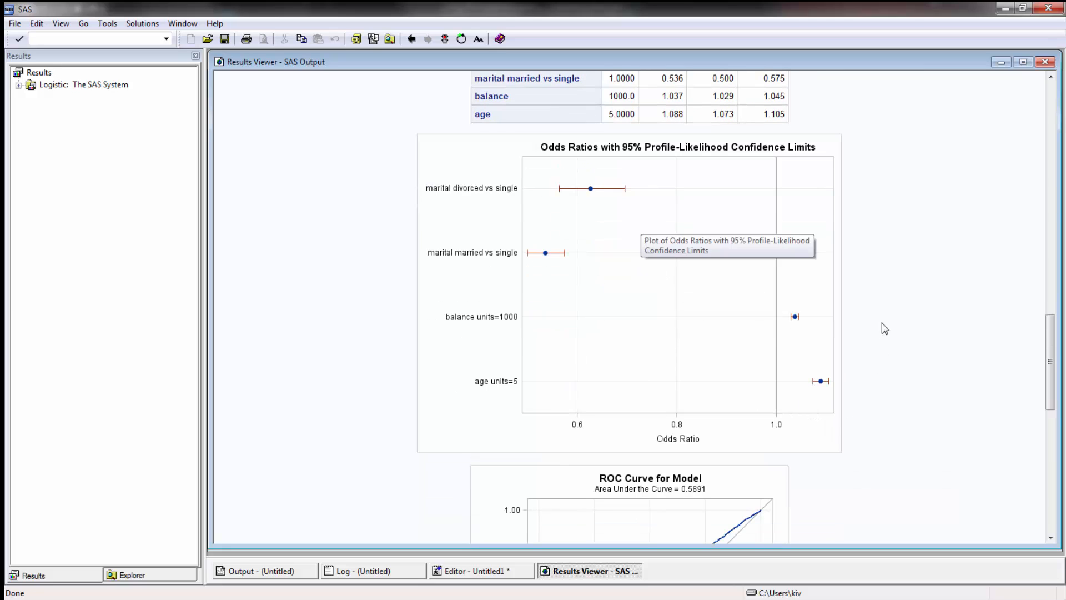
Scroll past the ROC curve to the predicted probabilities by balance for each marital status at age 40.94.
scroll(down, 3)
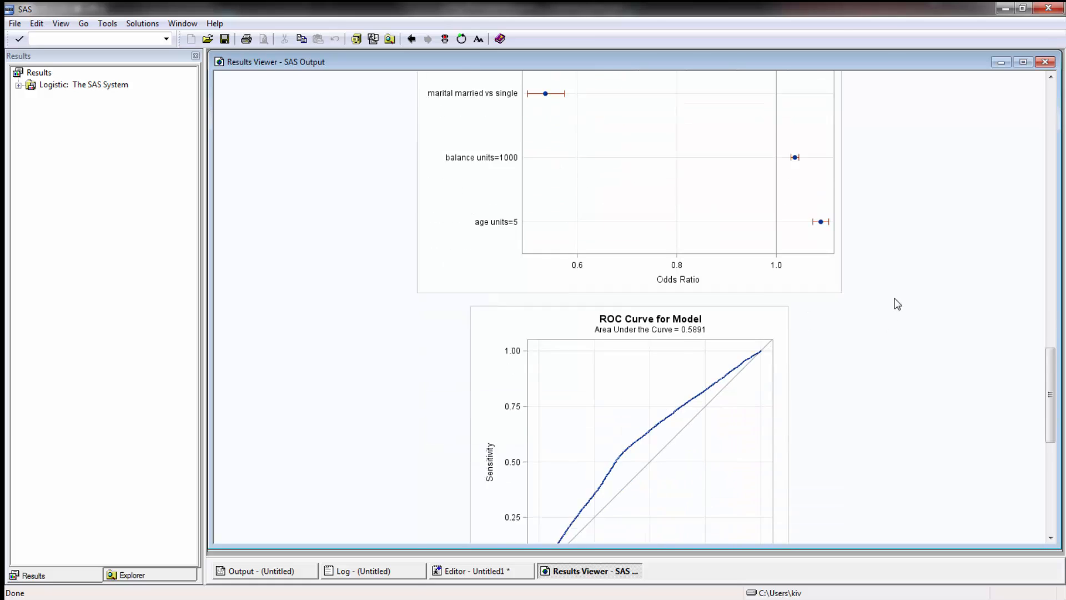
scroll(down, 3)
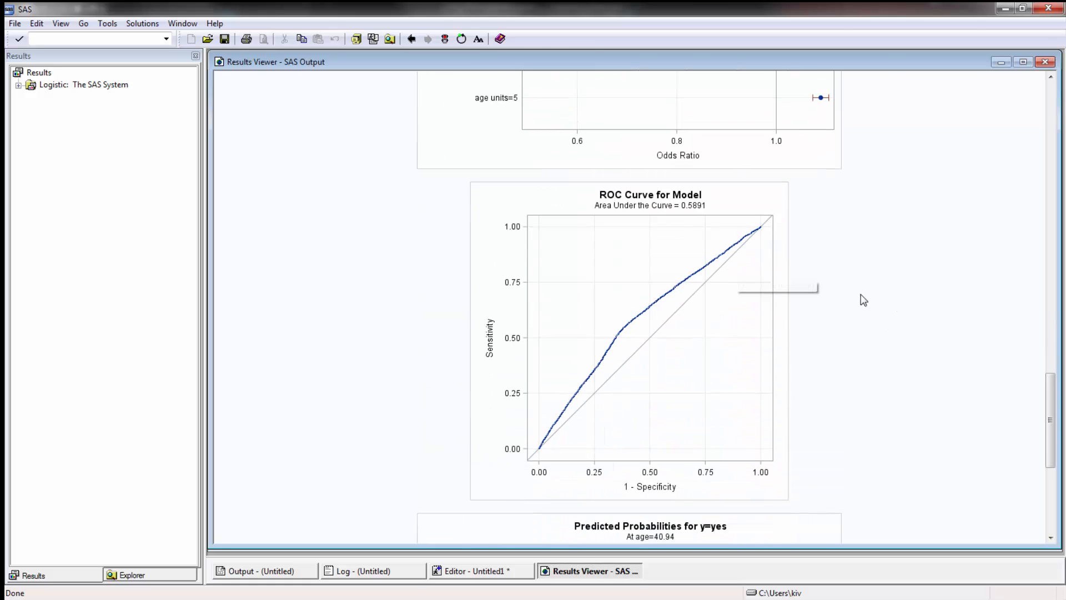
scroll(down, 3)
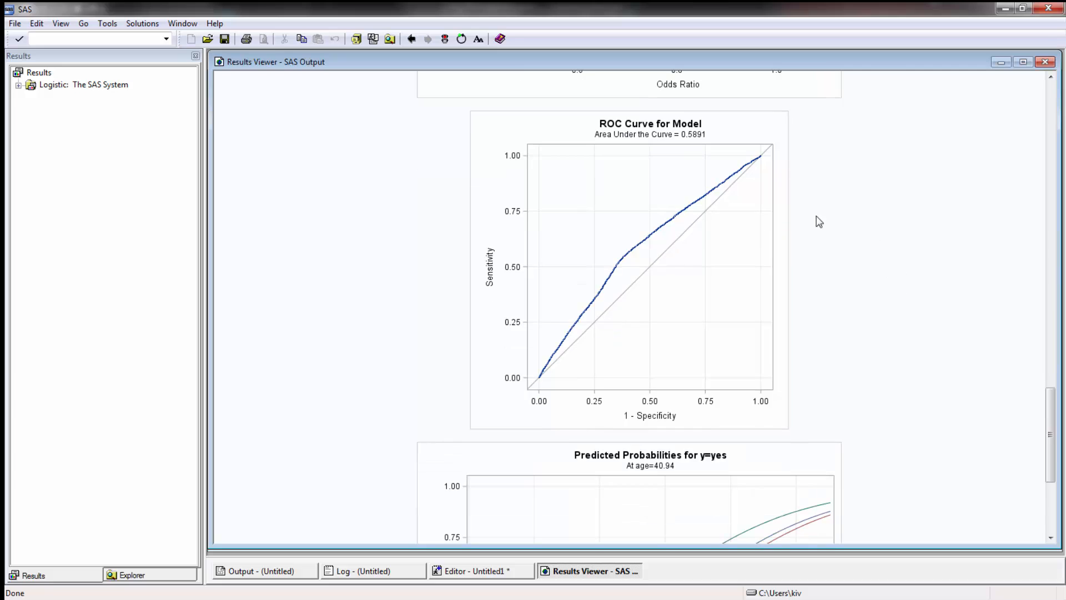
scroll(down, 3)
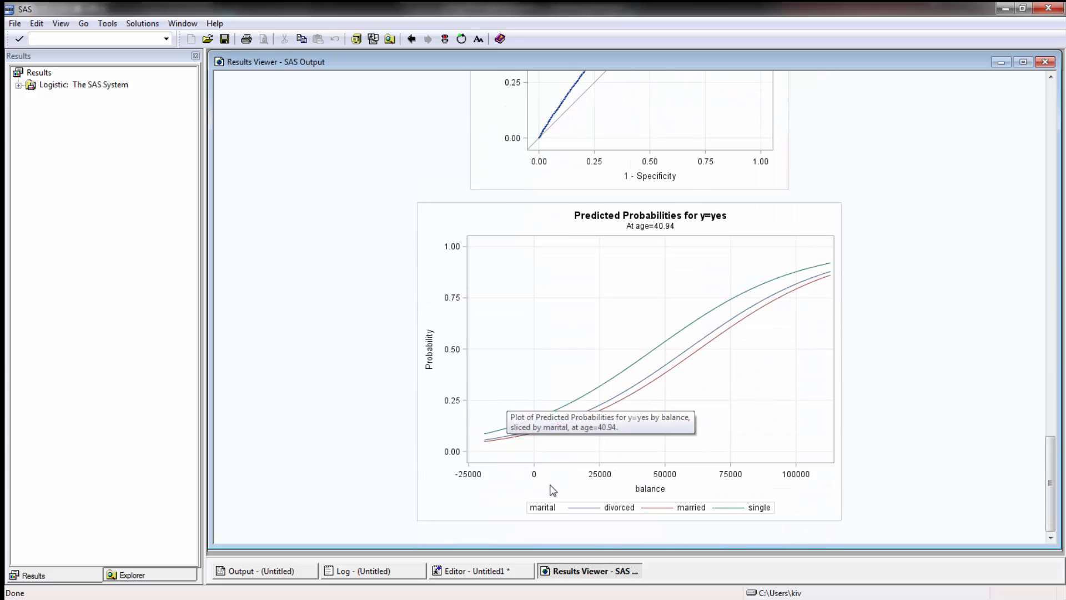
mouse_move(695, 465)
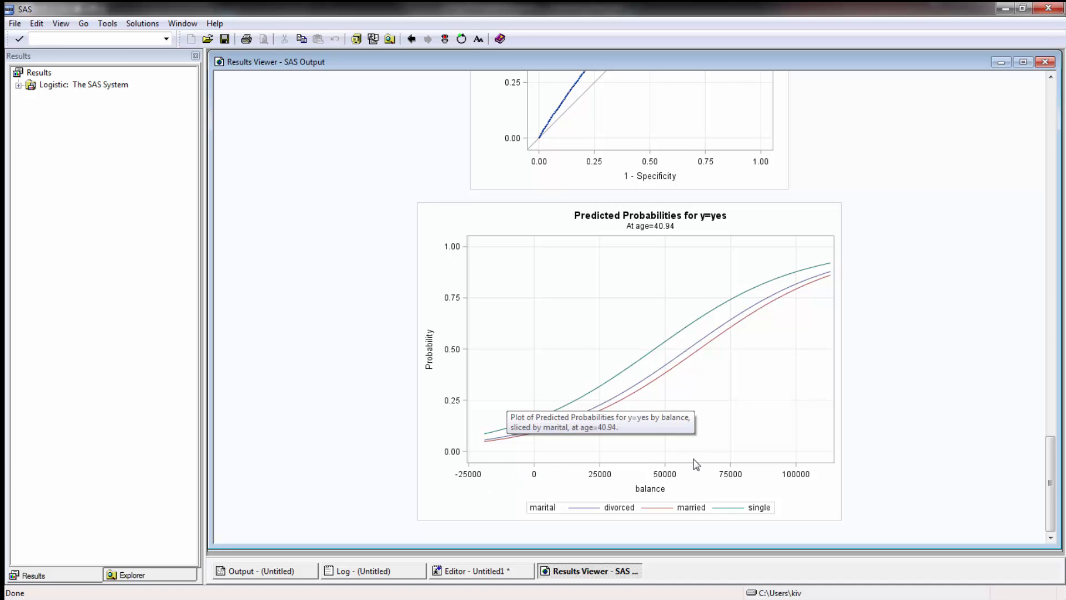
mouse_move(553, 518)
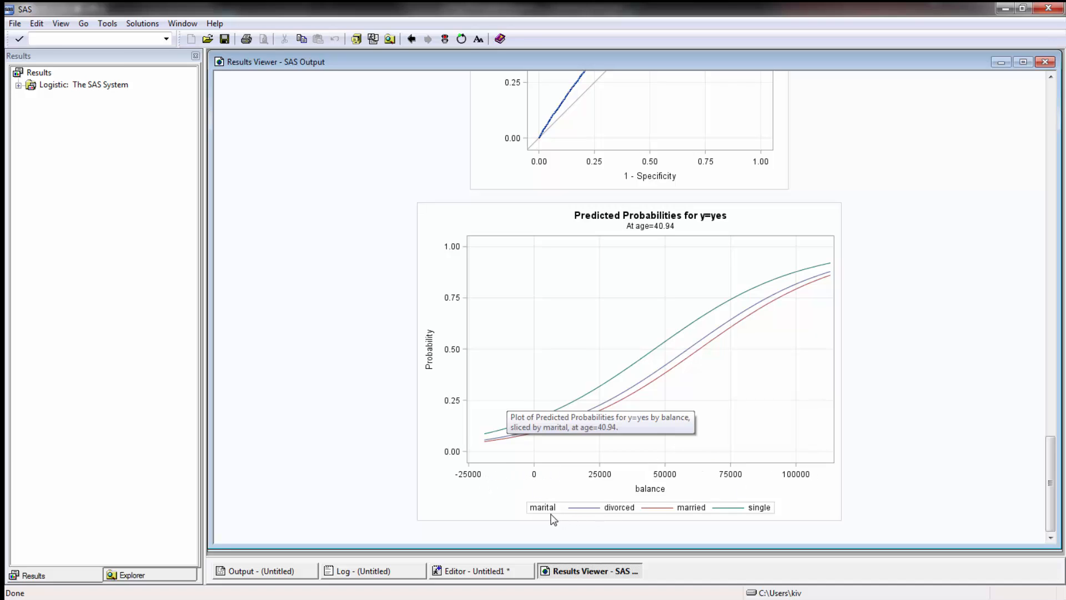
mouse_move(783, 528)
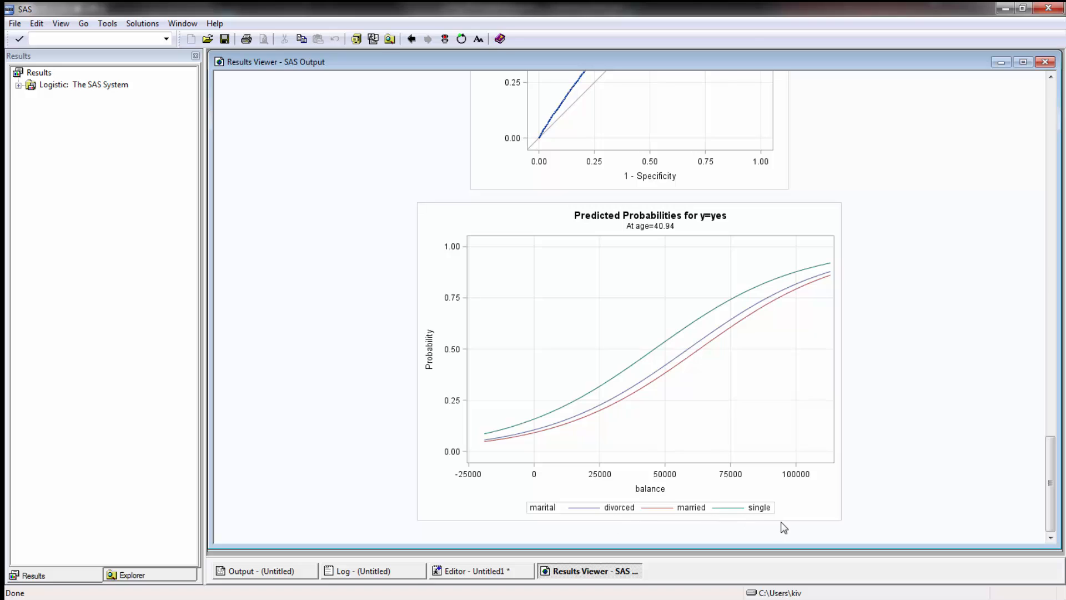
mouse_move(484, 441)
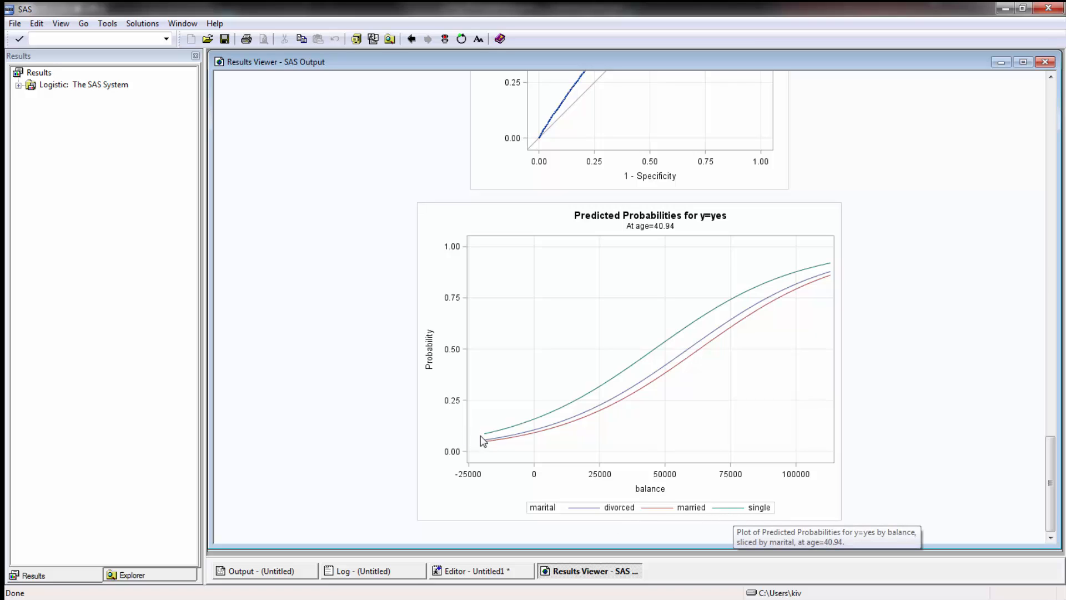
mouse_move(624, 515)
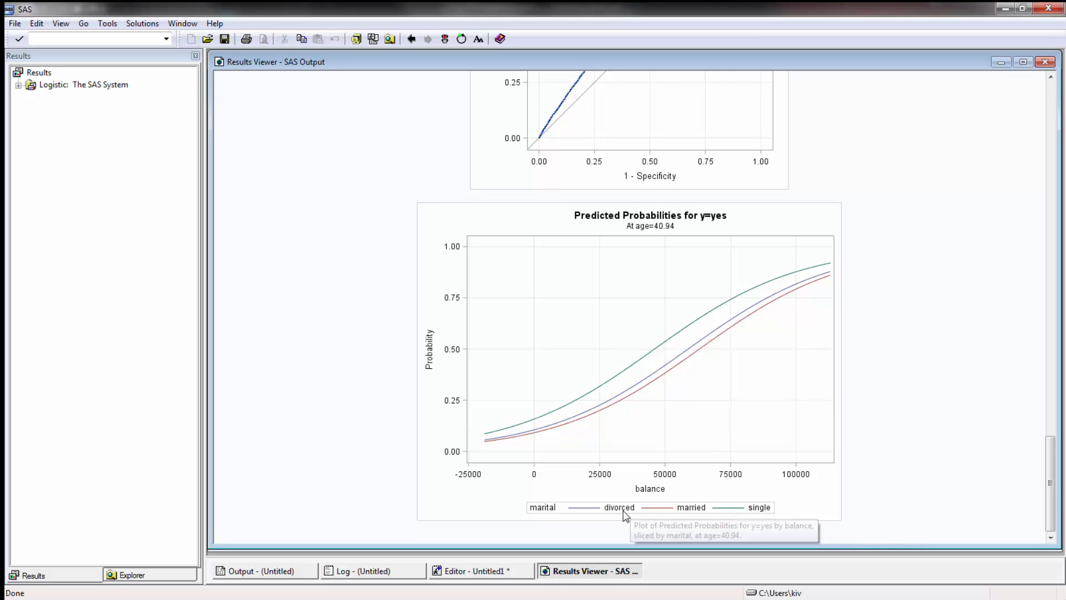
mouse_move(643, 550)
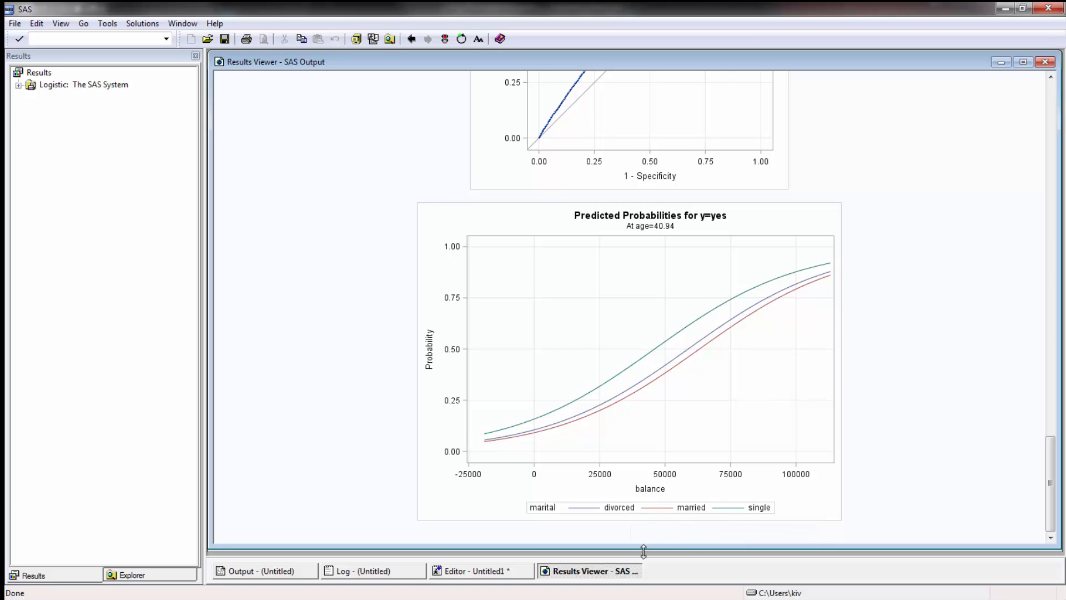
mouse_move(659, 483)
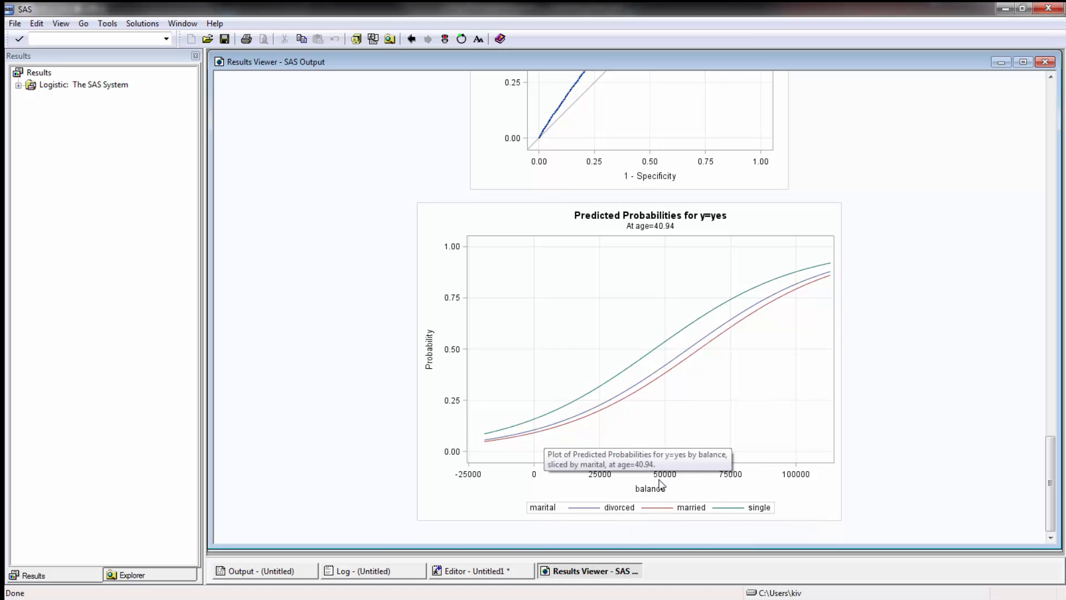
mouse_move(571, 522)
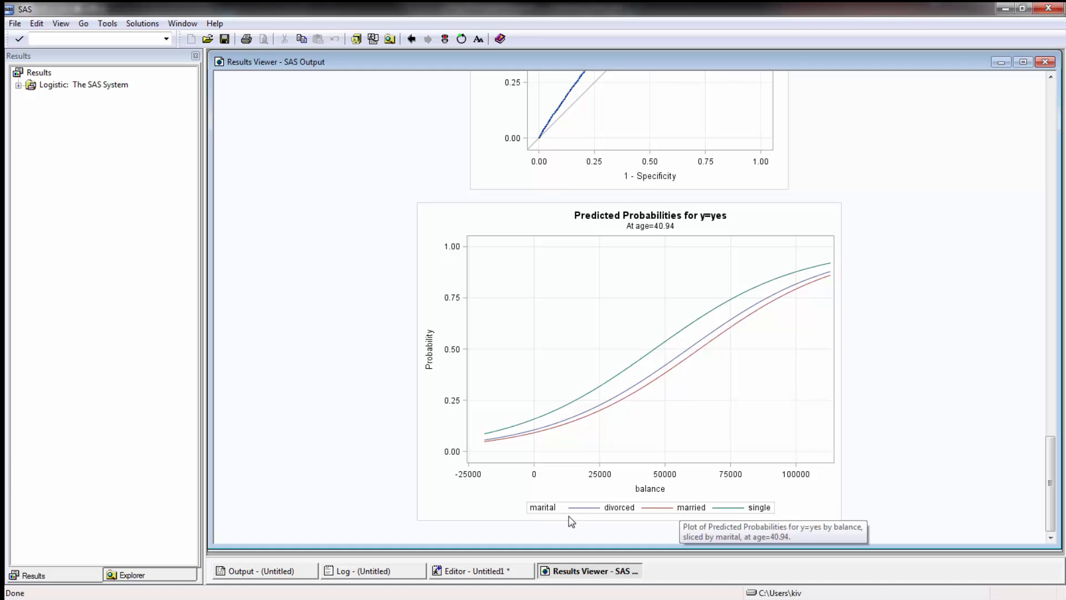
mouse_move(595, 515)
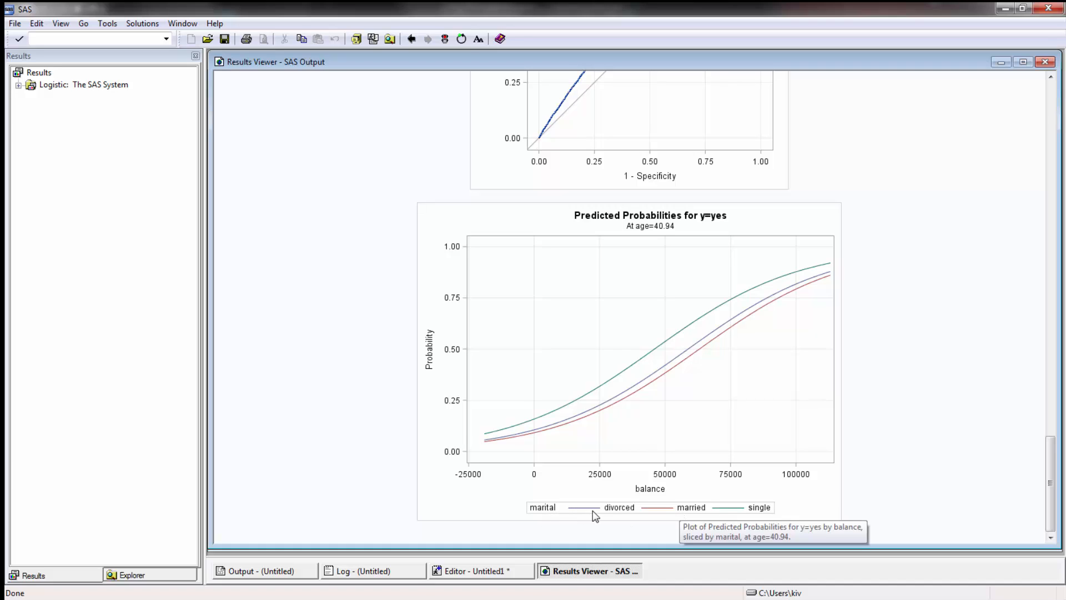
mouse_move(814, 268)
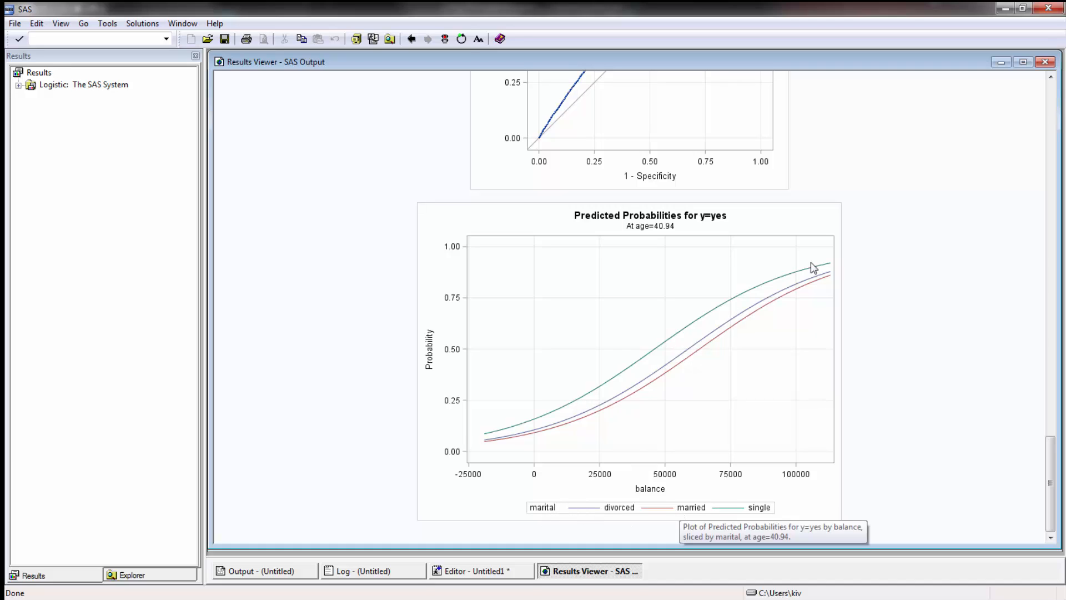
mouse_move(680, 432)
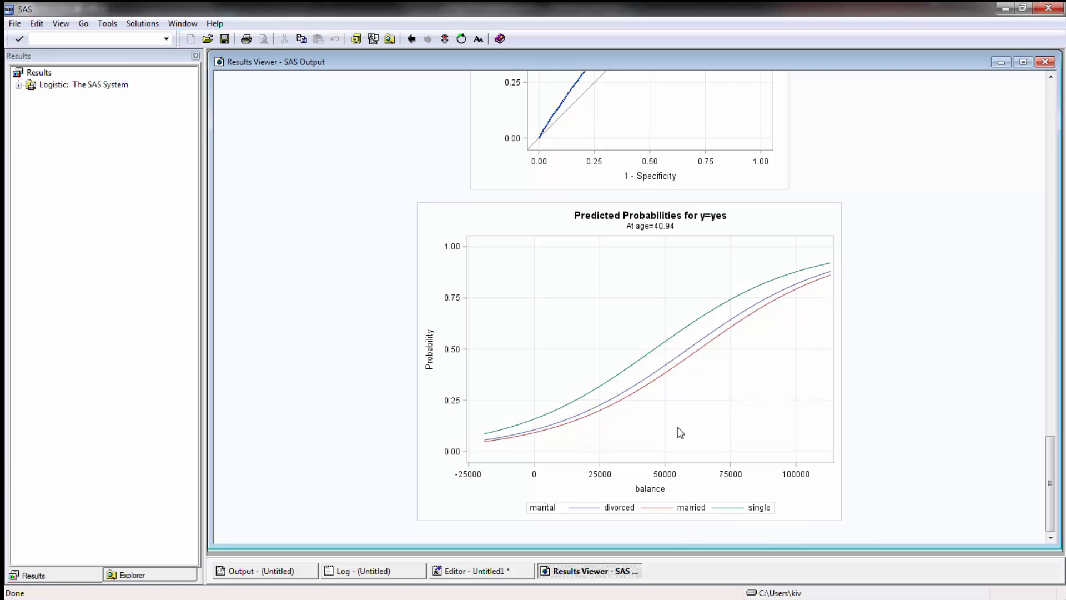
mouse_move(823, 306)
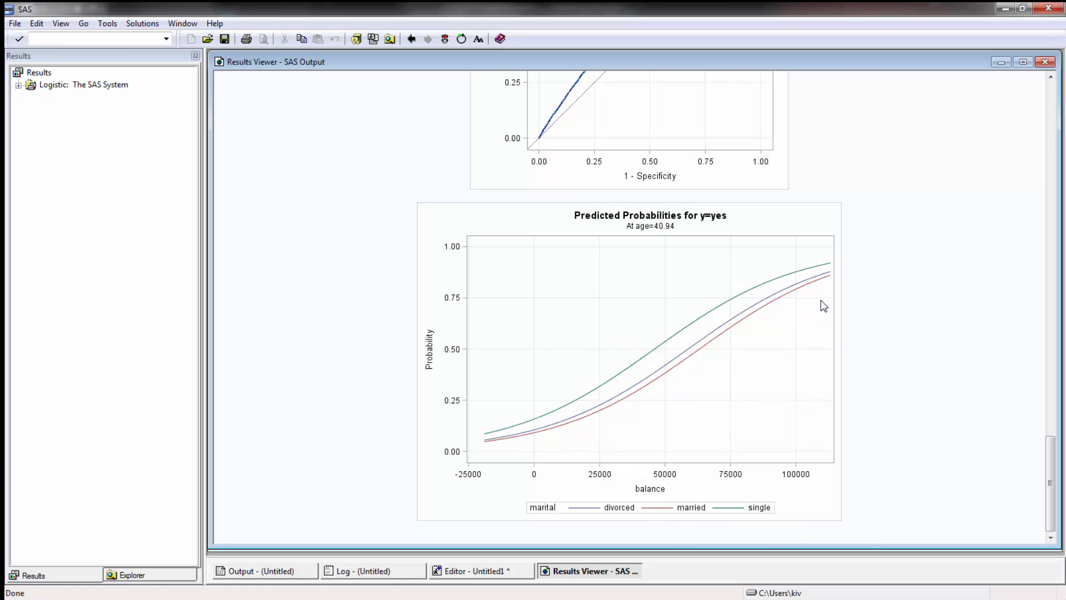
mouse_move(794, 297)
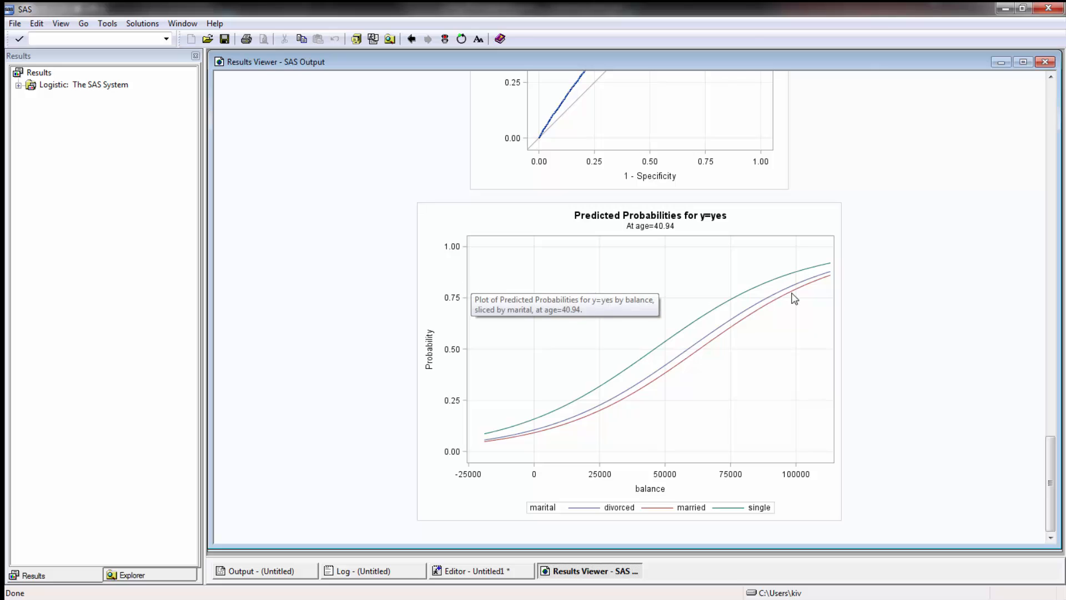
mouse_move(608, 256)
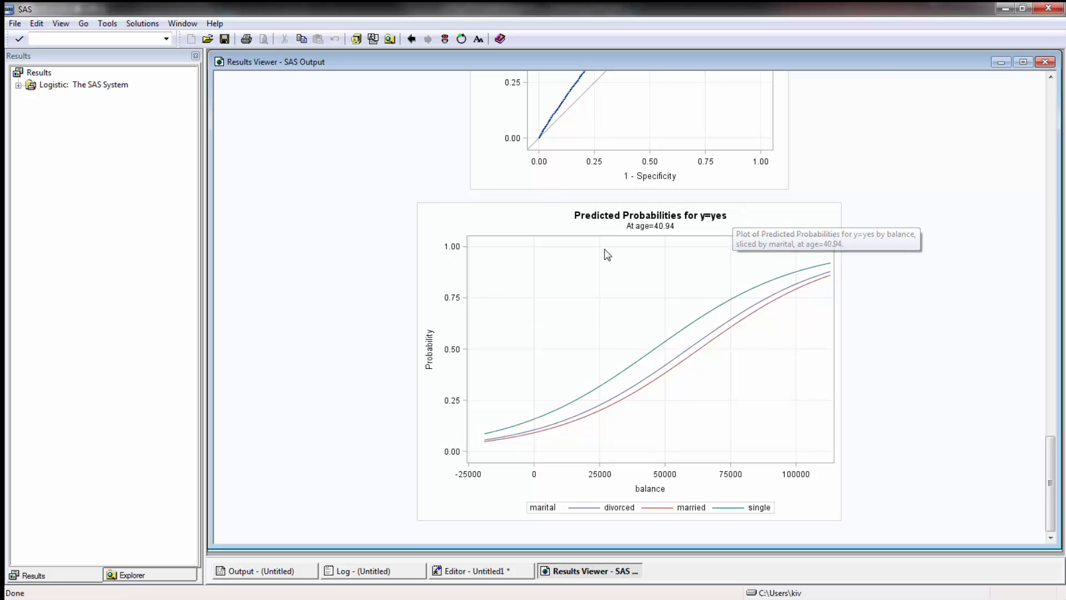
mouse_move(928, 305)
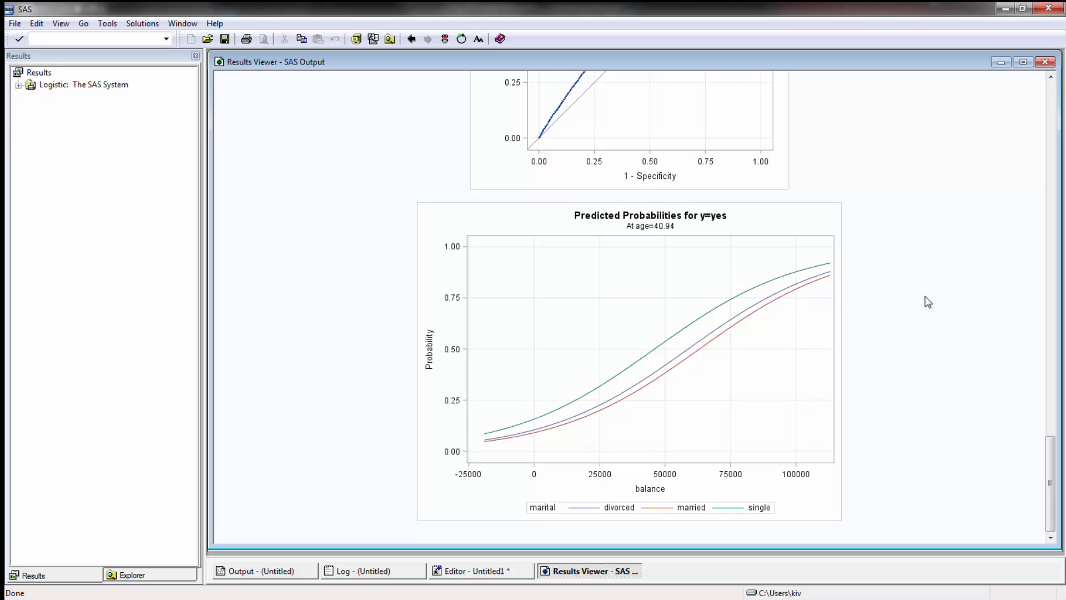
mouse_move(665, 240)
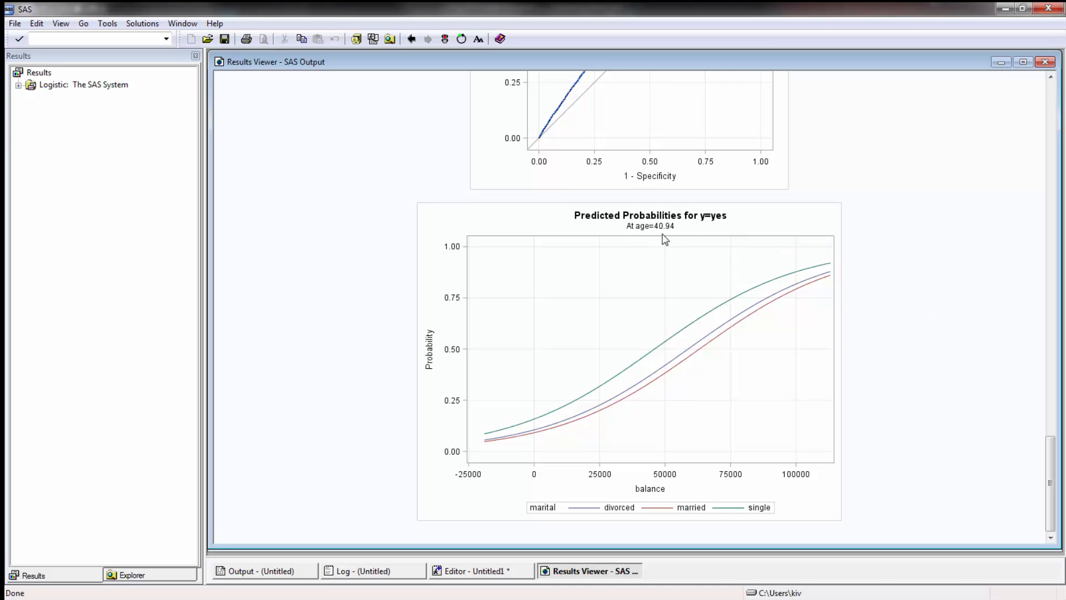
mouse_move(948, 275)
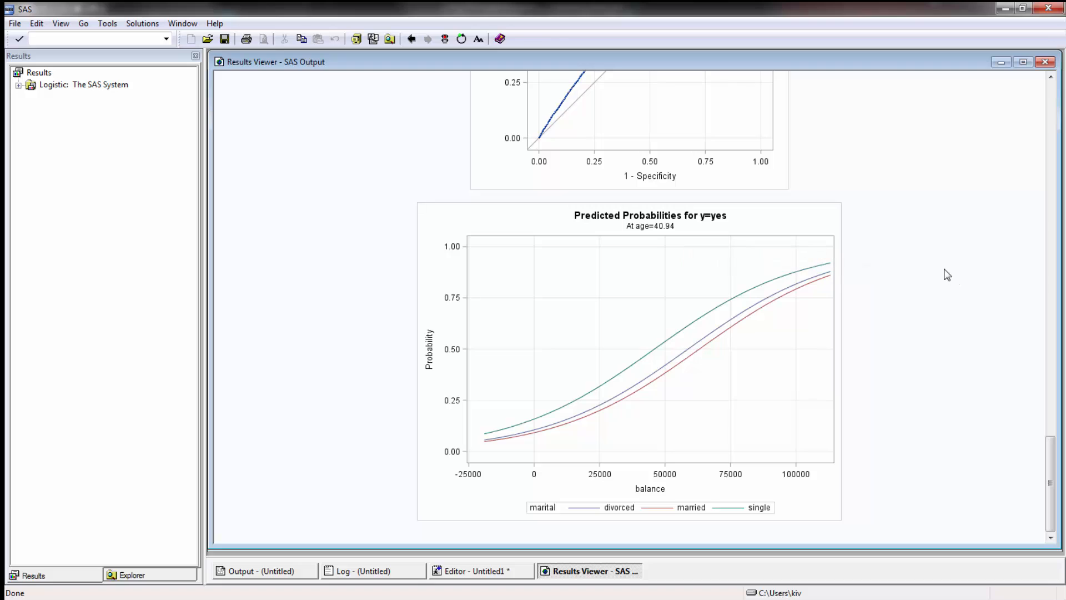
mouse_move(964, 290)
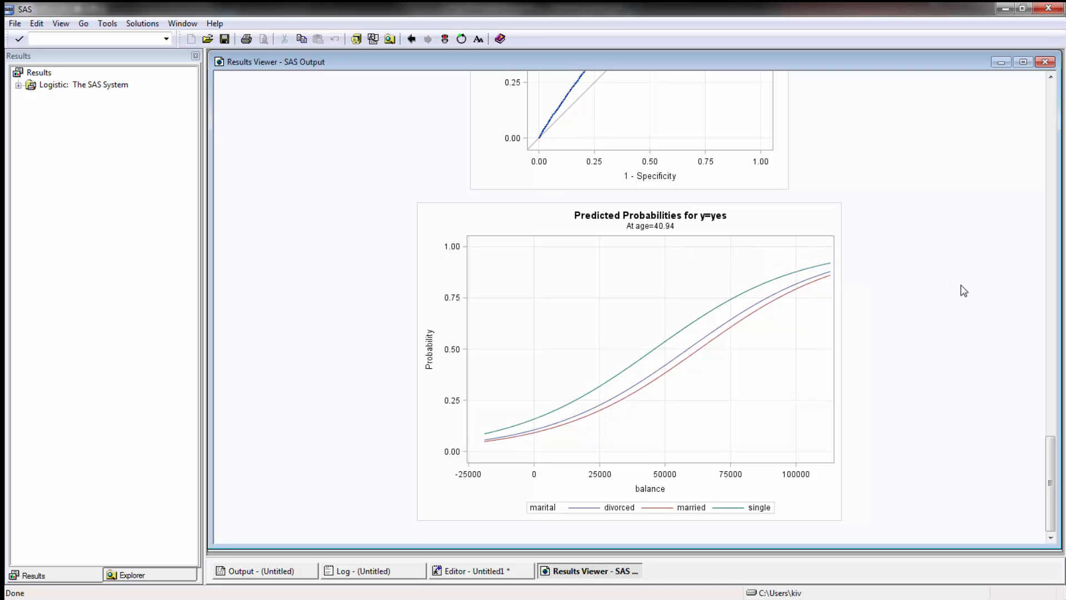
mouse_move(772, 349)
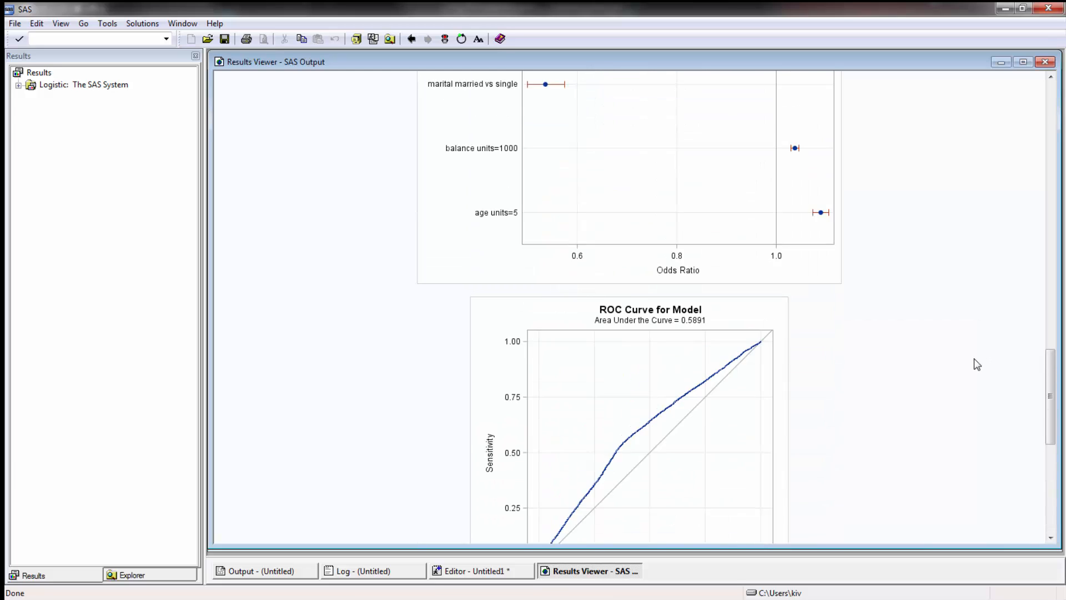
Finish reviewing the plots and close the Results Viewer, returning to the log and editor.
scroll(down, 3)
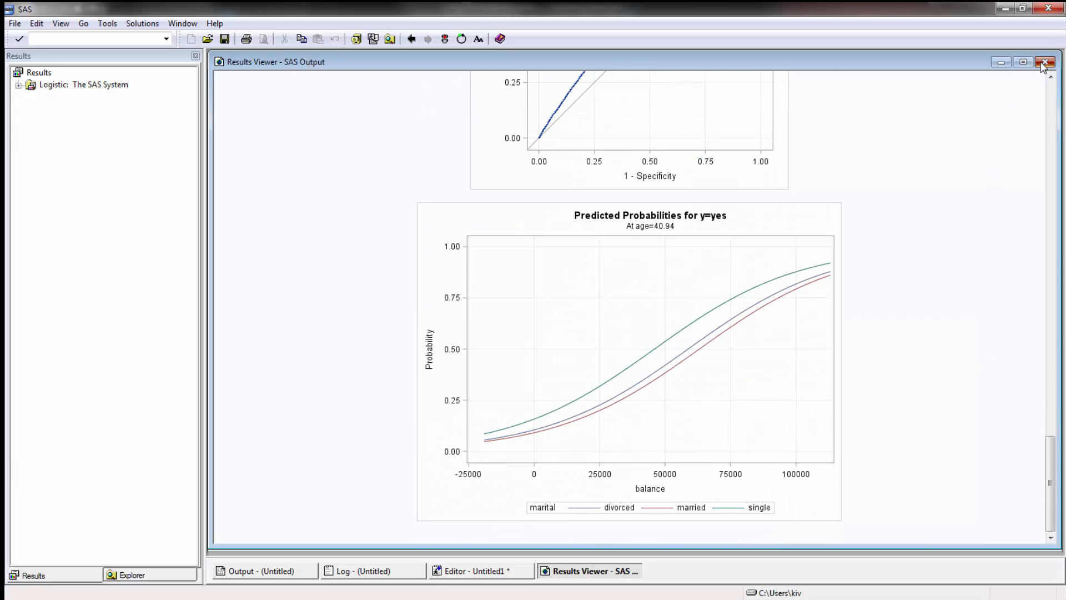
click(1046, 62)
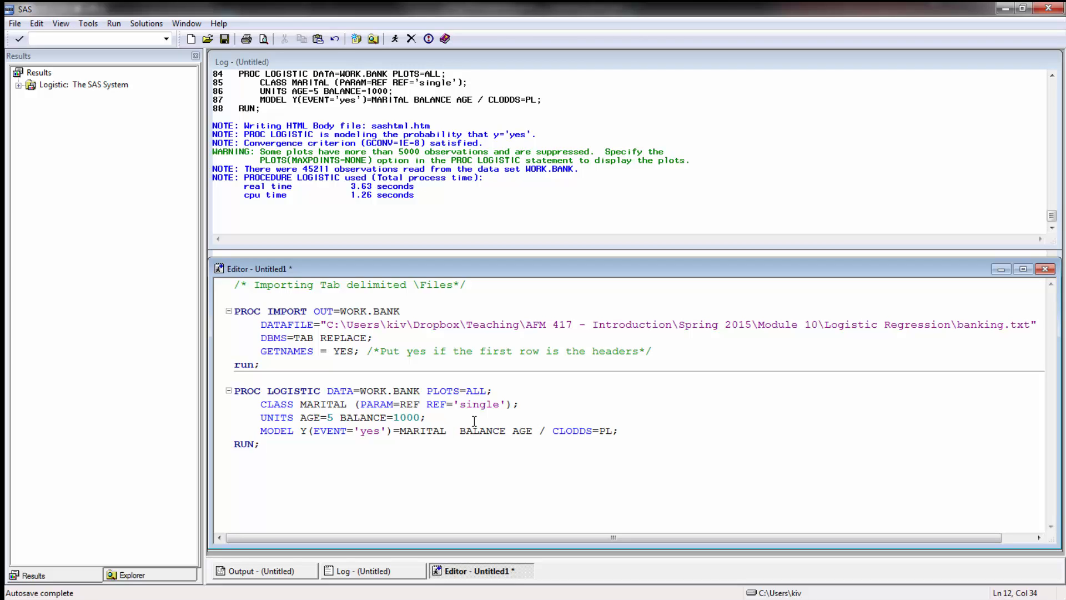
Rewrite the MODEL statement as MARITAL|BALANCE|AGE and submit the PROC LOGISTIC block.
text(|)
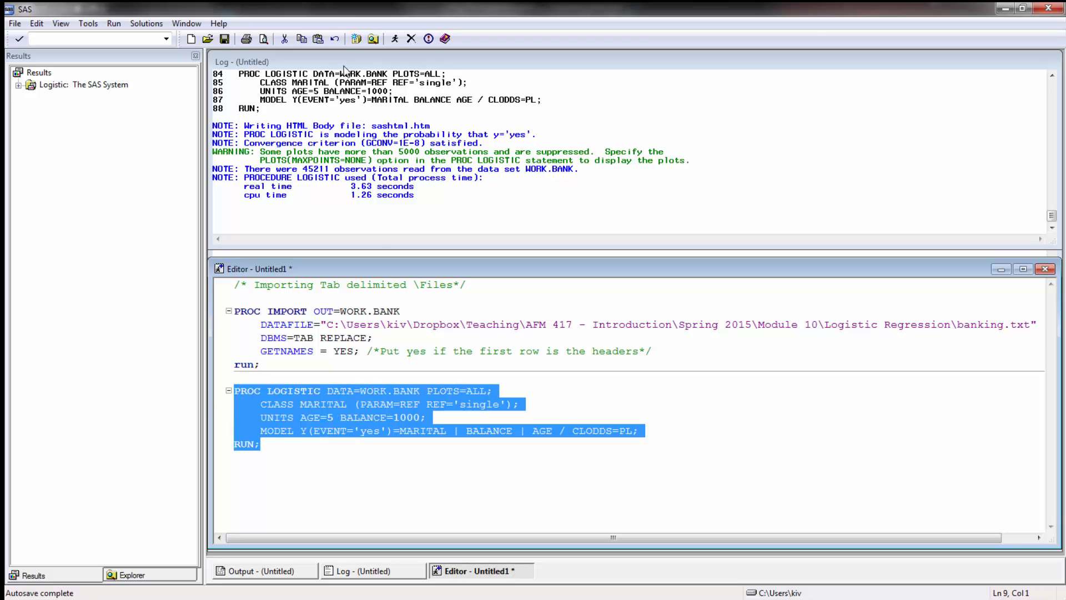
click(394, 39)
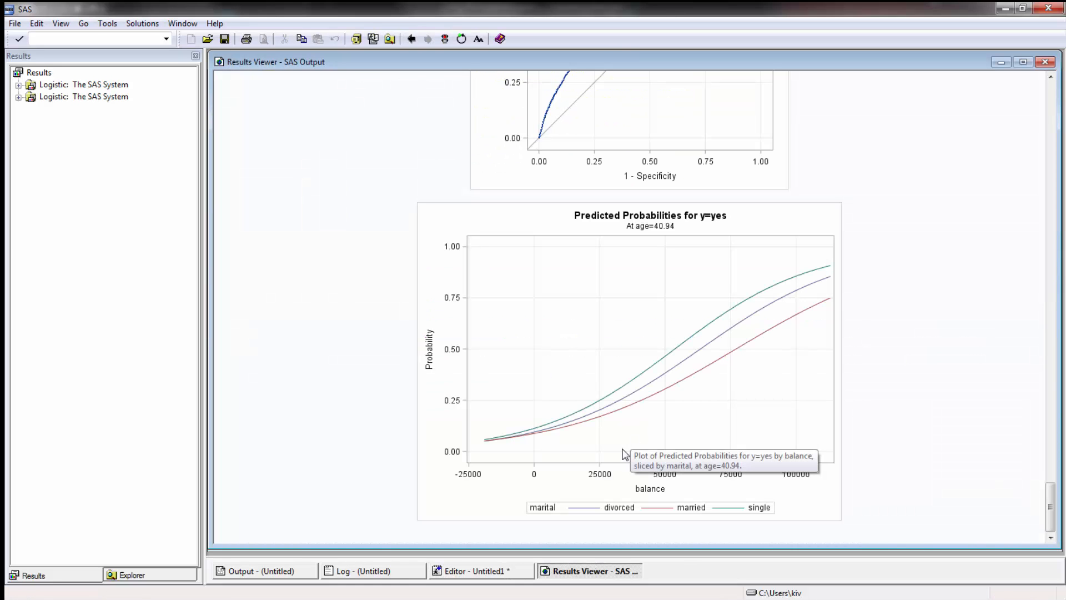
Scroll the new results to the Joint Tests table of the interaction model.
scroll(up, 3)
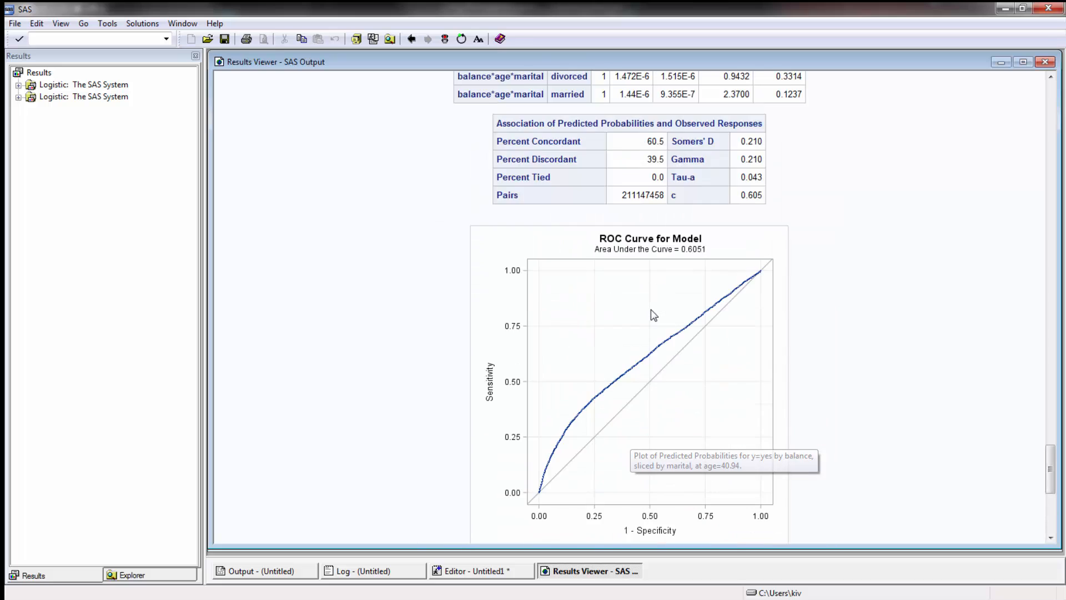
scroll(up, 3)
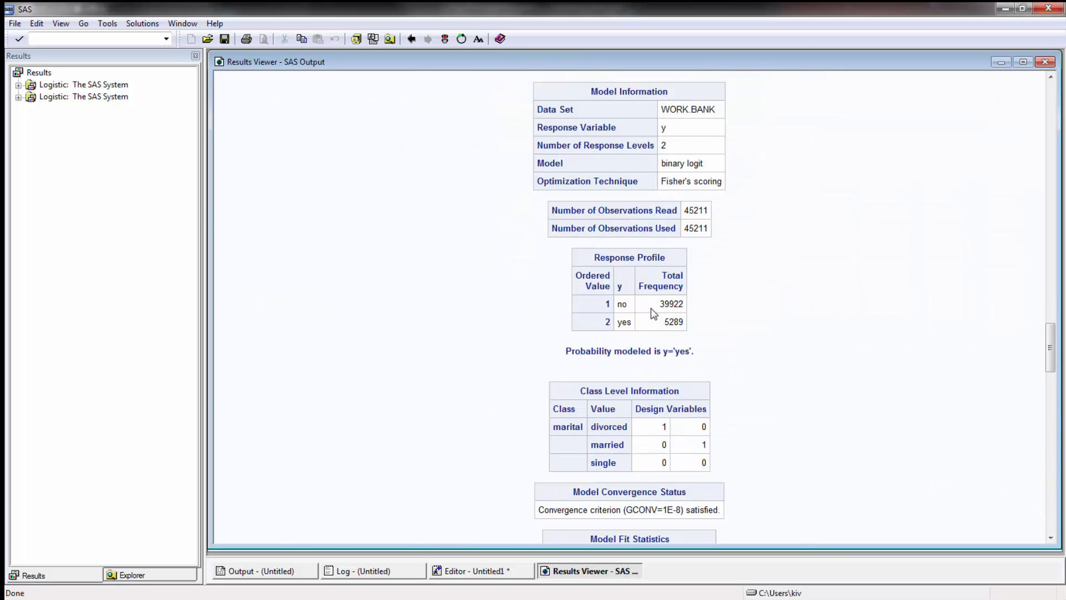
scroll(down, 3)
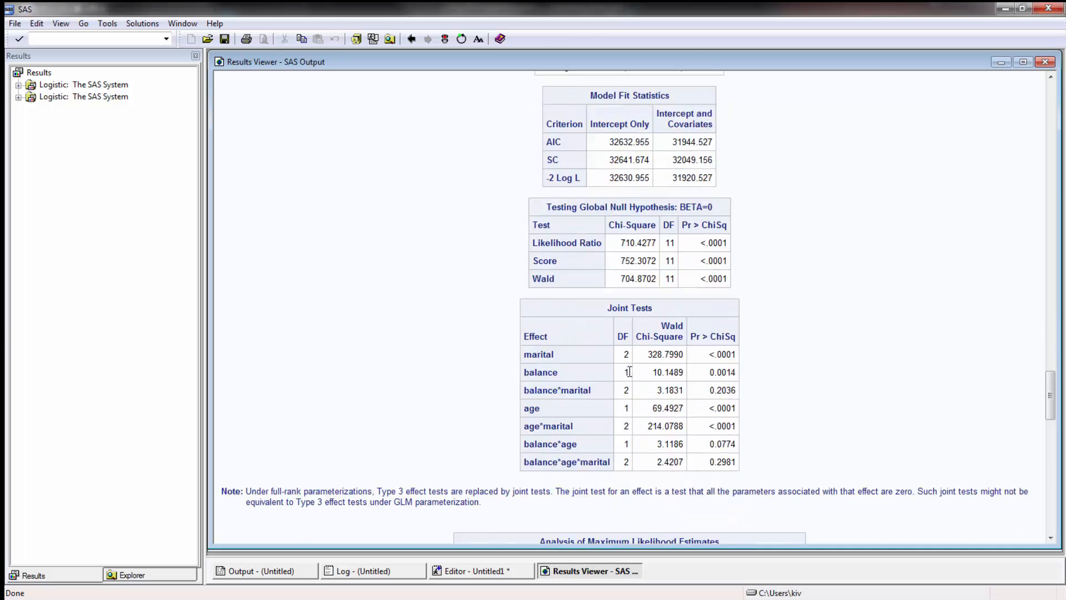
scroll(down, 3)
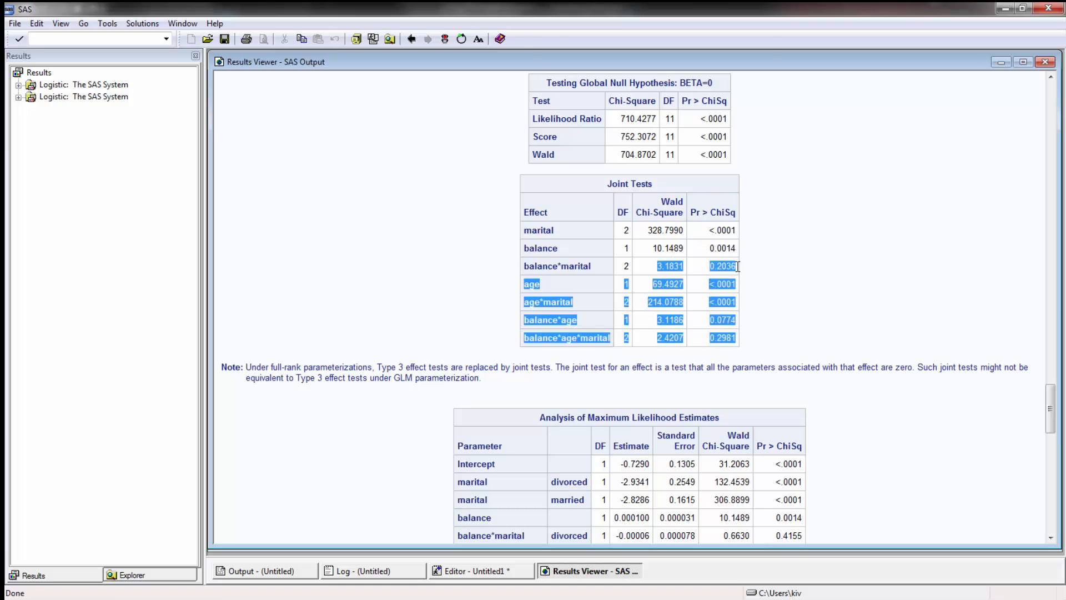
Highlight the balance*marital joint test row (p = 0.2036) to discuss its significance.
click(556, 265)
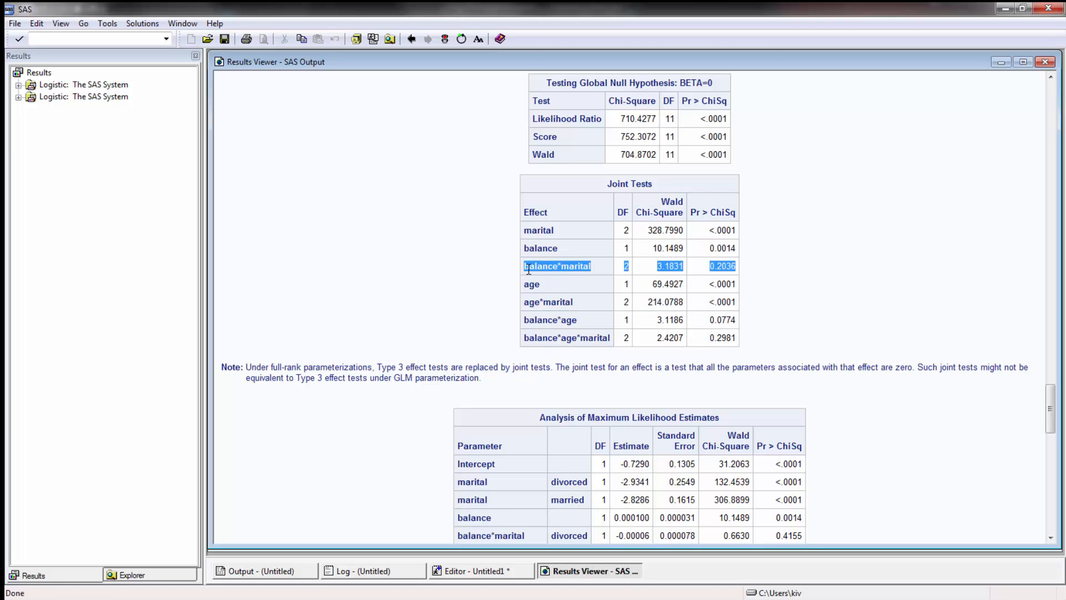
click(532, 284)
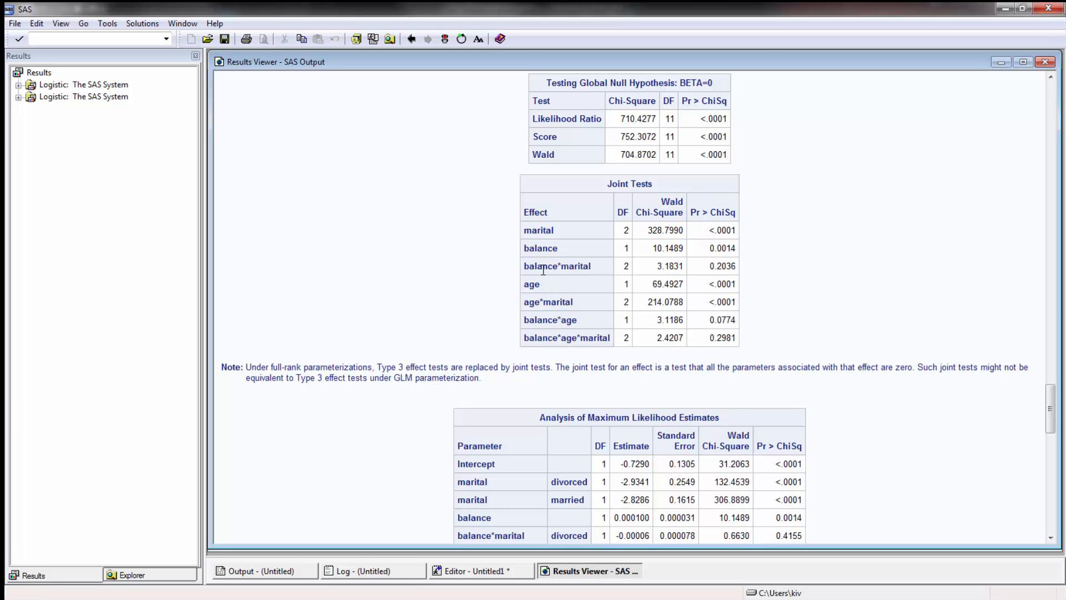
double_click(574, 265)
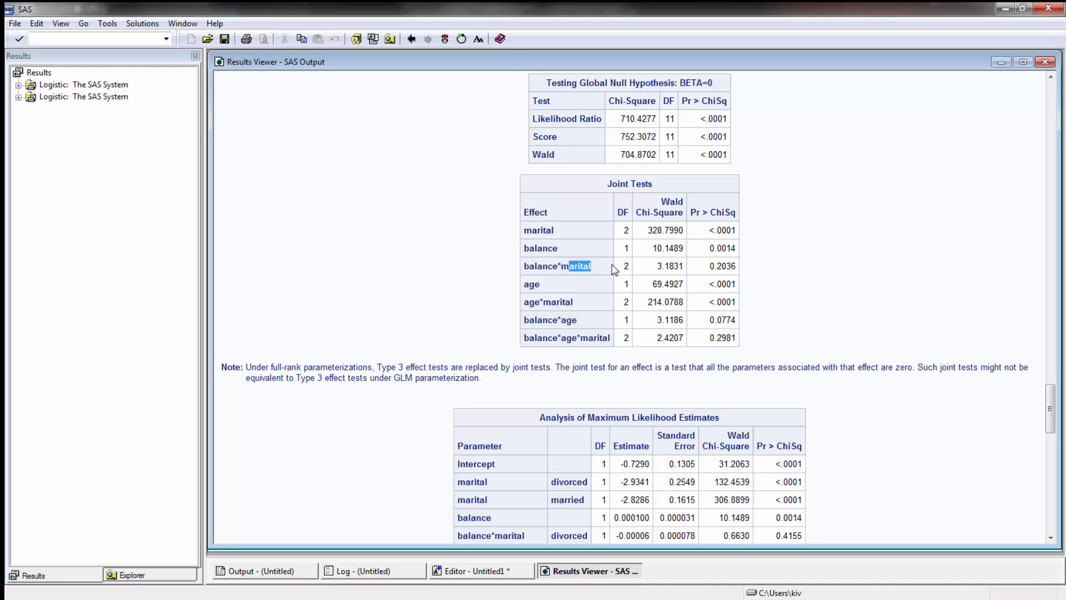
mouse_move(639, 311)
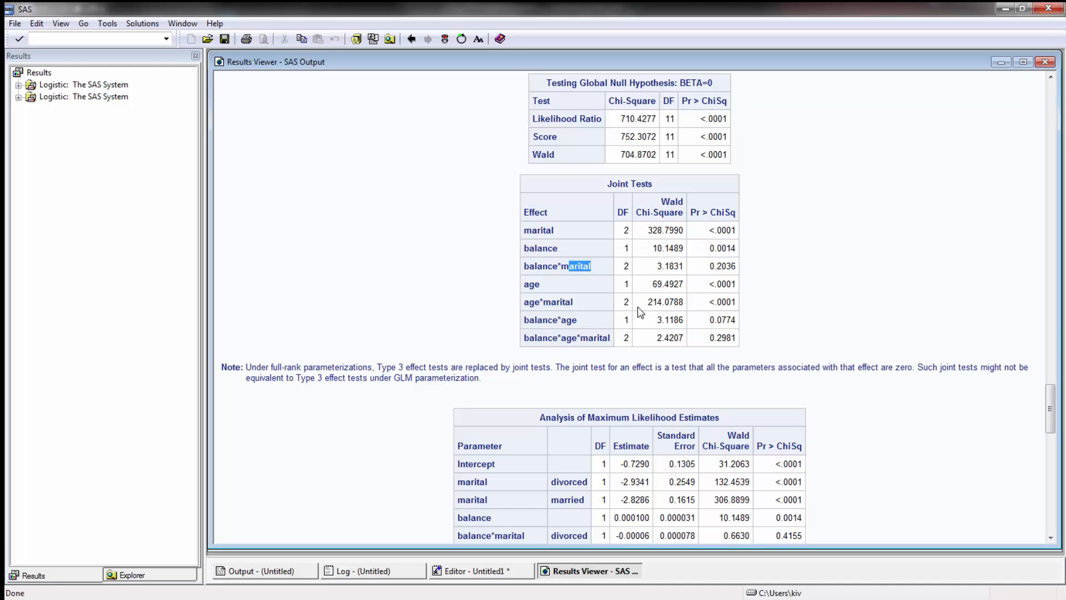
mouse_move(526, 307)
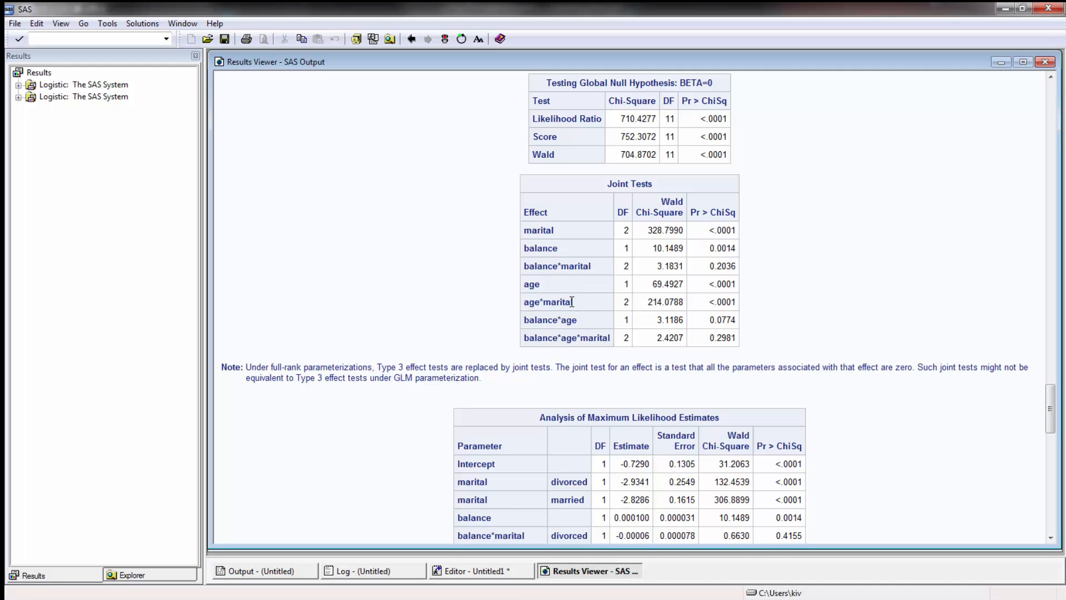
mouse_move(758, 308)
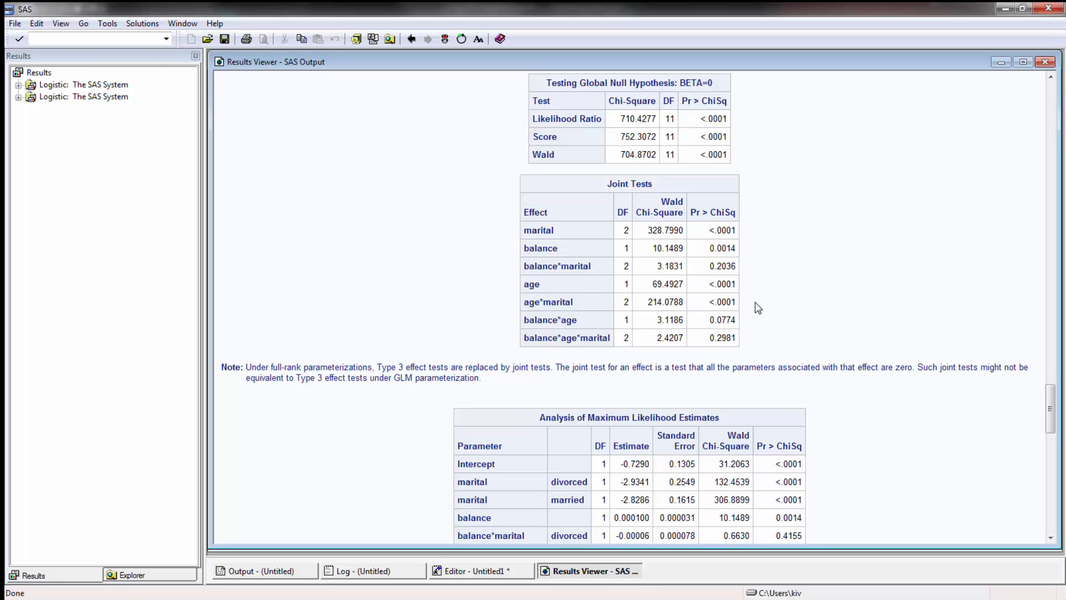
mouse_move(588, 330)
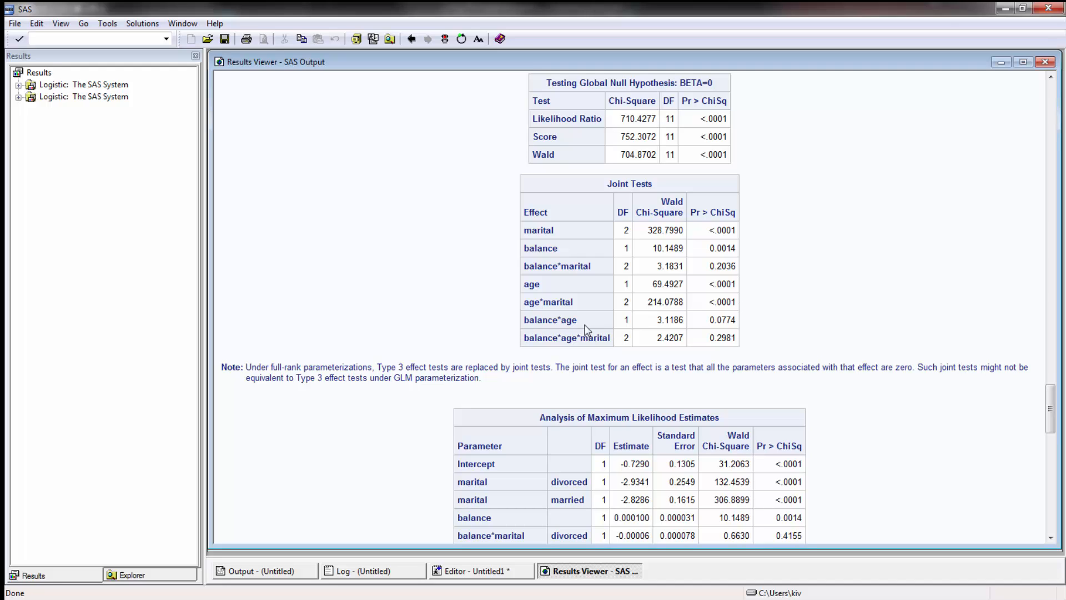
mouse_move(586, 341)
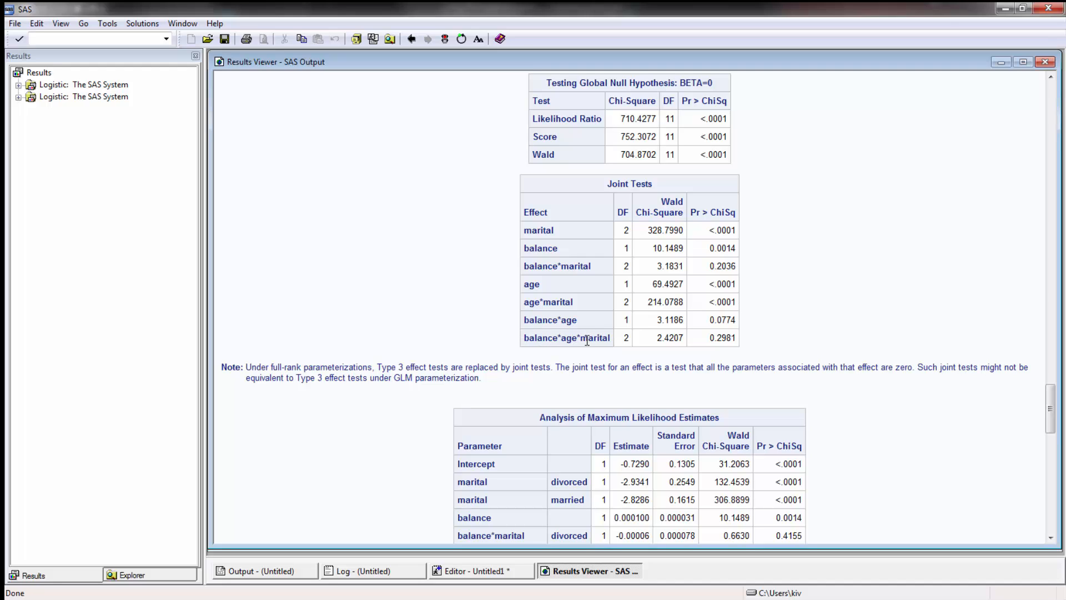
mouse_move(794, 327)
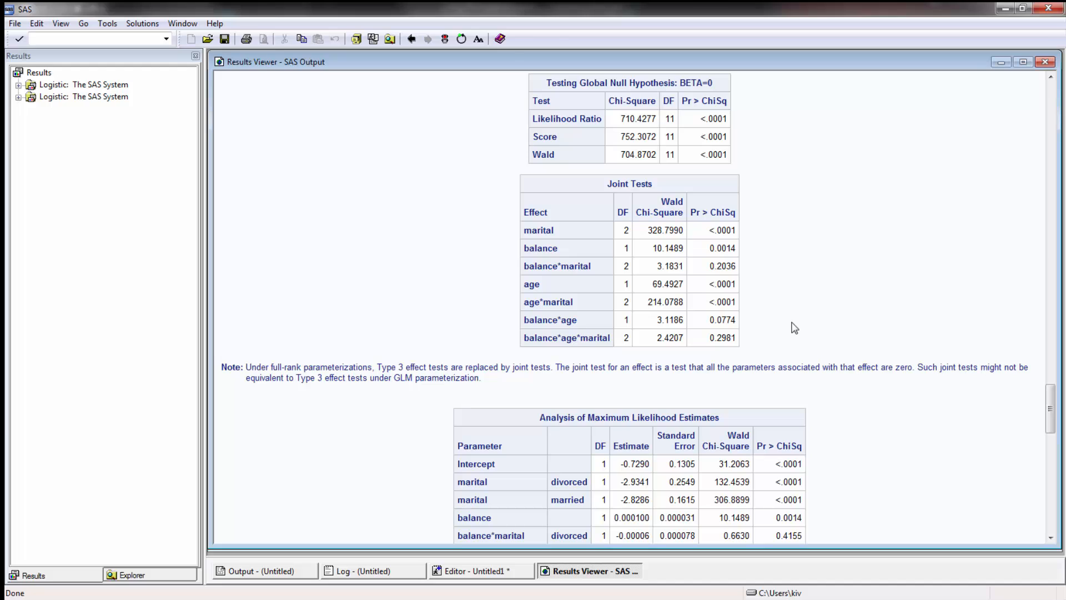
mouse_move(625, 331)
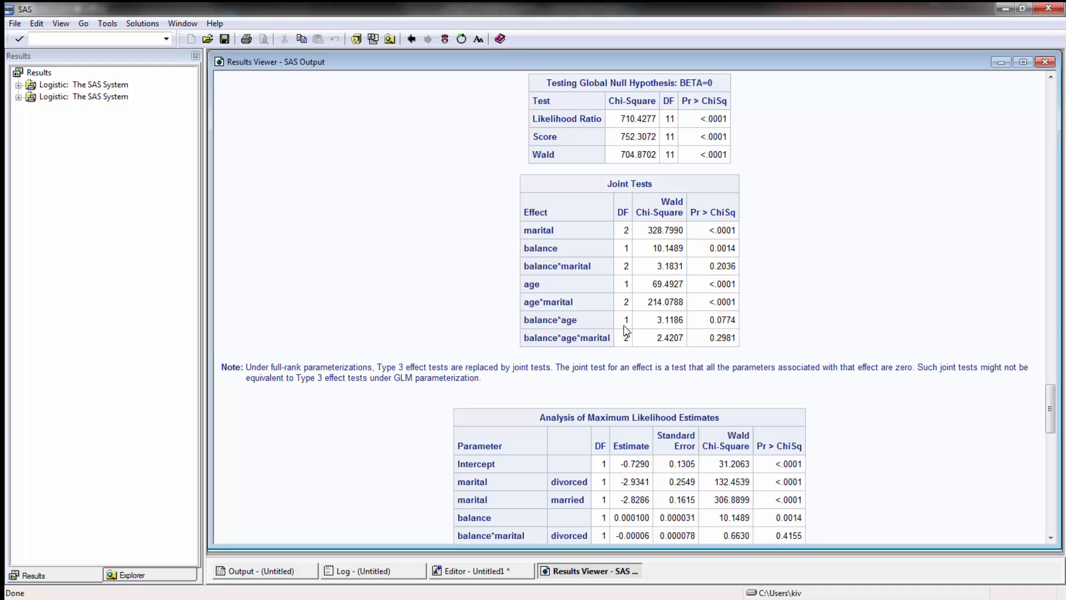
mouse_move(758, 501)
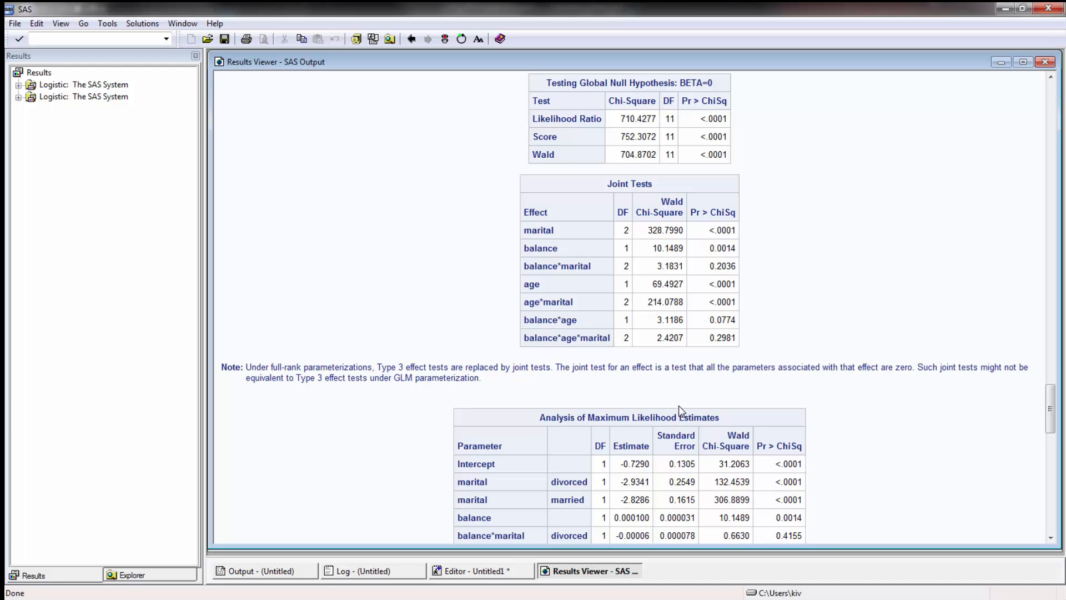
mouse_move(681, 264)
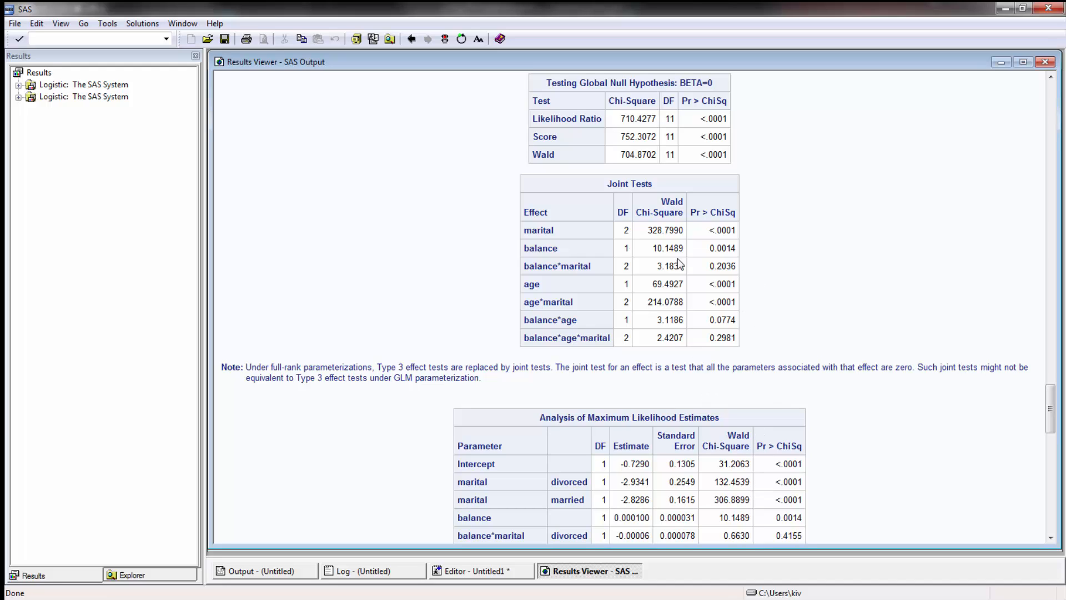
mouse_move(658, 374)
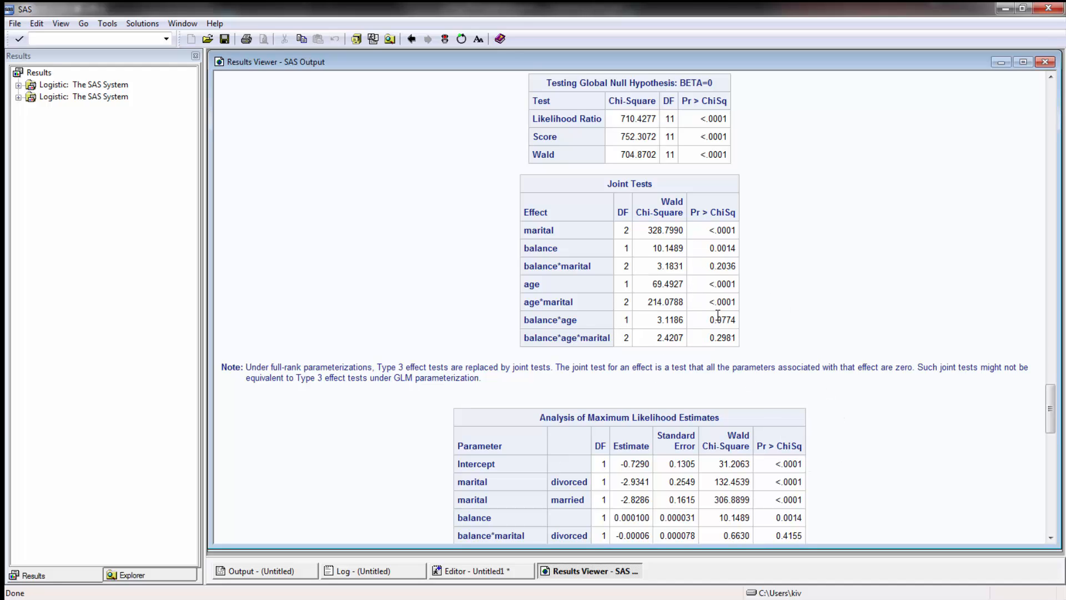
mouse_move(680, 333)
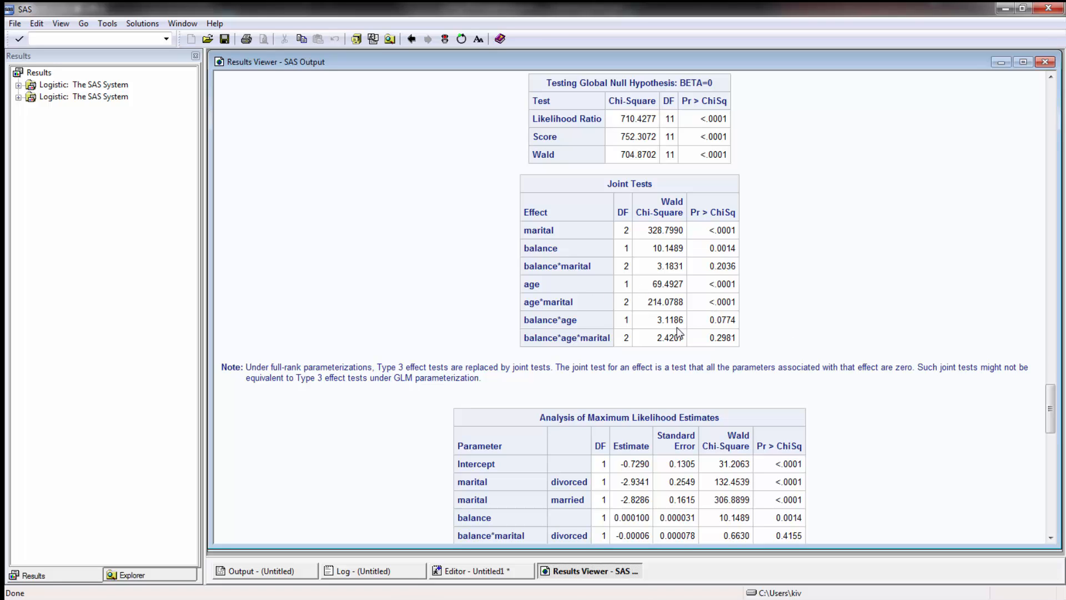
Scroll past the maximum likelihood estimates to the concordance statistics showing c = 0.605.
scroll(down, 3)
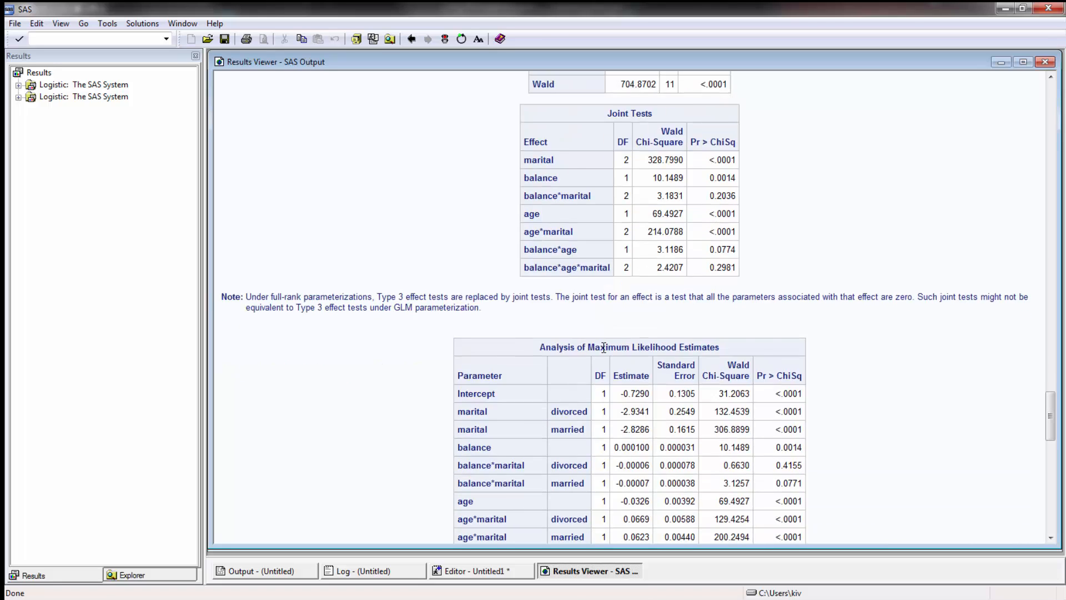
scroll(down, 3)
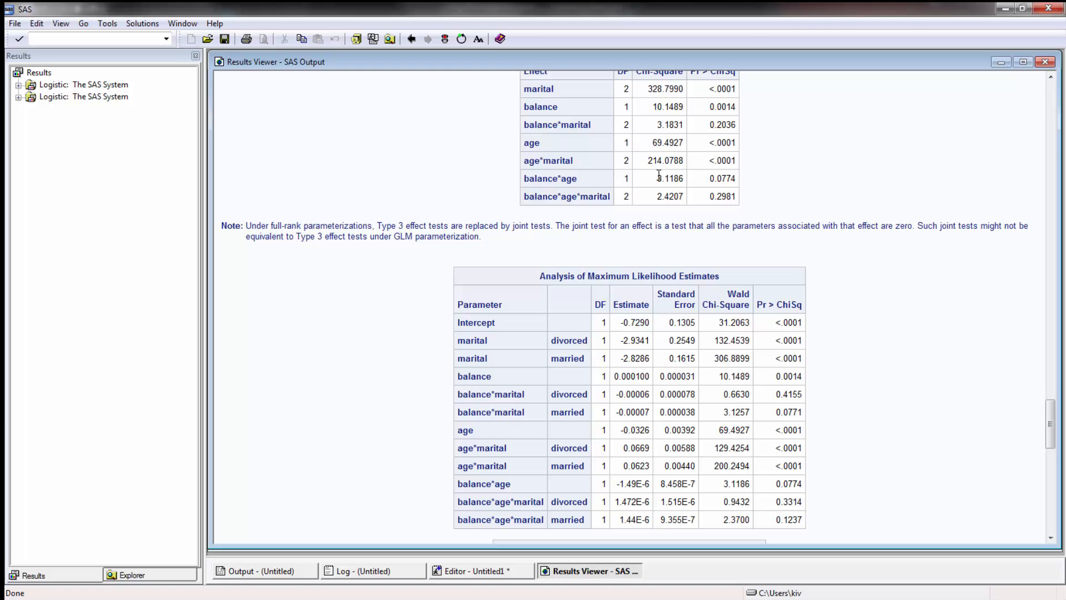
mouse_move(825, 282)
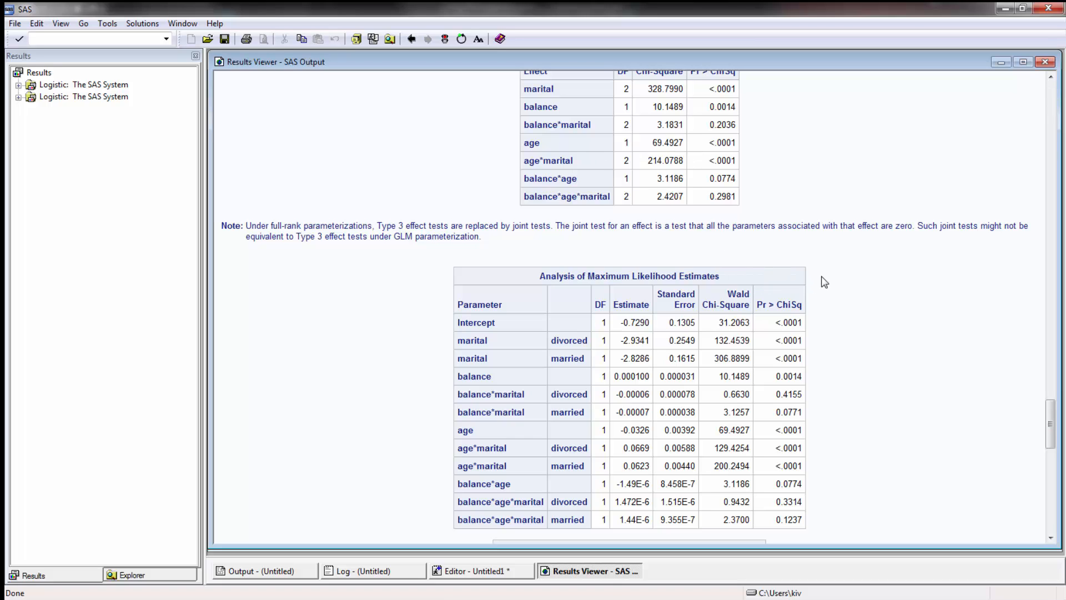
scroll(down, 3)
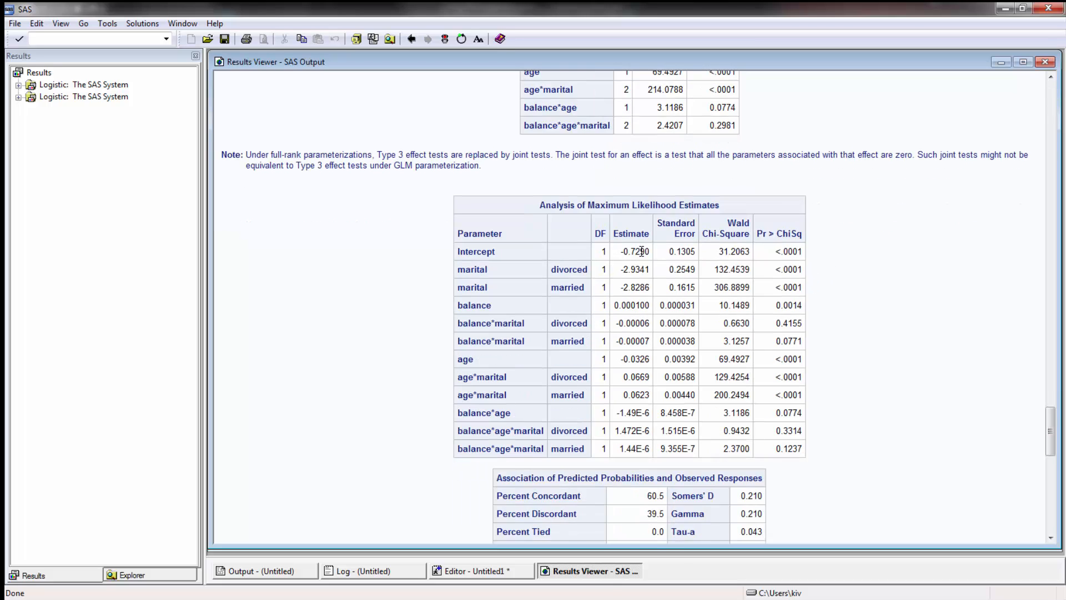
mouse_move(534, 263)
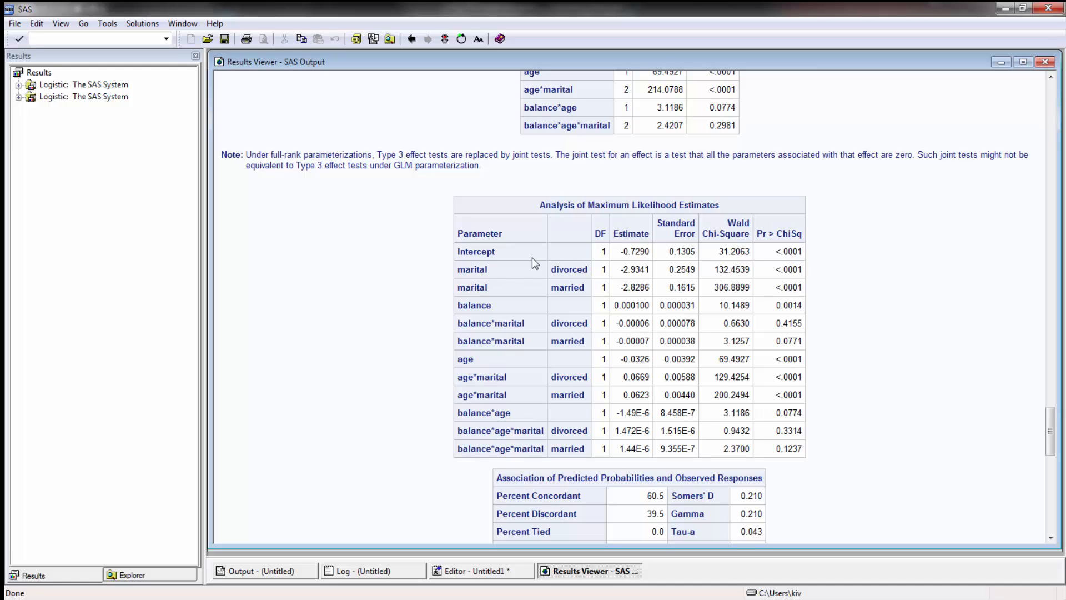
mouse_move(473, 324)
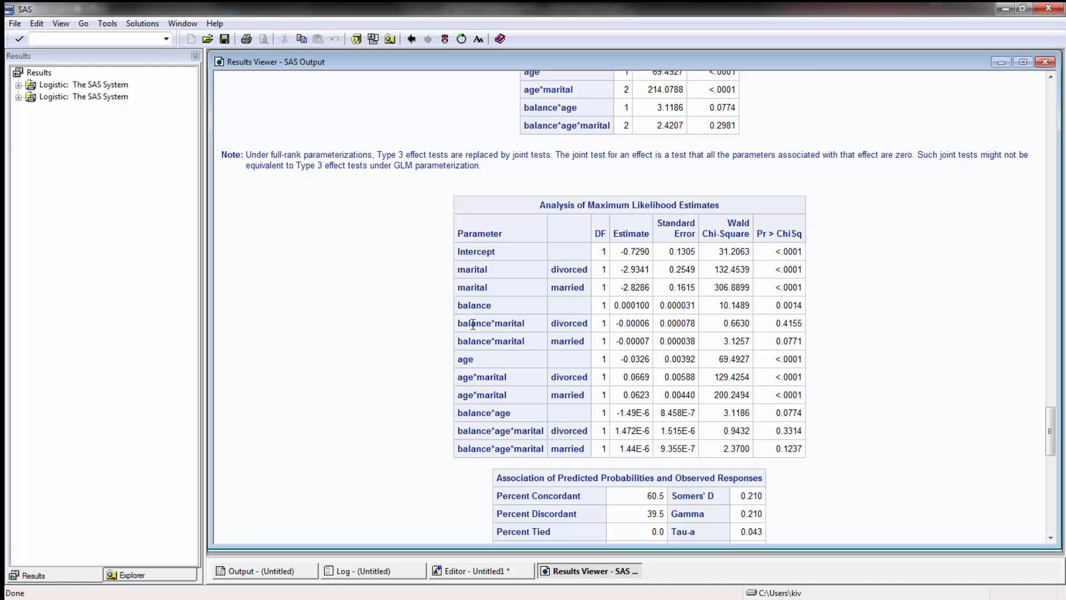
mouse_move(499, 345)
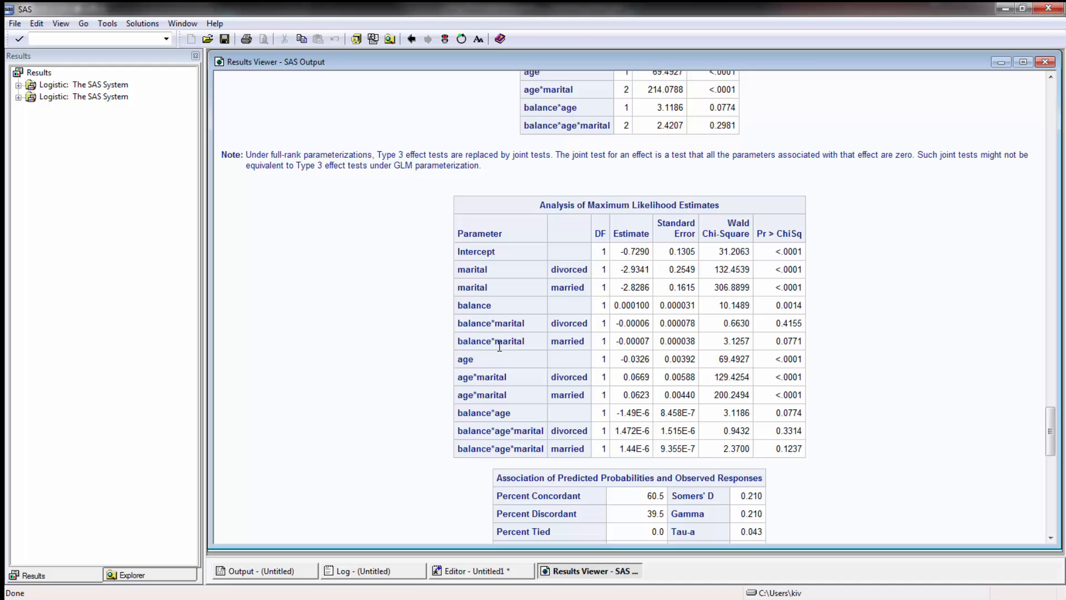
mouse_move(707, 348)
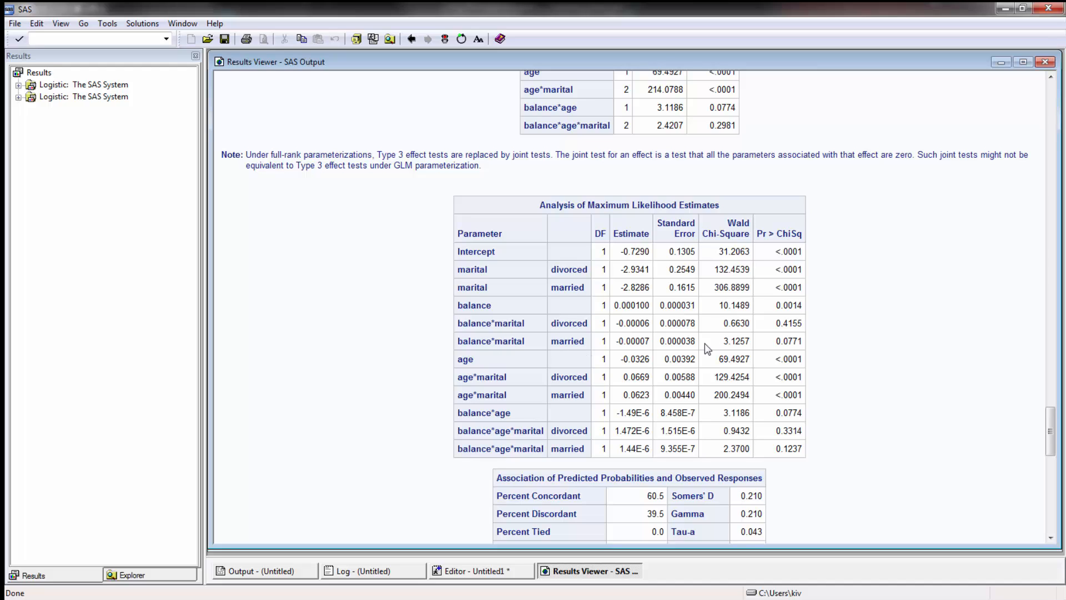
mouse_move(729, 447)
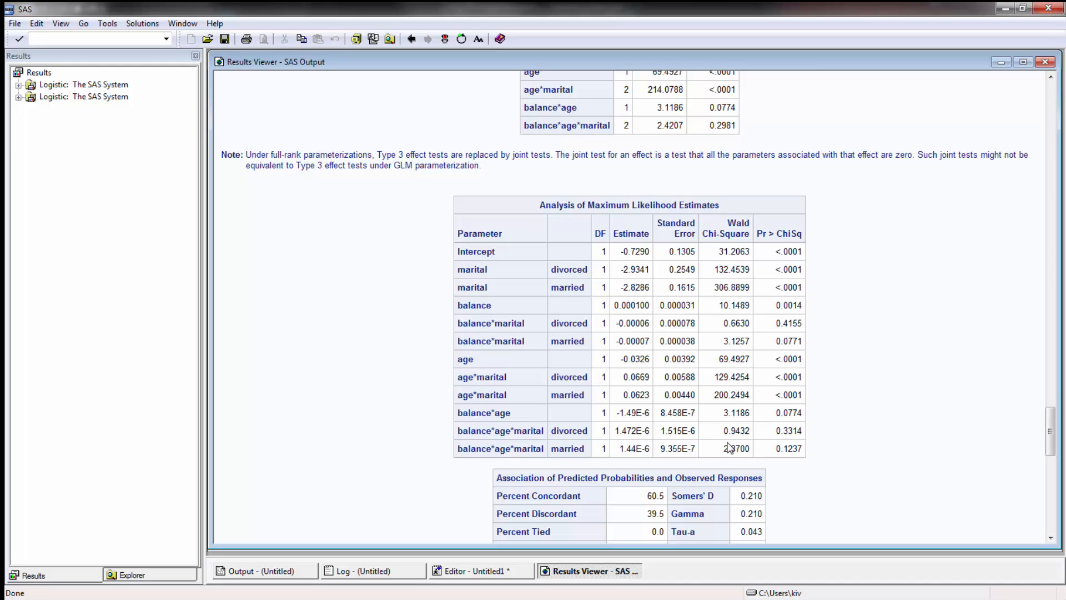
scroll(down, 3)
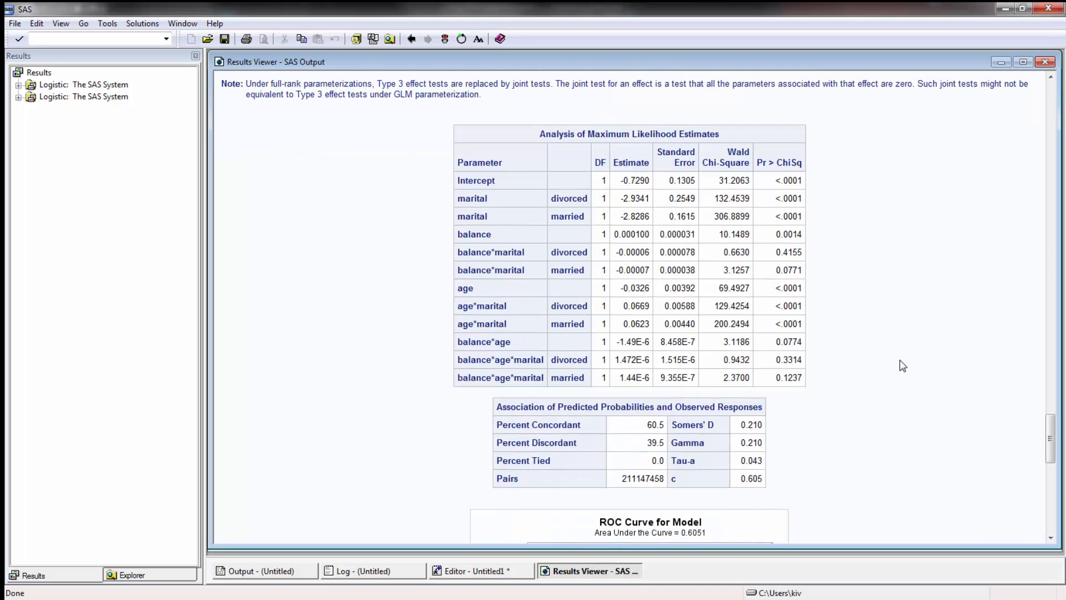
Scroll to the first model's association table to compare its c of 0.589.
scroll(down, 3)
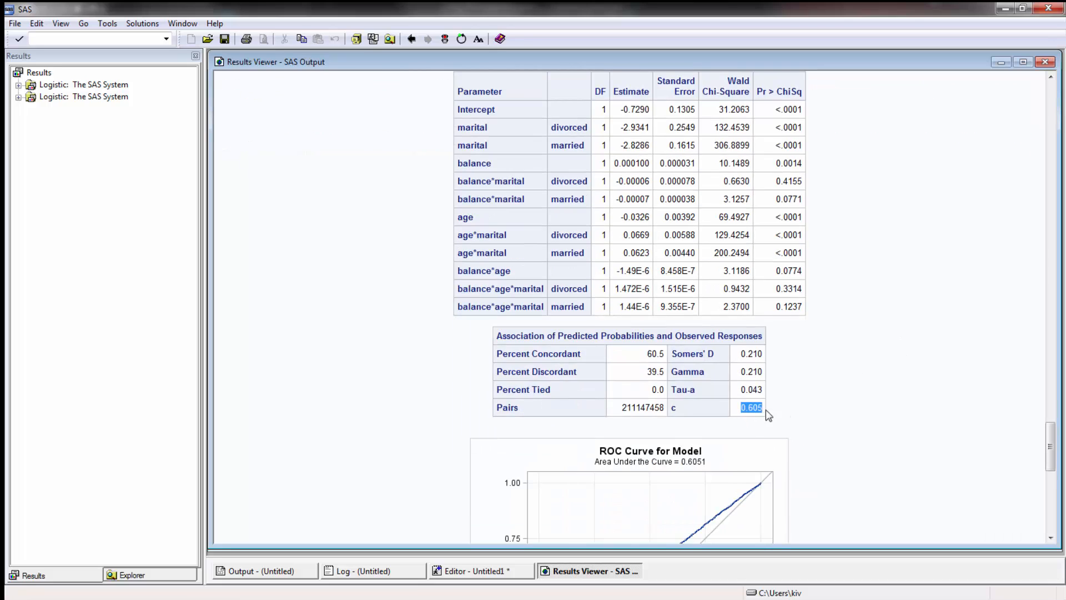
scroll(down, 3)
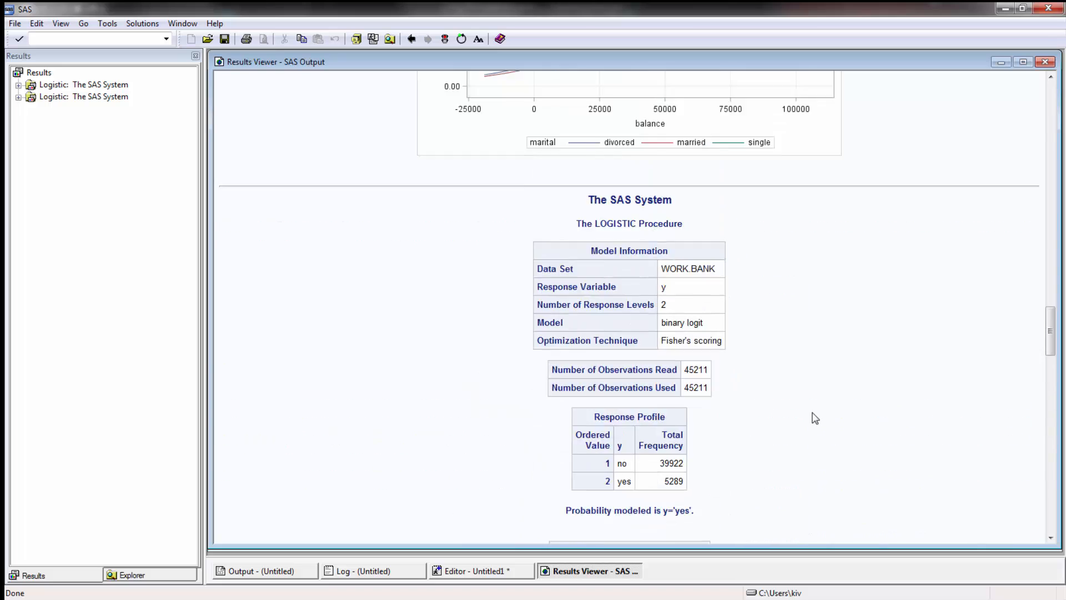
scroll(down, 3)
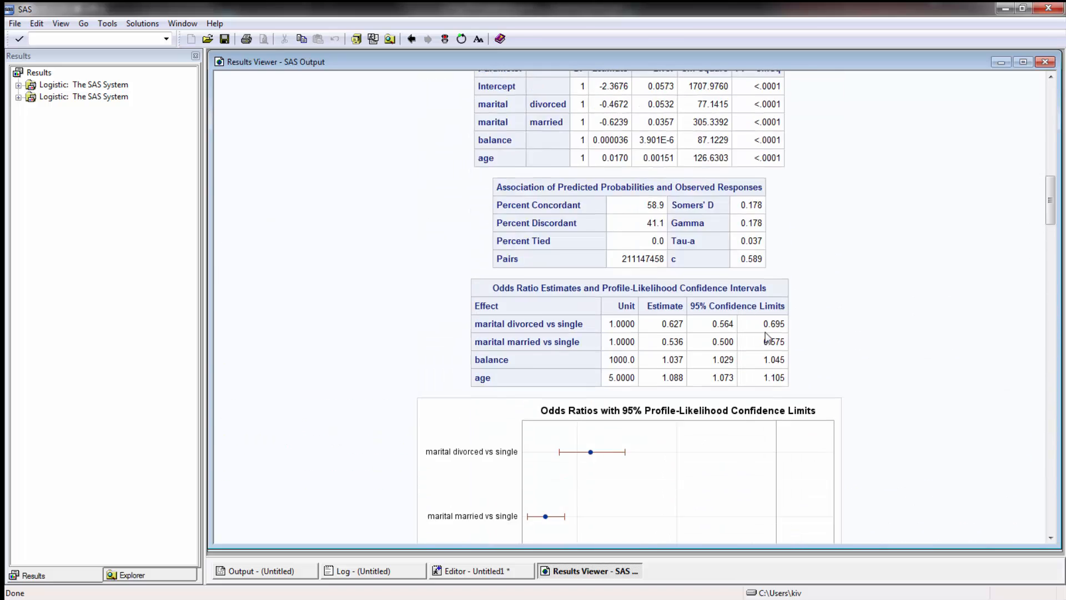
scroll(up, 3)
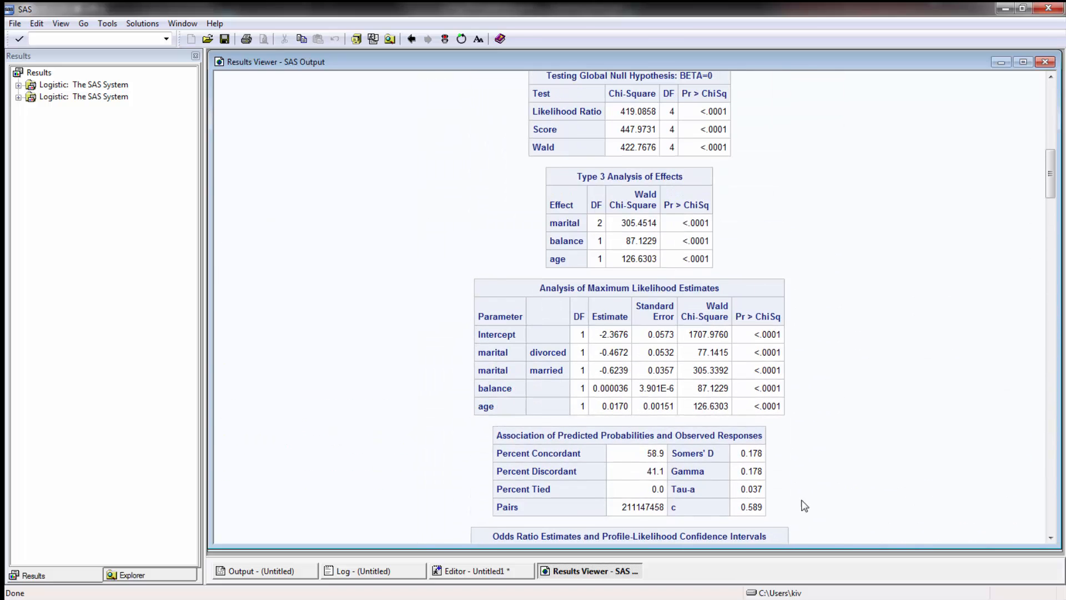
Return to the interaction model's fit statistics and joint tests.
scroll(down, 3)
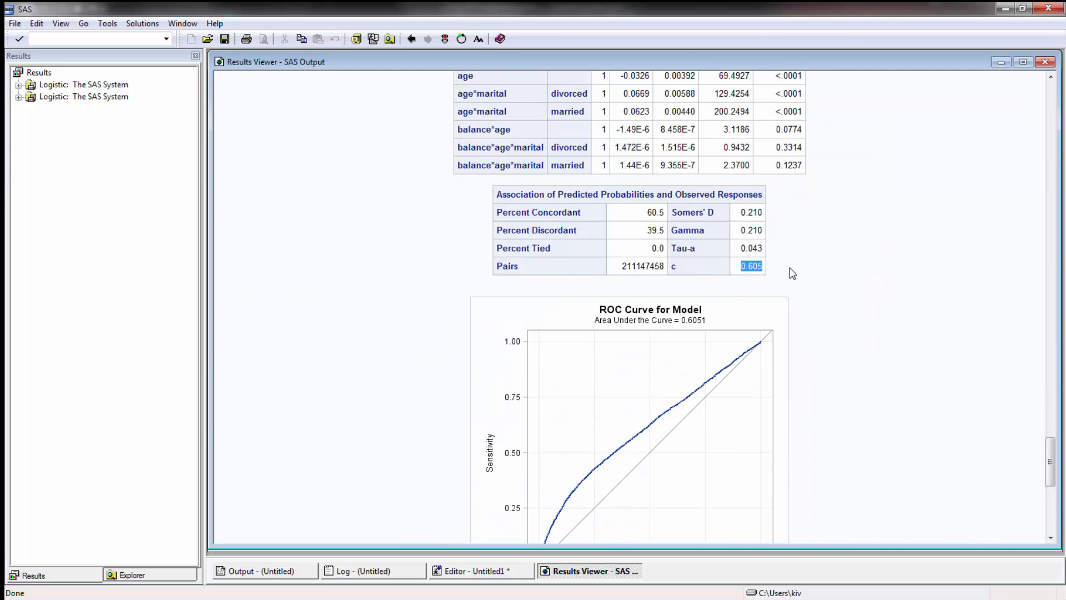
scroll(up, 3)
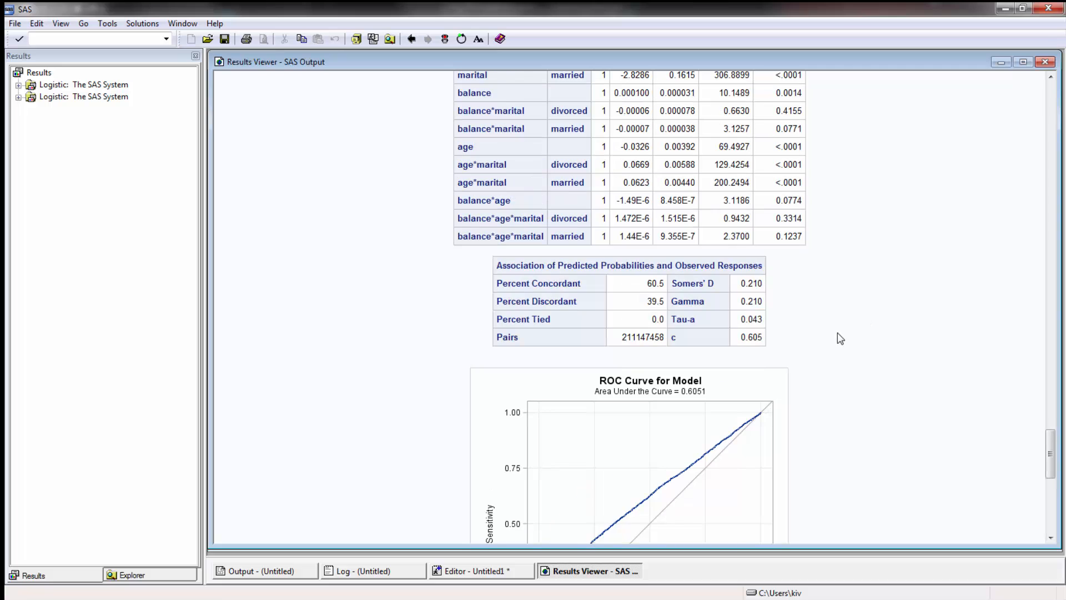
scroll(up, 3)
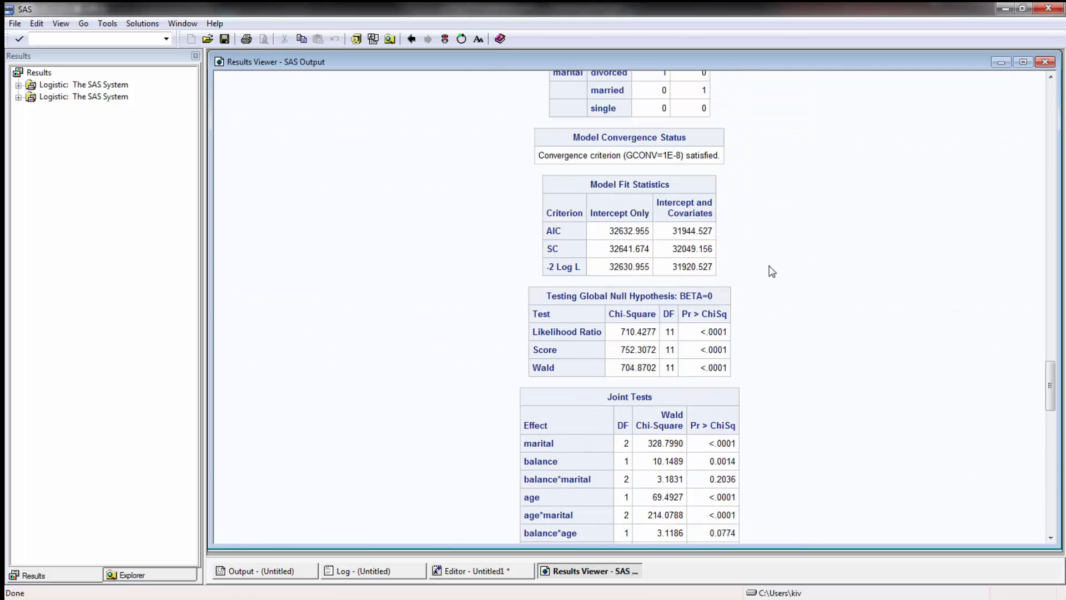
mouse_move(804, 272)
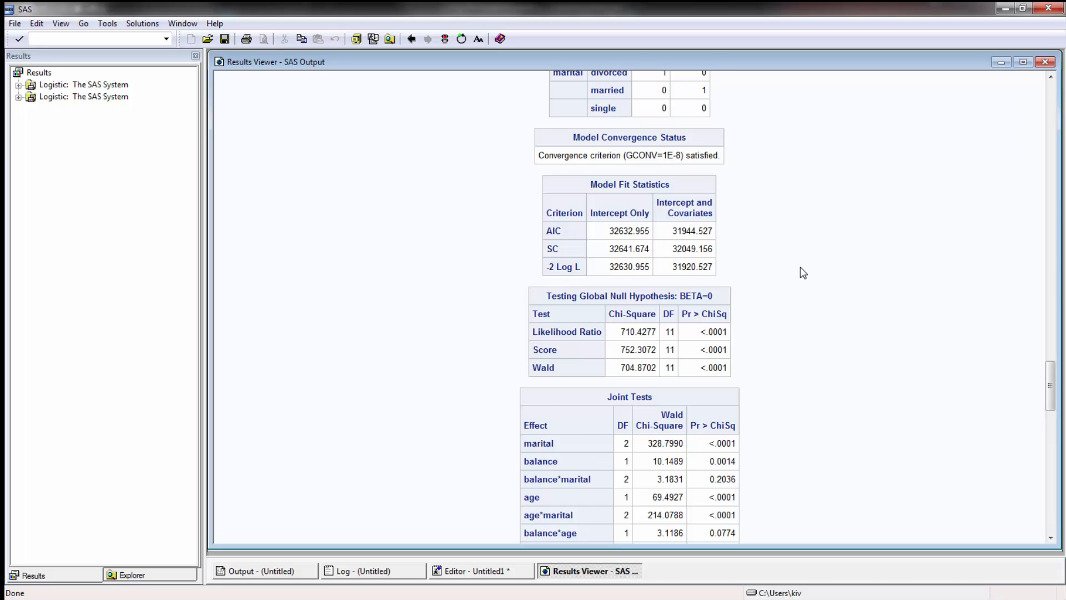
Scroll down to the interaction model's ROC curve and predicted probabilities for y=yes by balance and marital status.
scroll(down, 3)
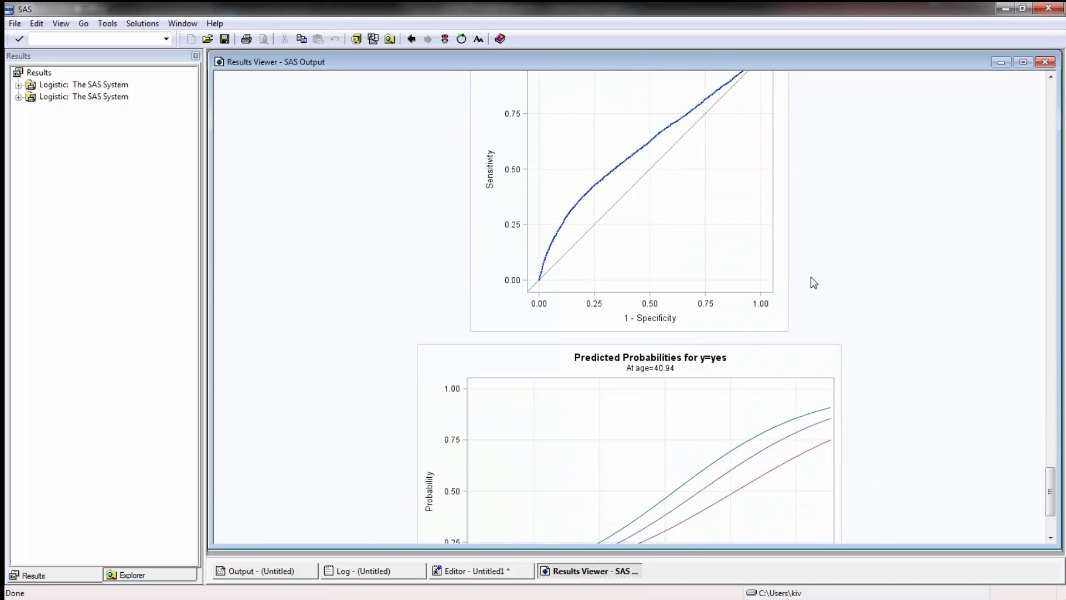
scroll(down, 3)
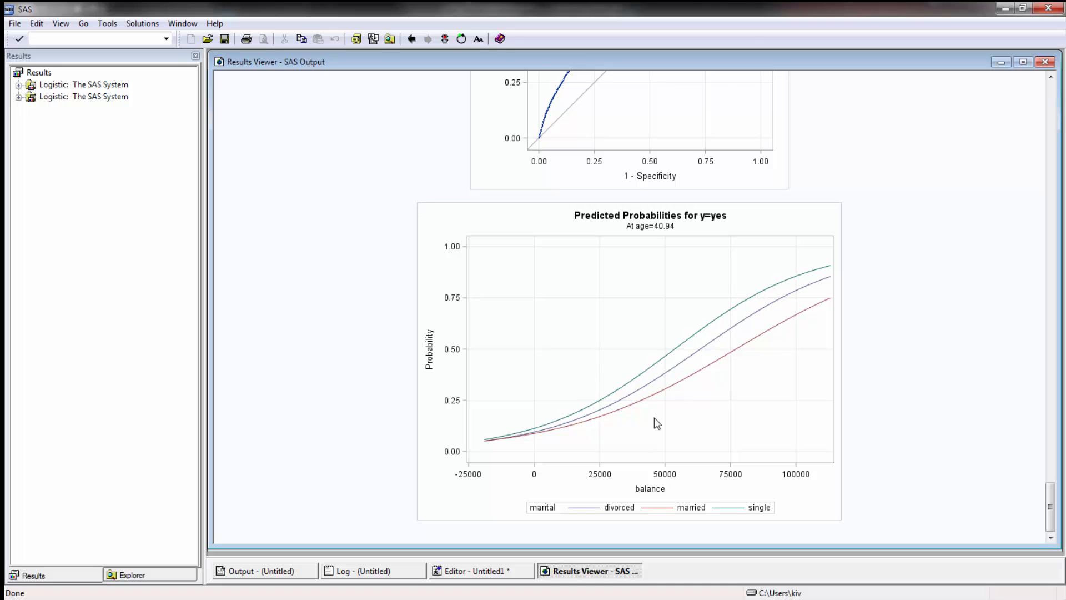
mouse_move(881, 276)
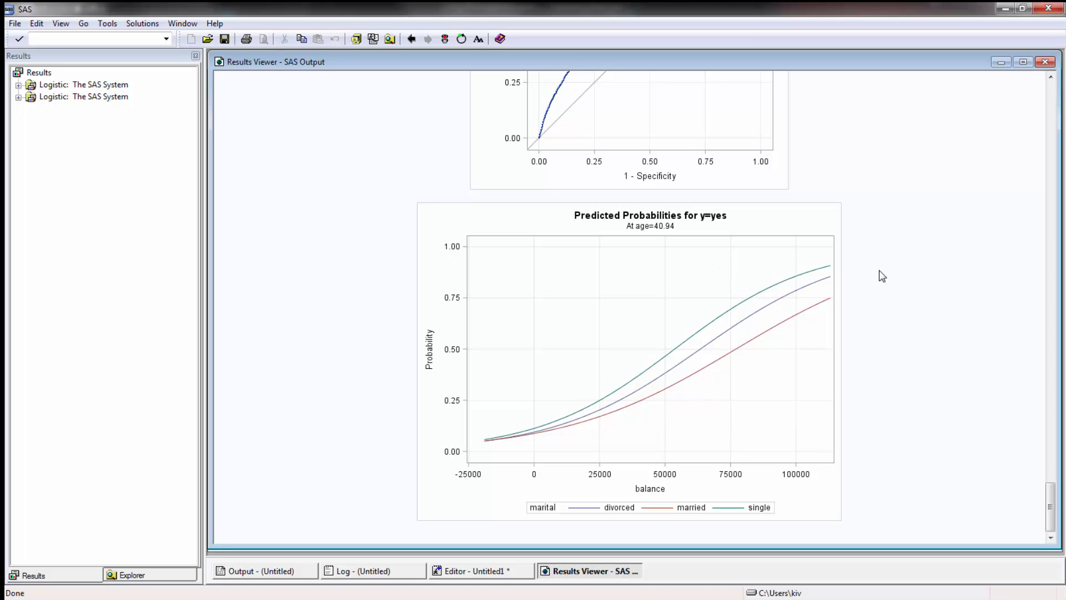
mouse_move(866, 329)
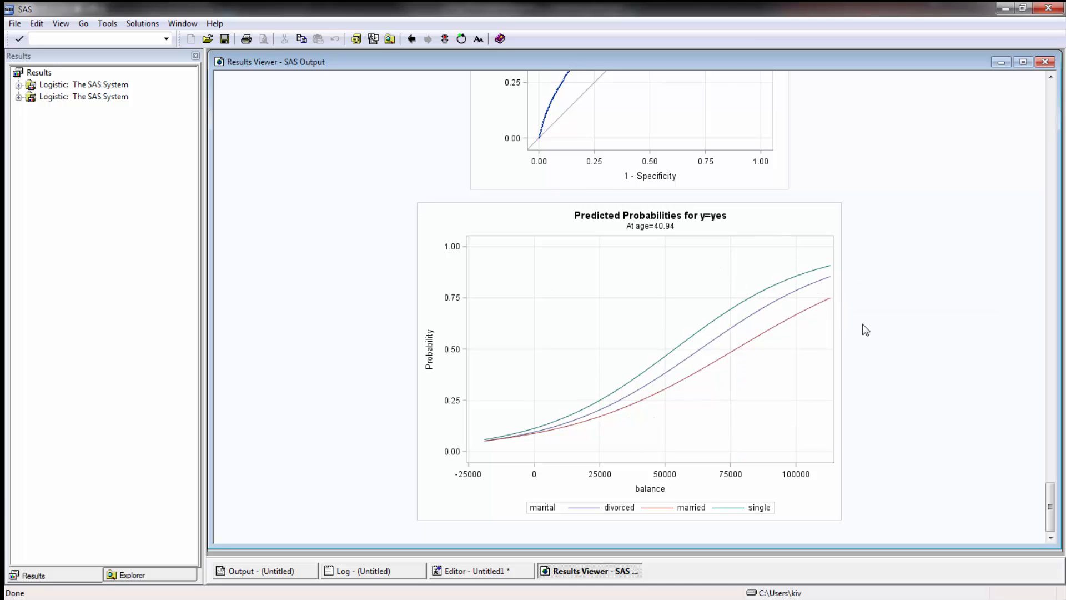
mouse_move(880, 343)
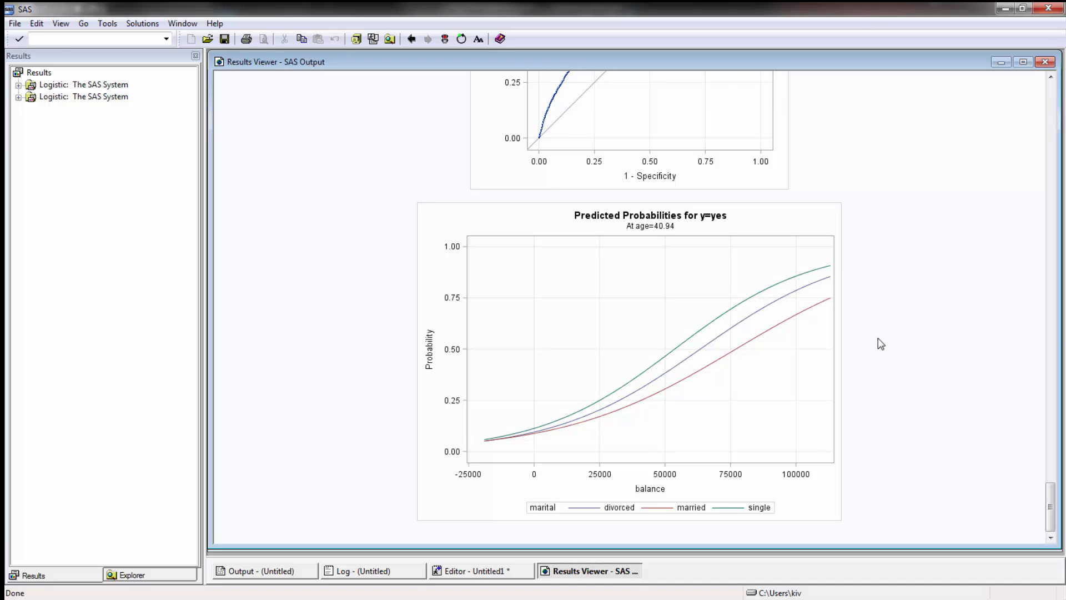
mouse_move(885, 340)
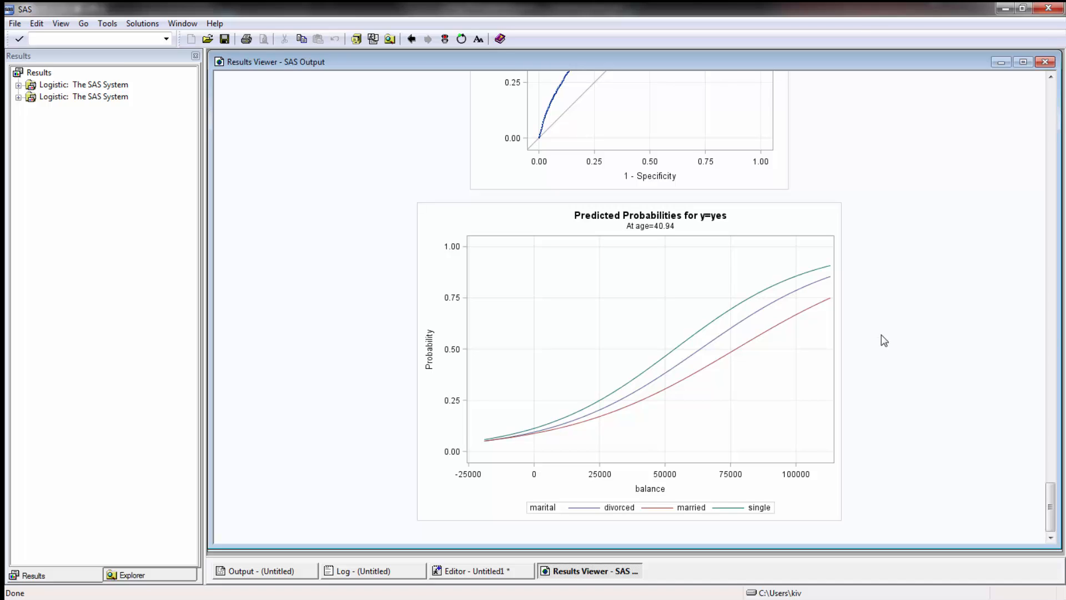
mouse_move(883, 330)
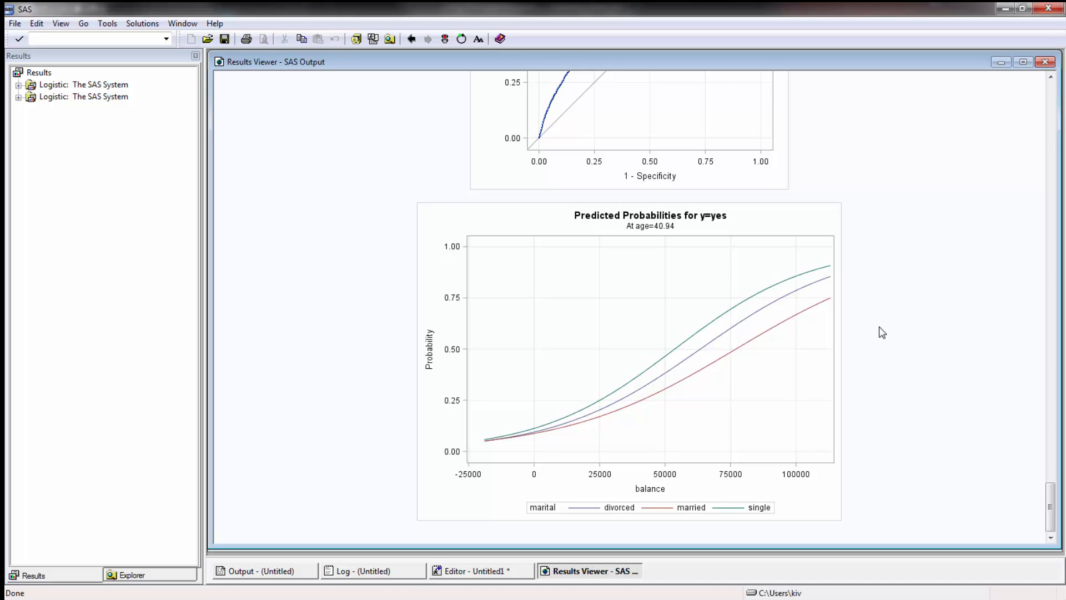
mouse_move(885, 324)
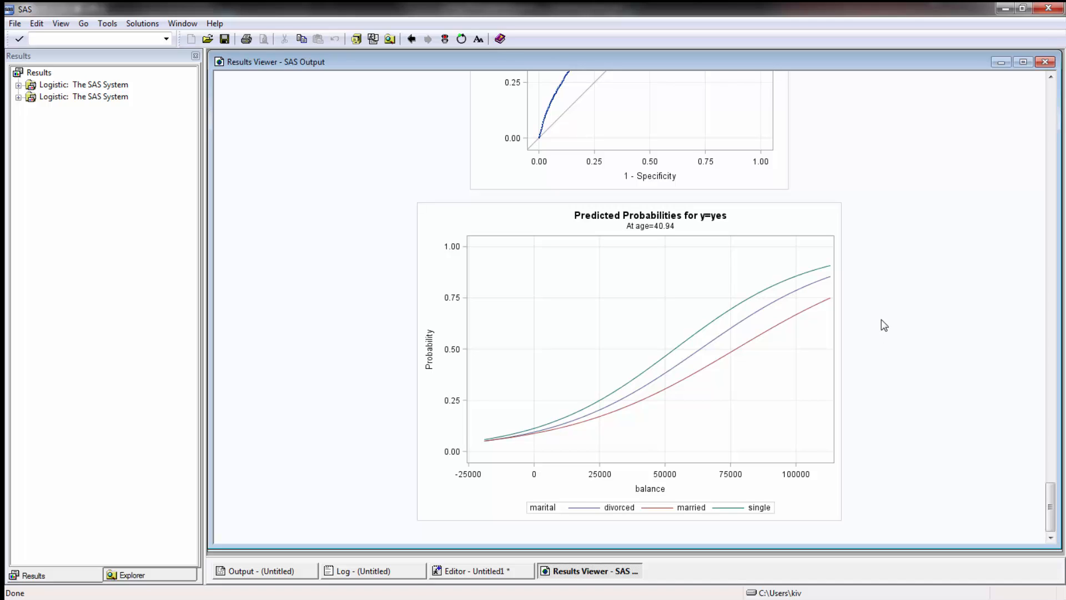